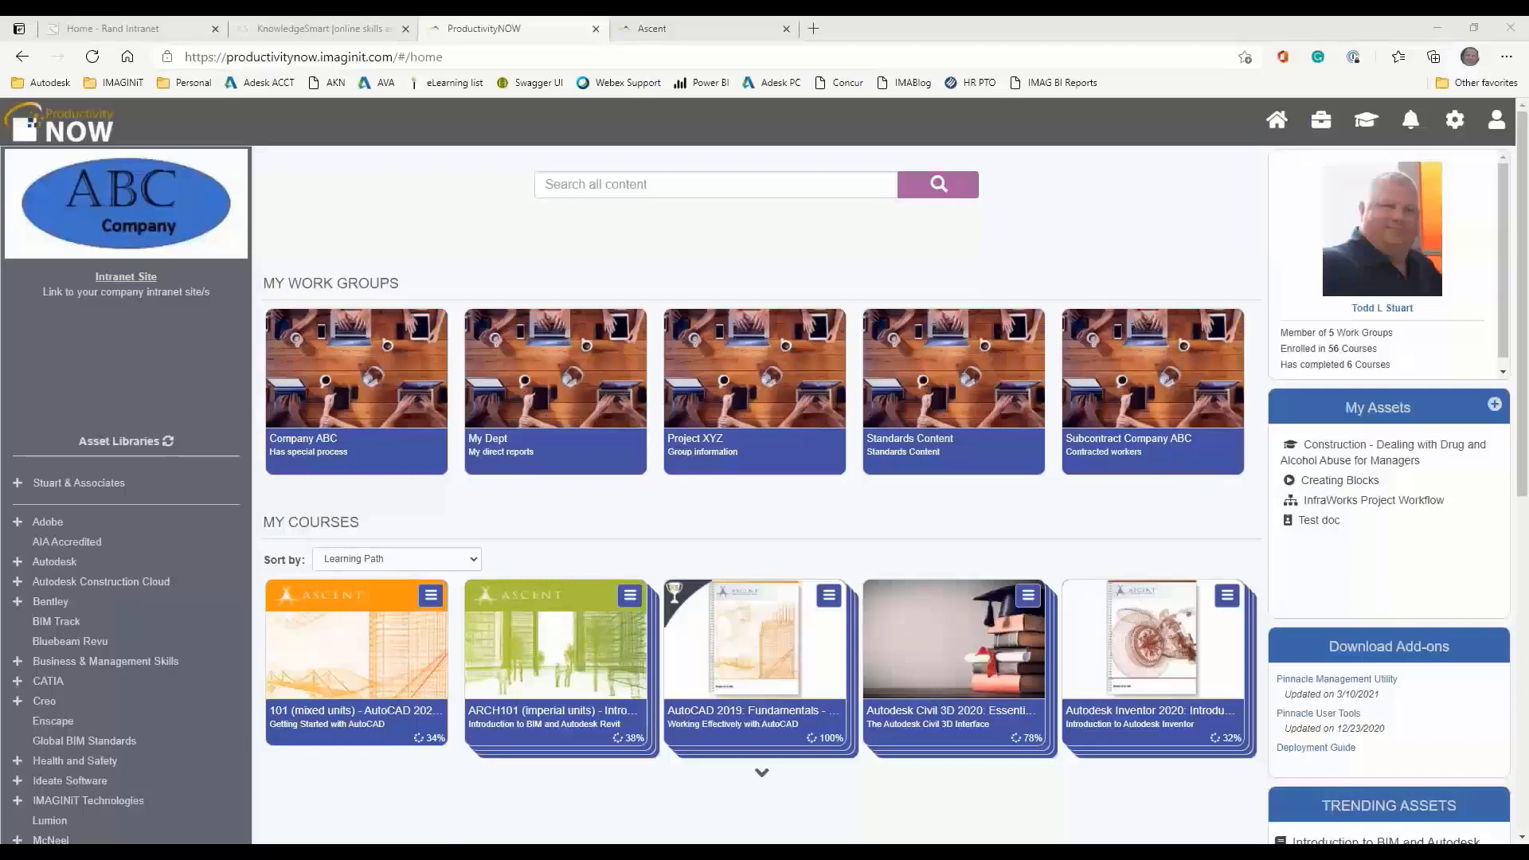
mouse_move(696, 252)
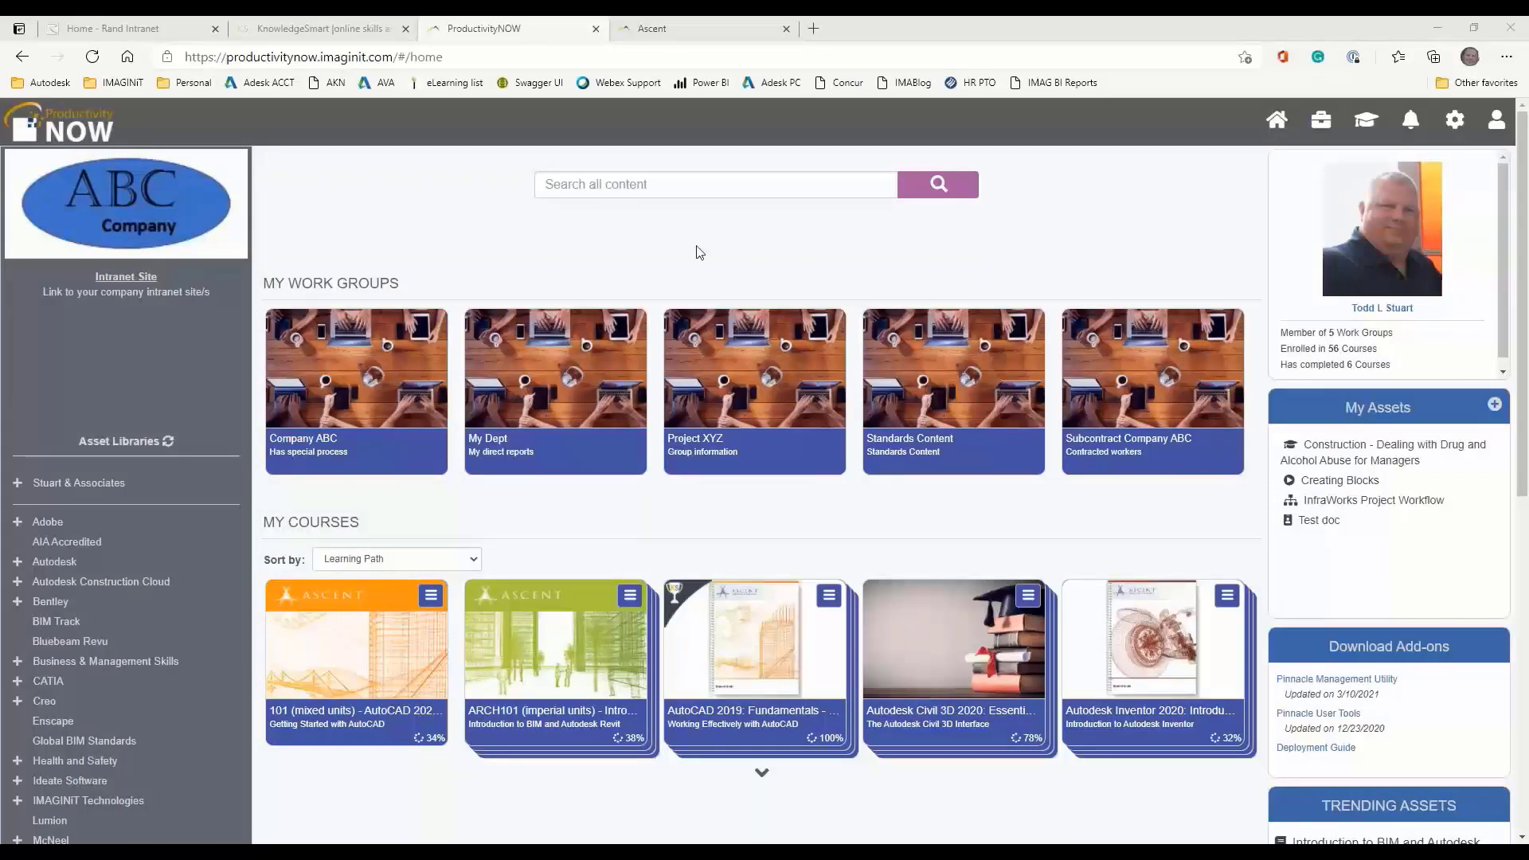
mouse_move(661, 222)
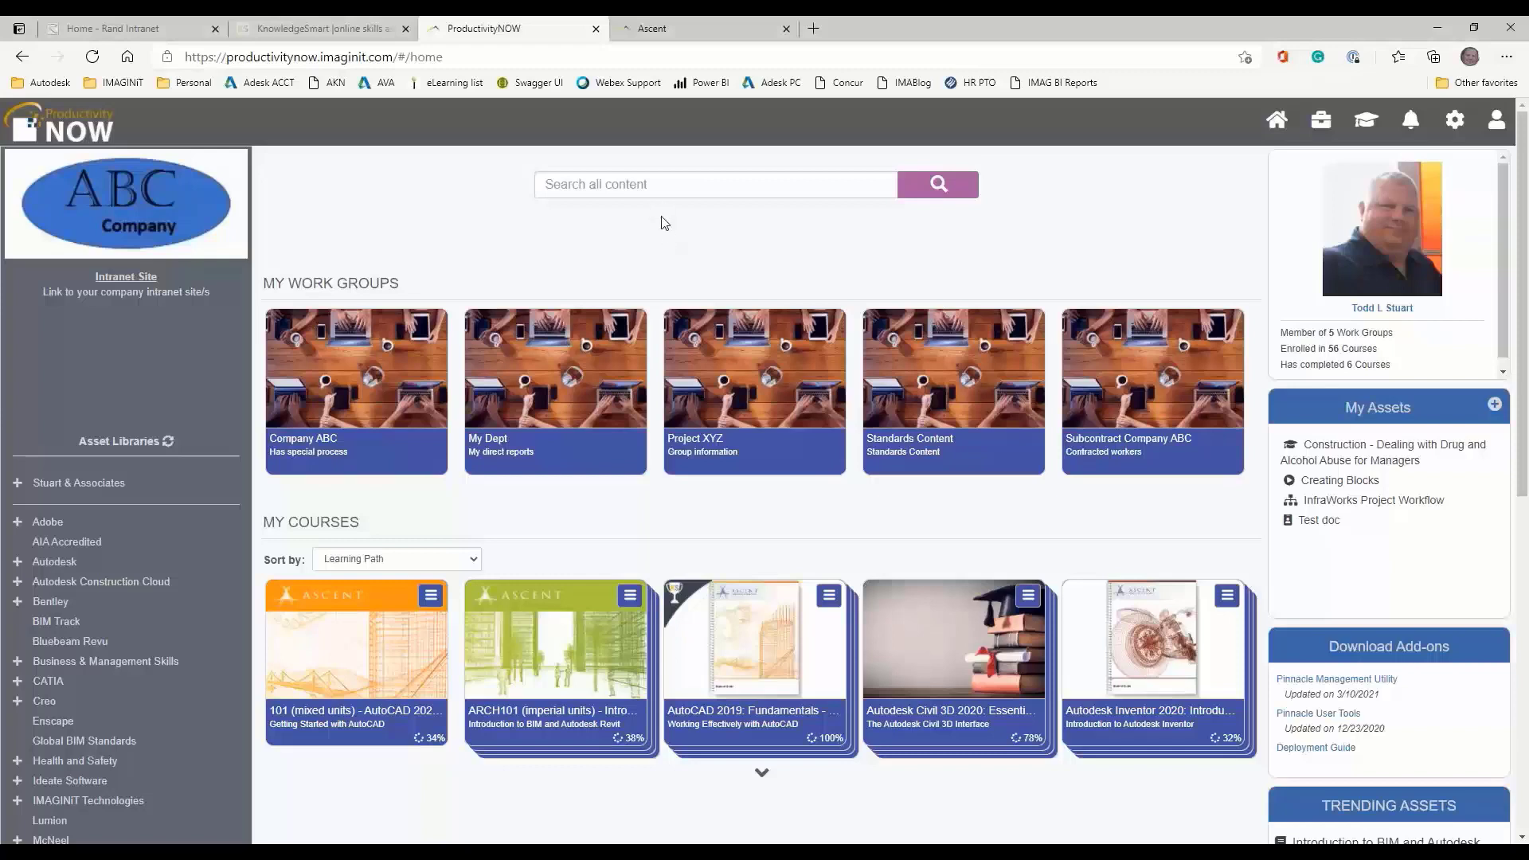
Enter 'ribs' in the Search all content box and submit the search
click(690, 184)
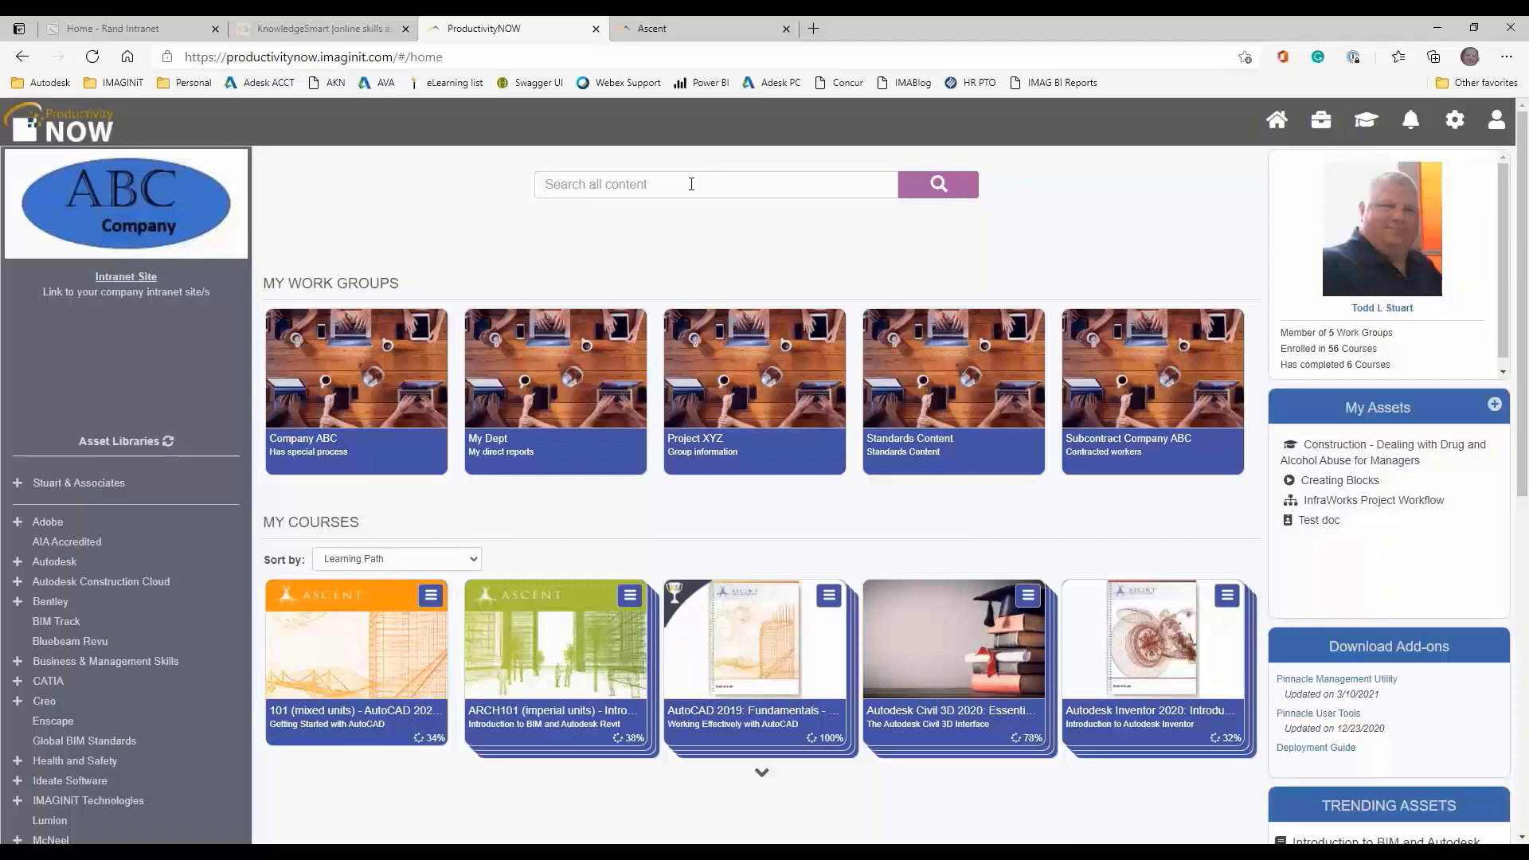
mouse_move(249, 216)
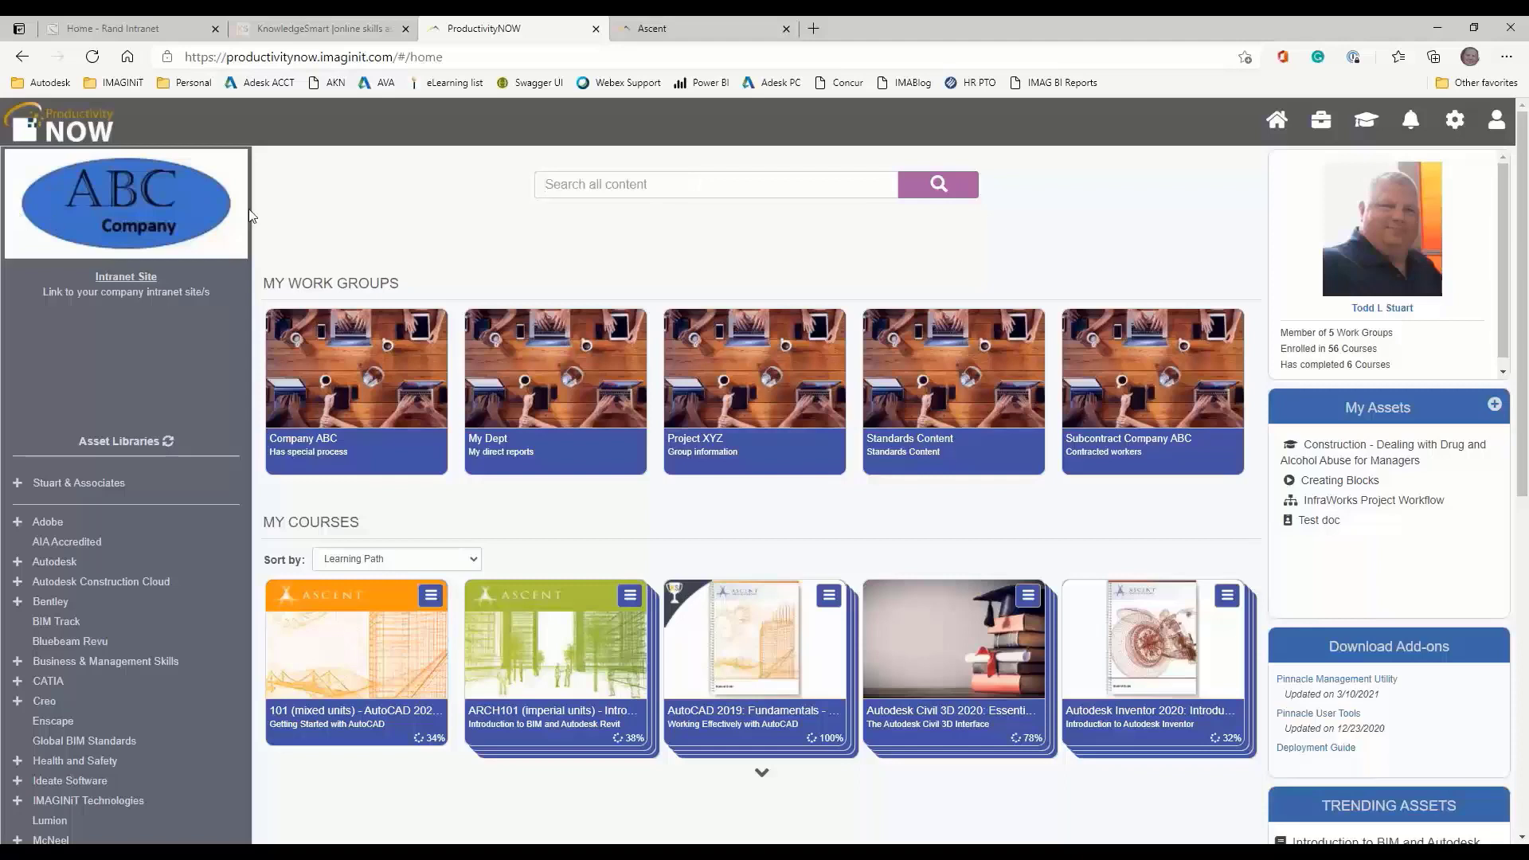
mouse_move(1206, 338)
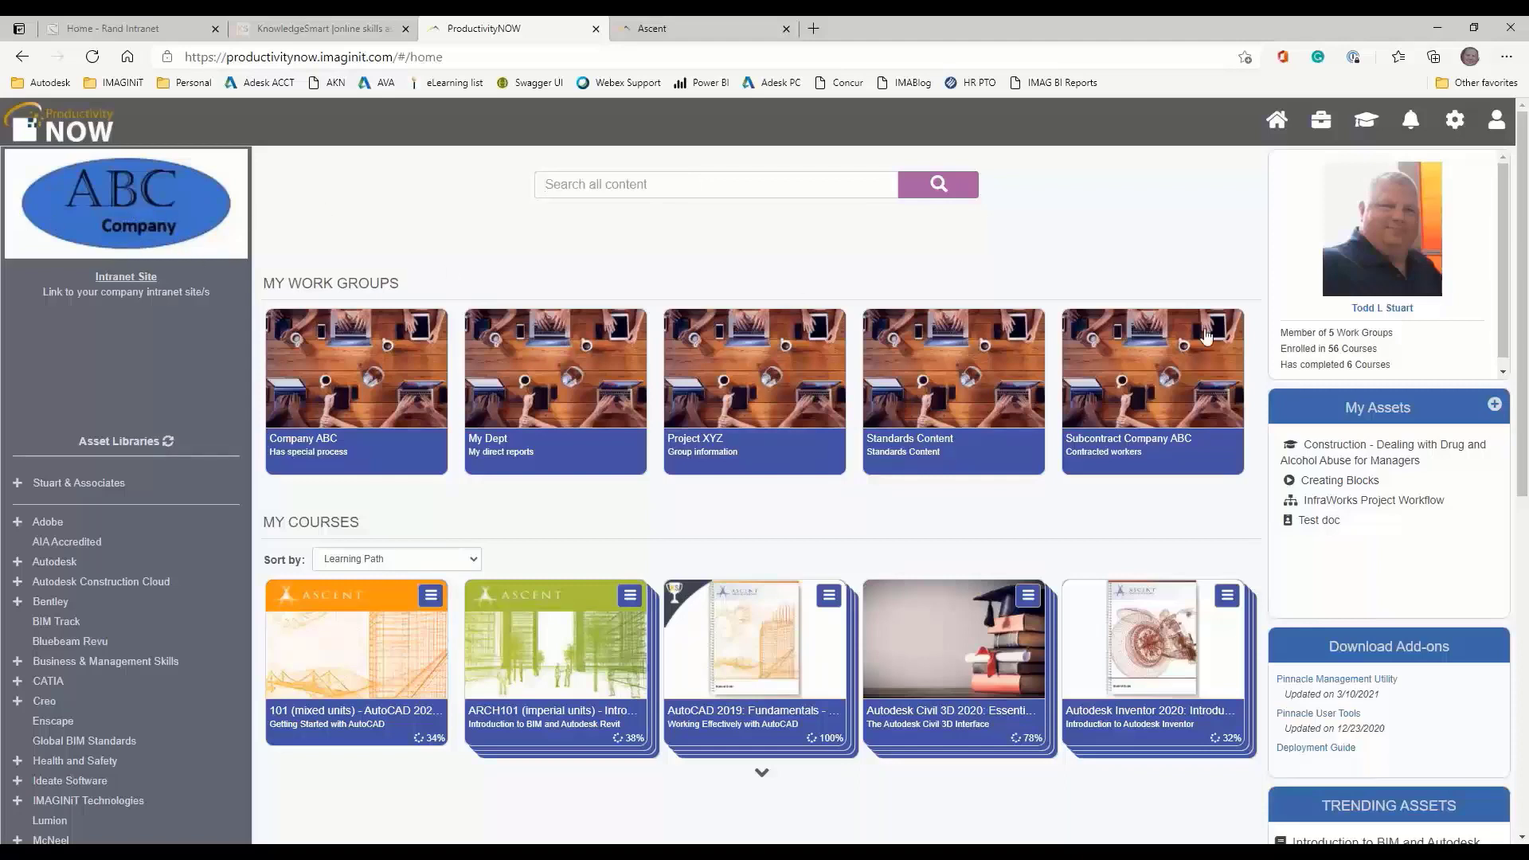
click(715, 184)
text(ribs)
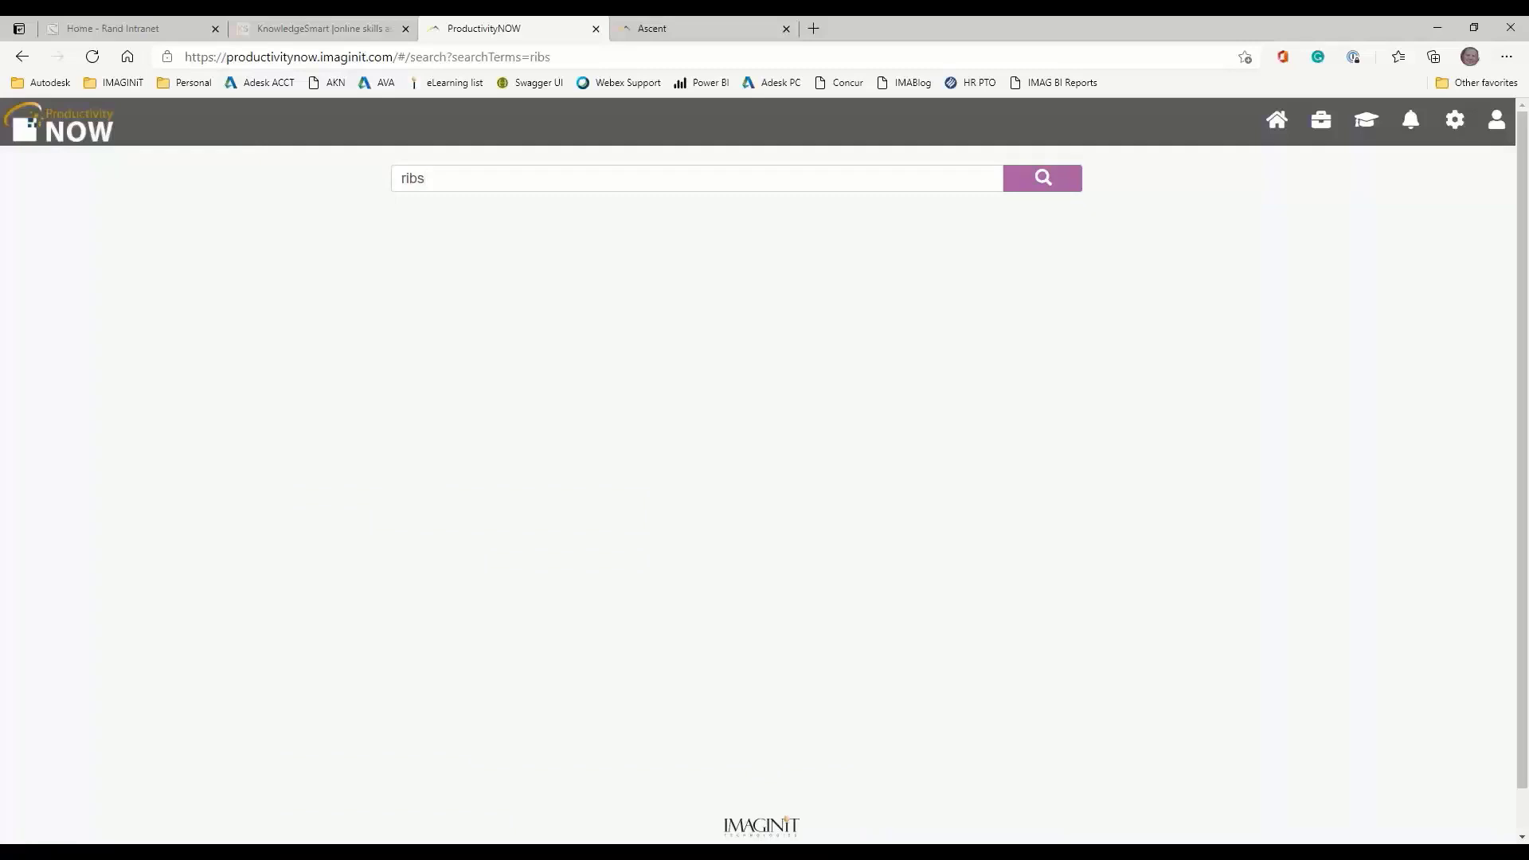
Run the ribs search and filter results to Creo Parametric 6.0 under Libraries
click(1041, 178)
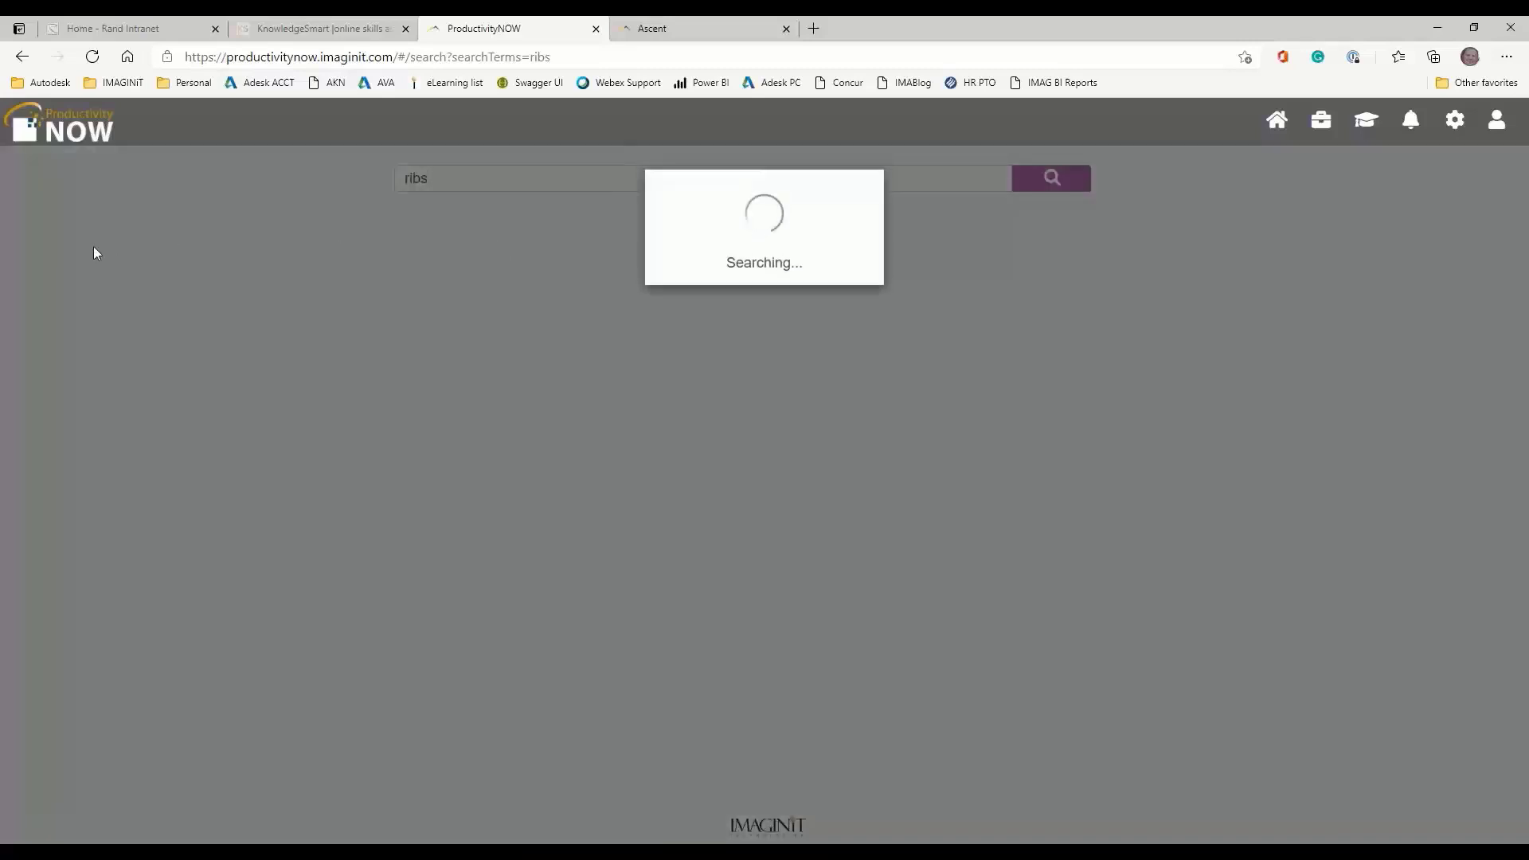
mouse_move(40, 268)
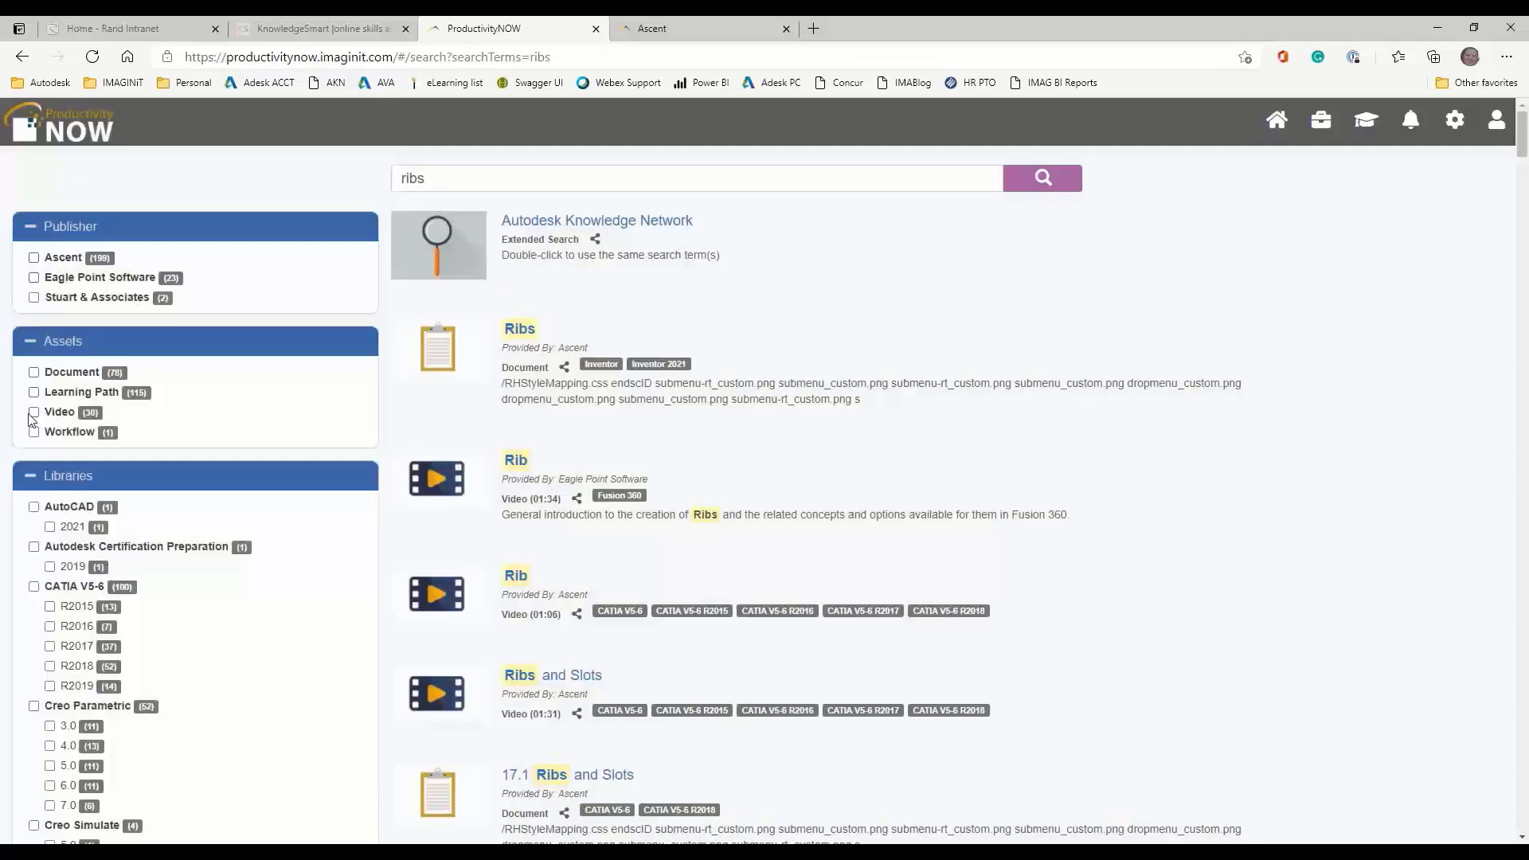
scroll(down, 3)
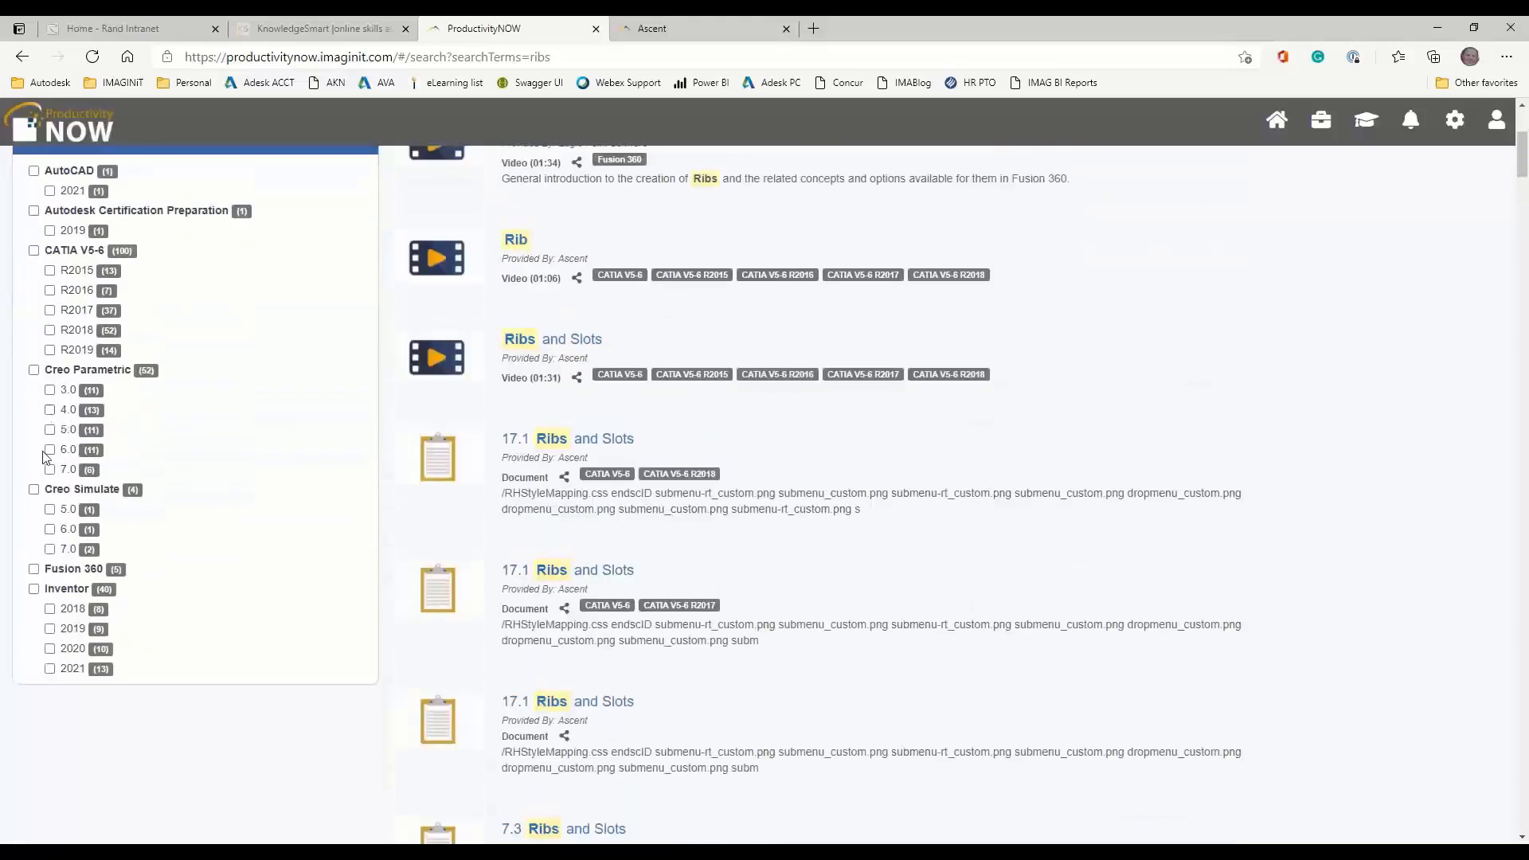
click(49, 449)
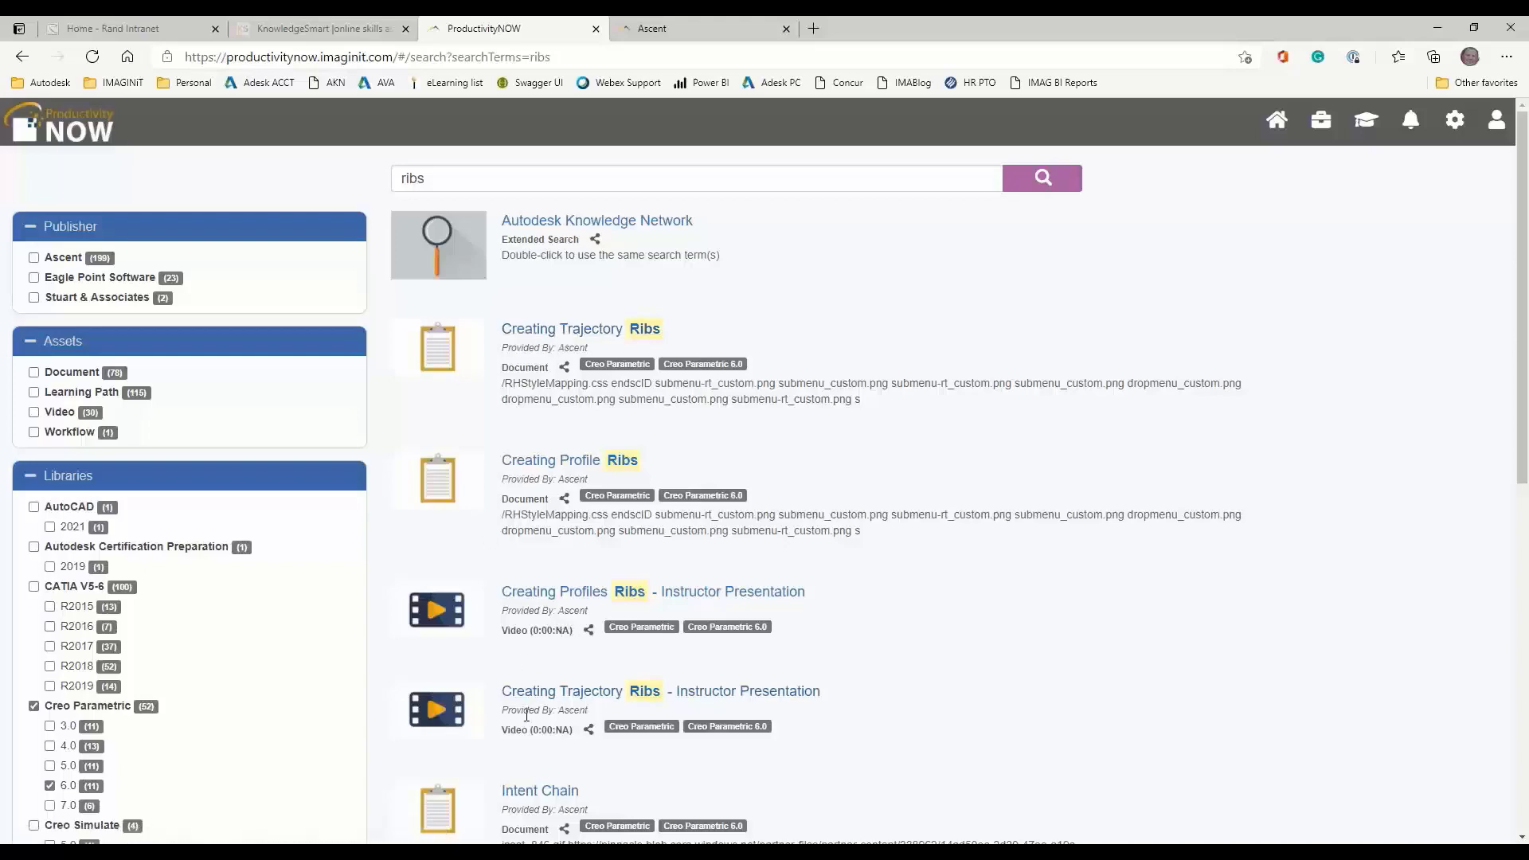
scroll(down, 3)
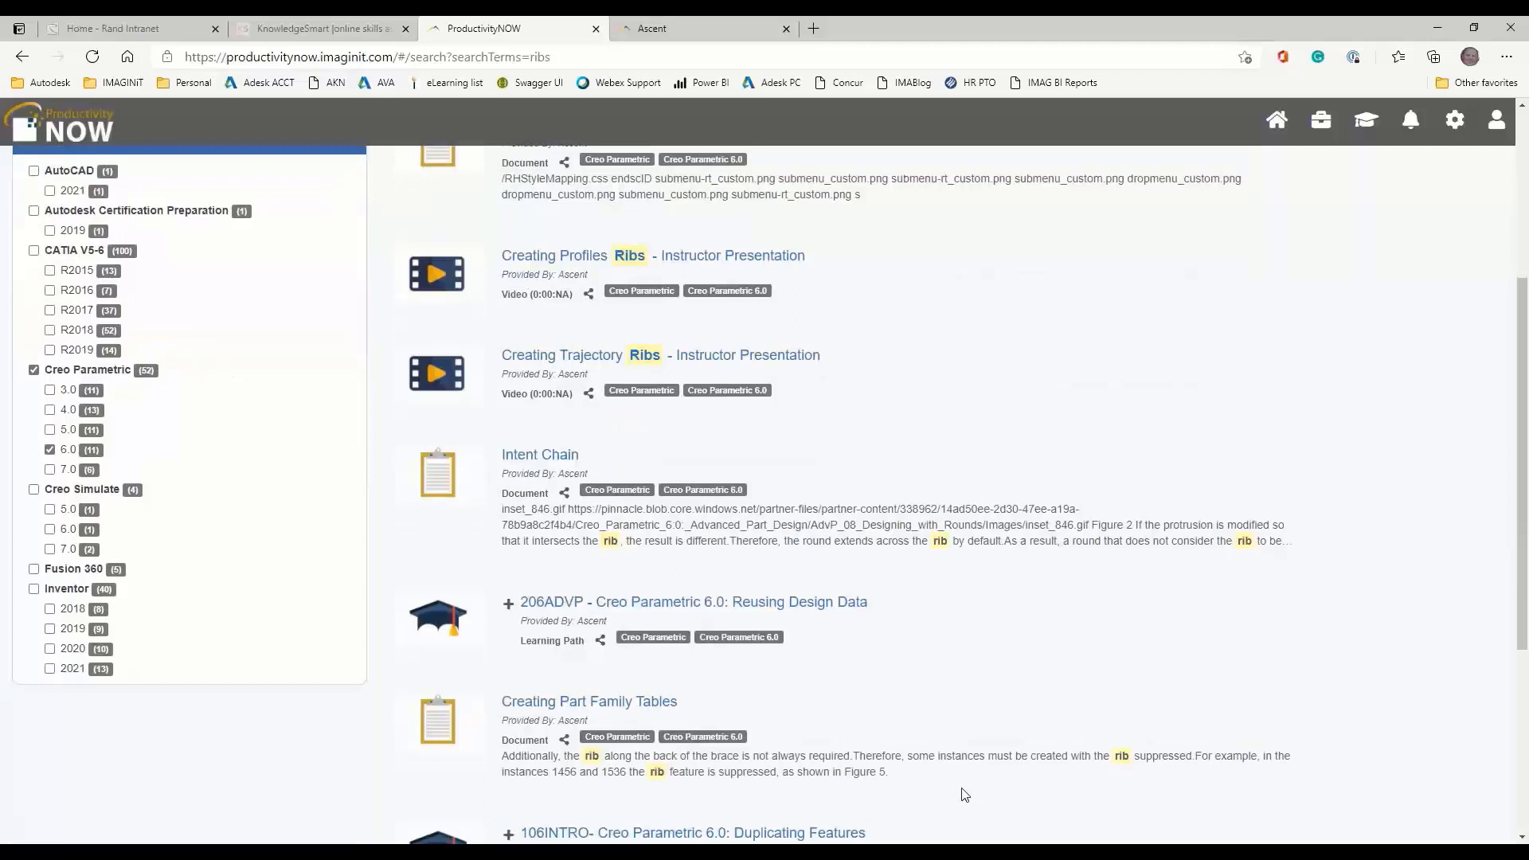
scroll(down, 3)
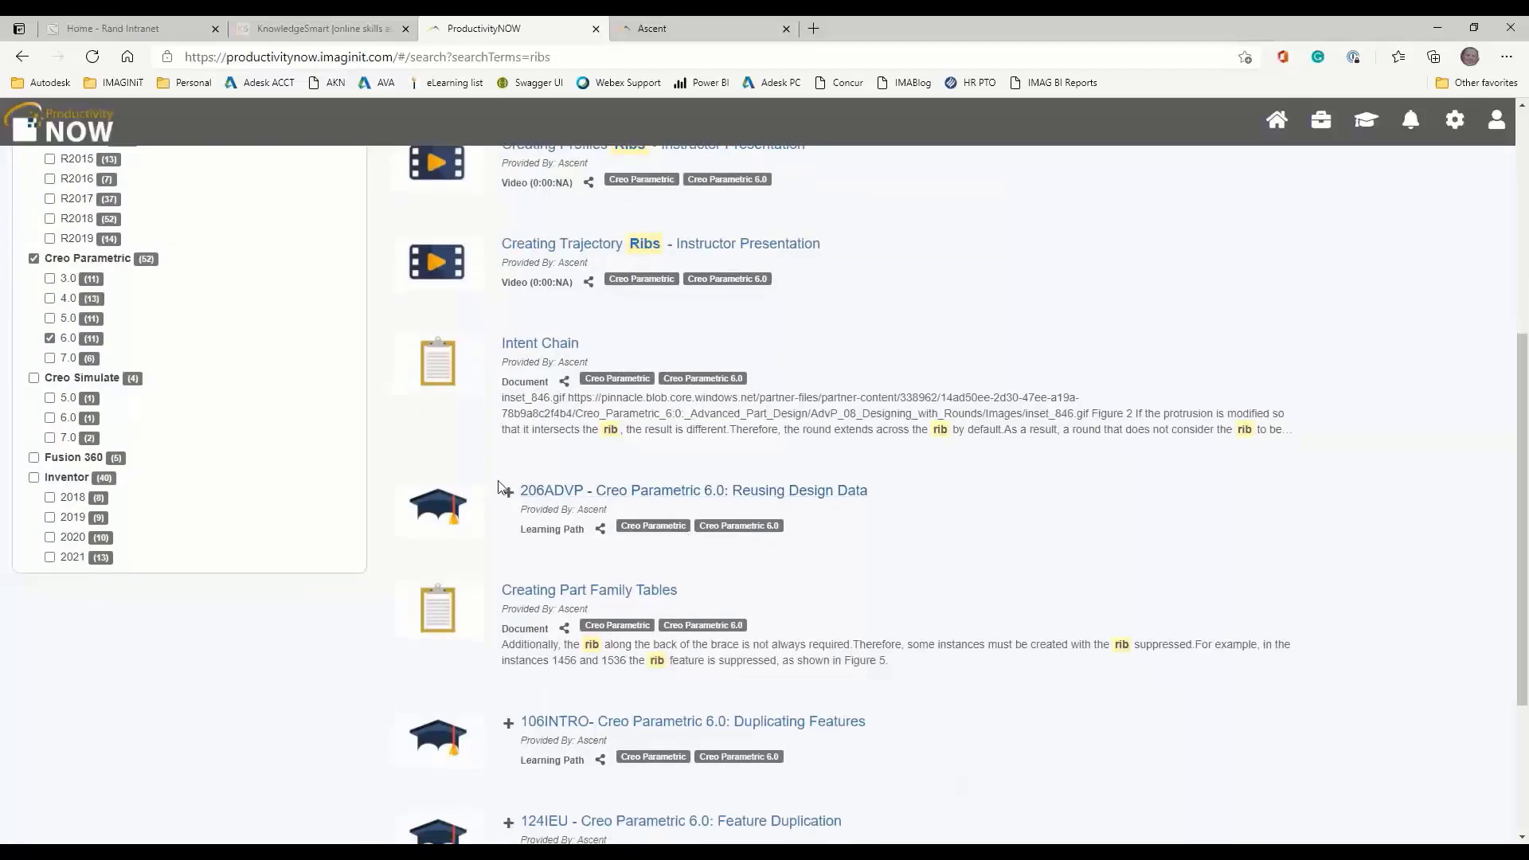
click(508, 490)
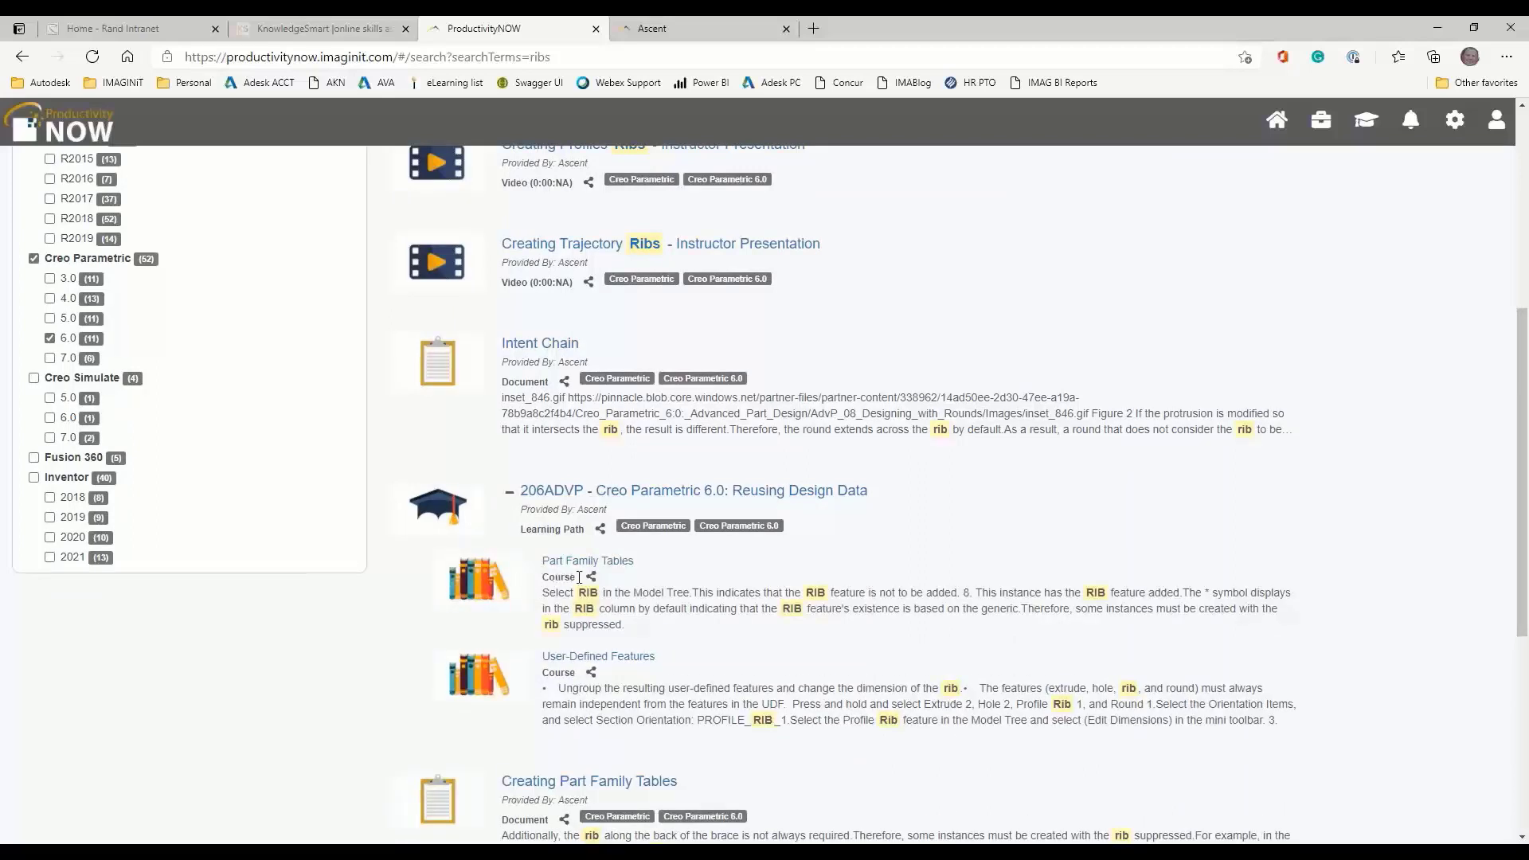
click(590, 577)
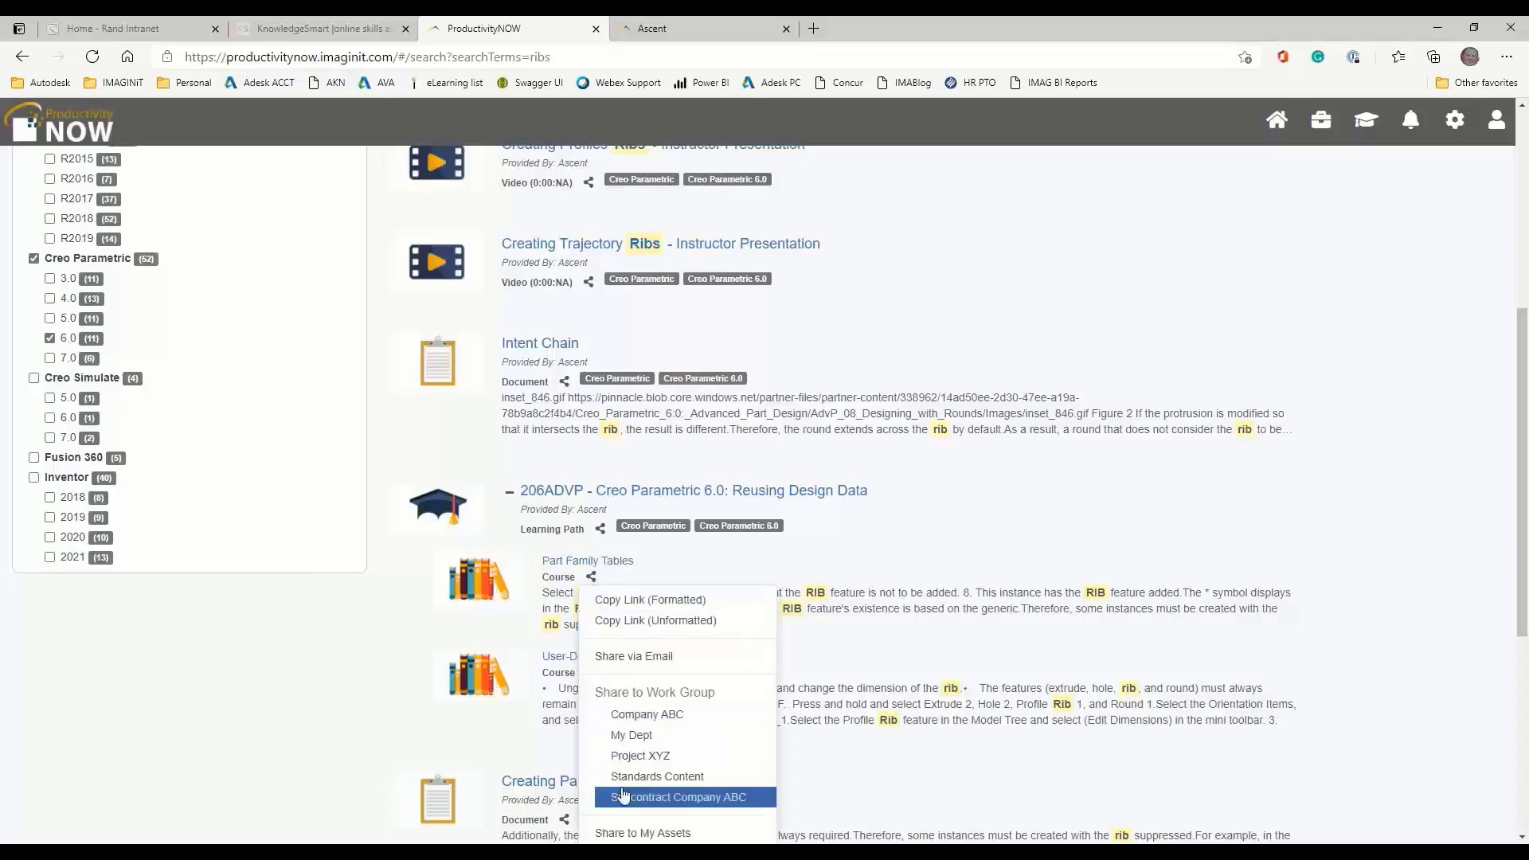
mouse_move(645, 713)
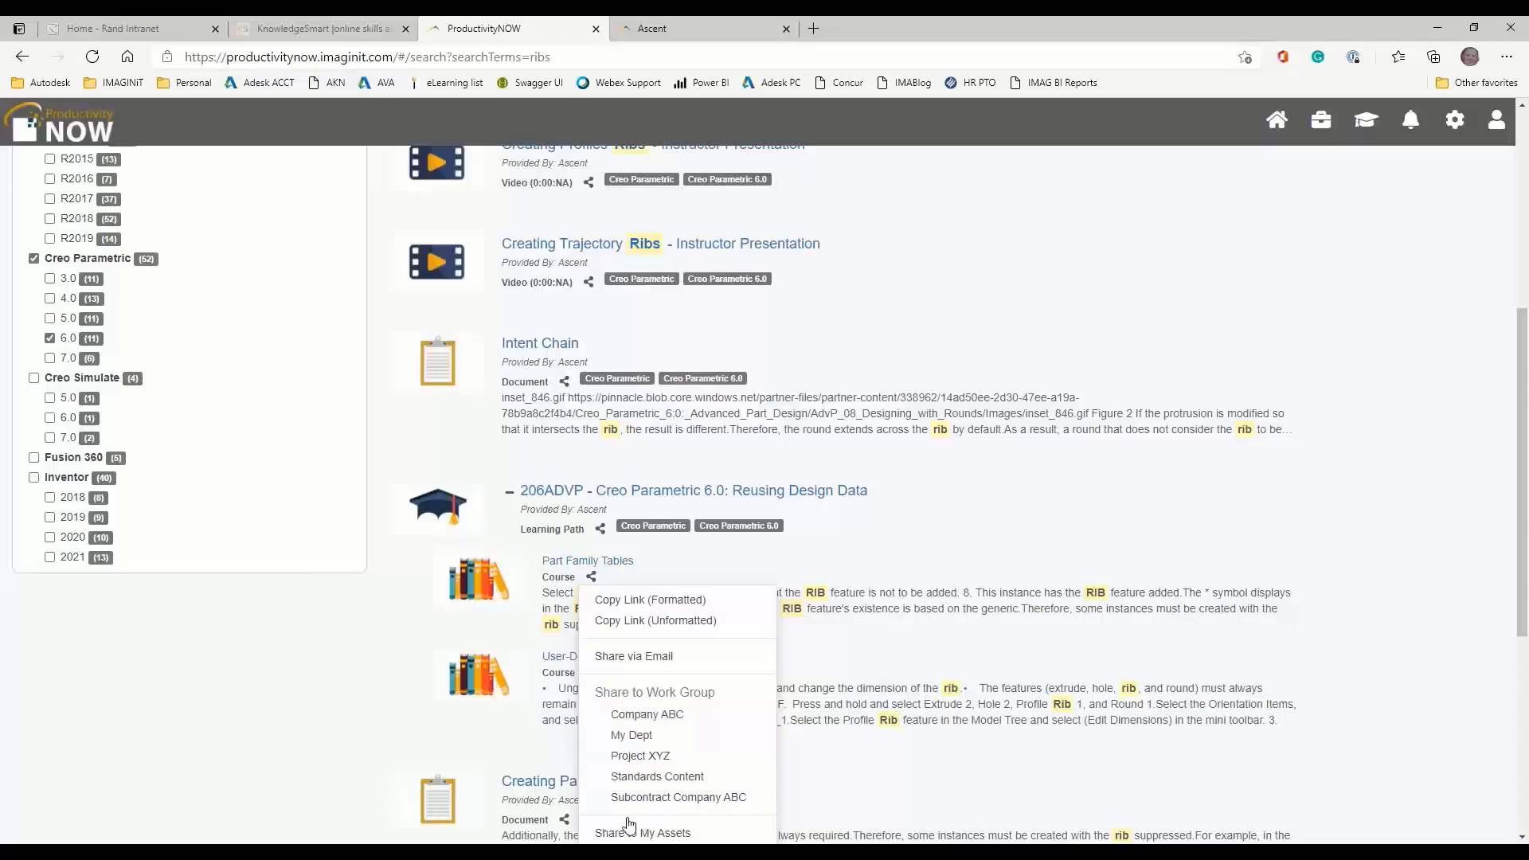
mouse_move(641, 831)
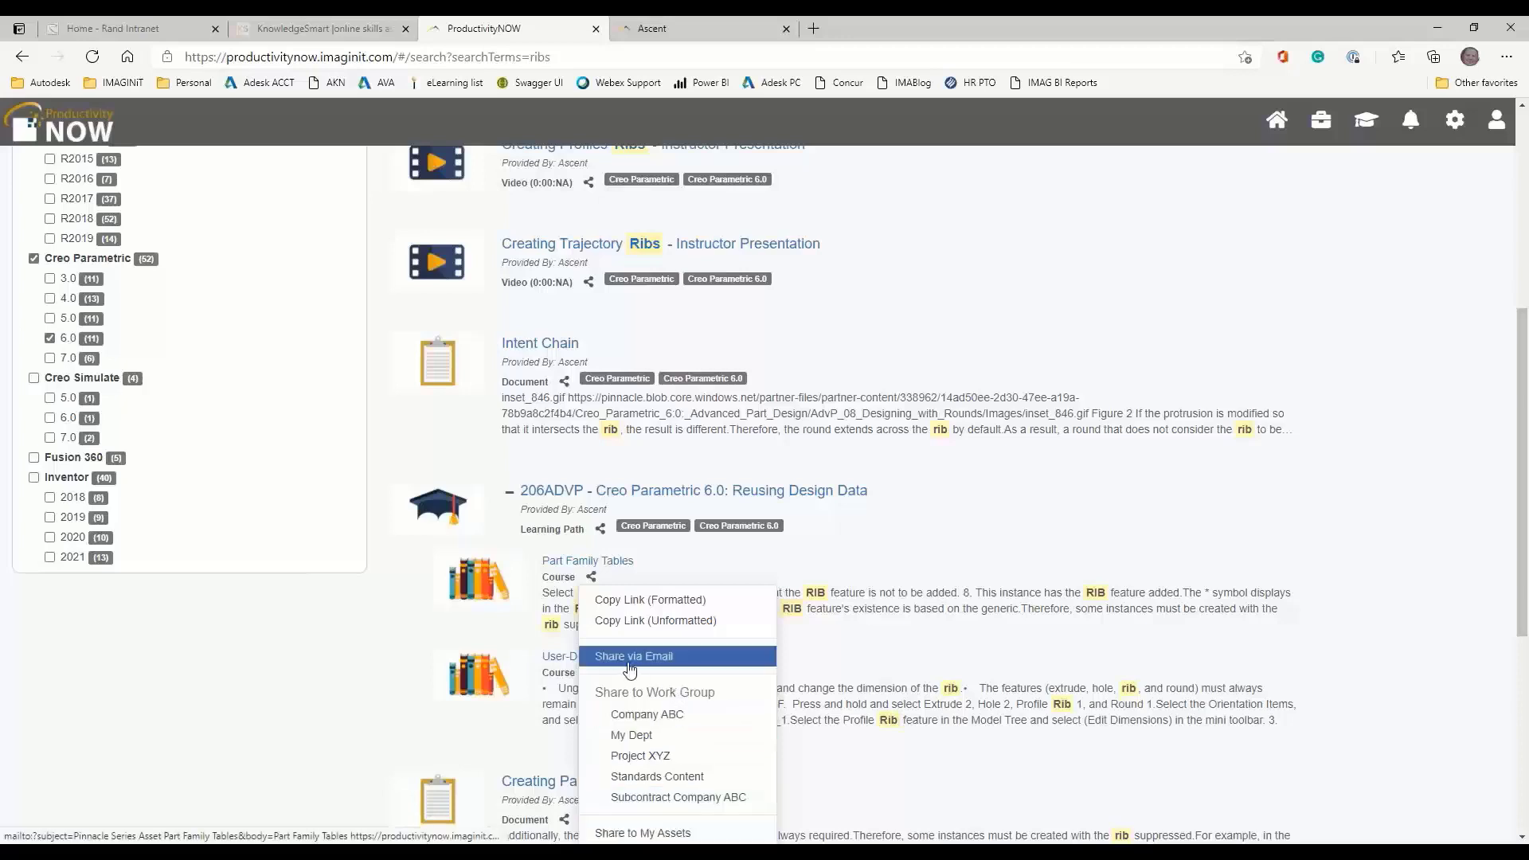
click(948, 528)
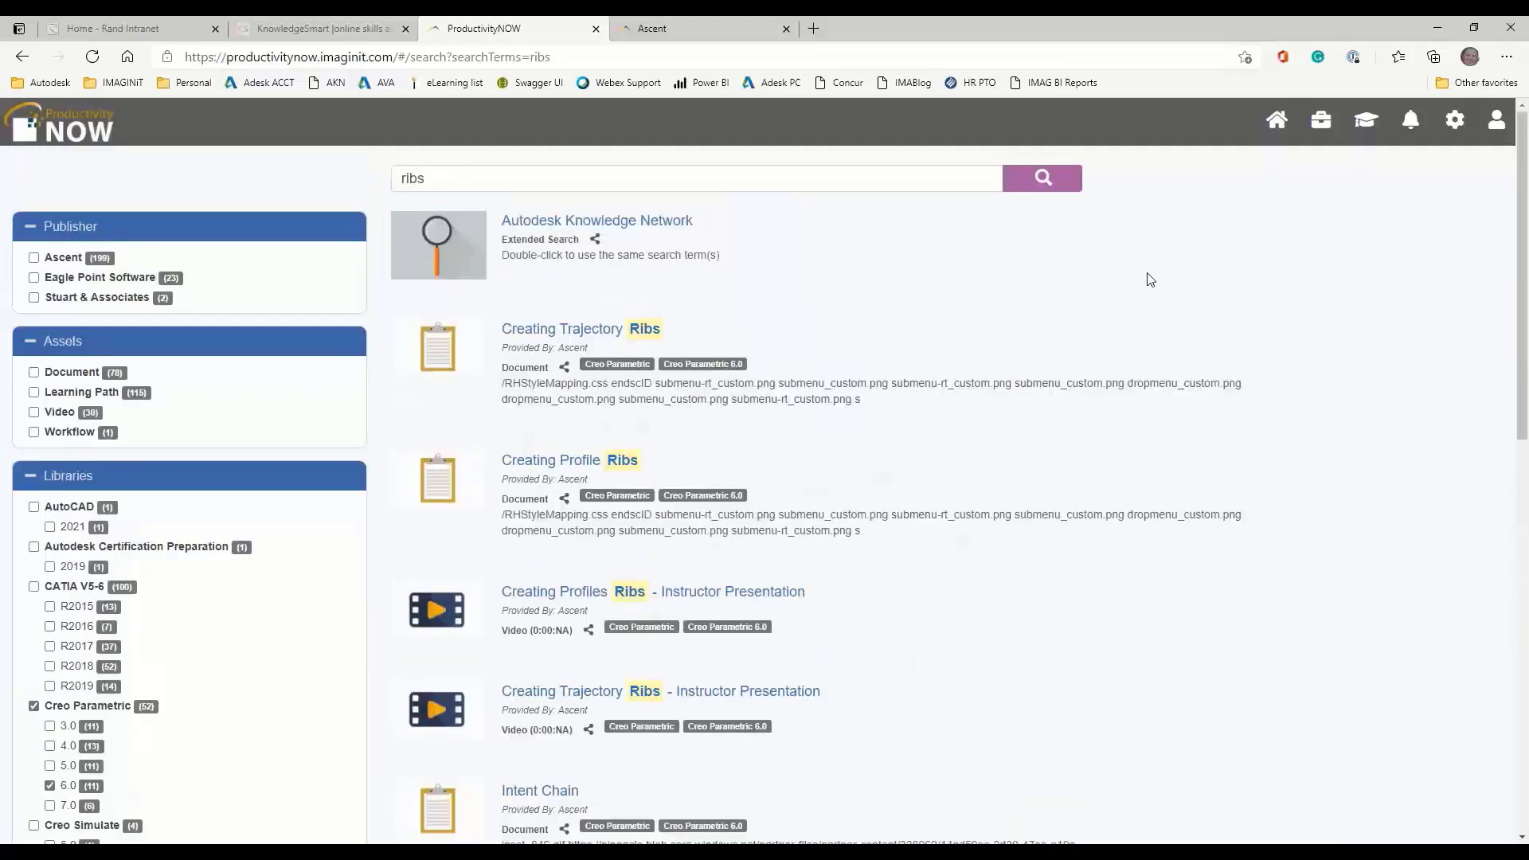
mouse_move(563, 442)
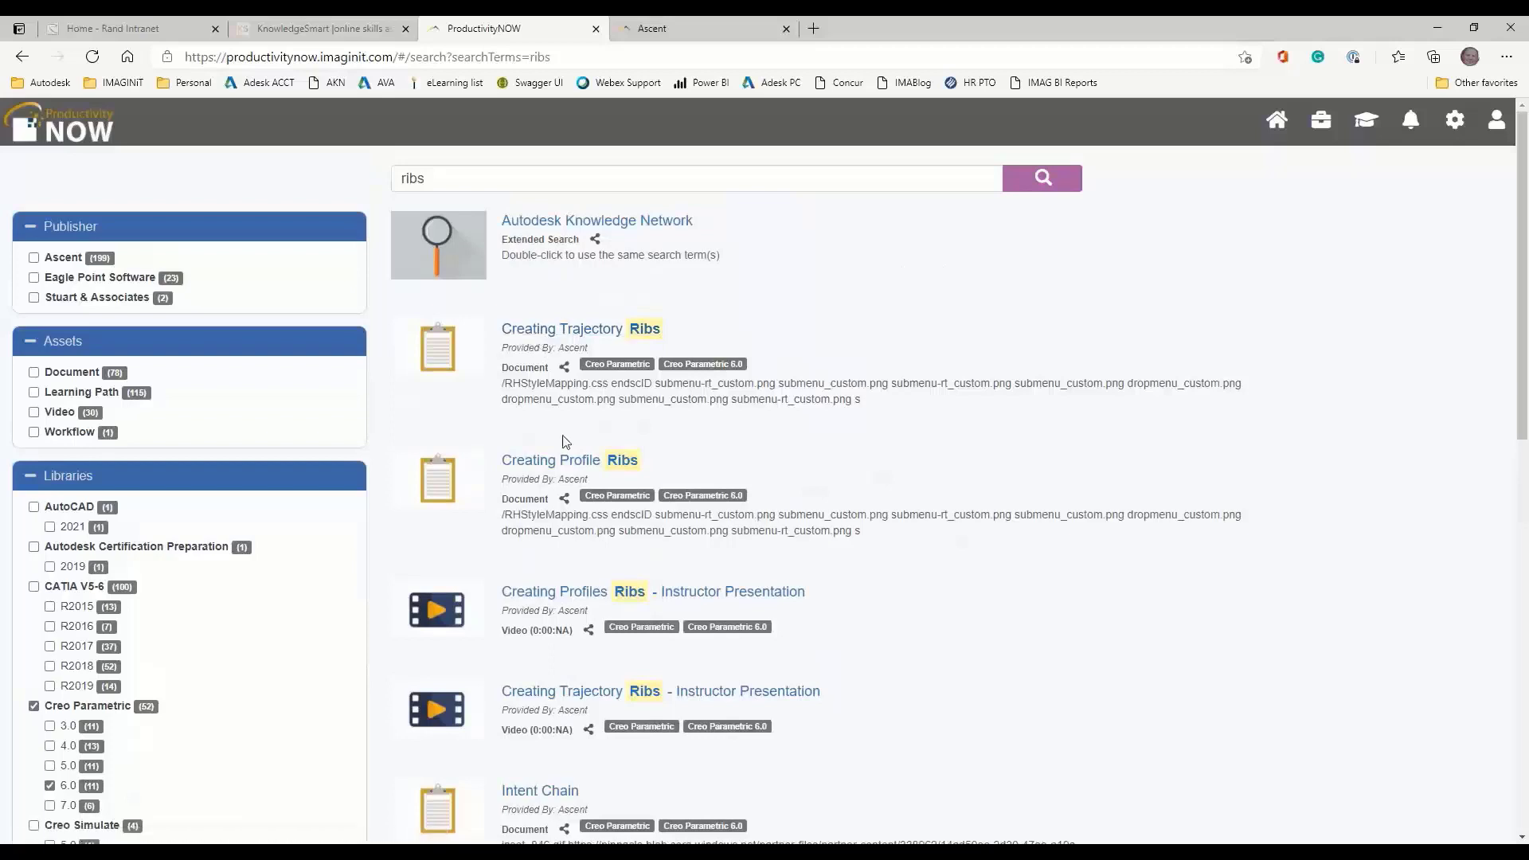
mouse_move(598, 541)
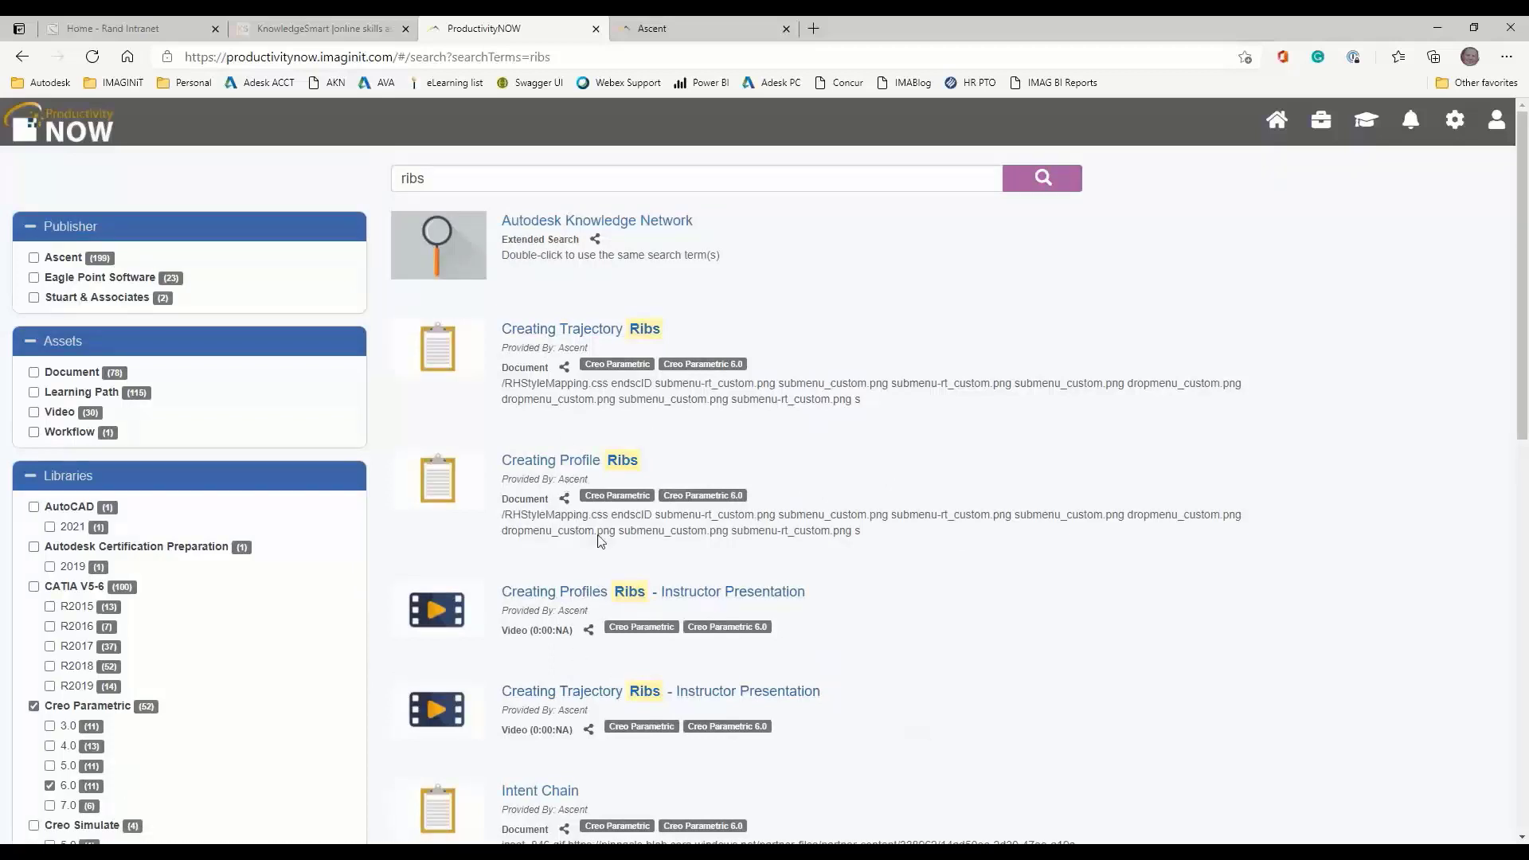
Open the Creating Profiles Ribs instructor presentation, view its sharing options, and go Home
click(554, 591)
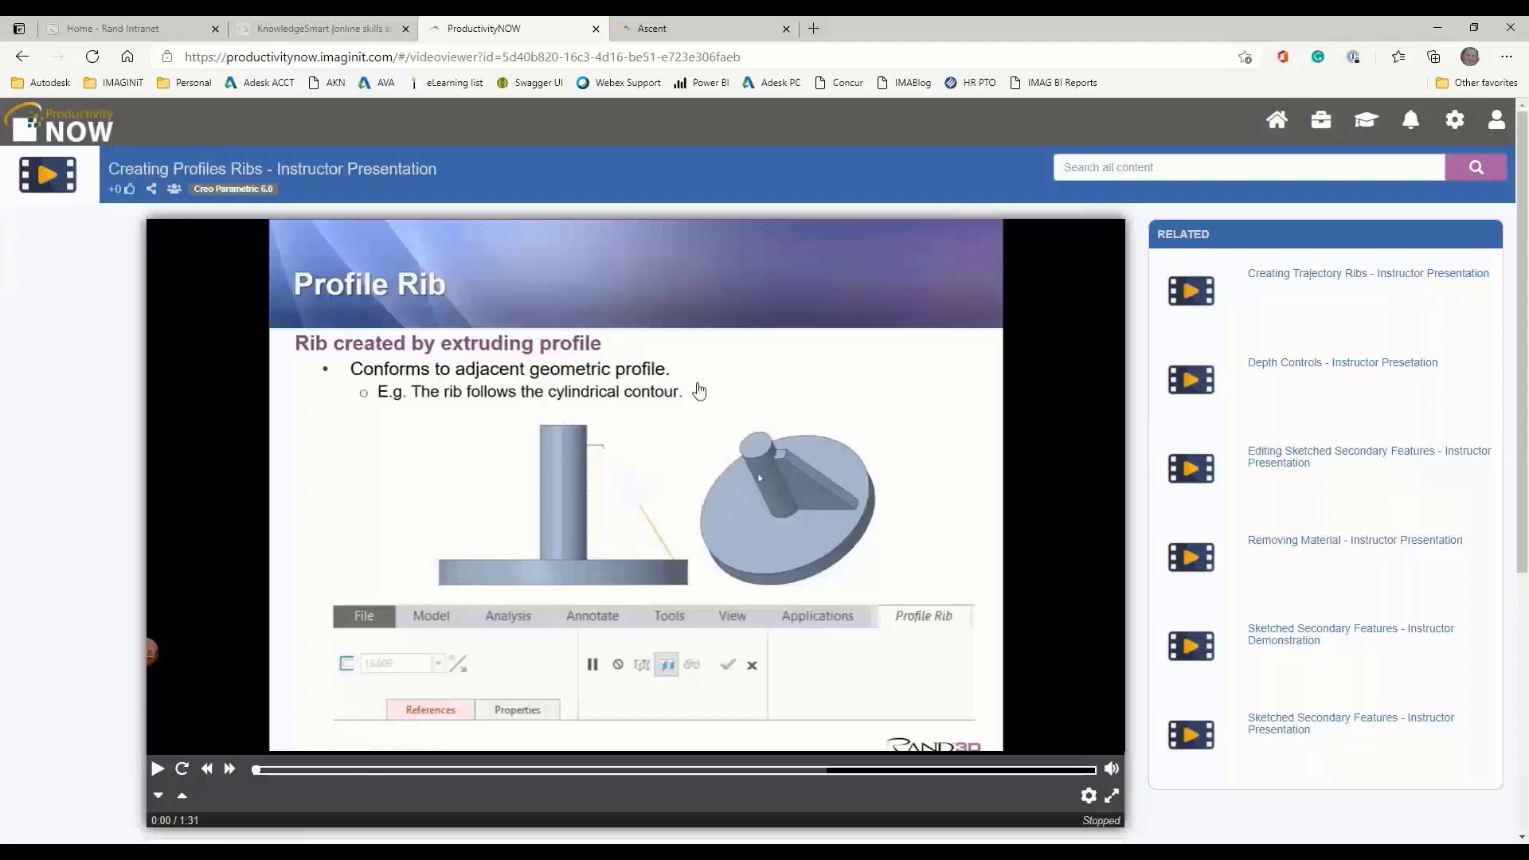
mouse_move(180, 235)
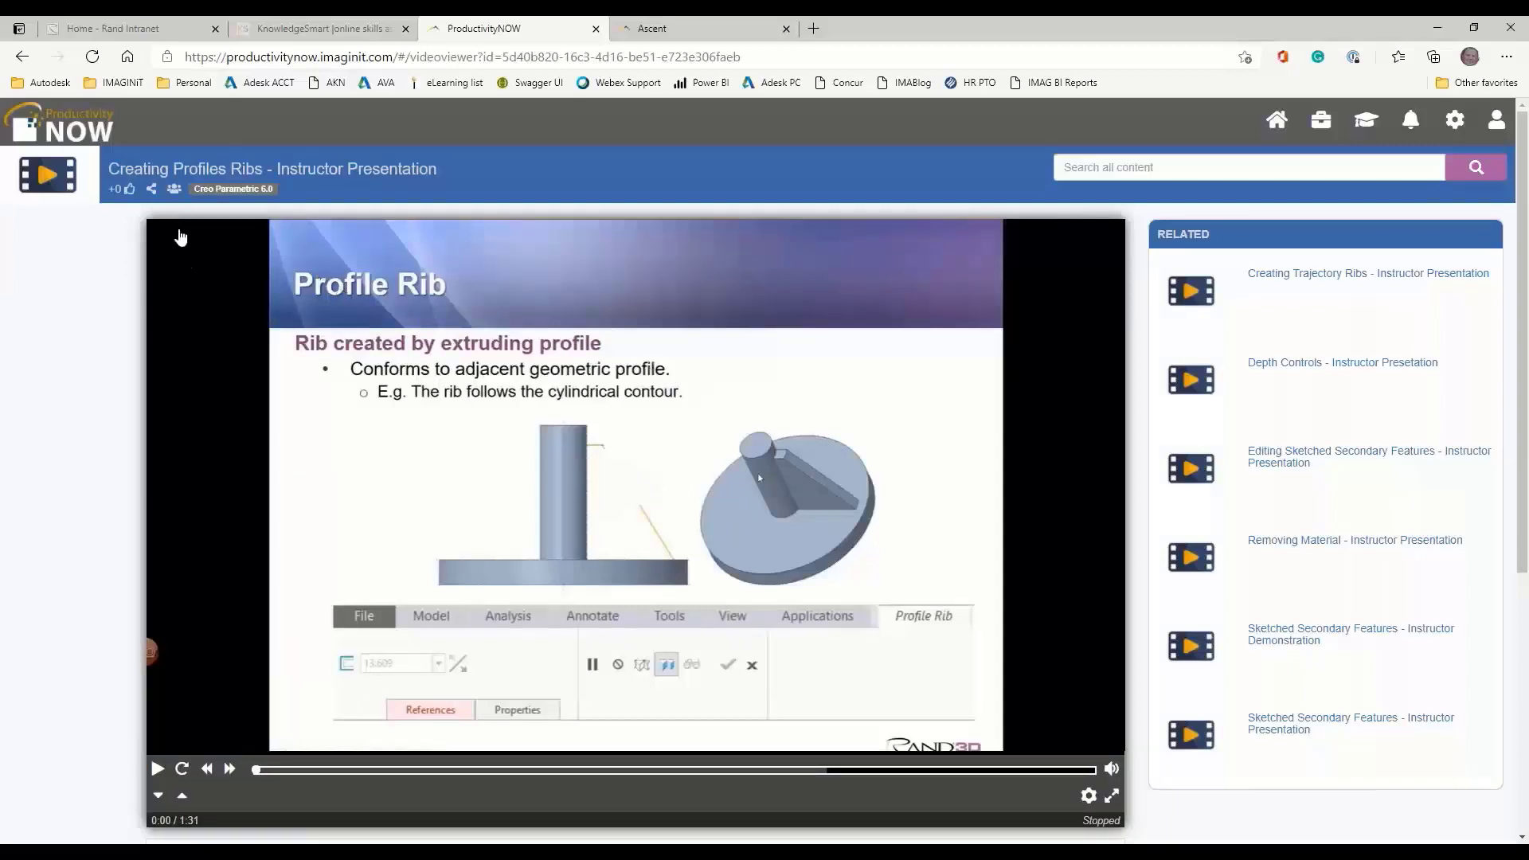
click(152, 188)
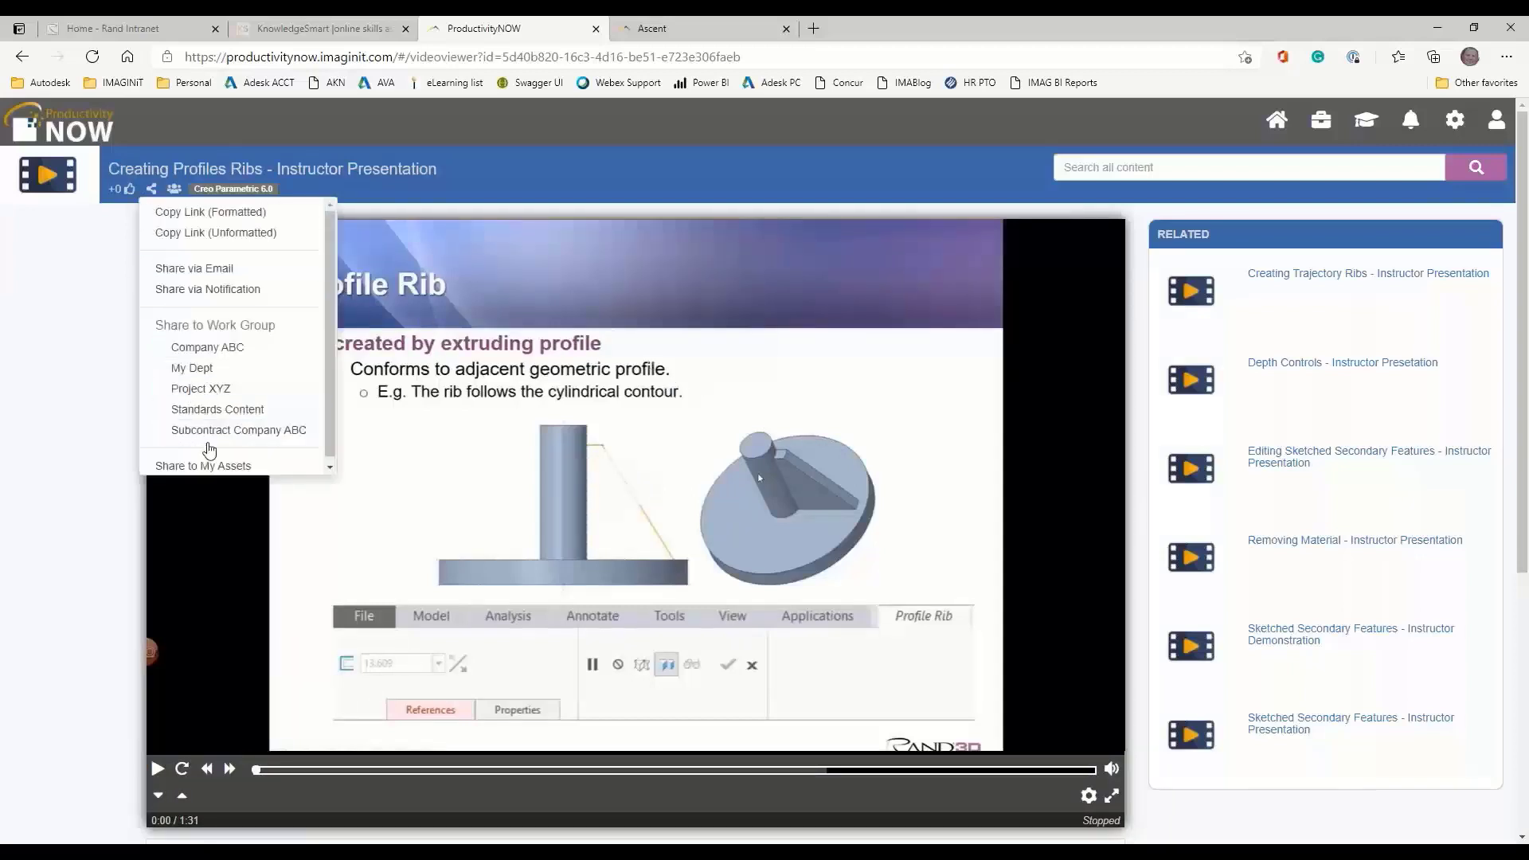
mouse_move(193, 268)
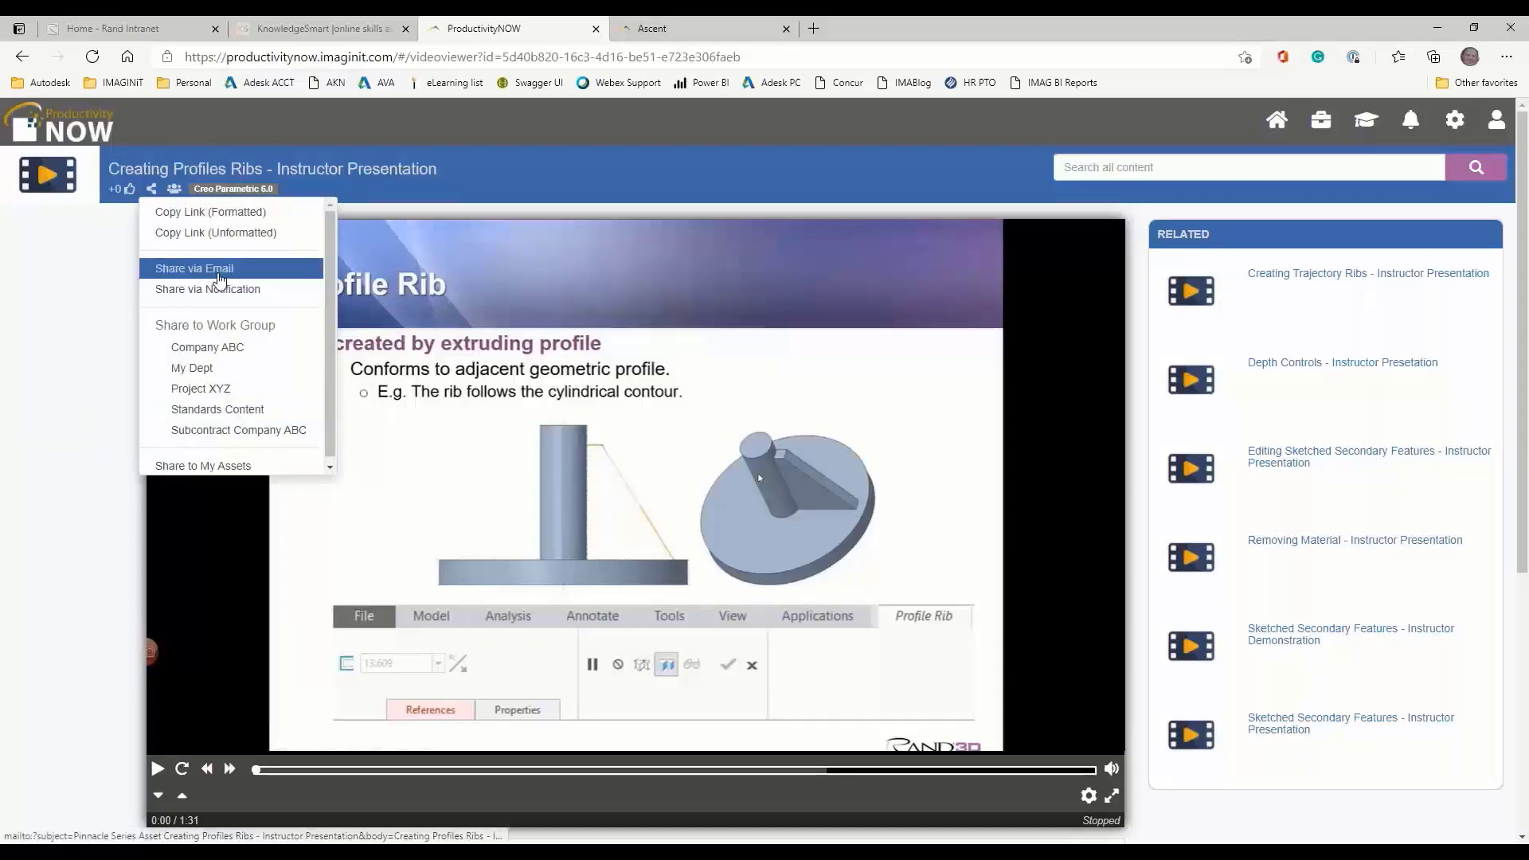
mouse_move(965, 210)
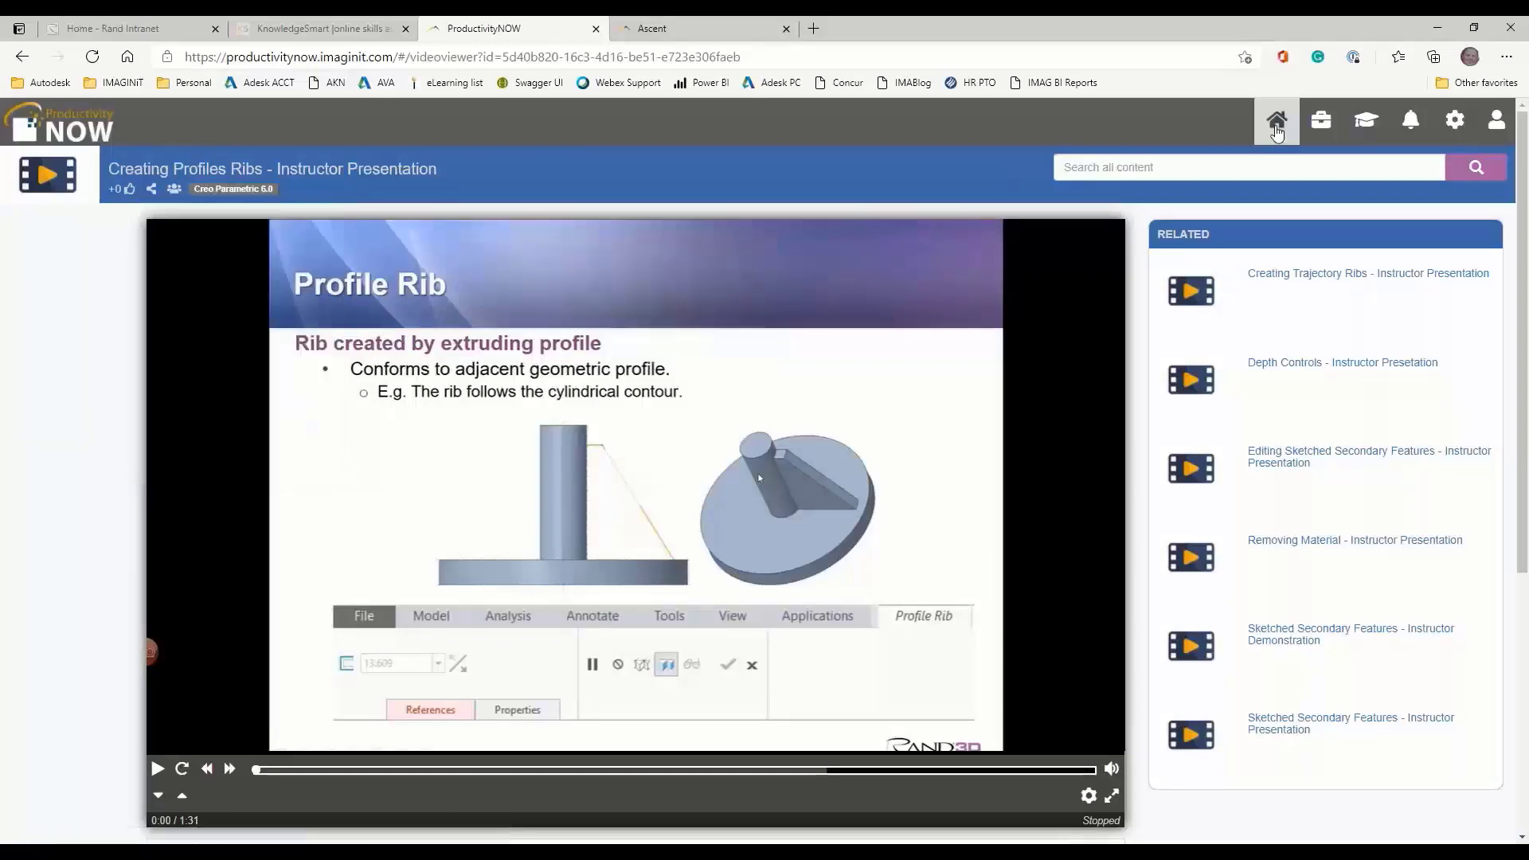
click(1275, 119)
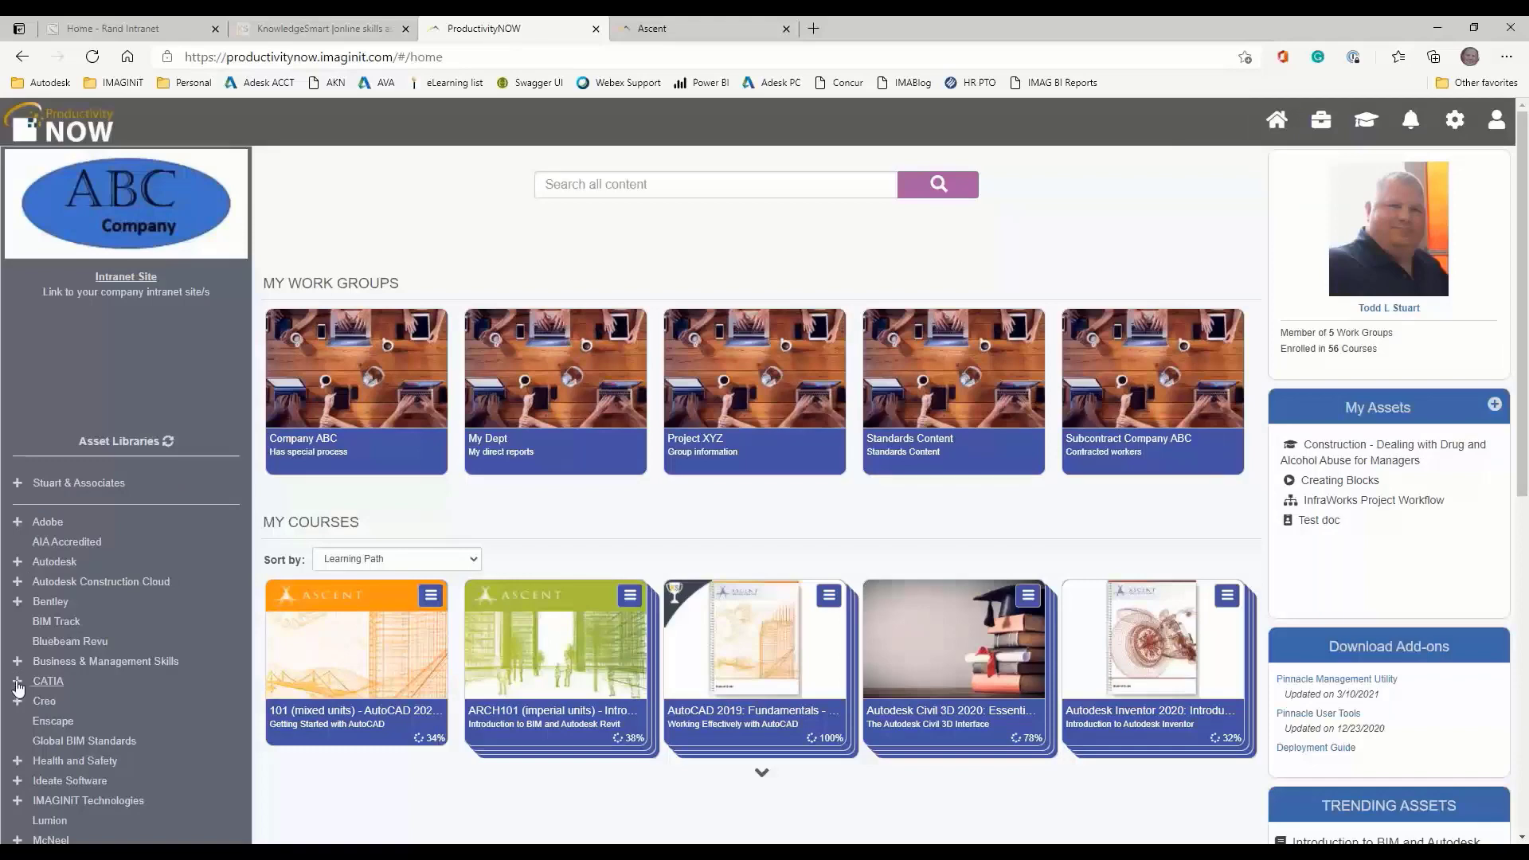
Expand CATIA and Creo in Asset Libraries and open the CATIA V5-6 listing
click(17, 680)
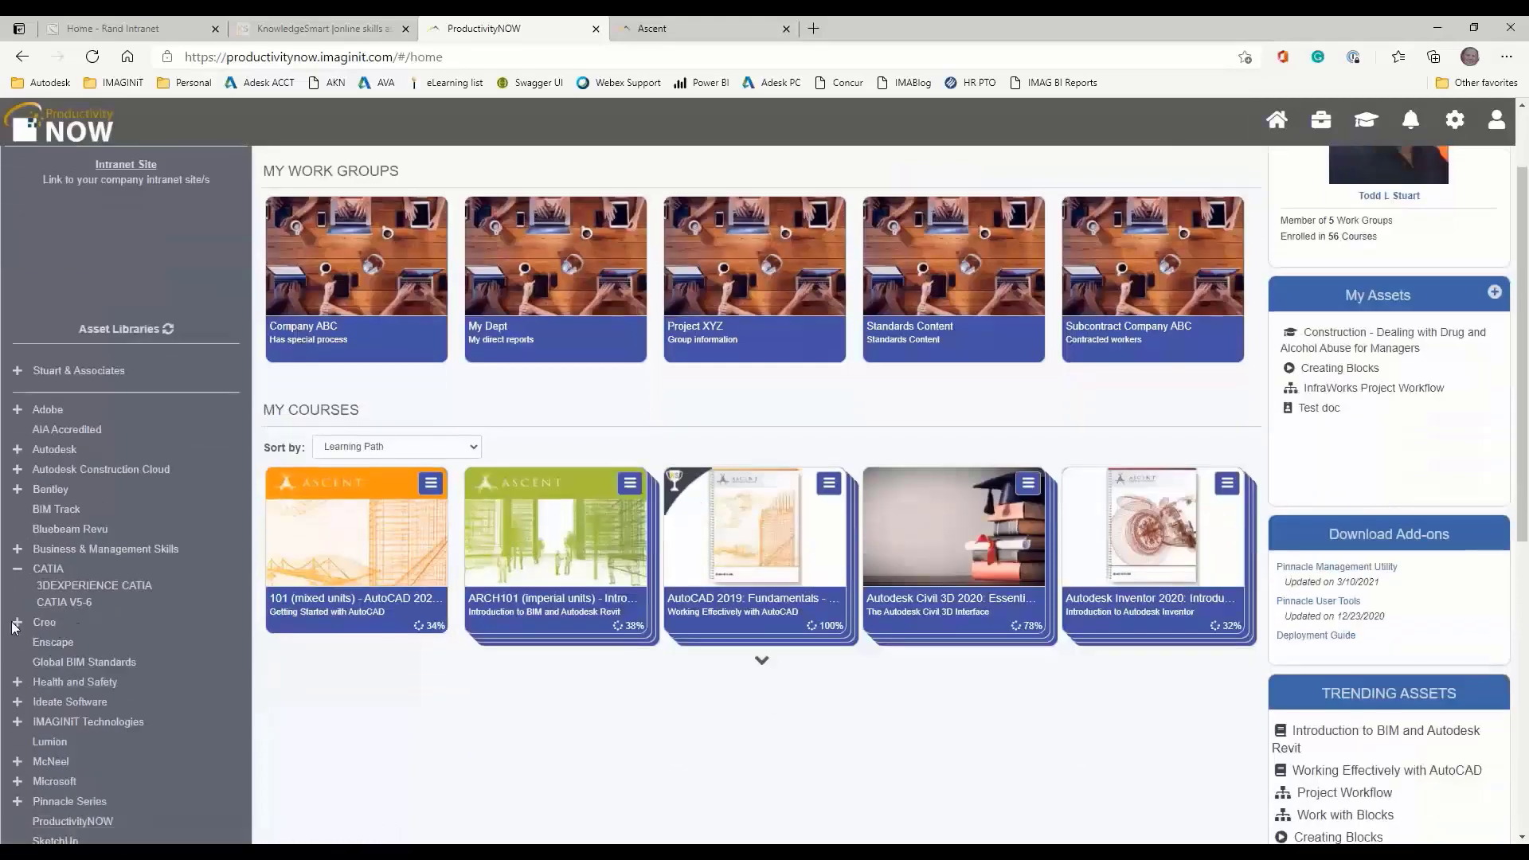
click(44, 622)
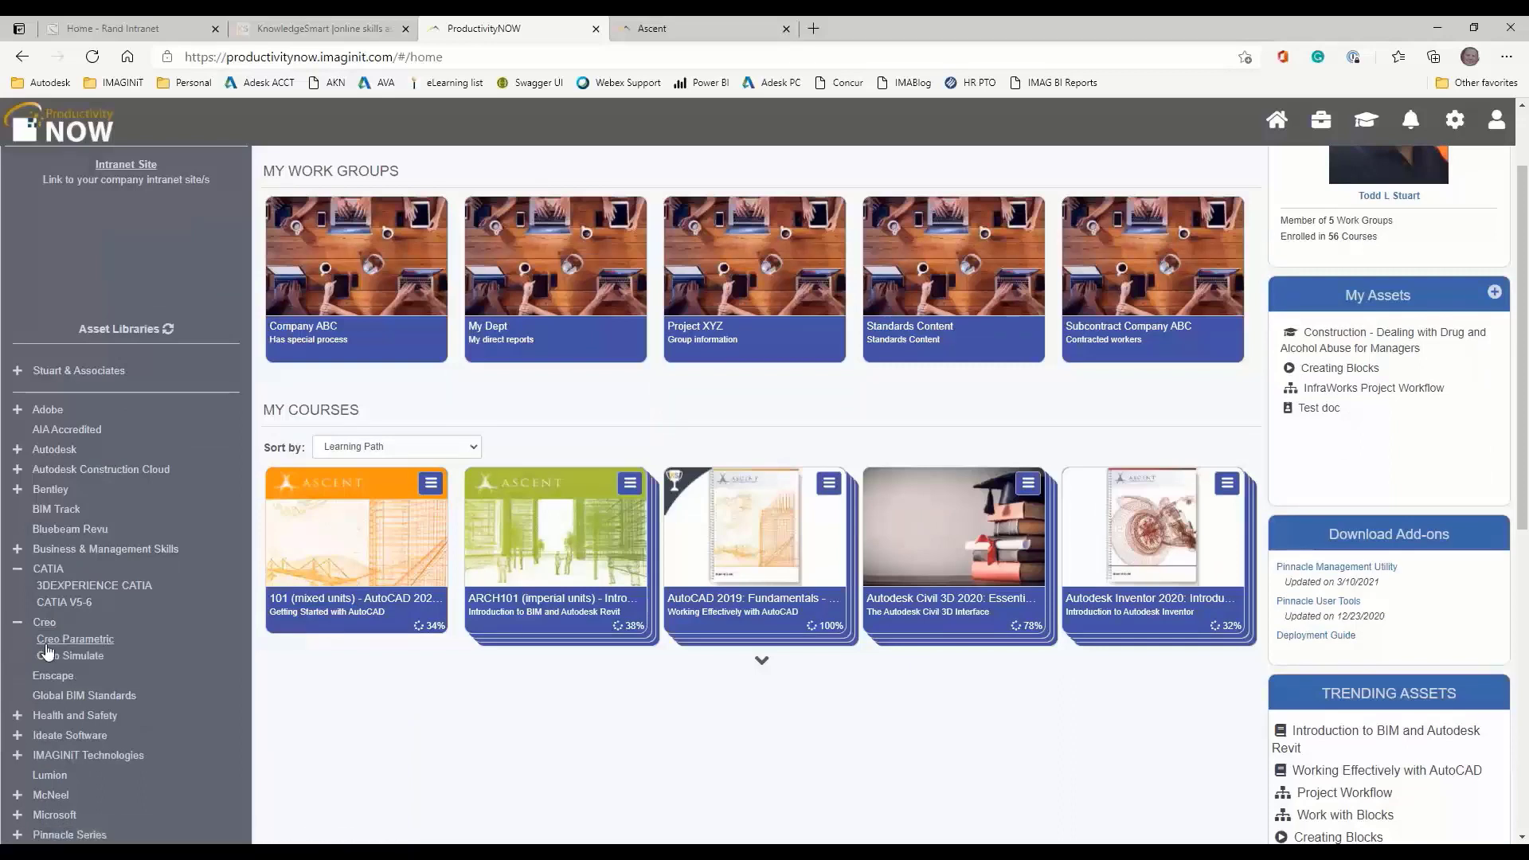
mouse_move(69, 655)
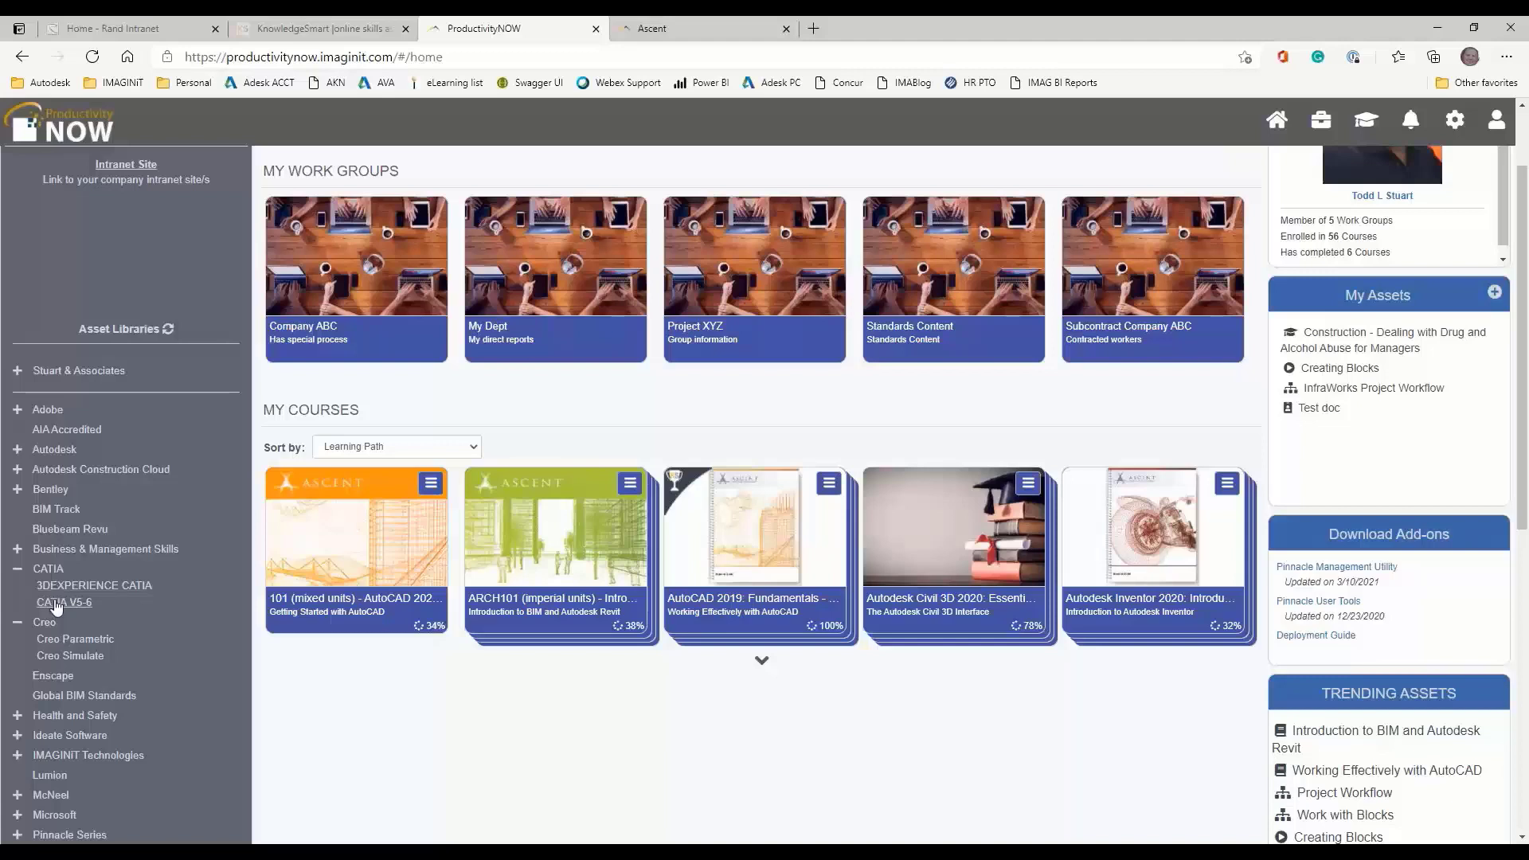
click(62, 603)
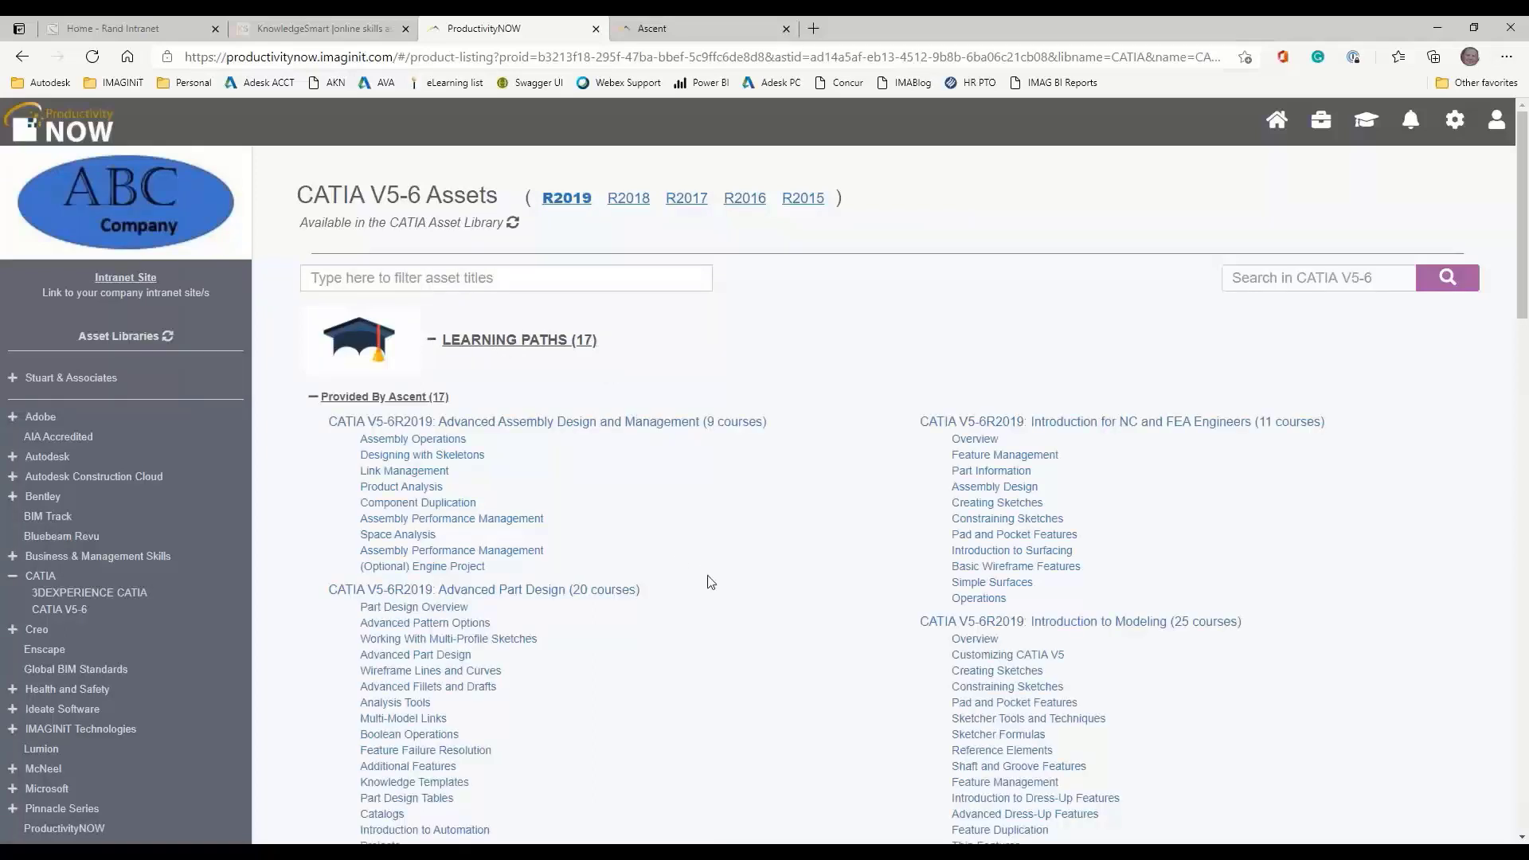
scroll(down, 3)
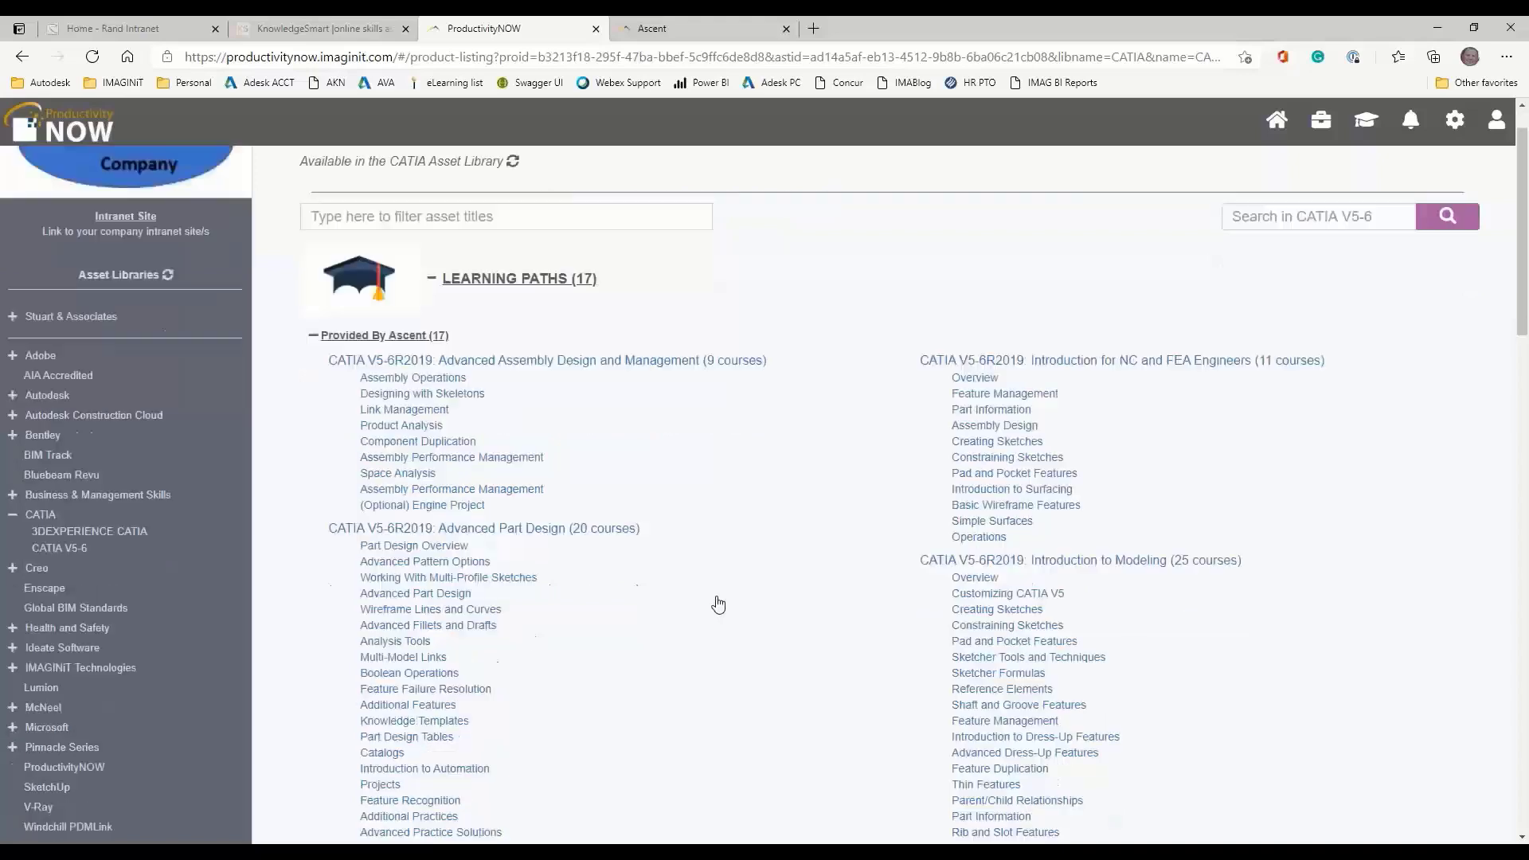
scroll(down, 3)
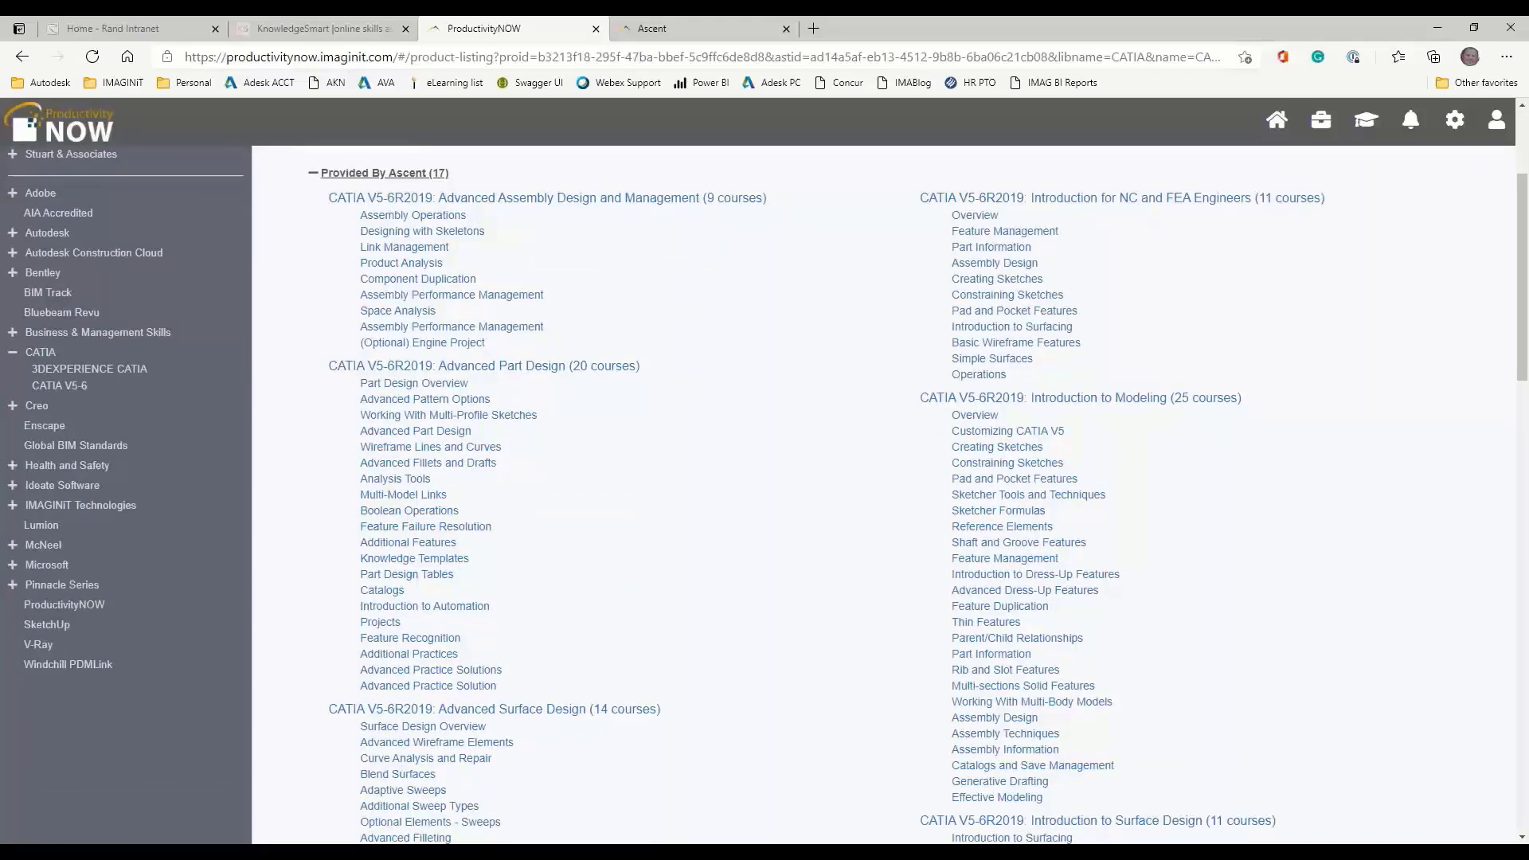
mouse_move(1138, 273)
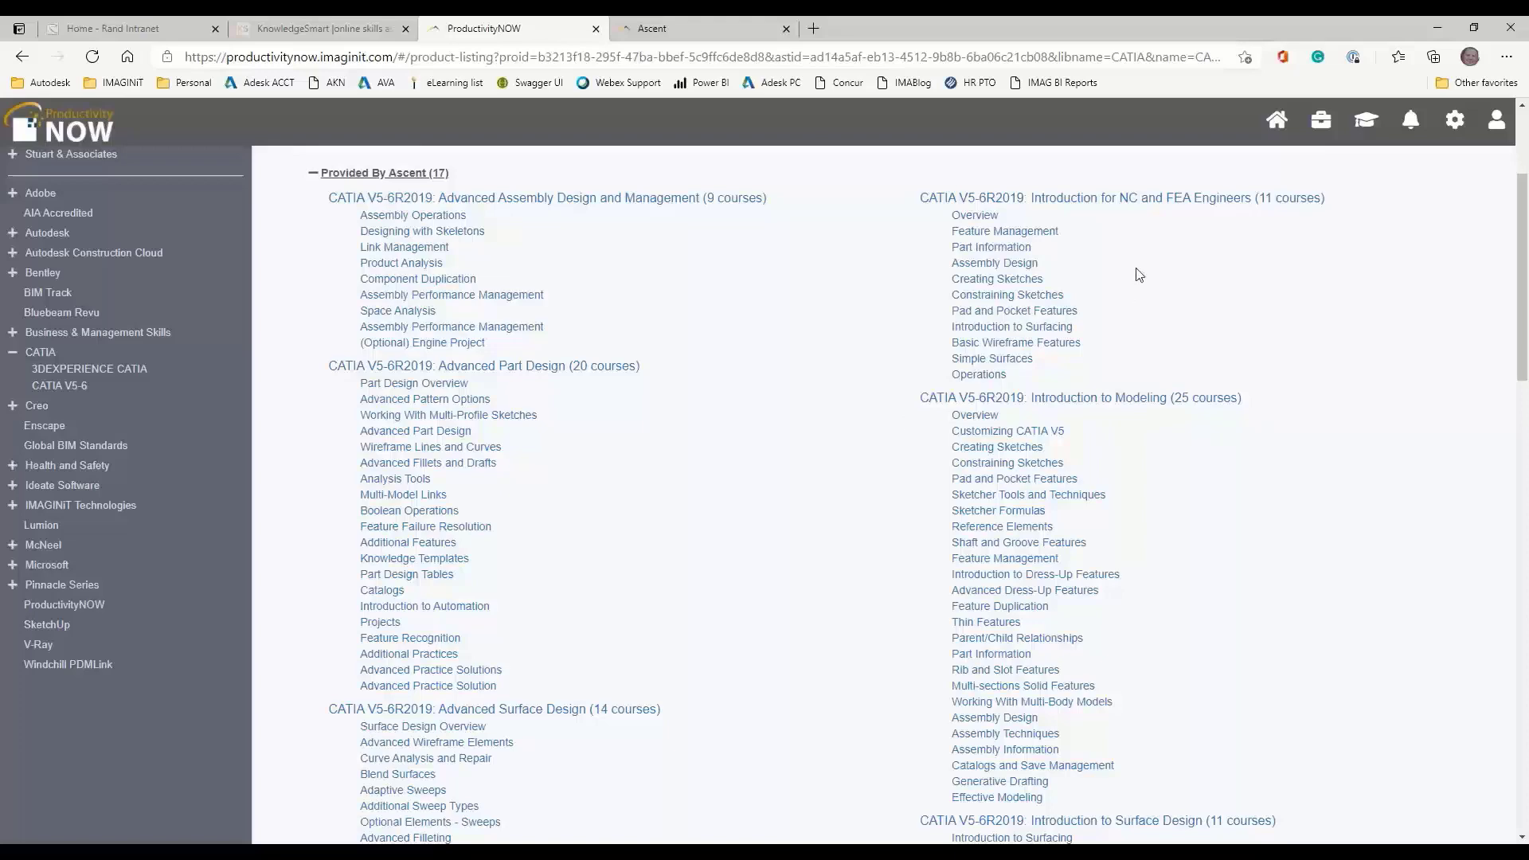
mouse_move(1158, 204)
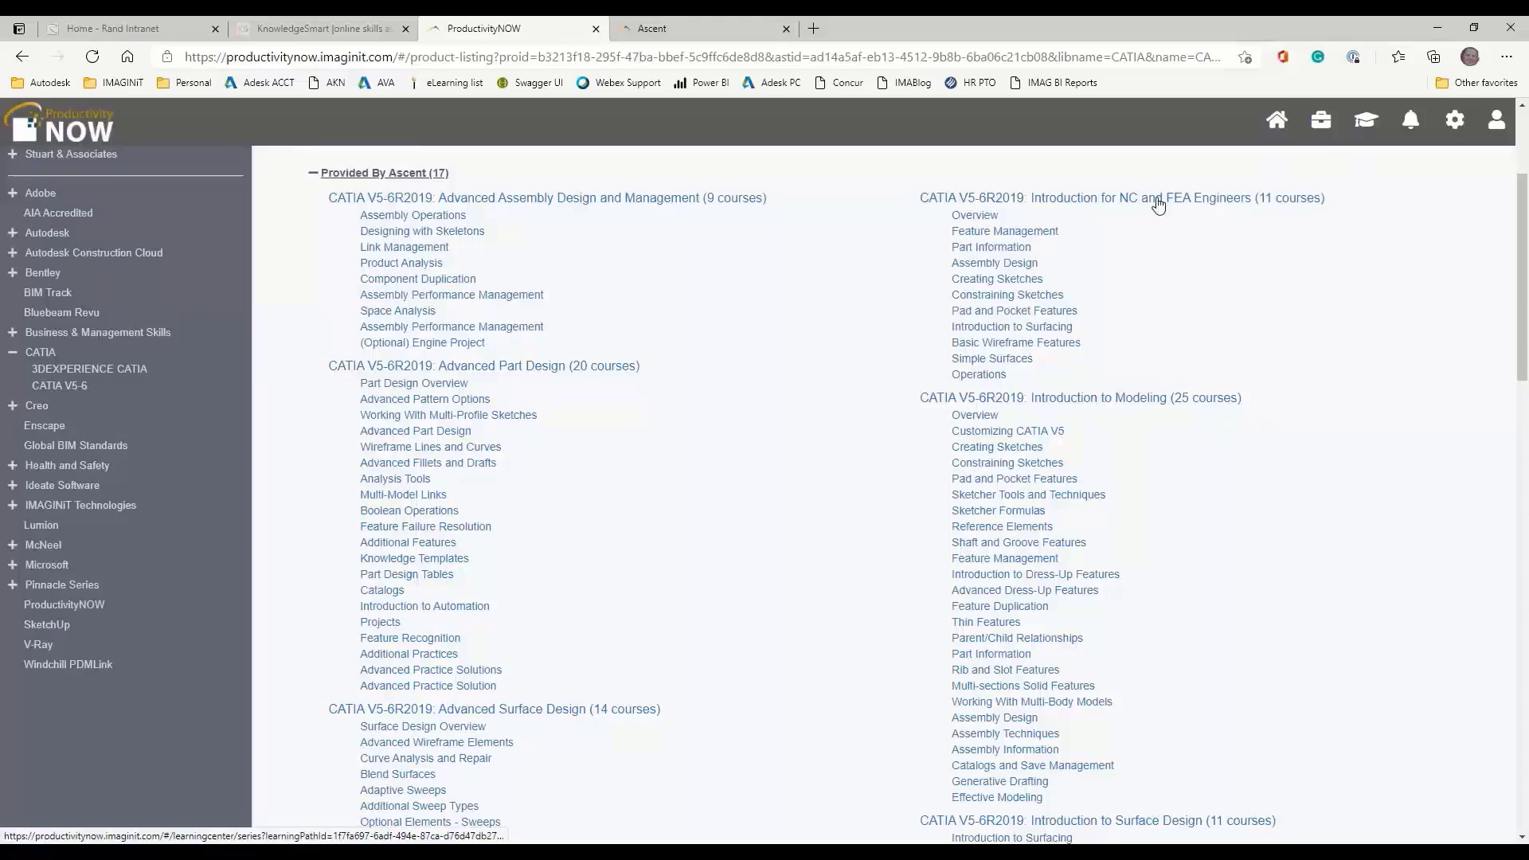
scroll(down, 3)
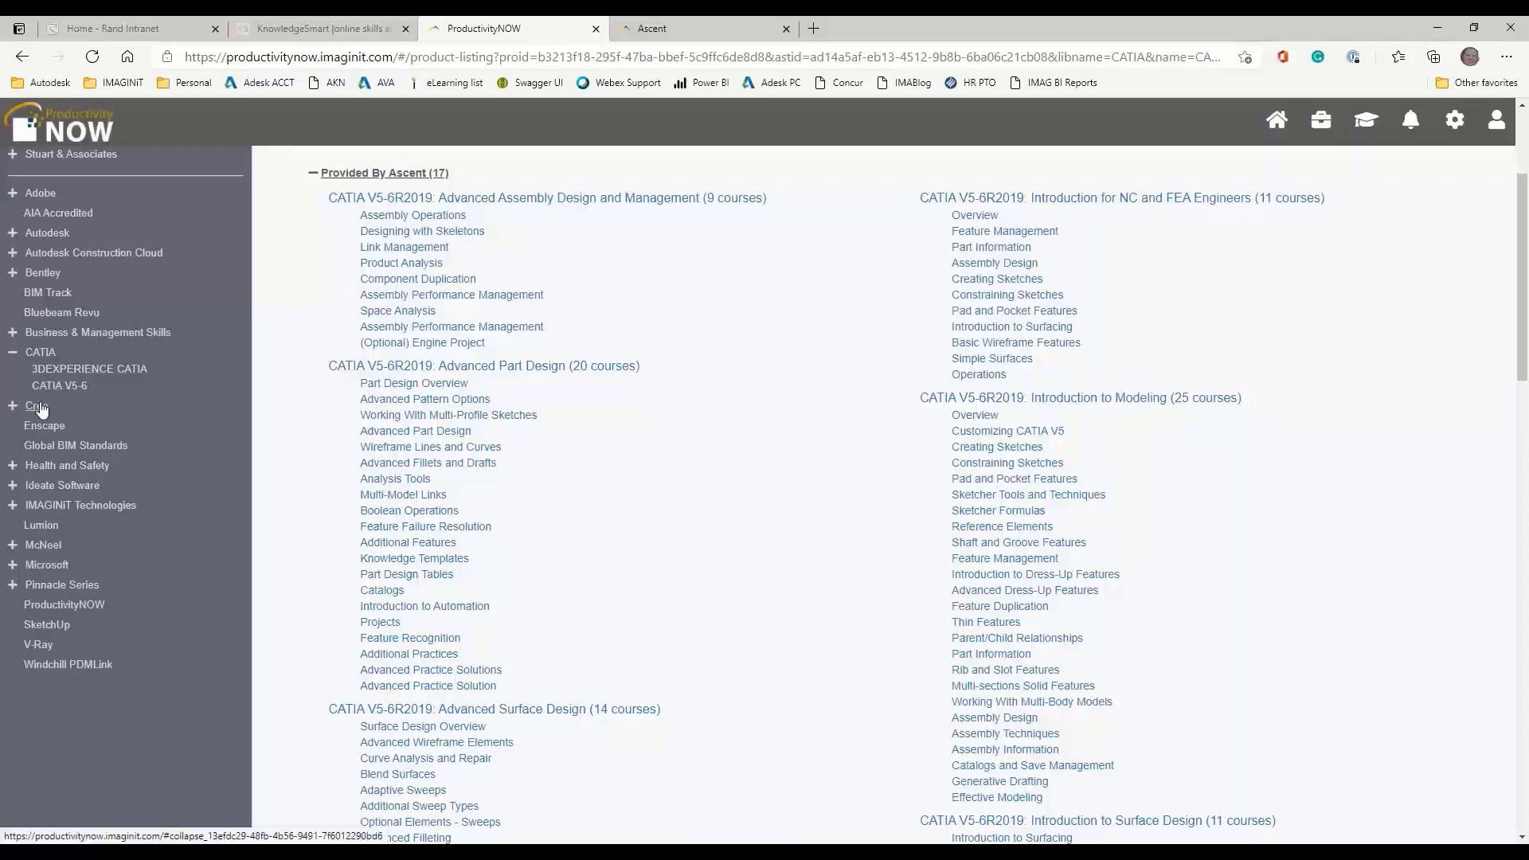
Open Creo Parametric, switch to version 6.0, and expand its 76 learning paths
click(36, 406)
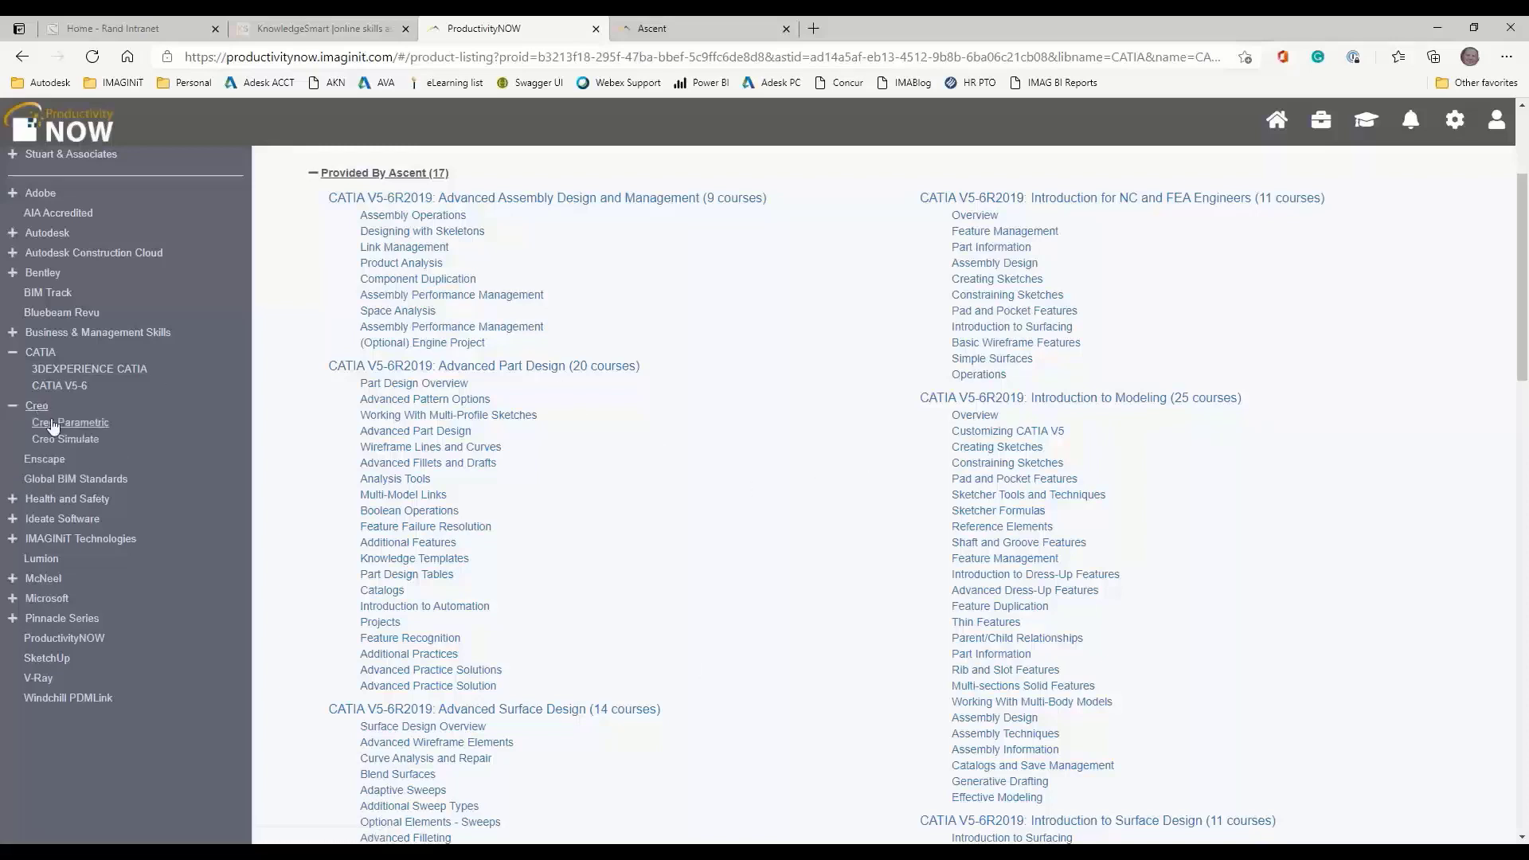
click(69, 421)
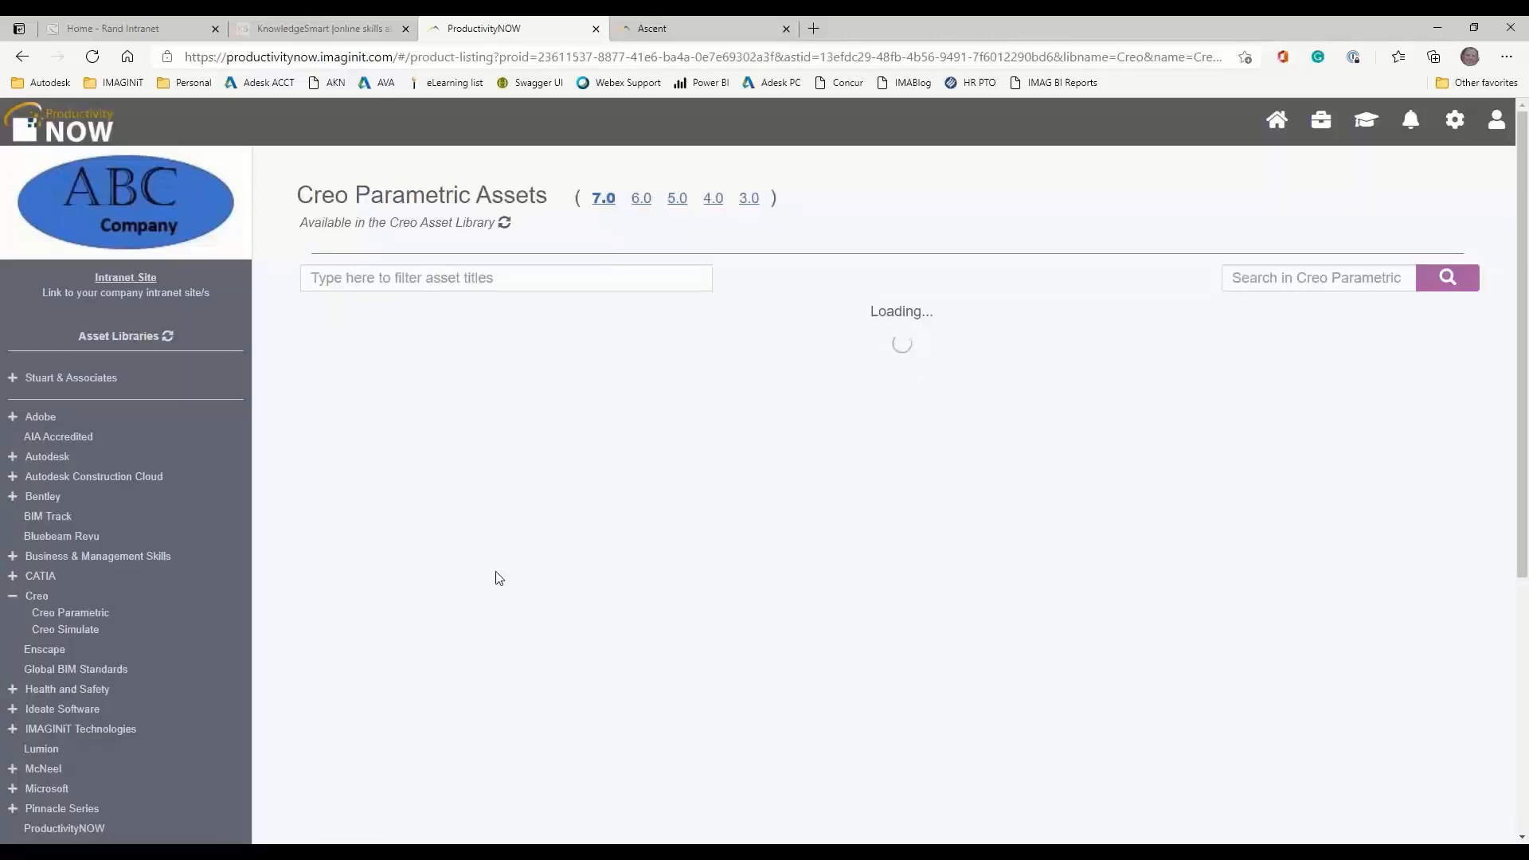
click(639, 198)
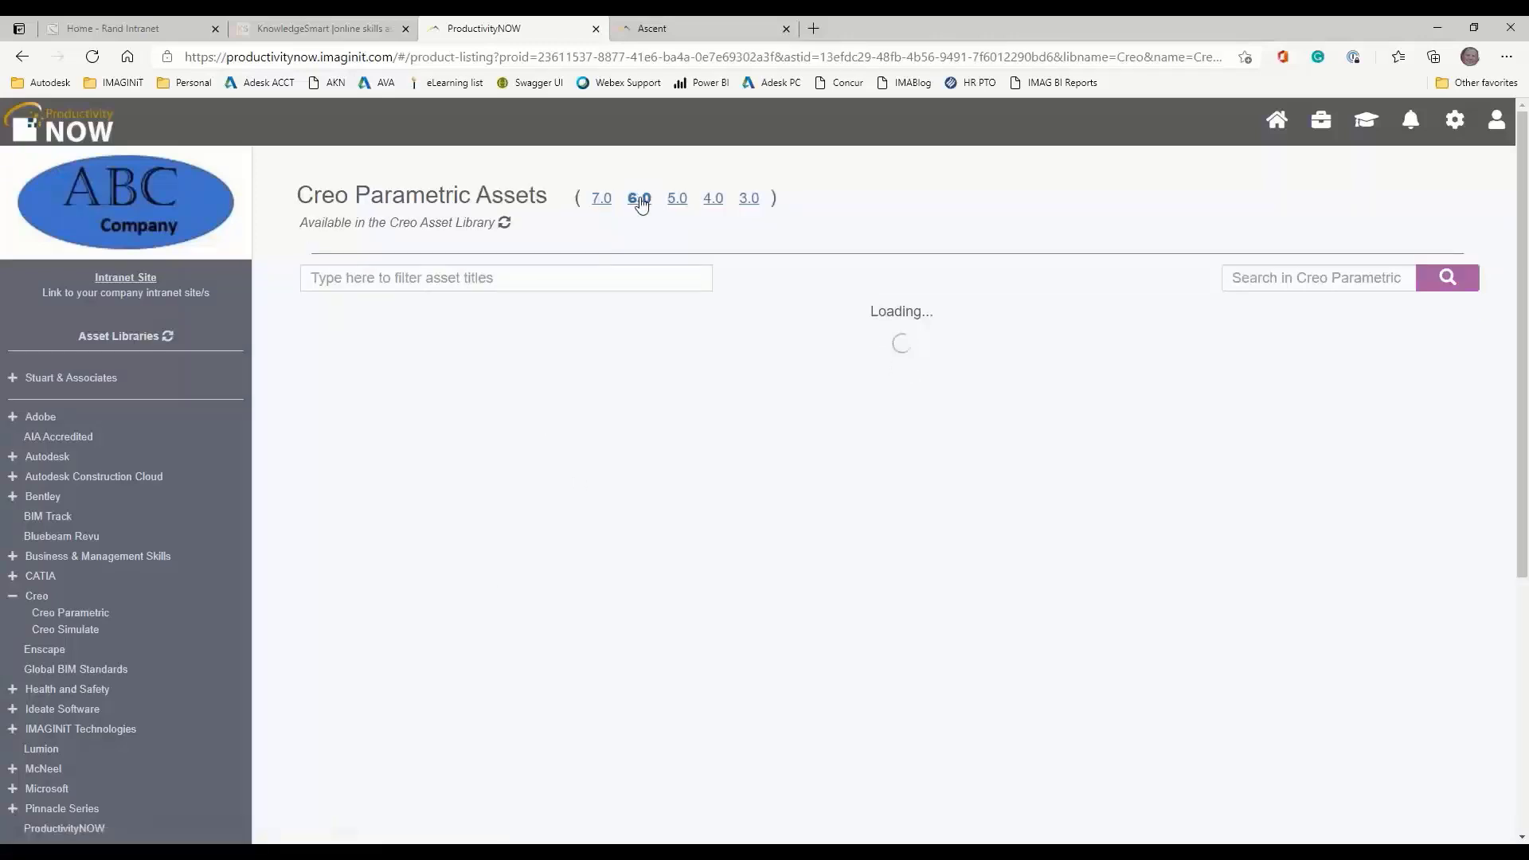
click(639, 198)
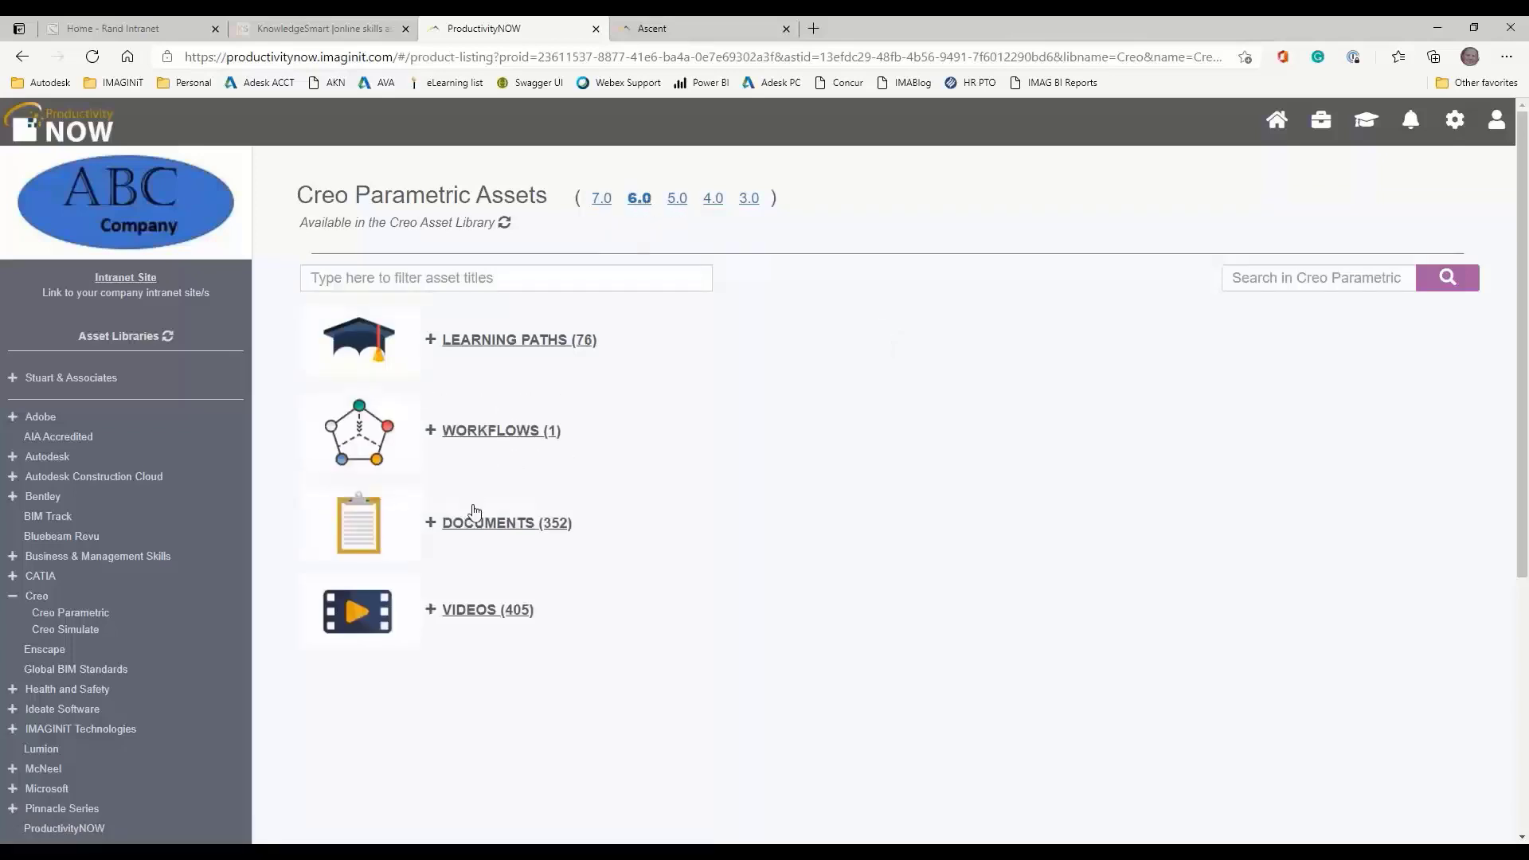
mouse_move(516, 404)
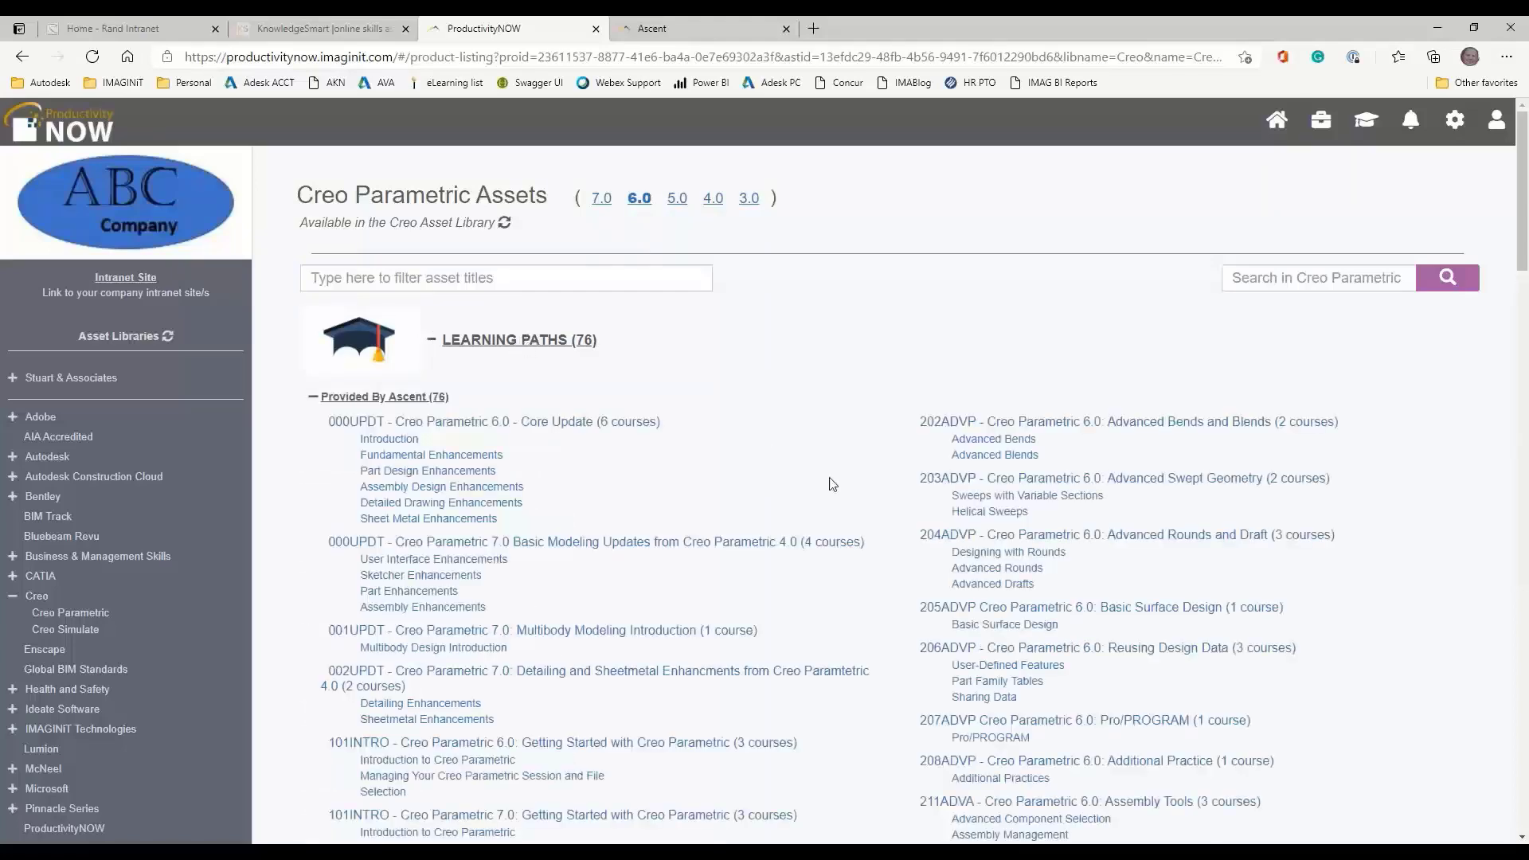
scroll(down, 3)
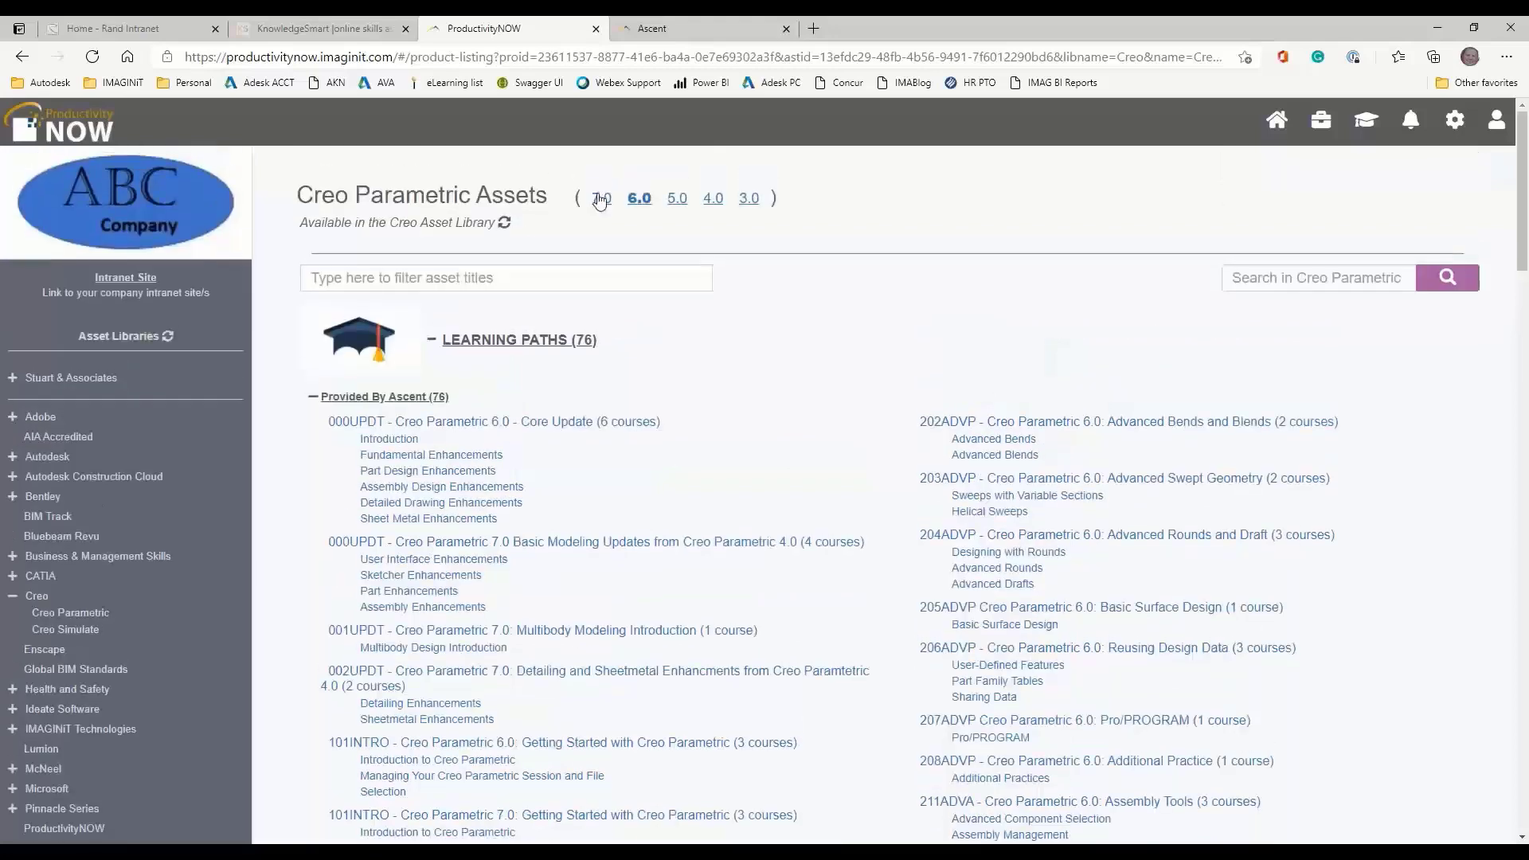
Switch to Creo Parametric 7.0, collapse learning paths, and filter Documents for 'ribs'
click(602, 199)
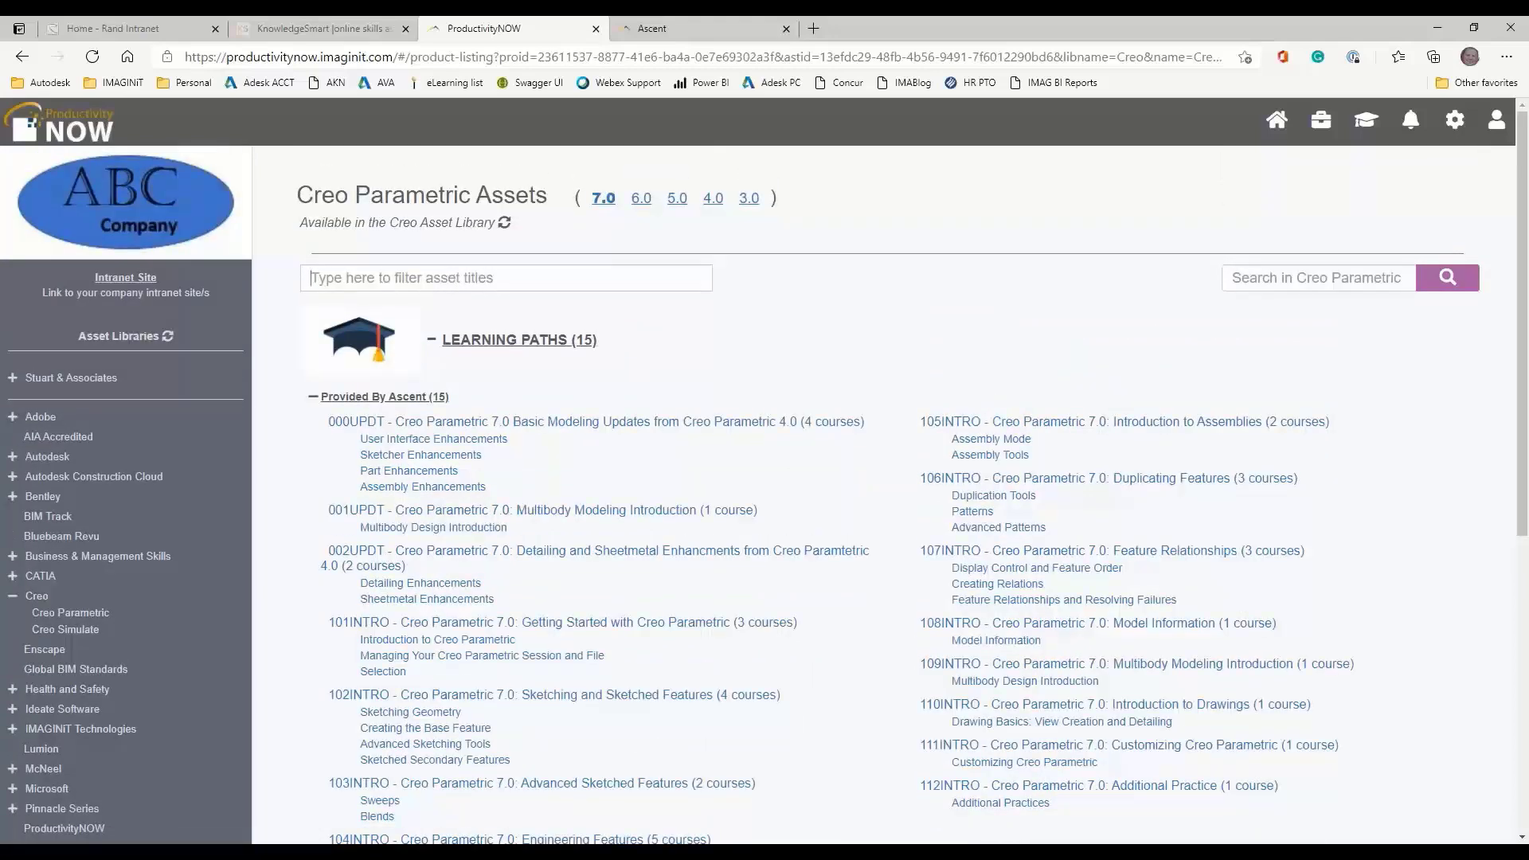
click(314, 396)
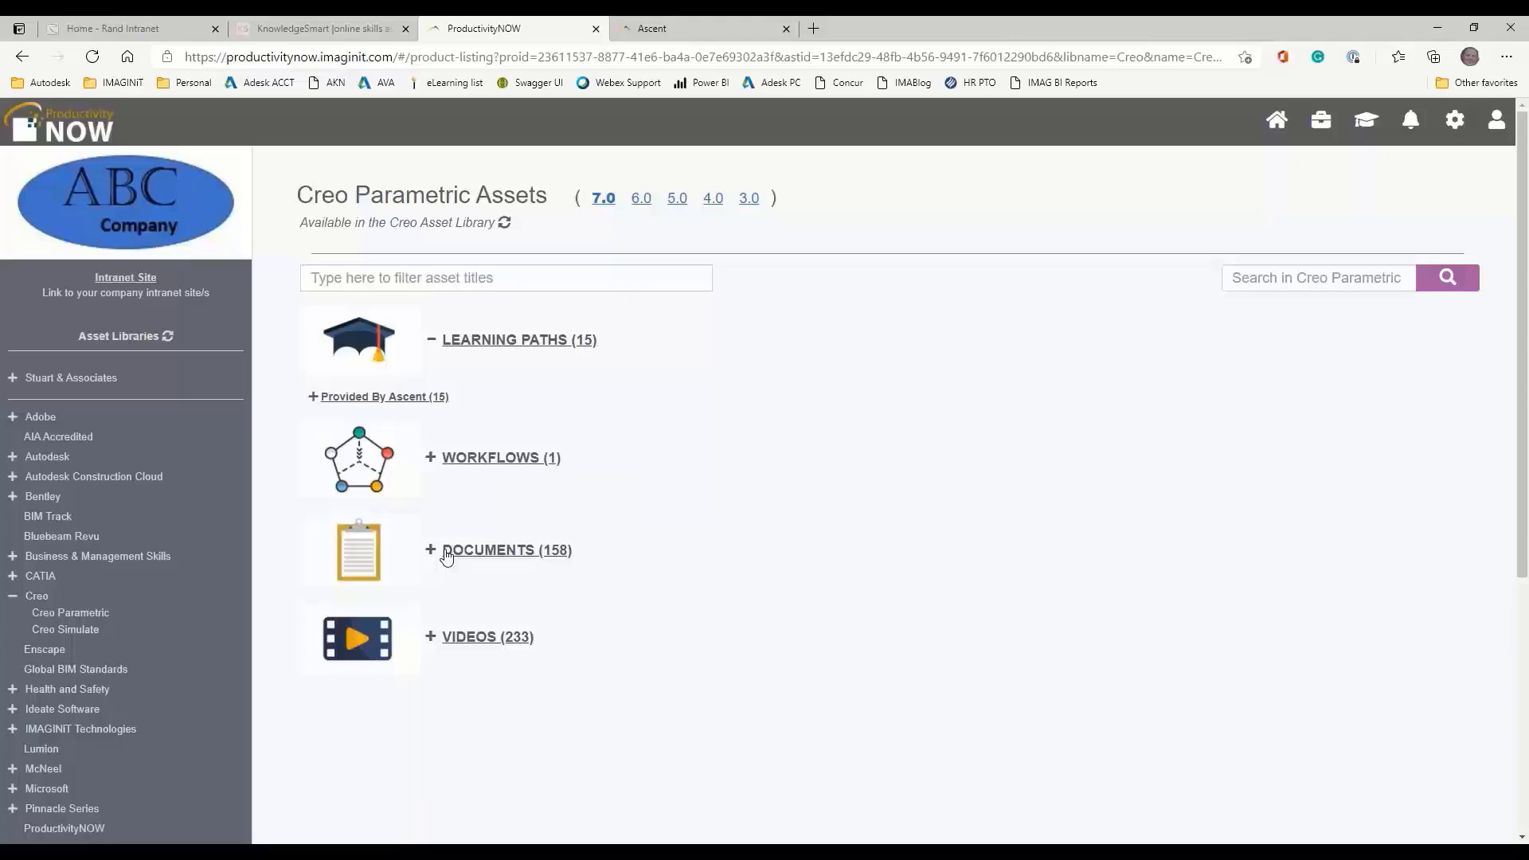
click(488, 549)
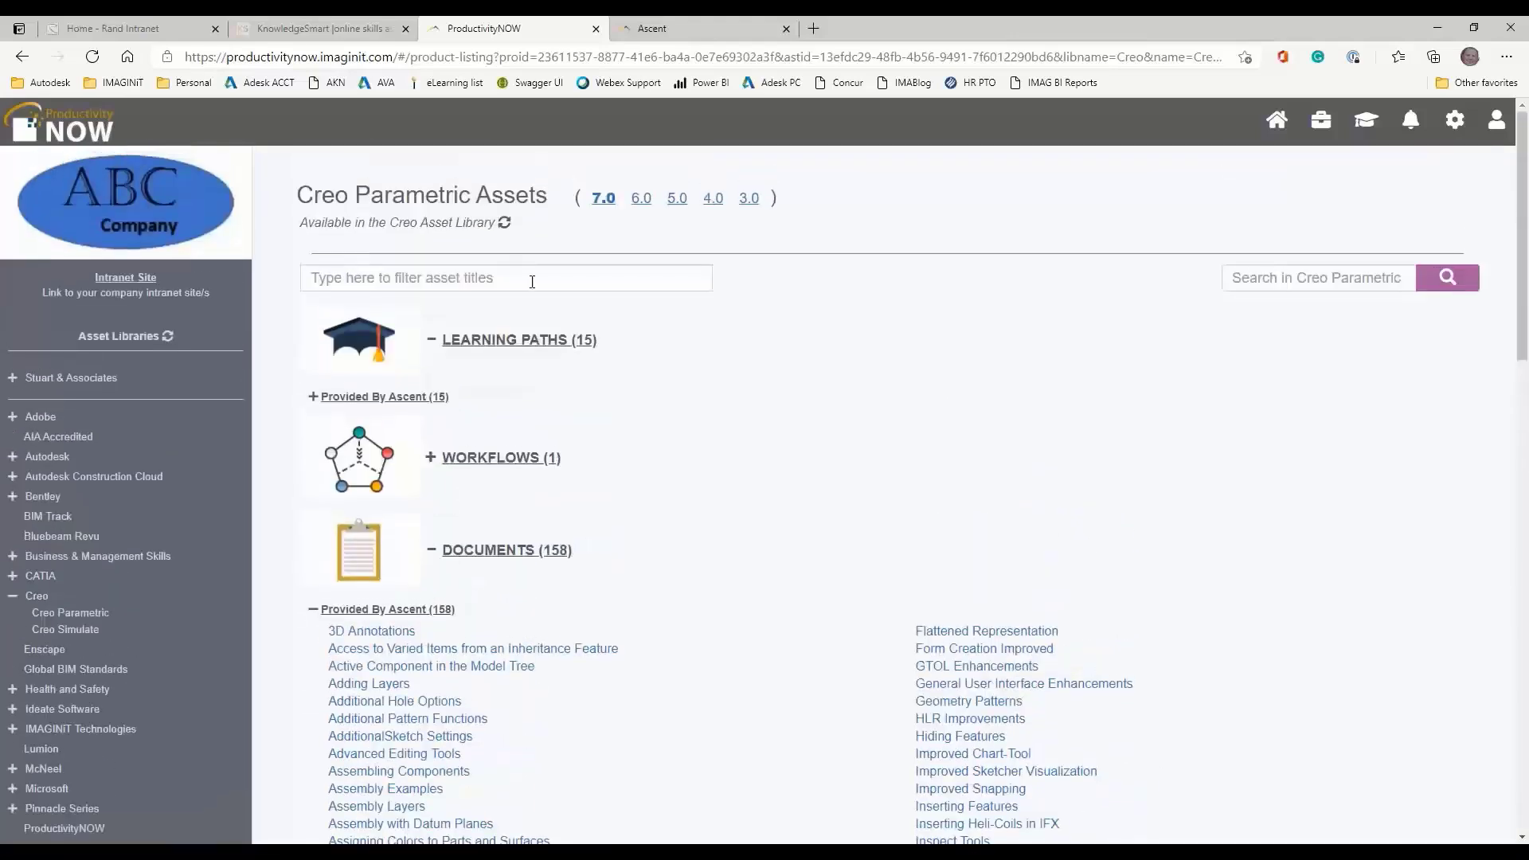
text(ribs)
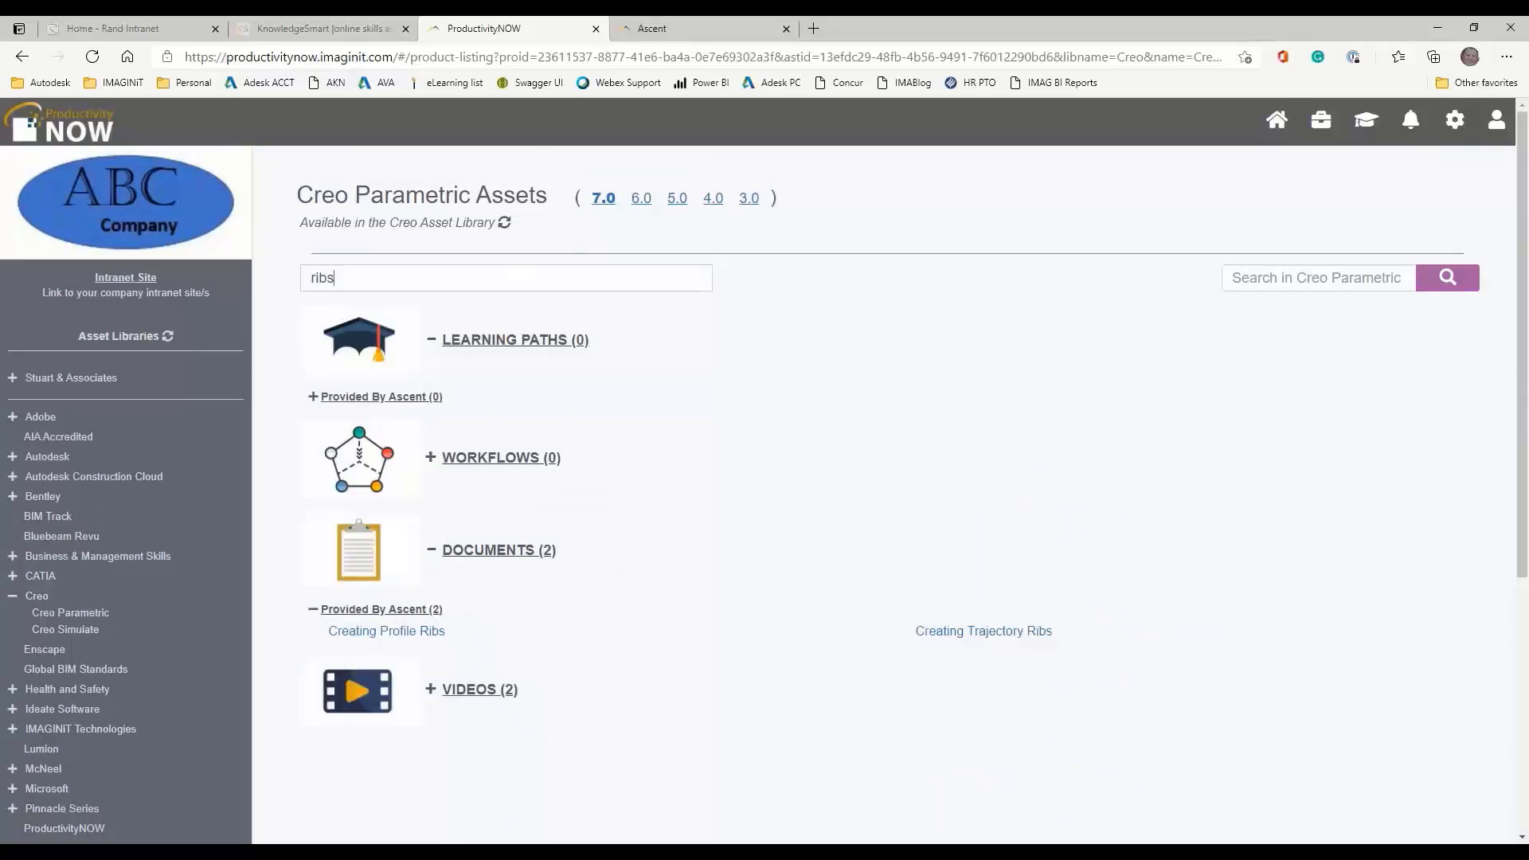
mouse_move(386, 630)
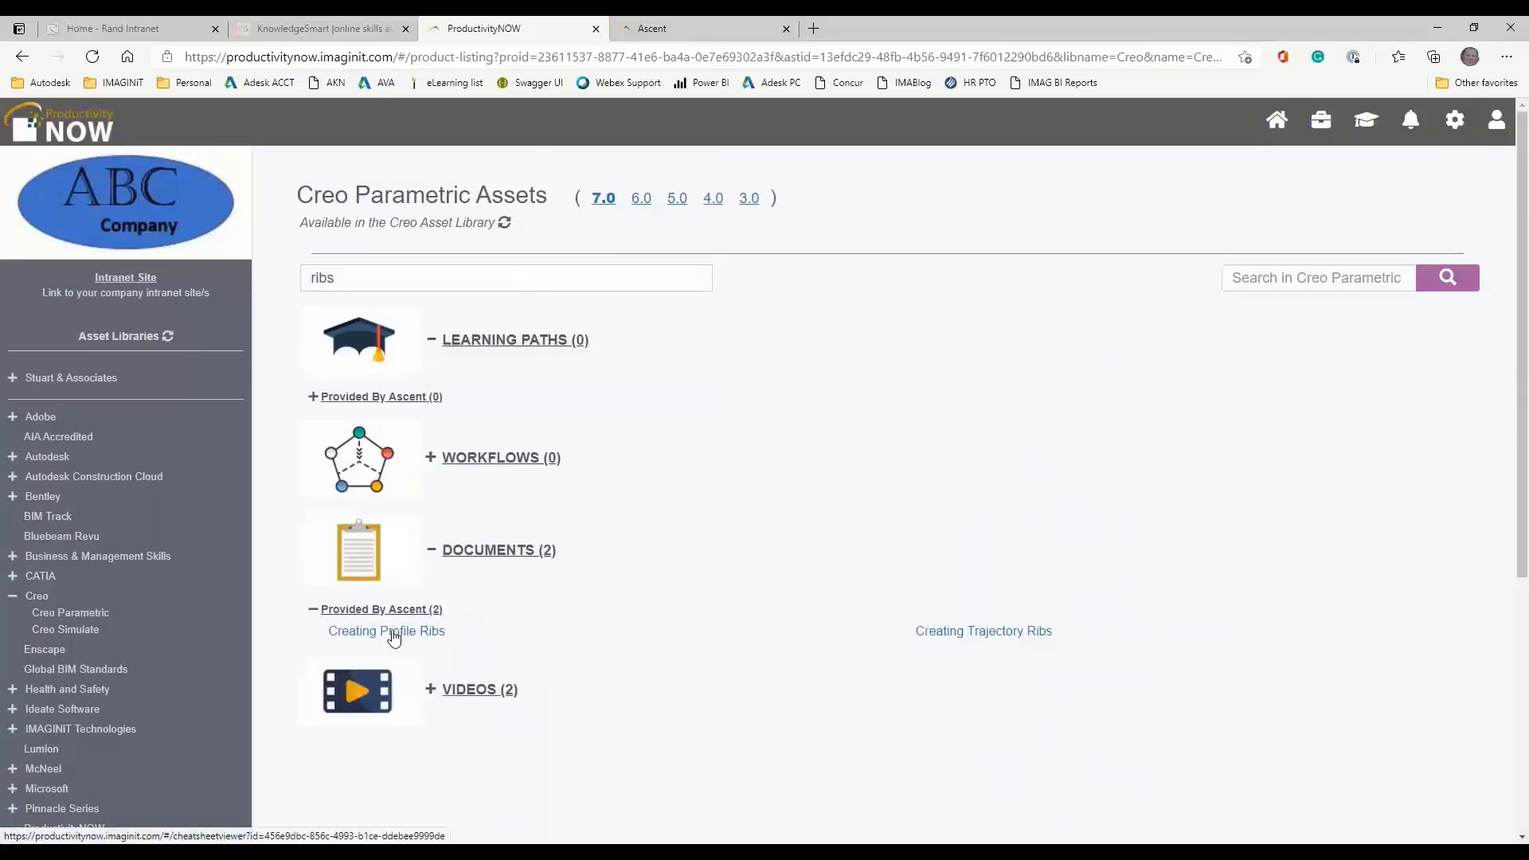
Read the Creating Profile Ribs document, then go back to the asset listing
click(387, 630)
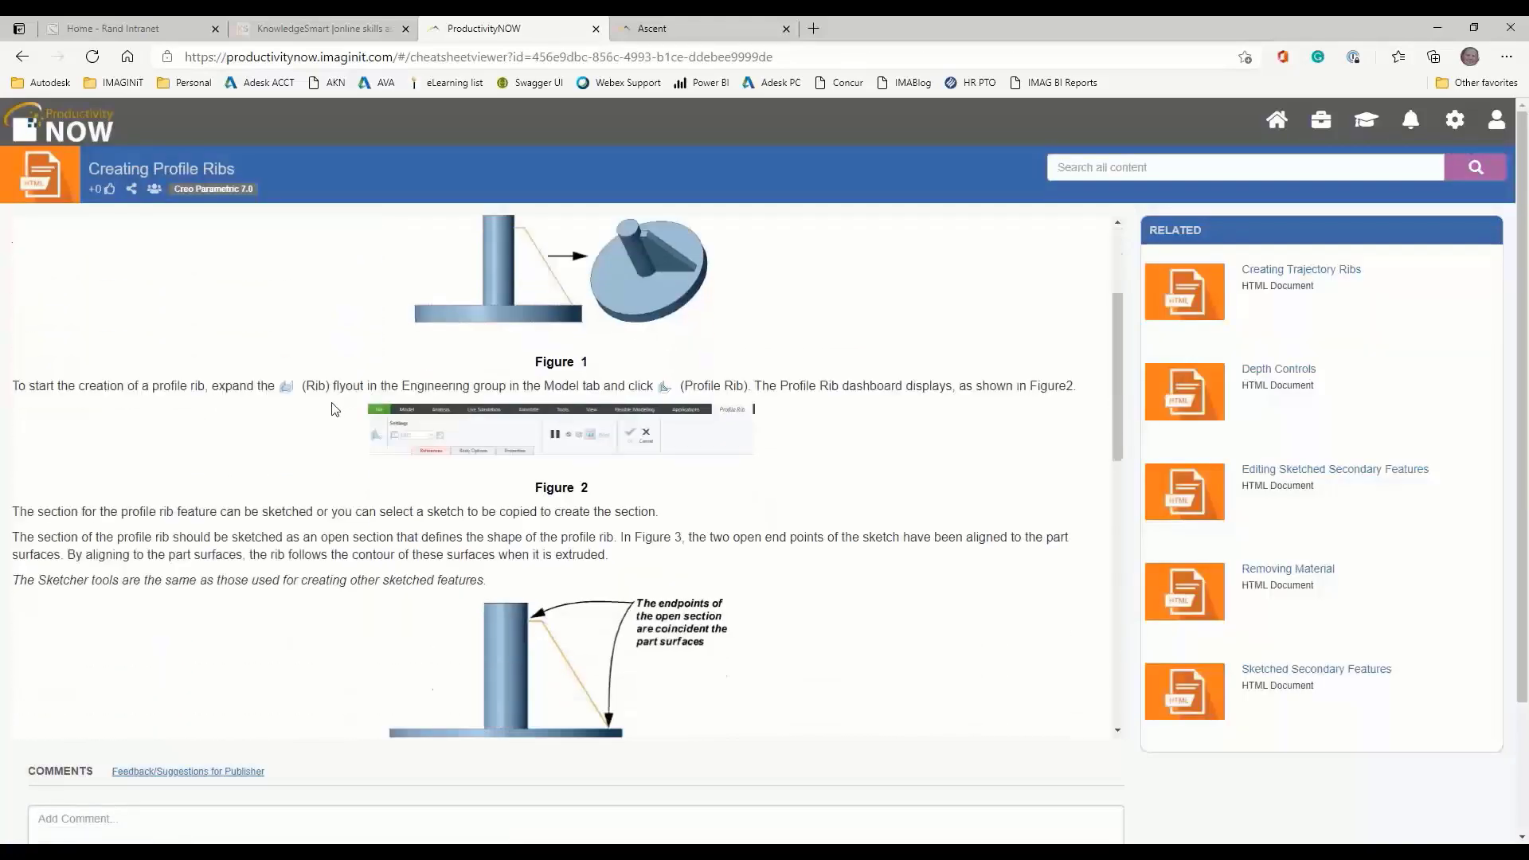
scroll(up, 3)
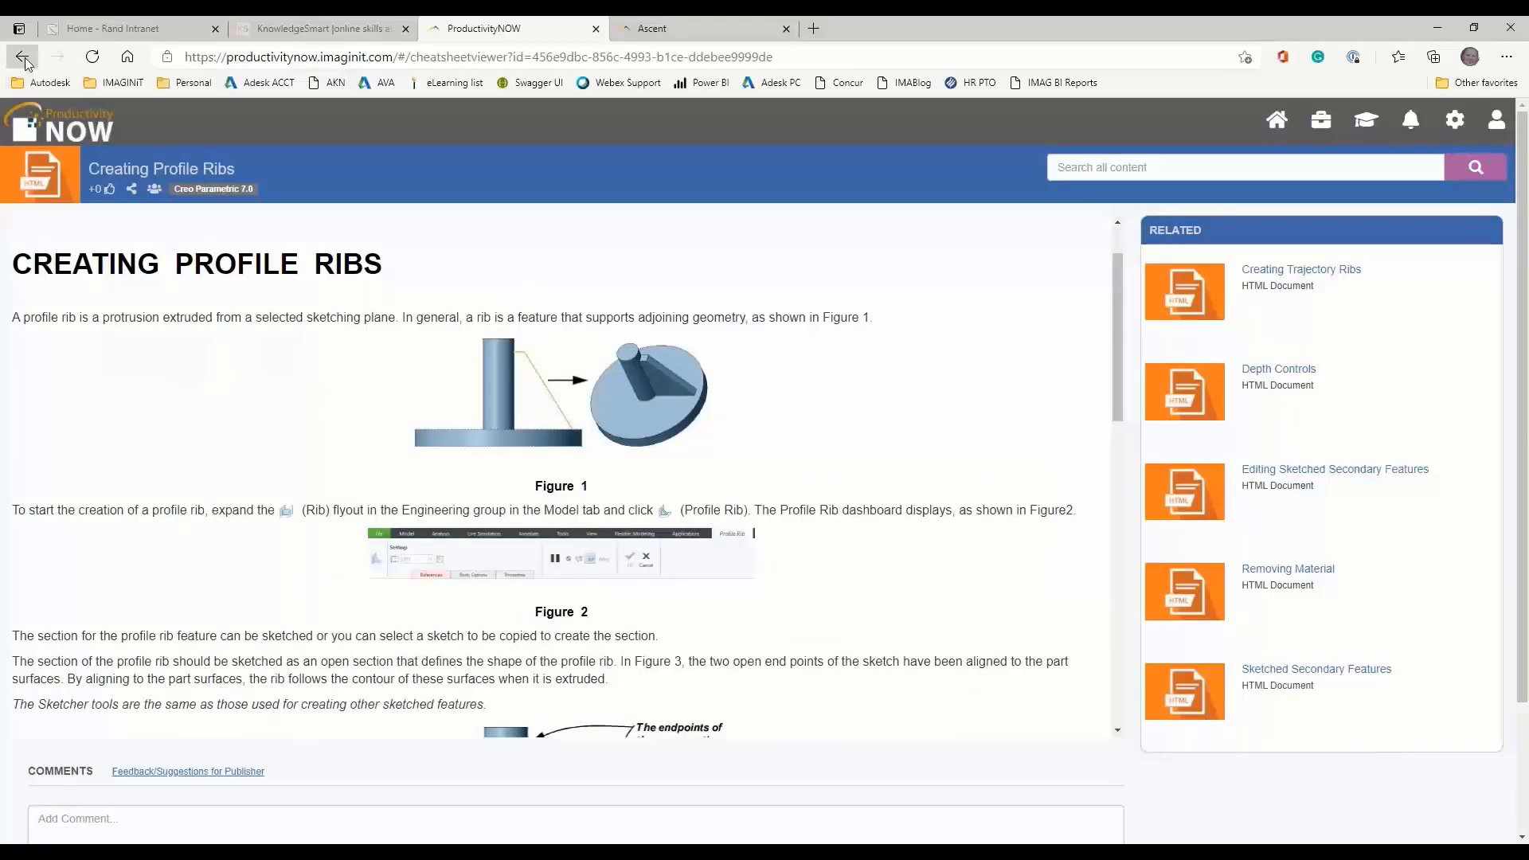
click(22, 57)
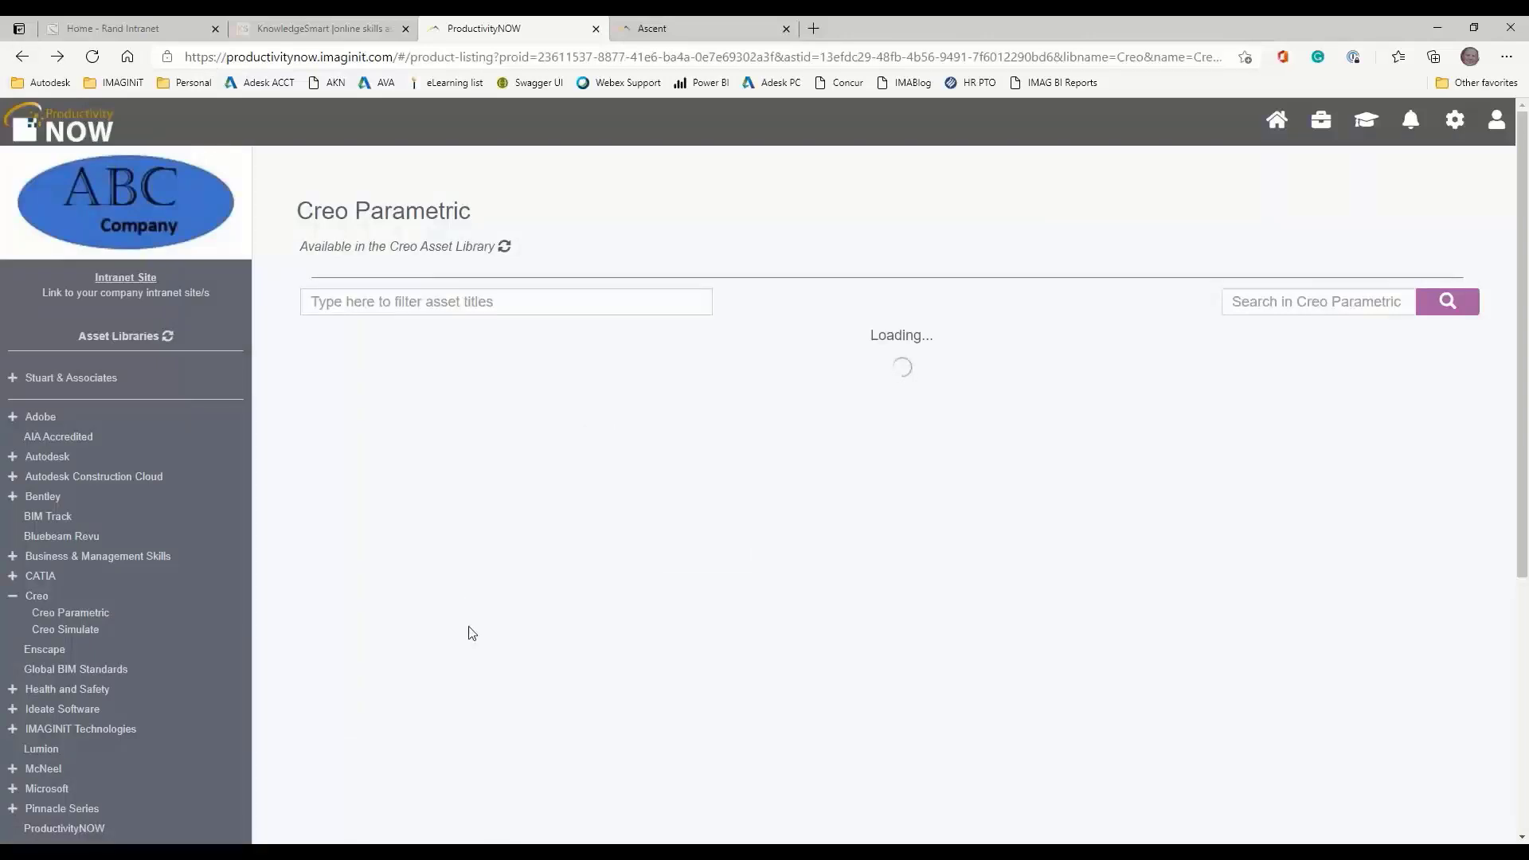
Expand Videos and filter the Creo Parametric 7.0 assets for 'boolean'
click(70, 612)
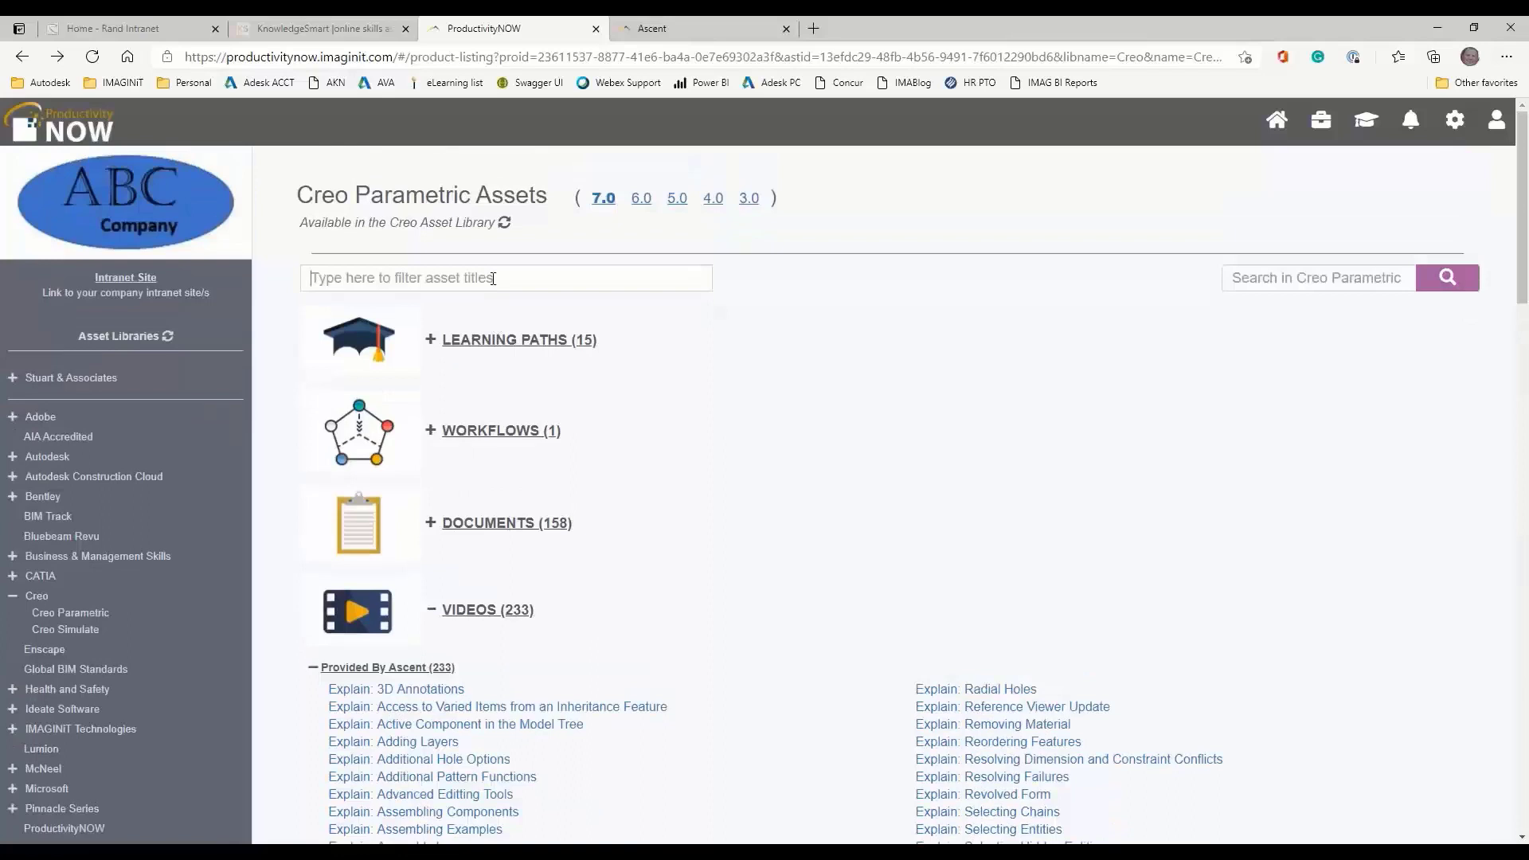
text(boolean)
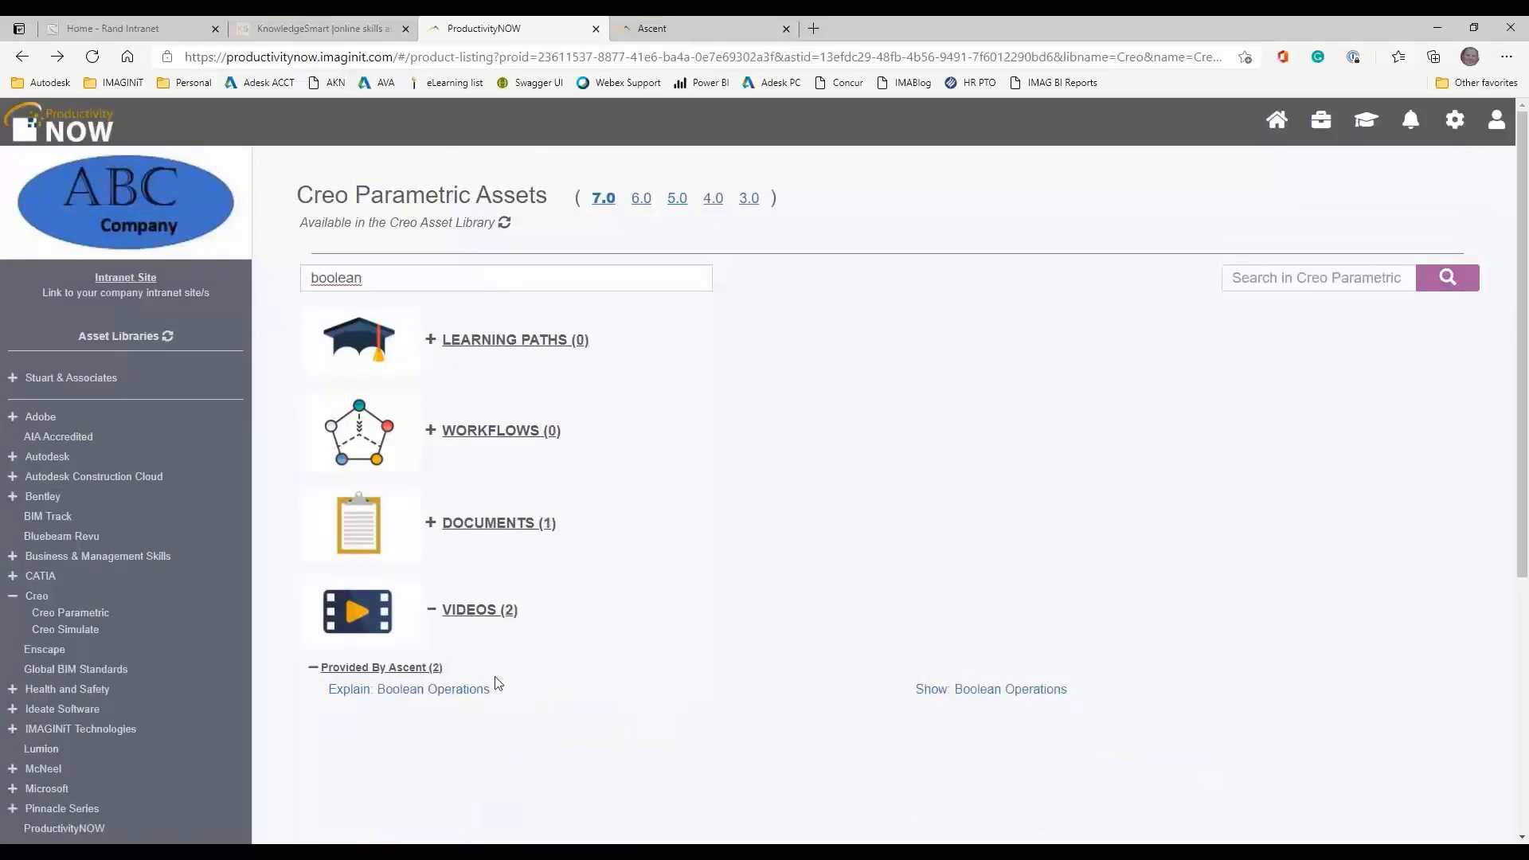
mouse_move(439, 688)
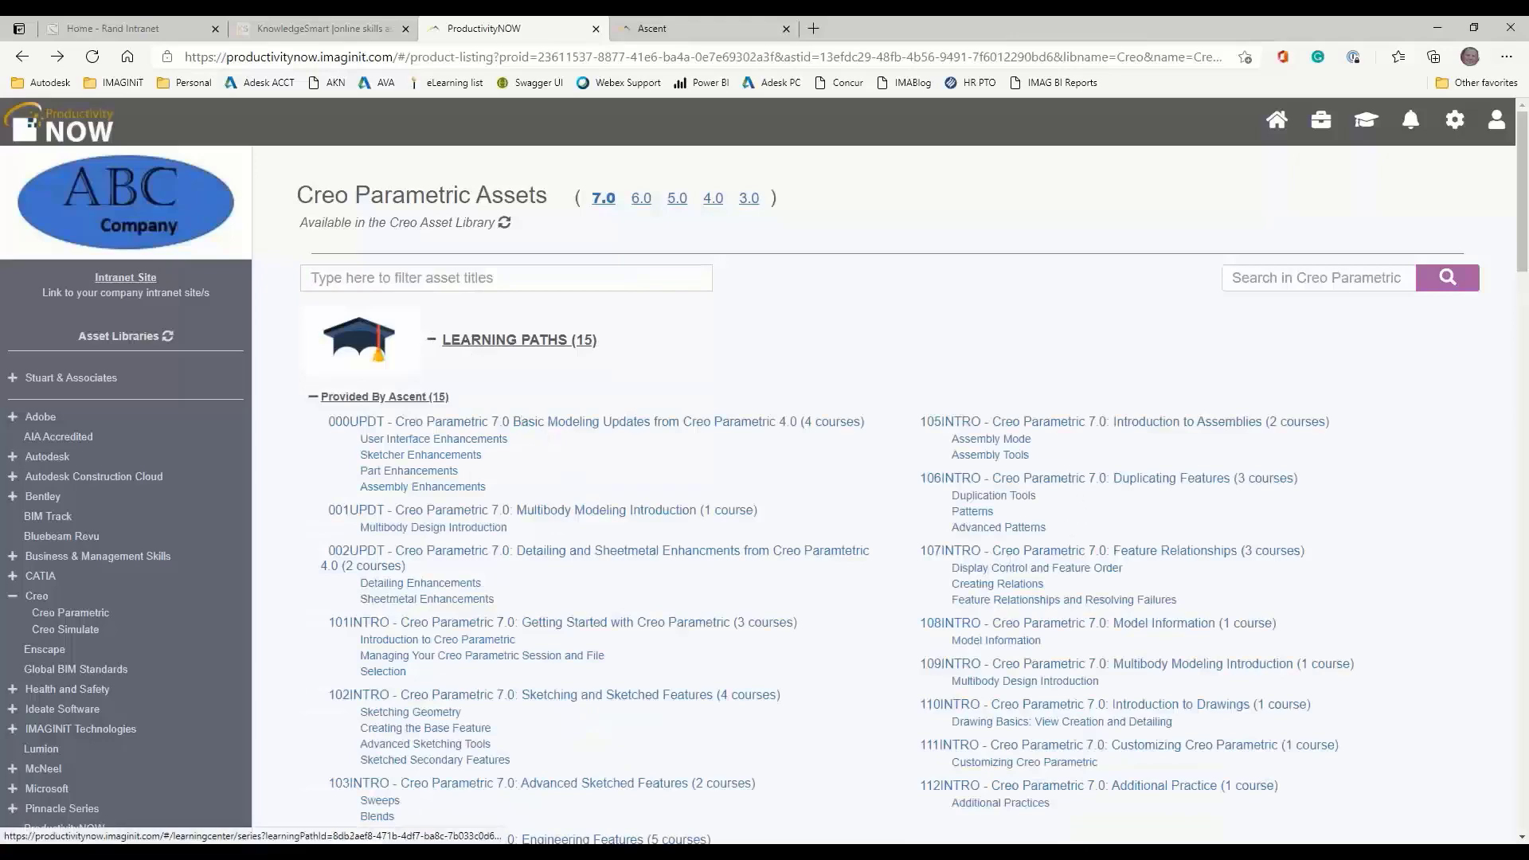
Show the full 101INTRO path description and enroll in all three courses
scroll(down, 3)
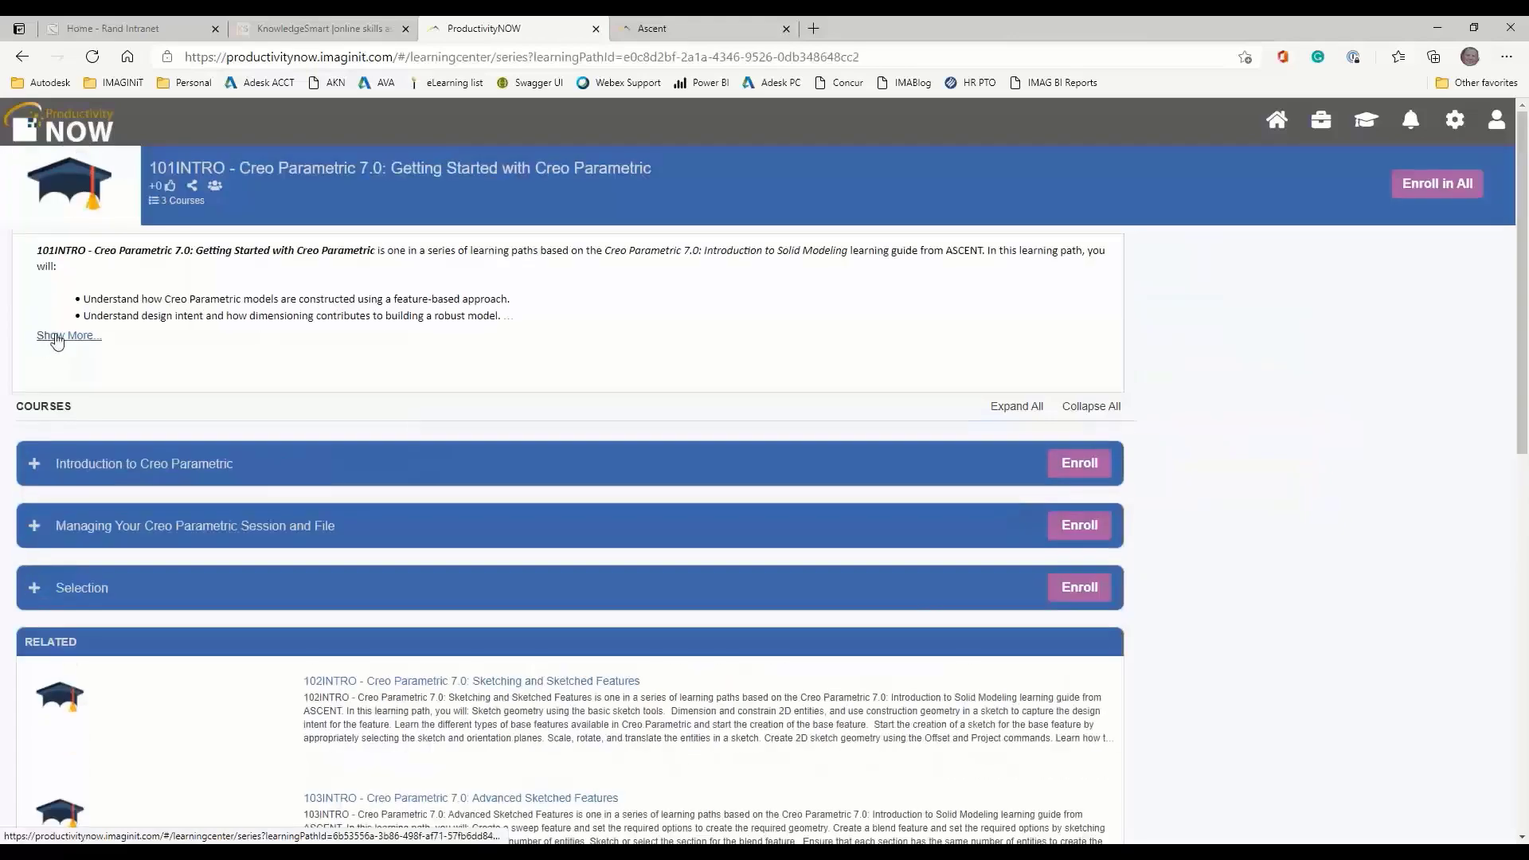
click(66, 335)
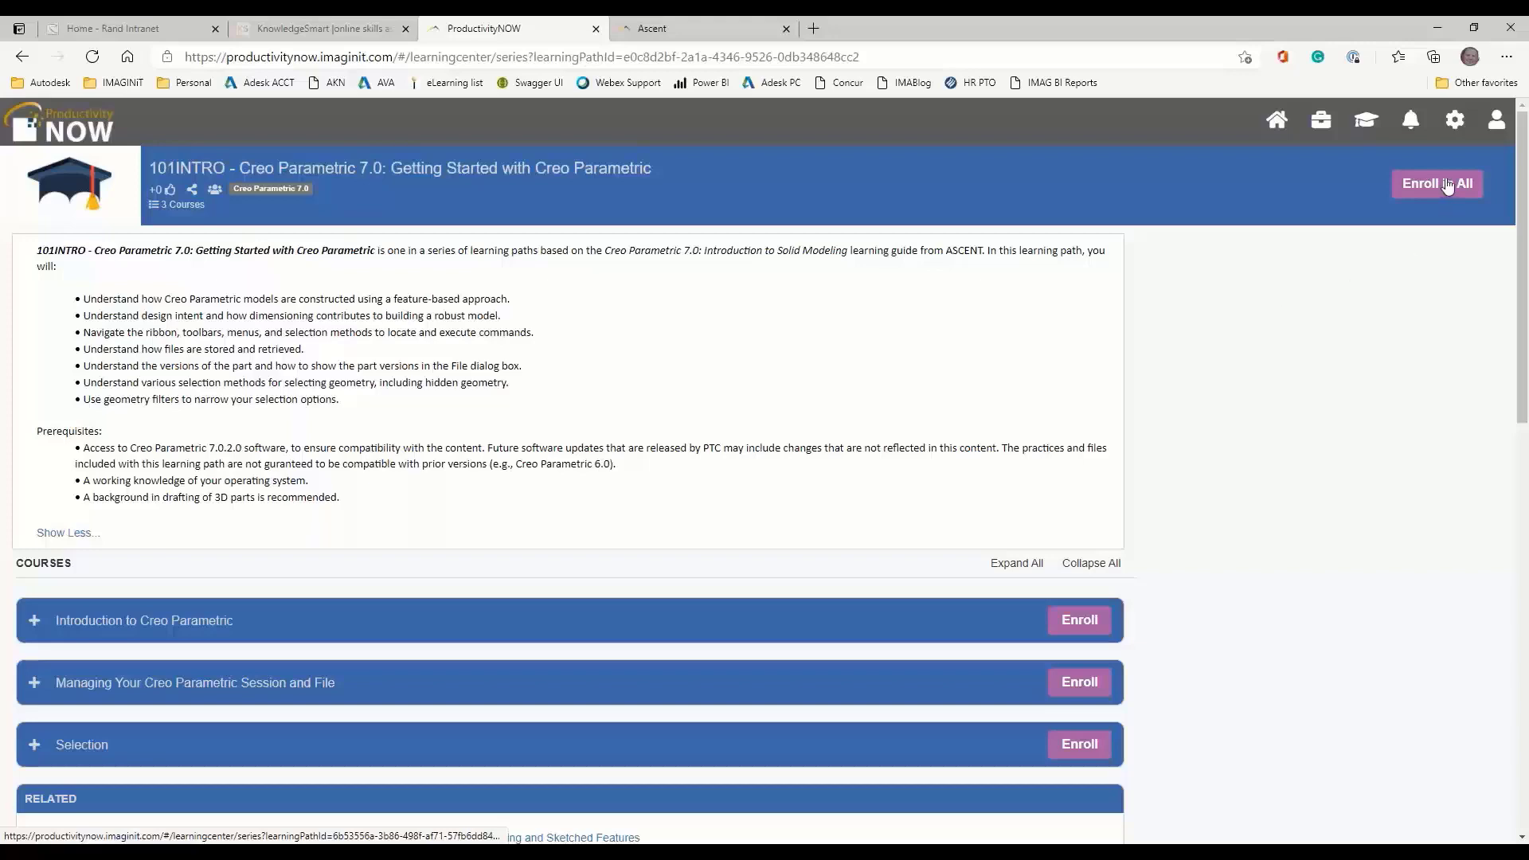
click(1437, 183)
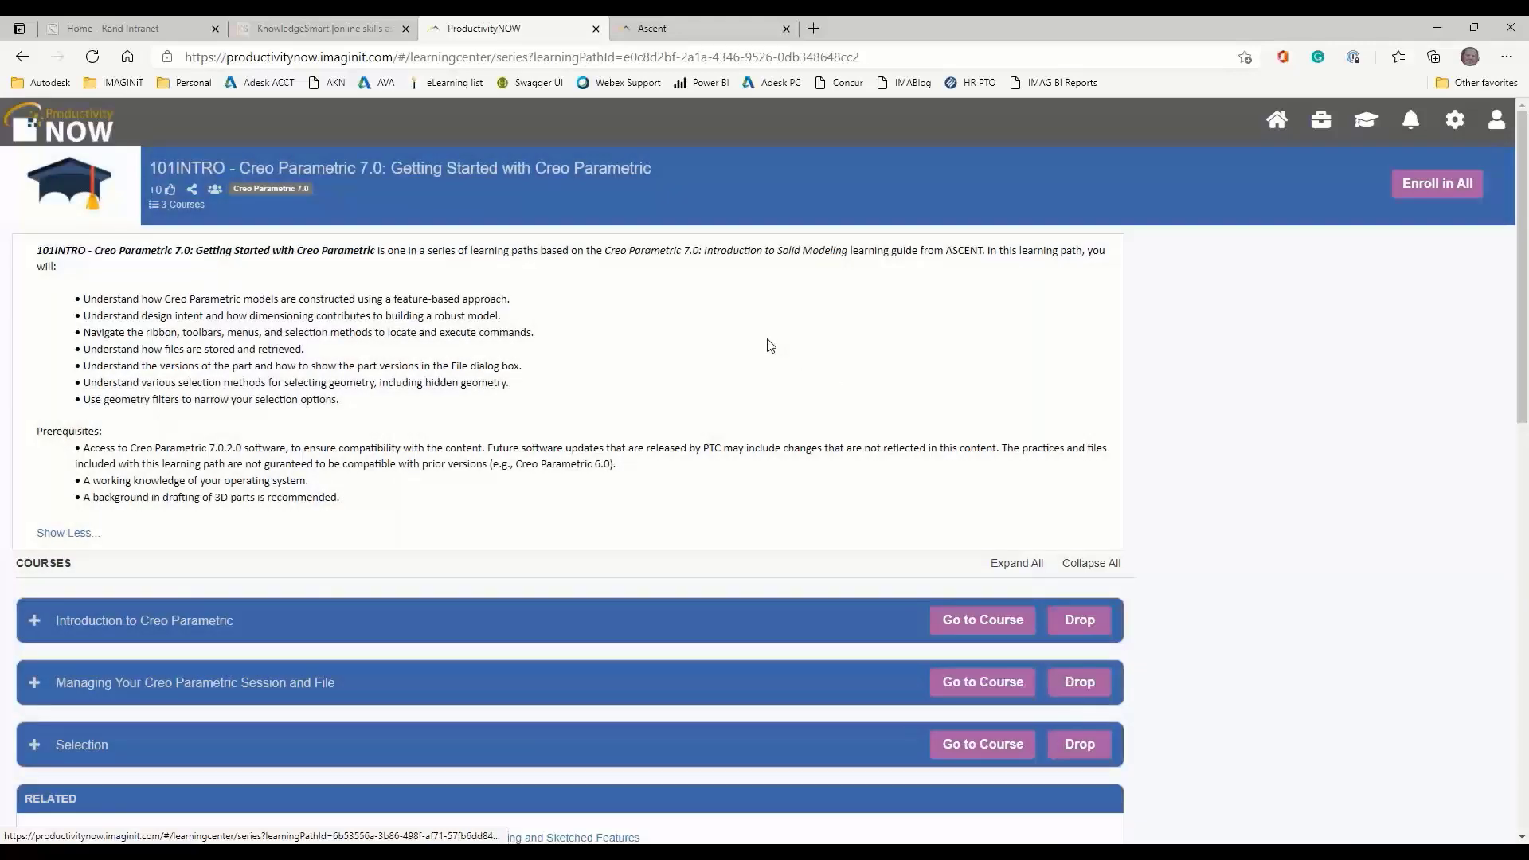
Expand the Introduction to Creo Parametric course bar and scroll through its lessons
scroll(down, 3)
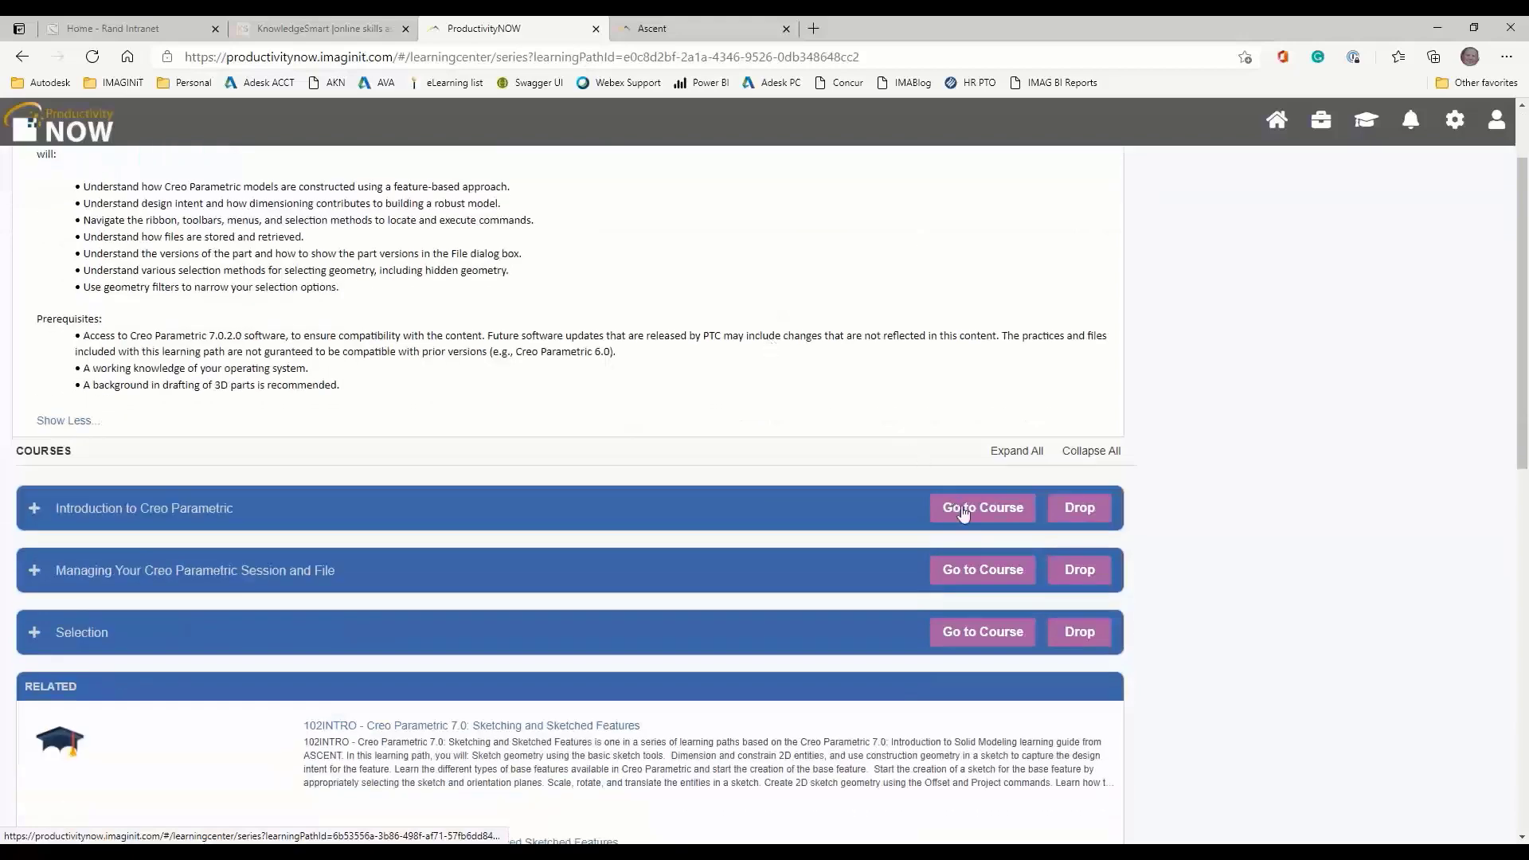
mouse_move(980, 515)
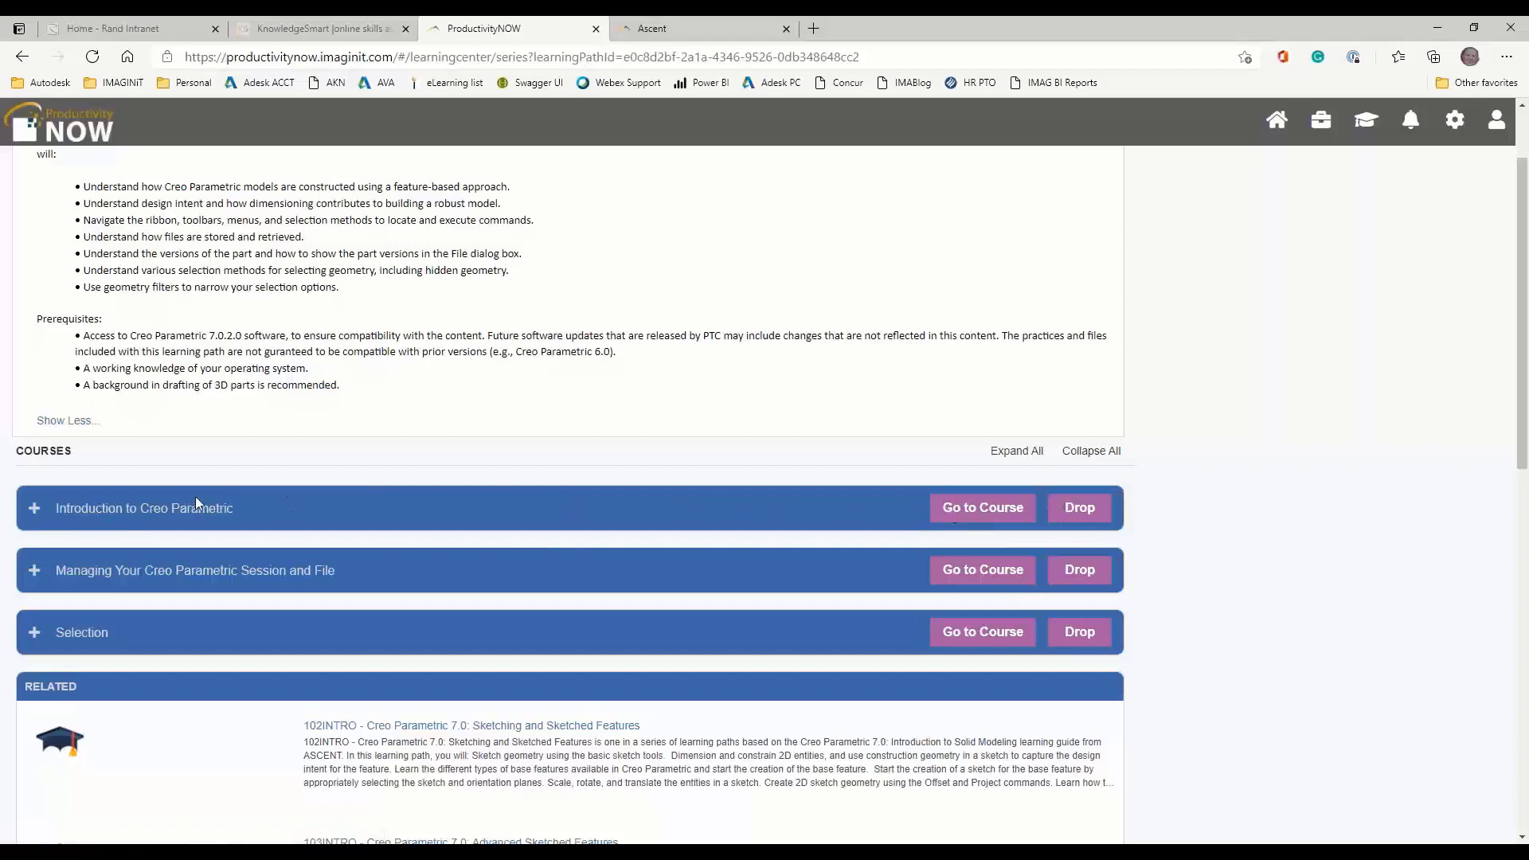
click(34, 508)
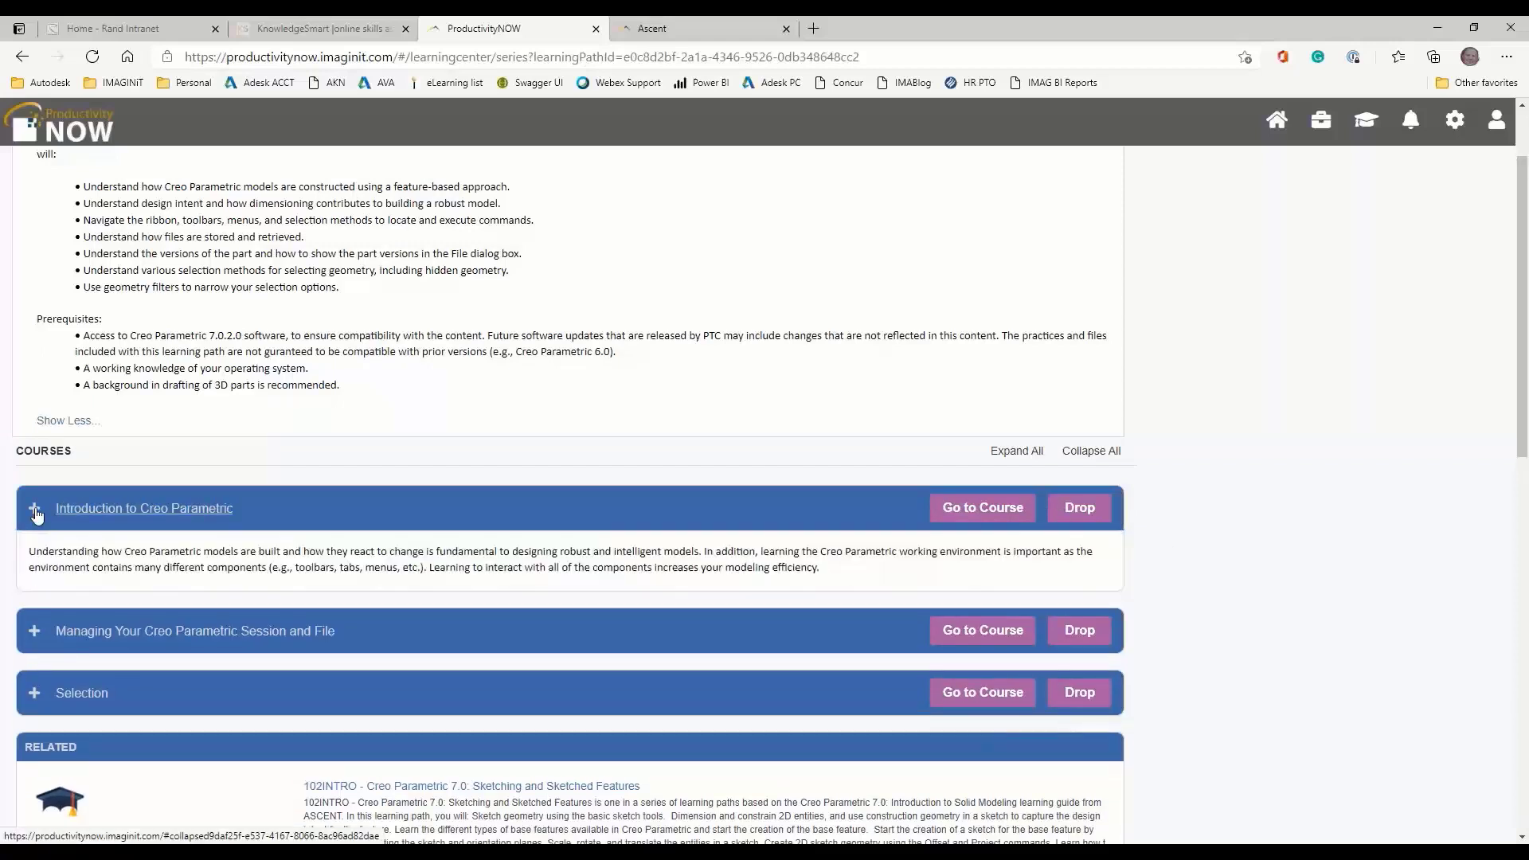
click(33, 507)
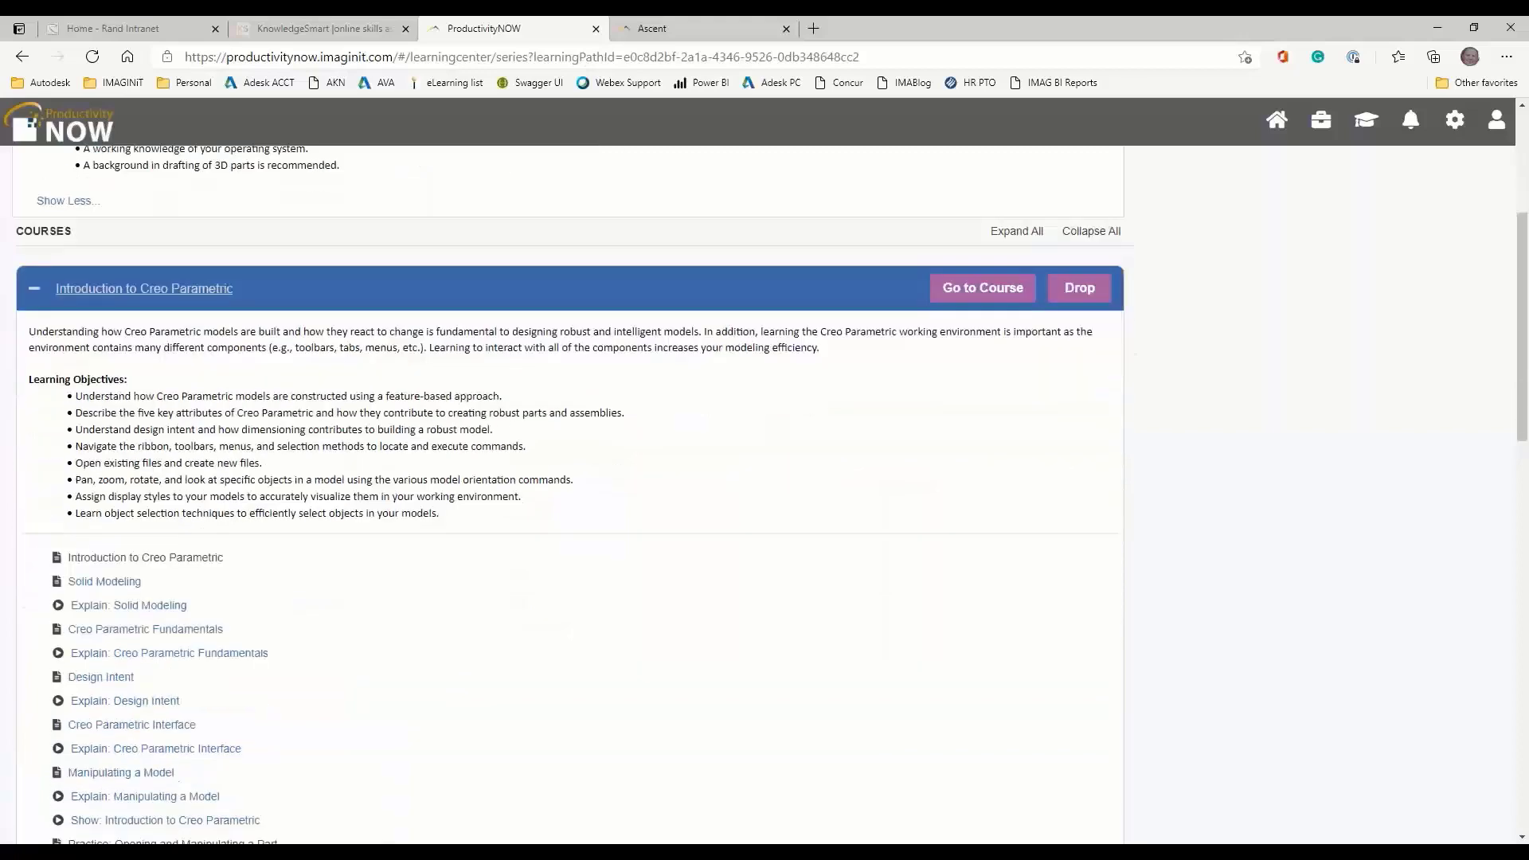
scroll(down, 3)
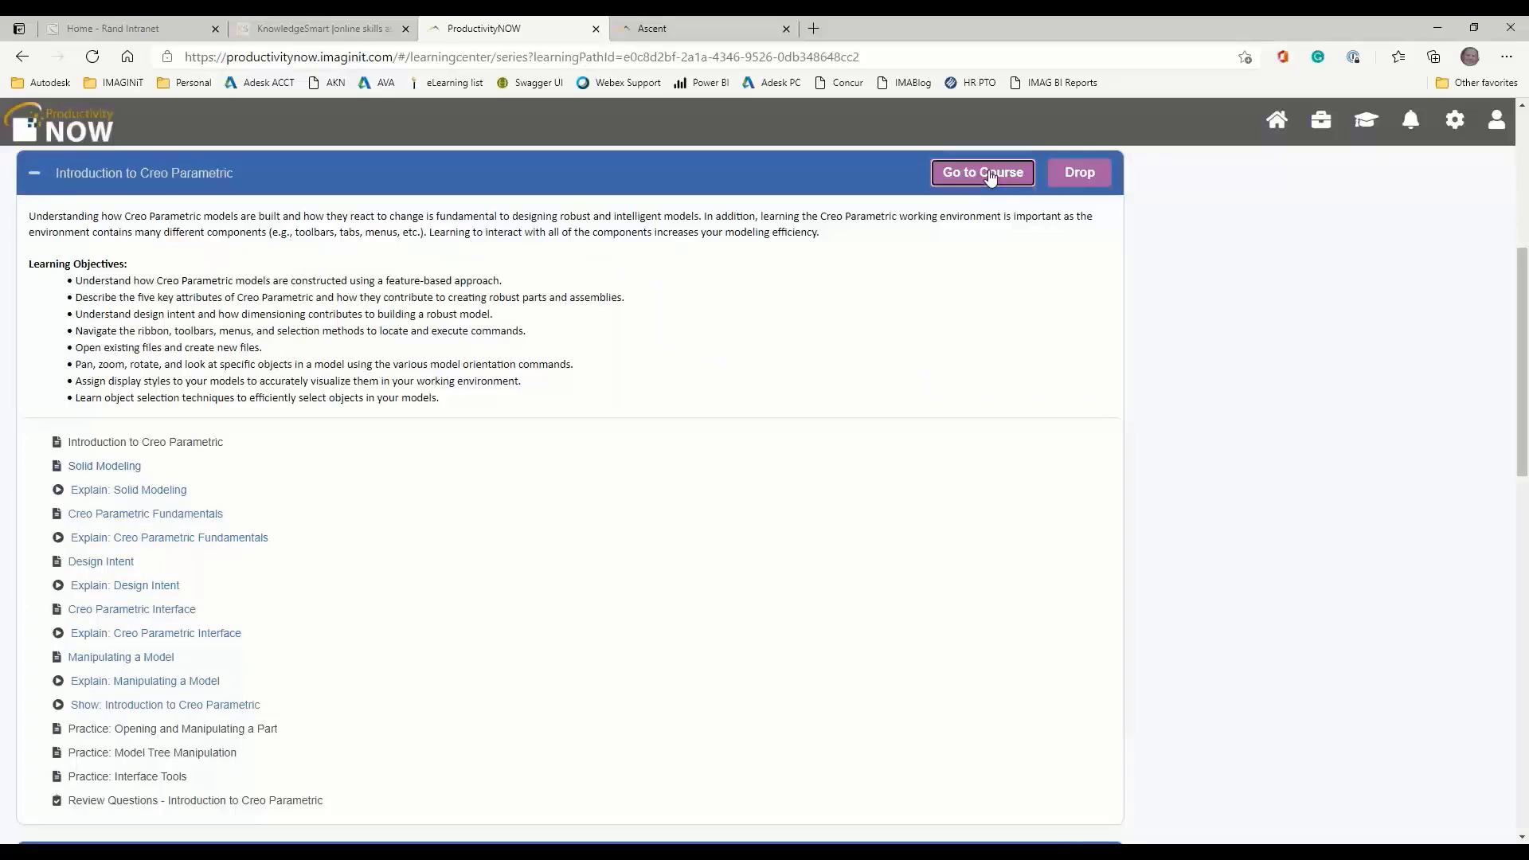
Start the course and advance through Solid Modeling to the Explain: Solid Modeling lesson
click(981, 173)
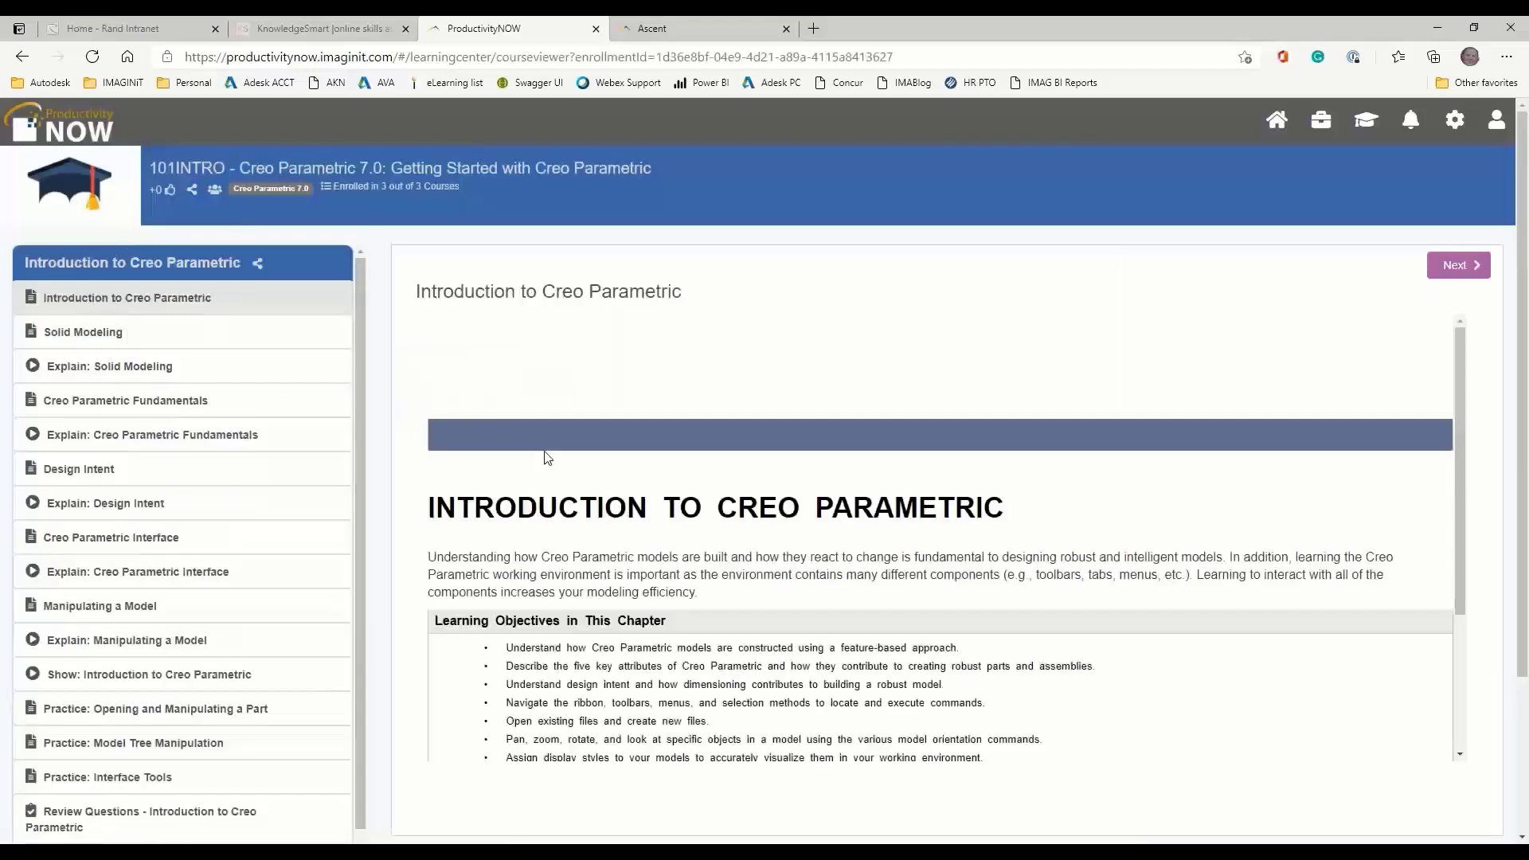
scroll(down, 3)
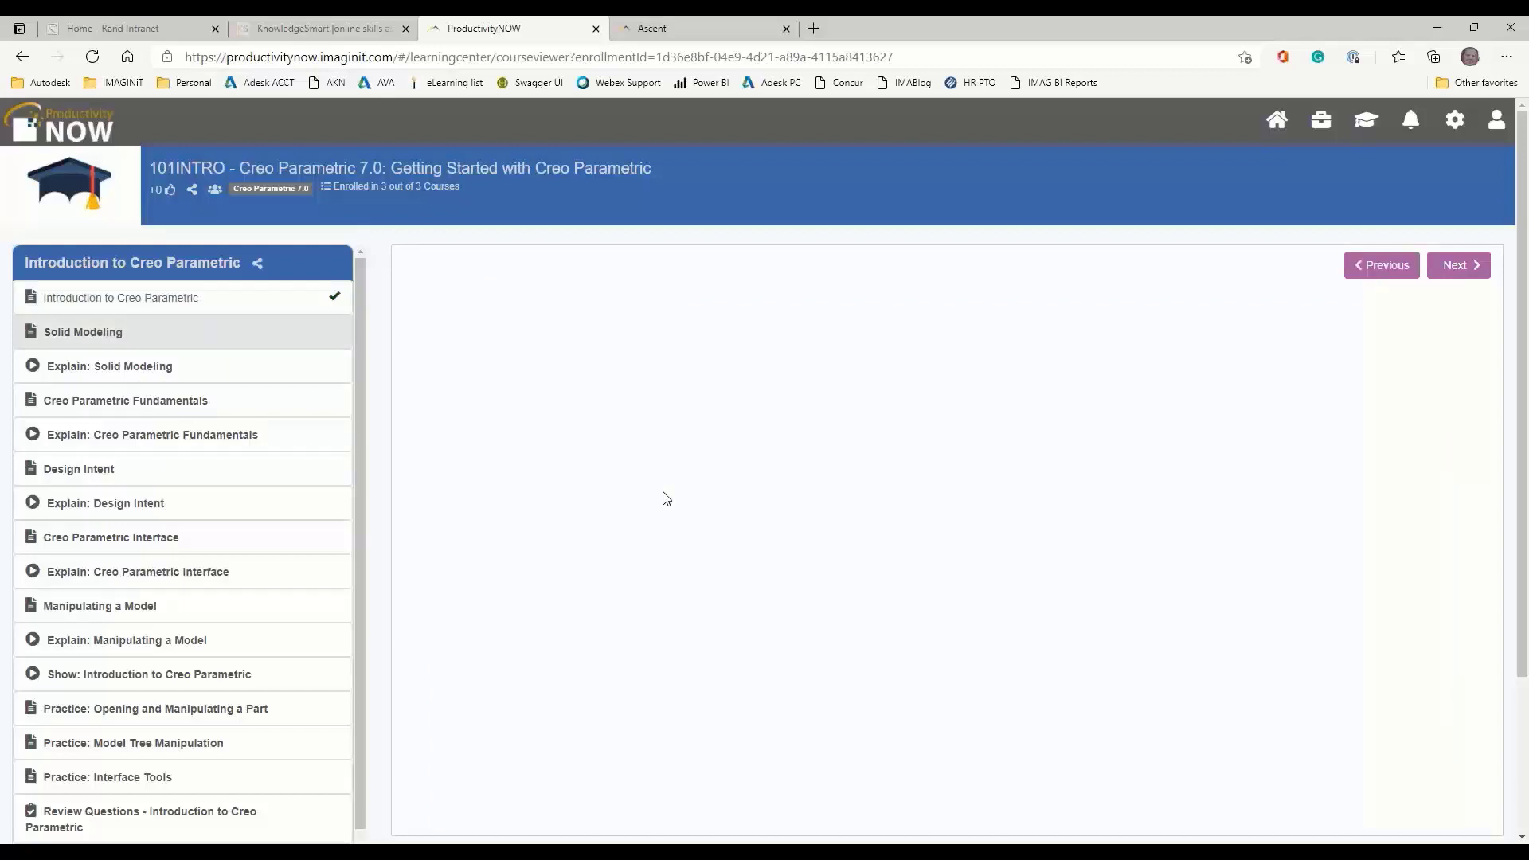
click(82, 331)
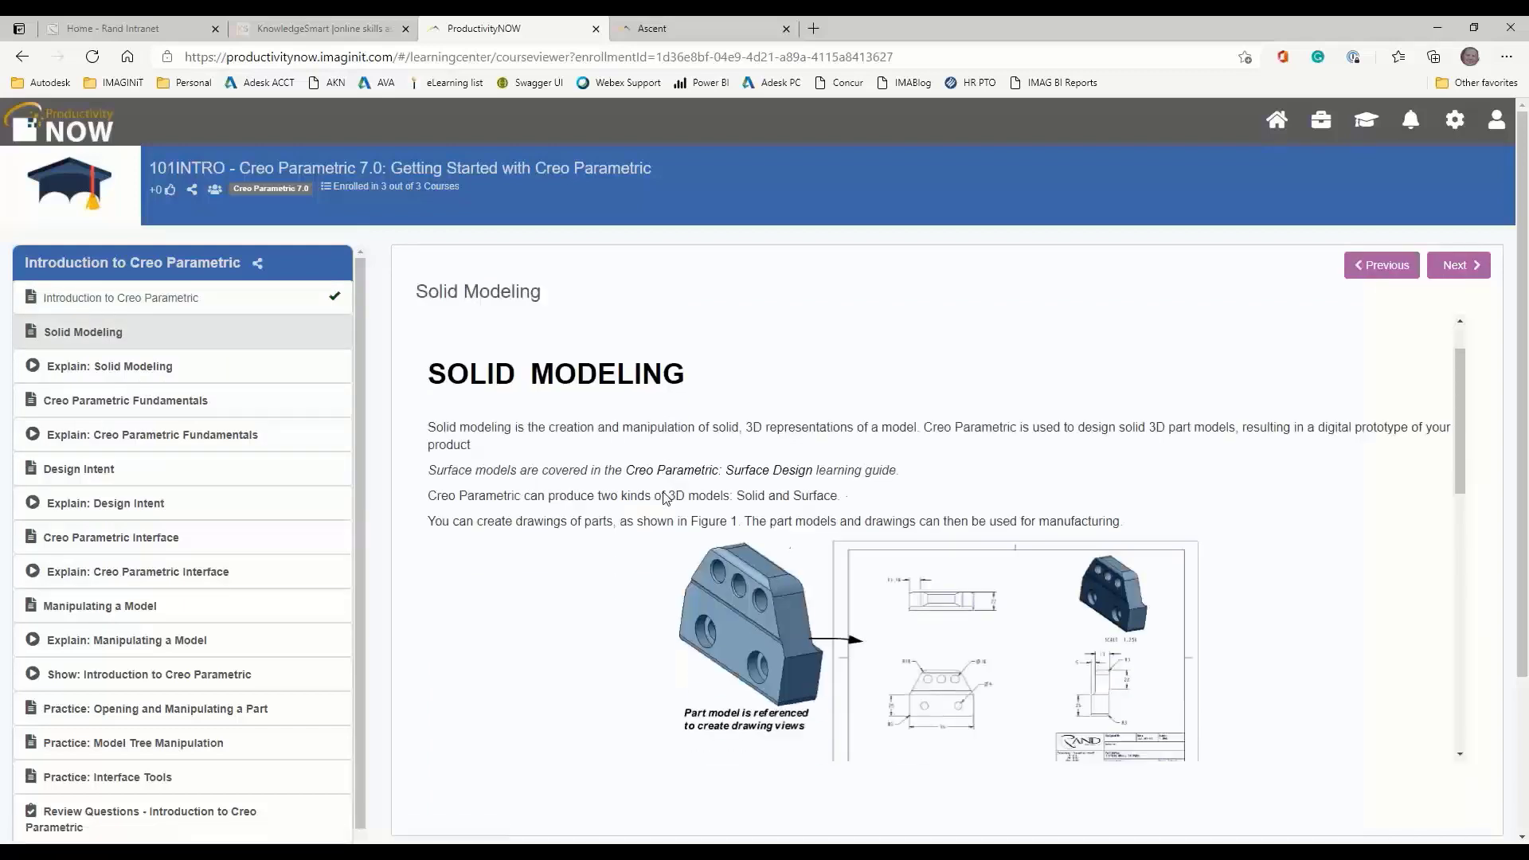
scroll(down, 3)
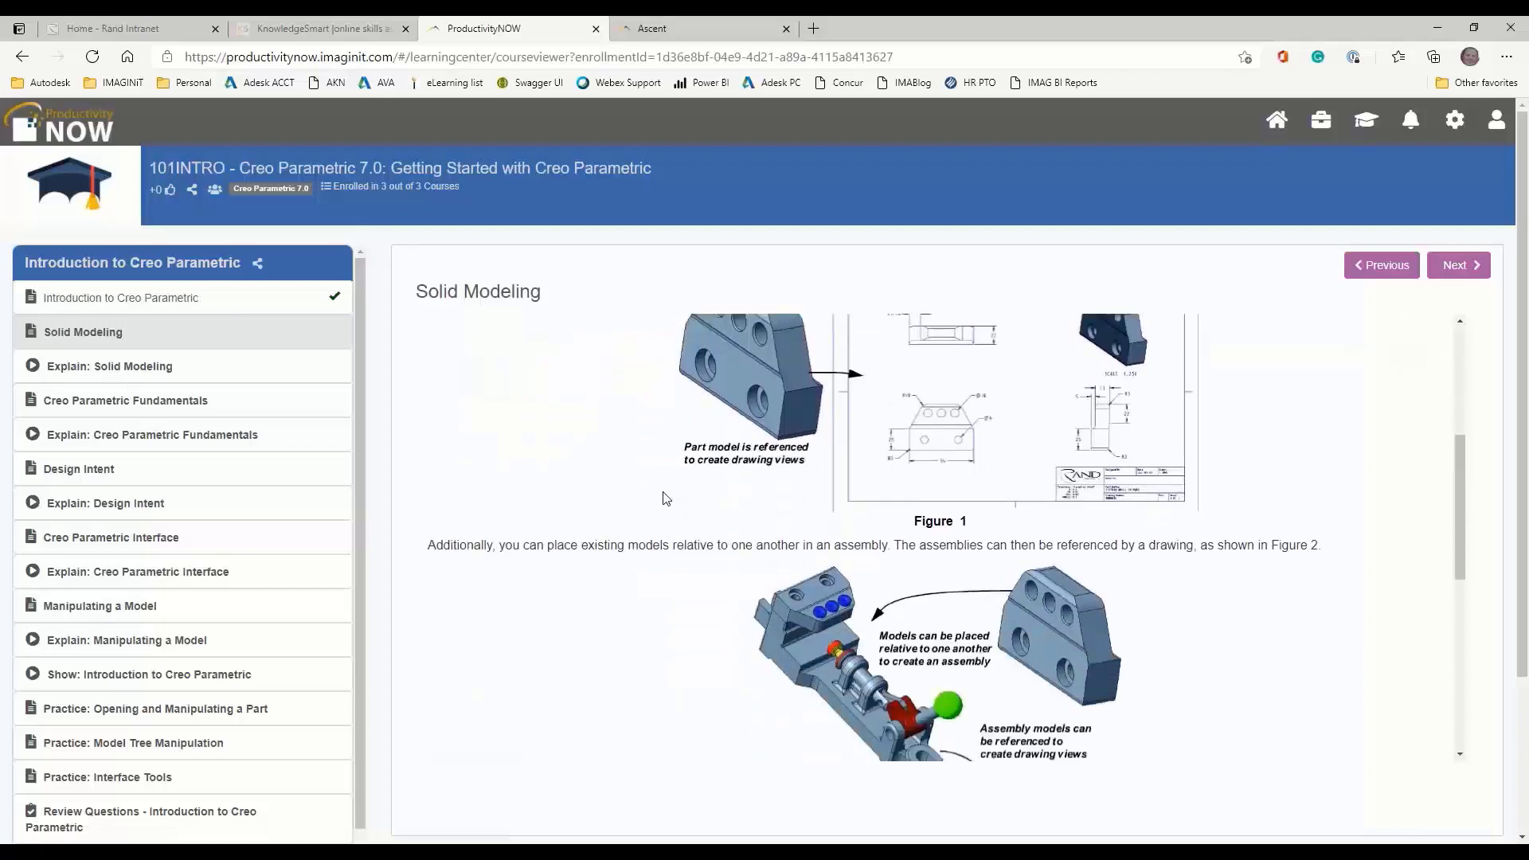
scroll(down, 3)
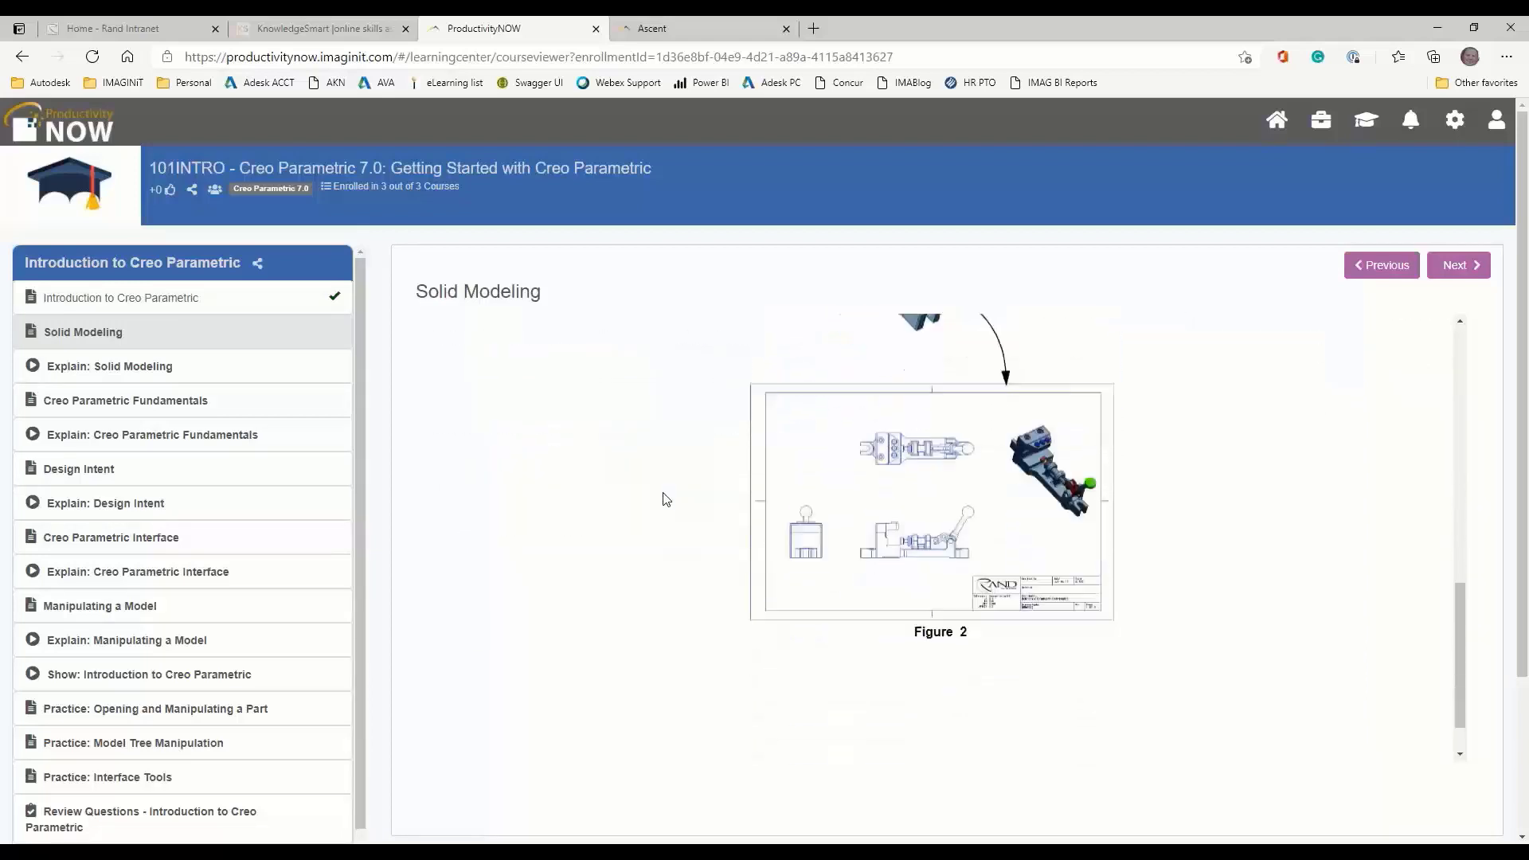
click(109, 366)
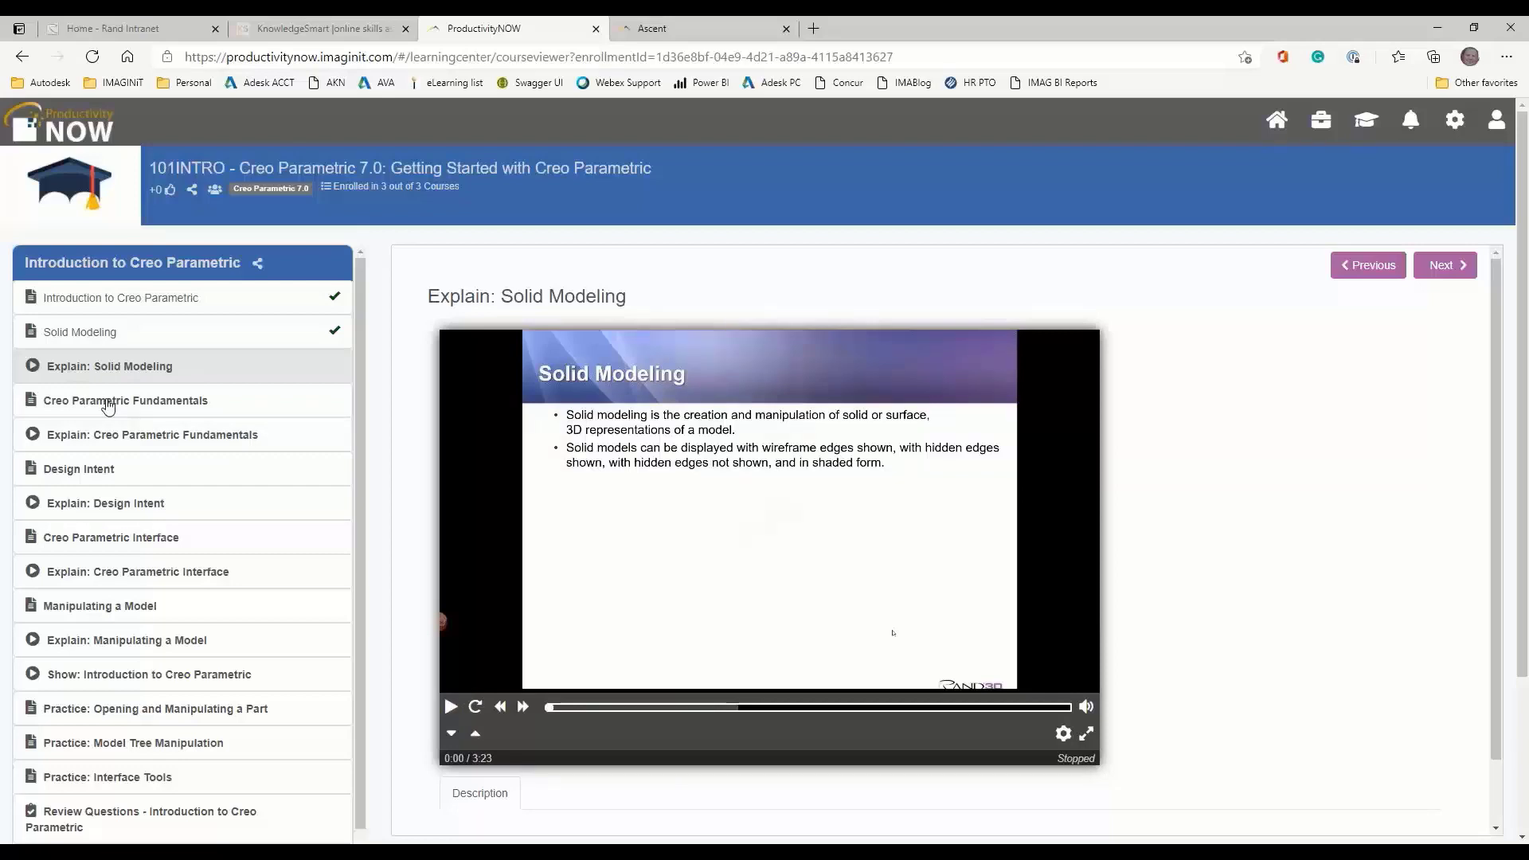
mouse_move(136, 405)
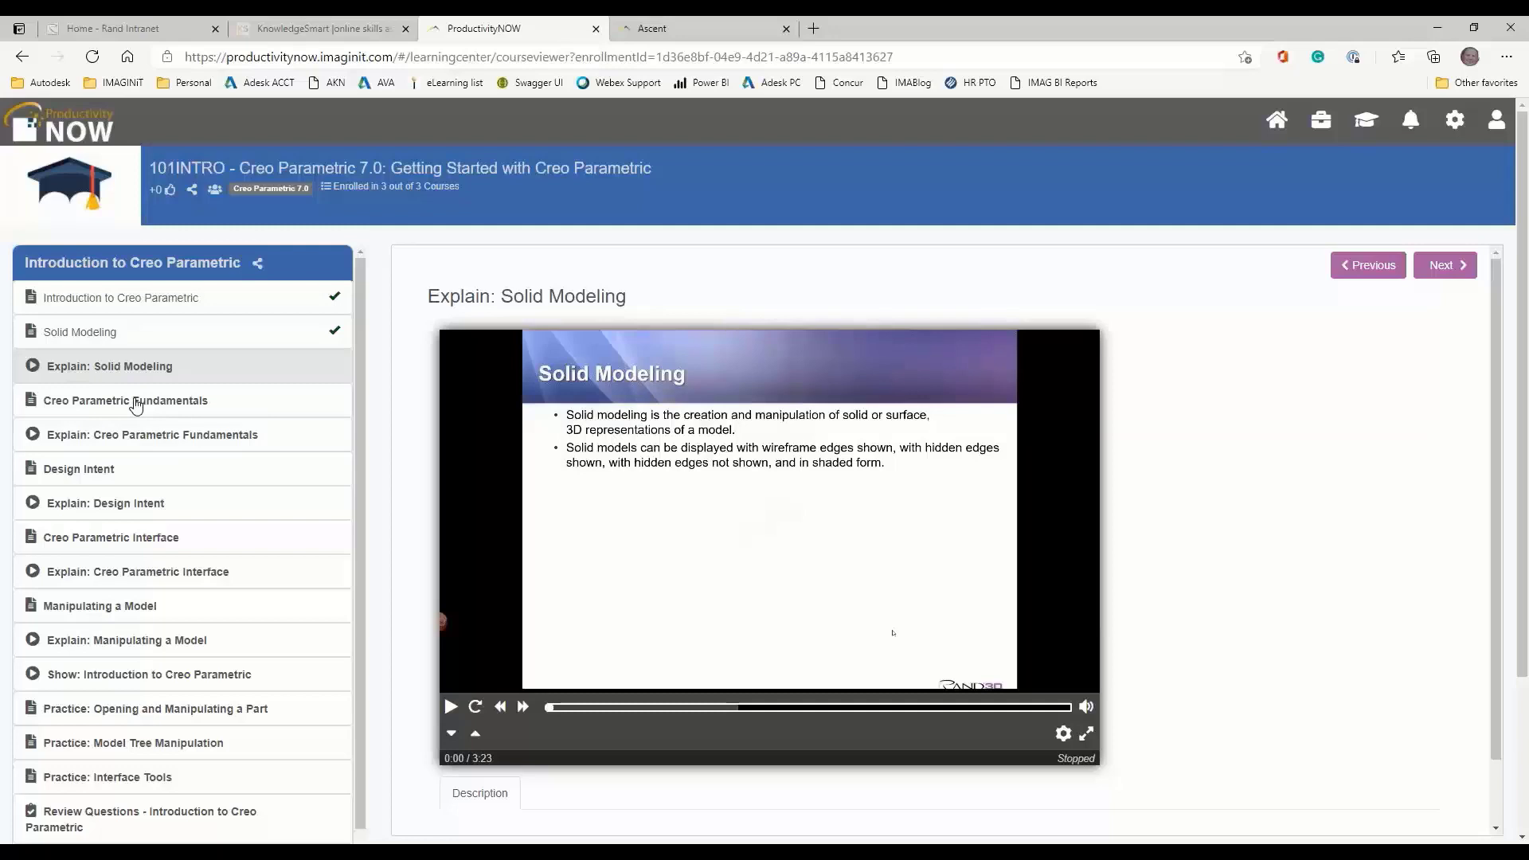
mouse_move(138, 406)
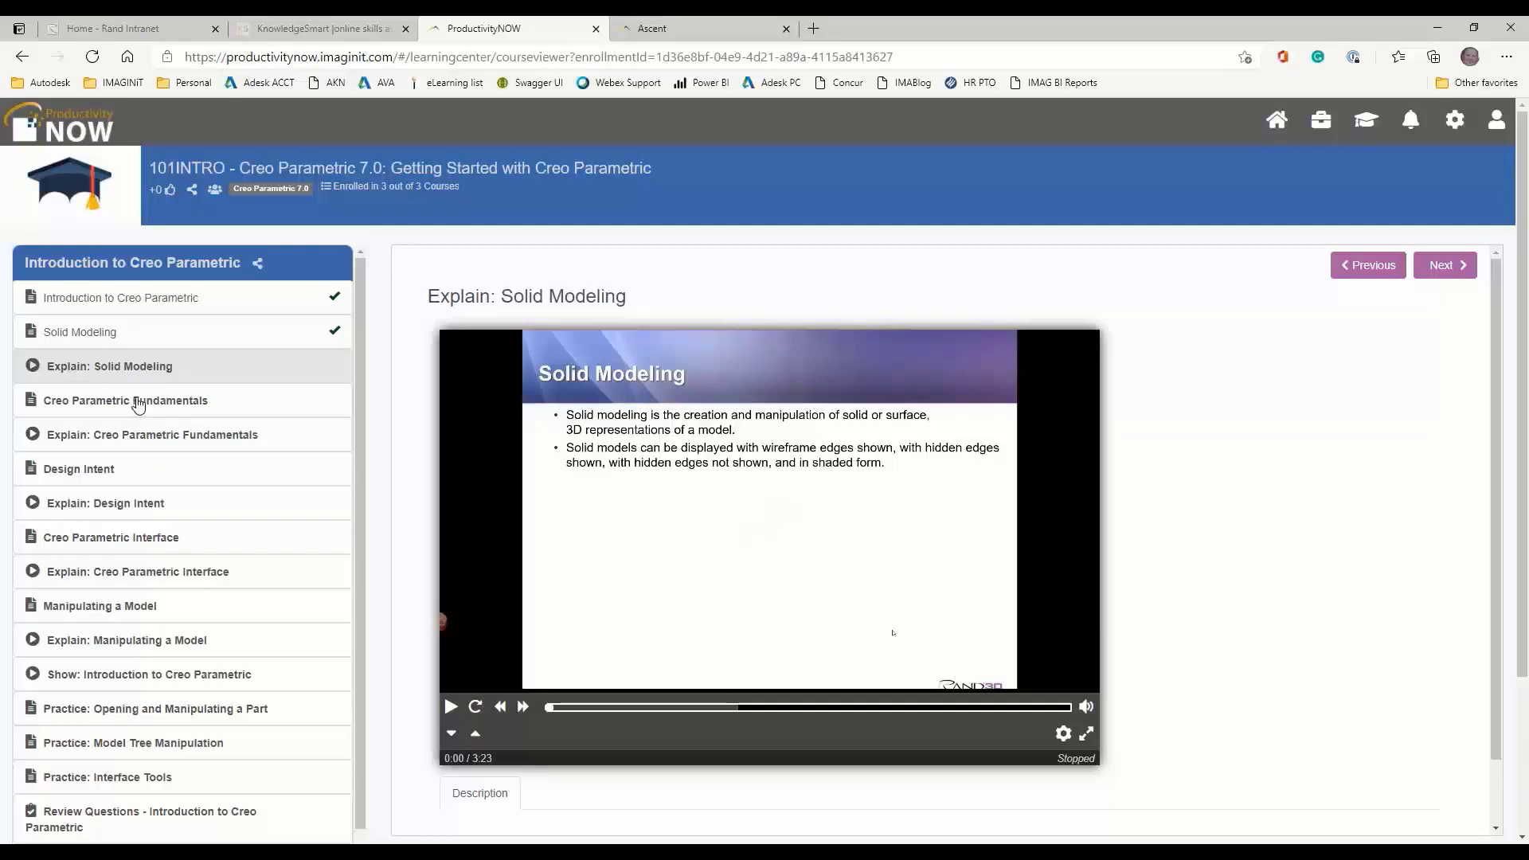
mouse_move(148, 417)
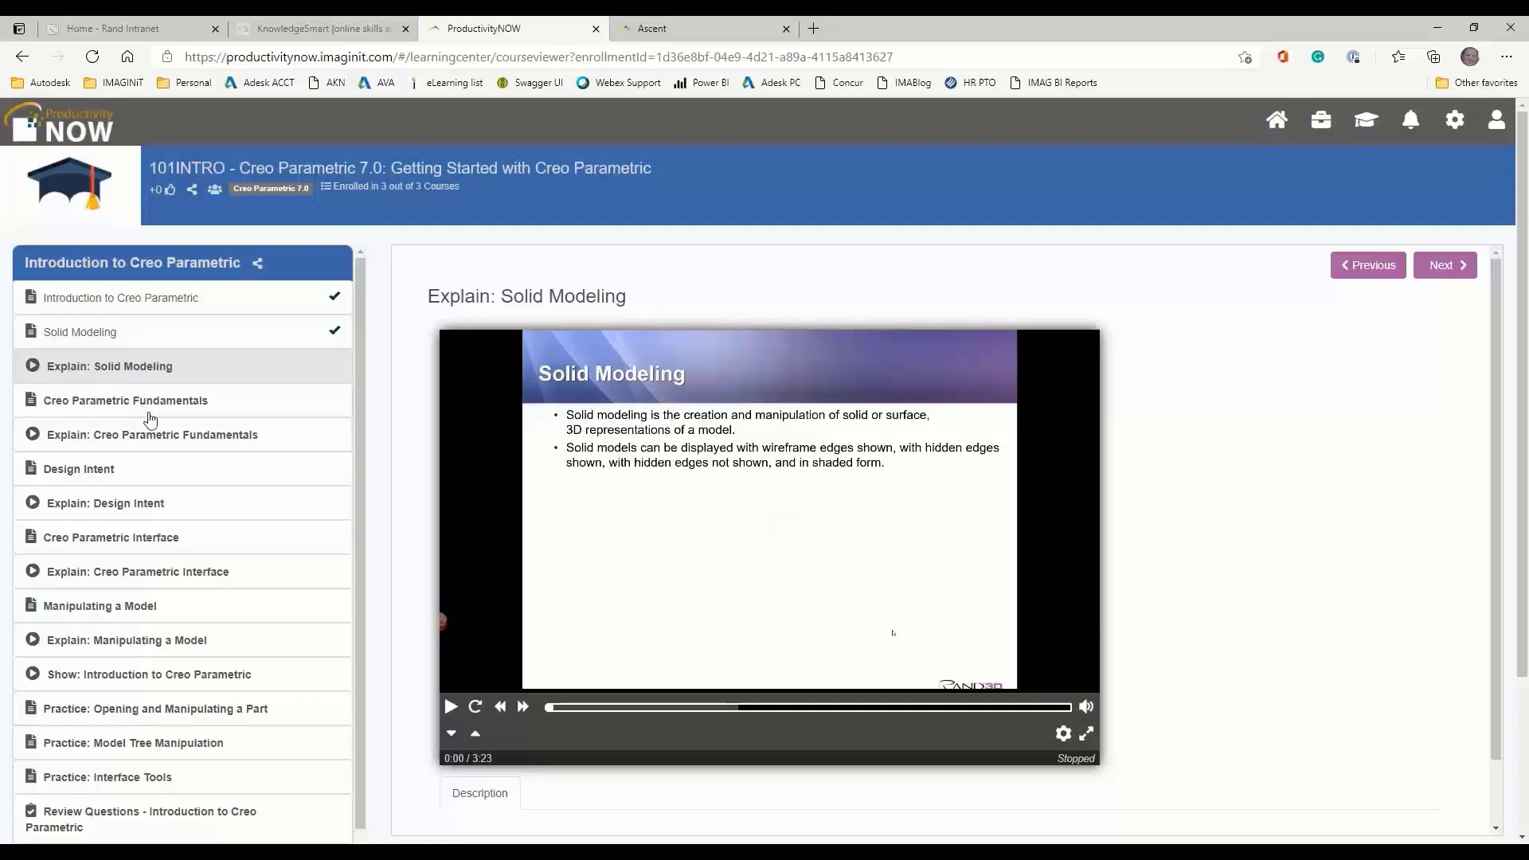
mouse_move(124, 408)
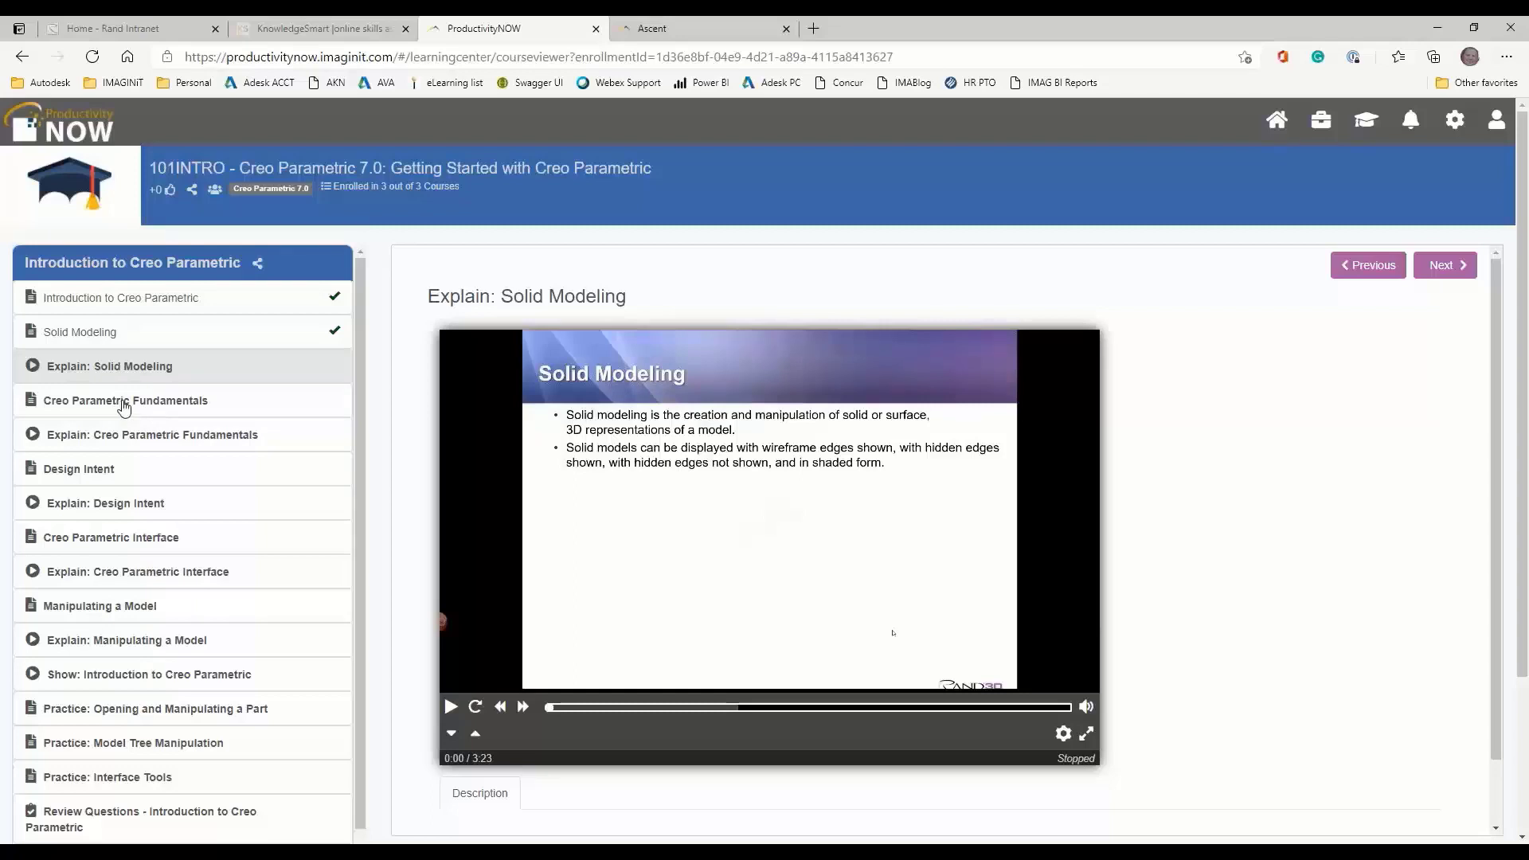
mouse_move(125, 404)
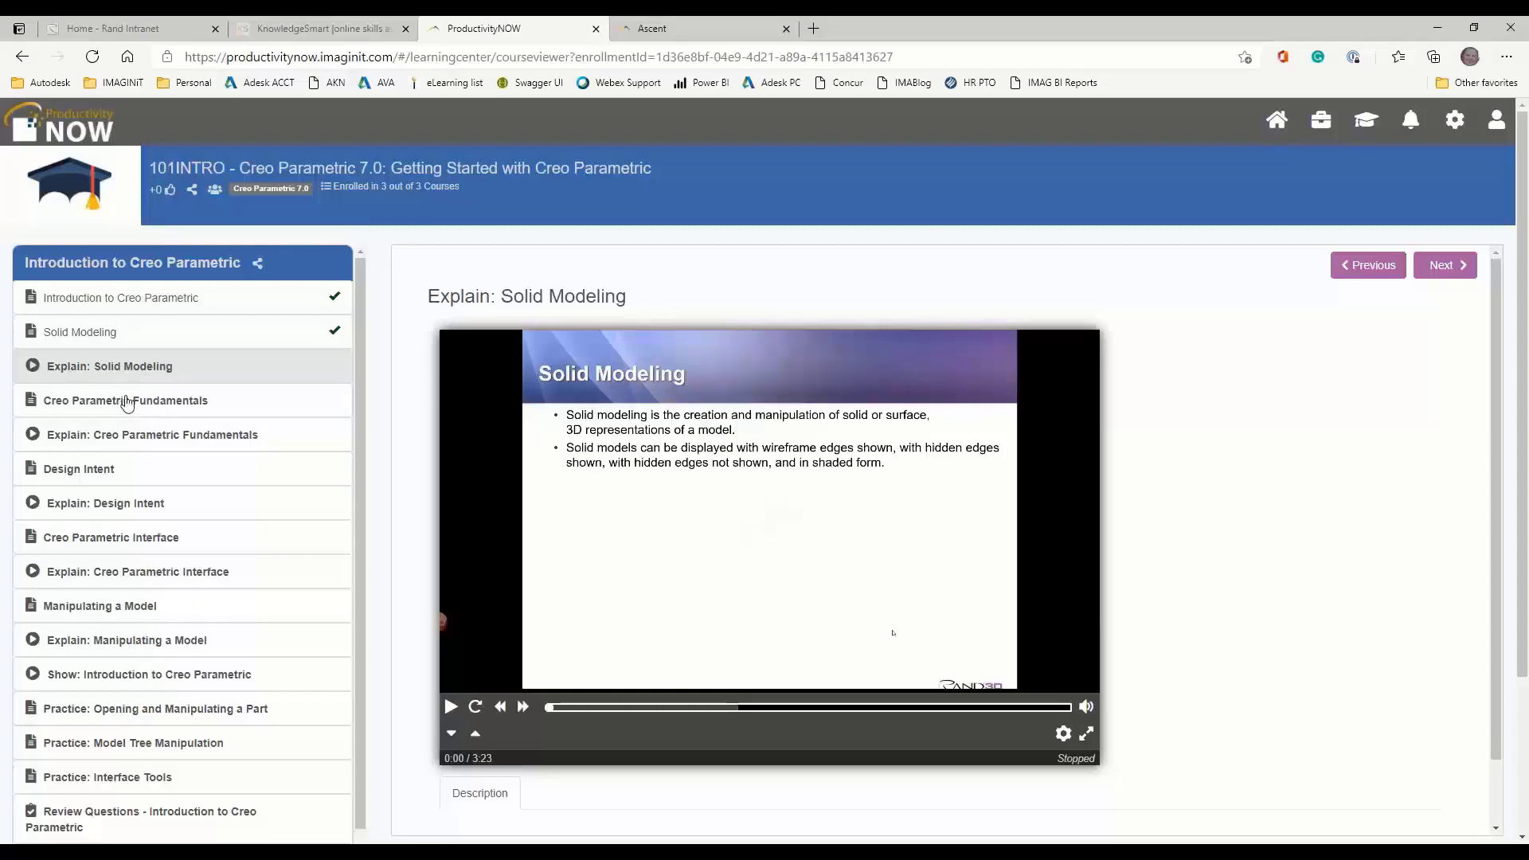
mouse_move(121, 481)
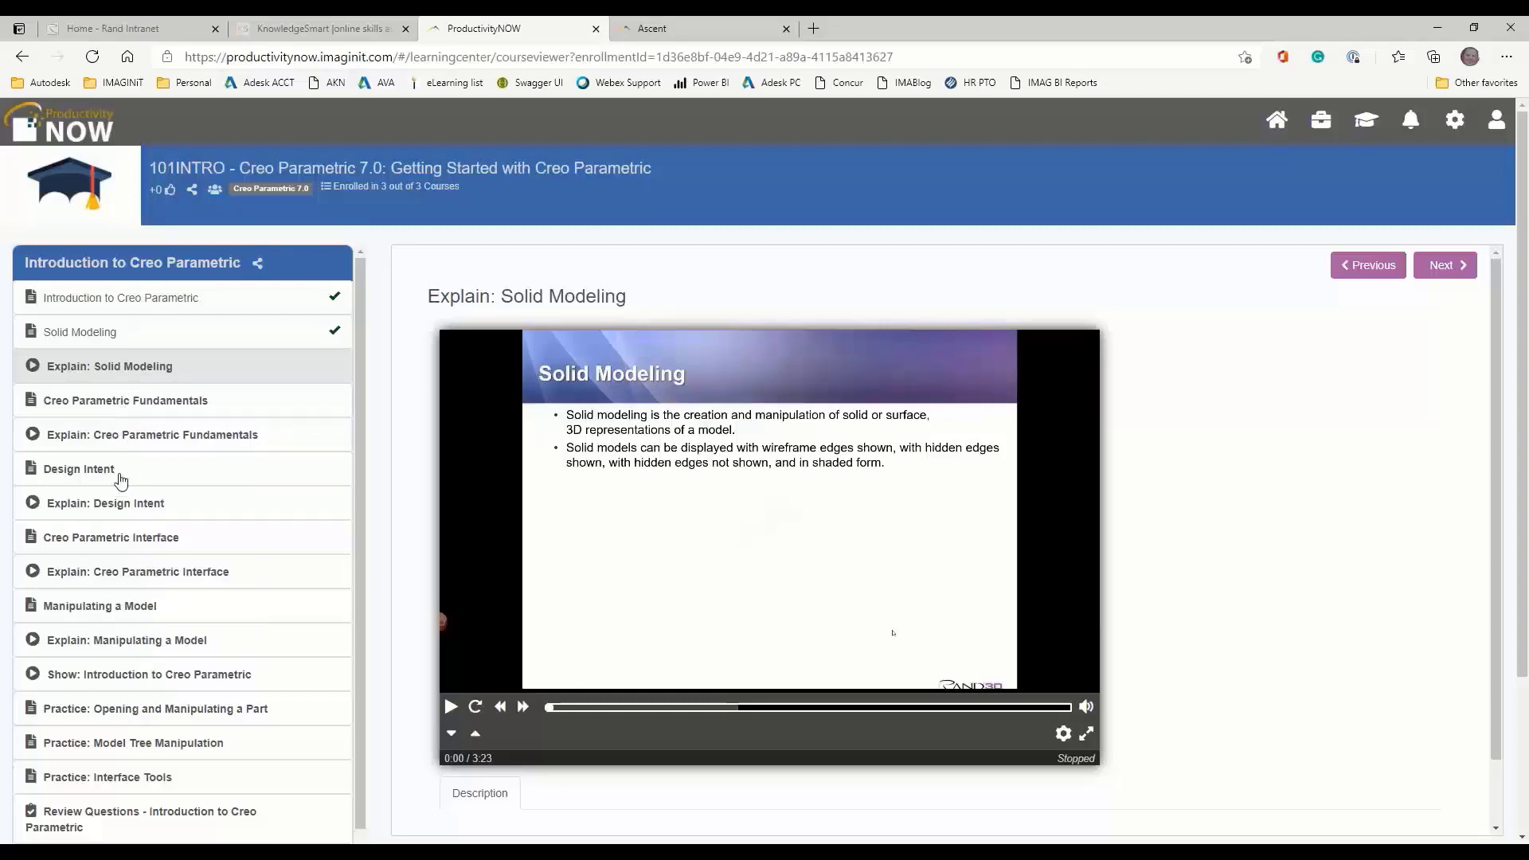
mouse_move(121, 670)
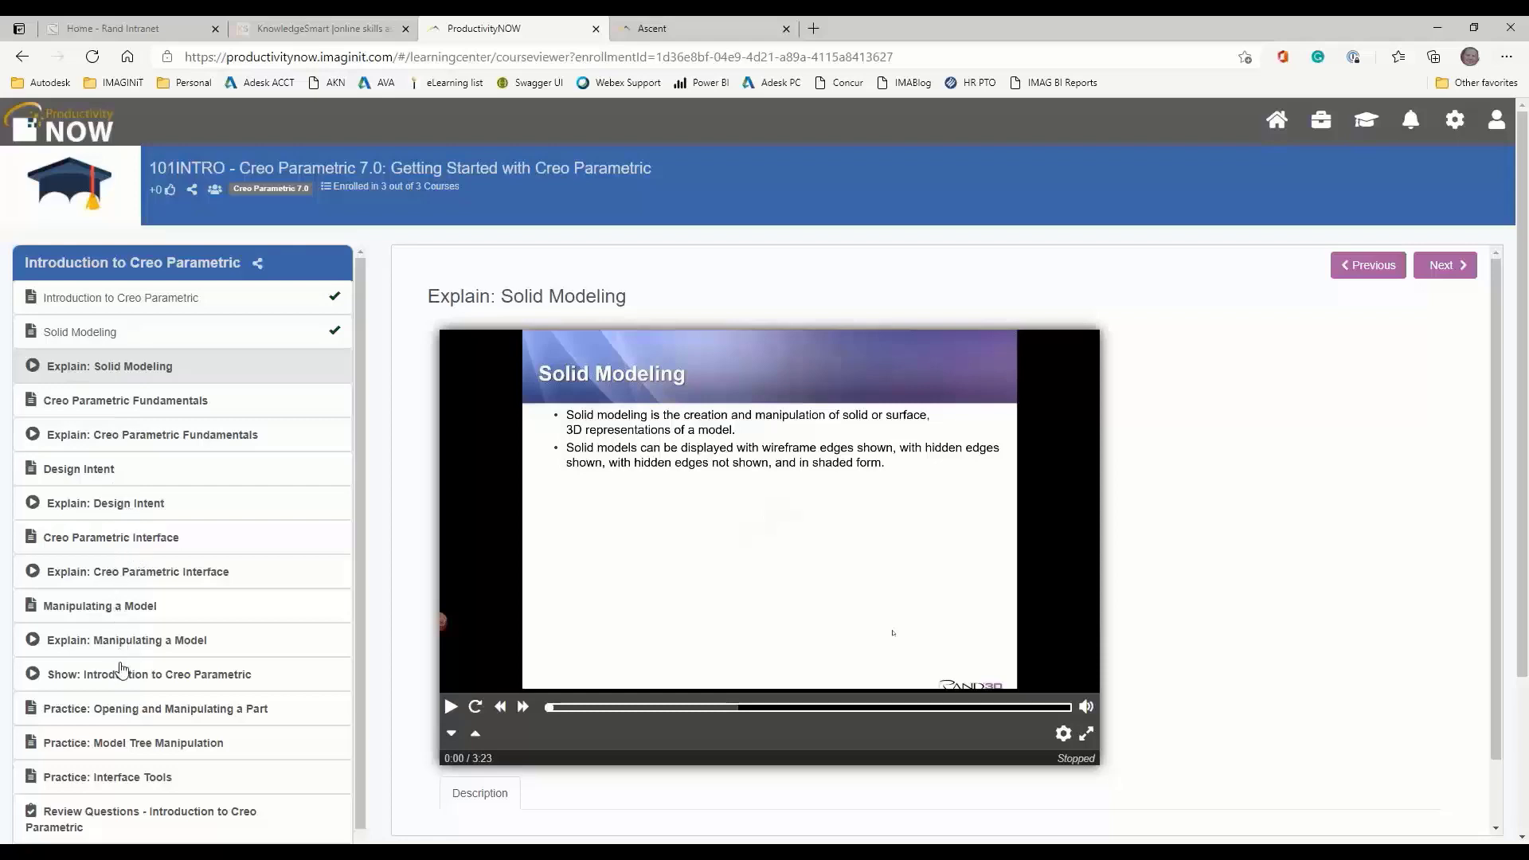
Open the Show: Introduction to Creo Parametric lesson, then play and pause its video
click(148, 674)
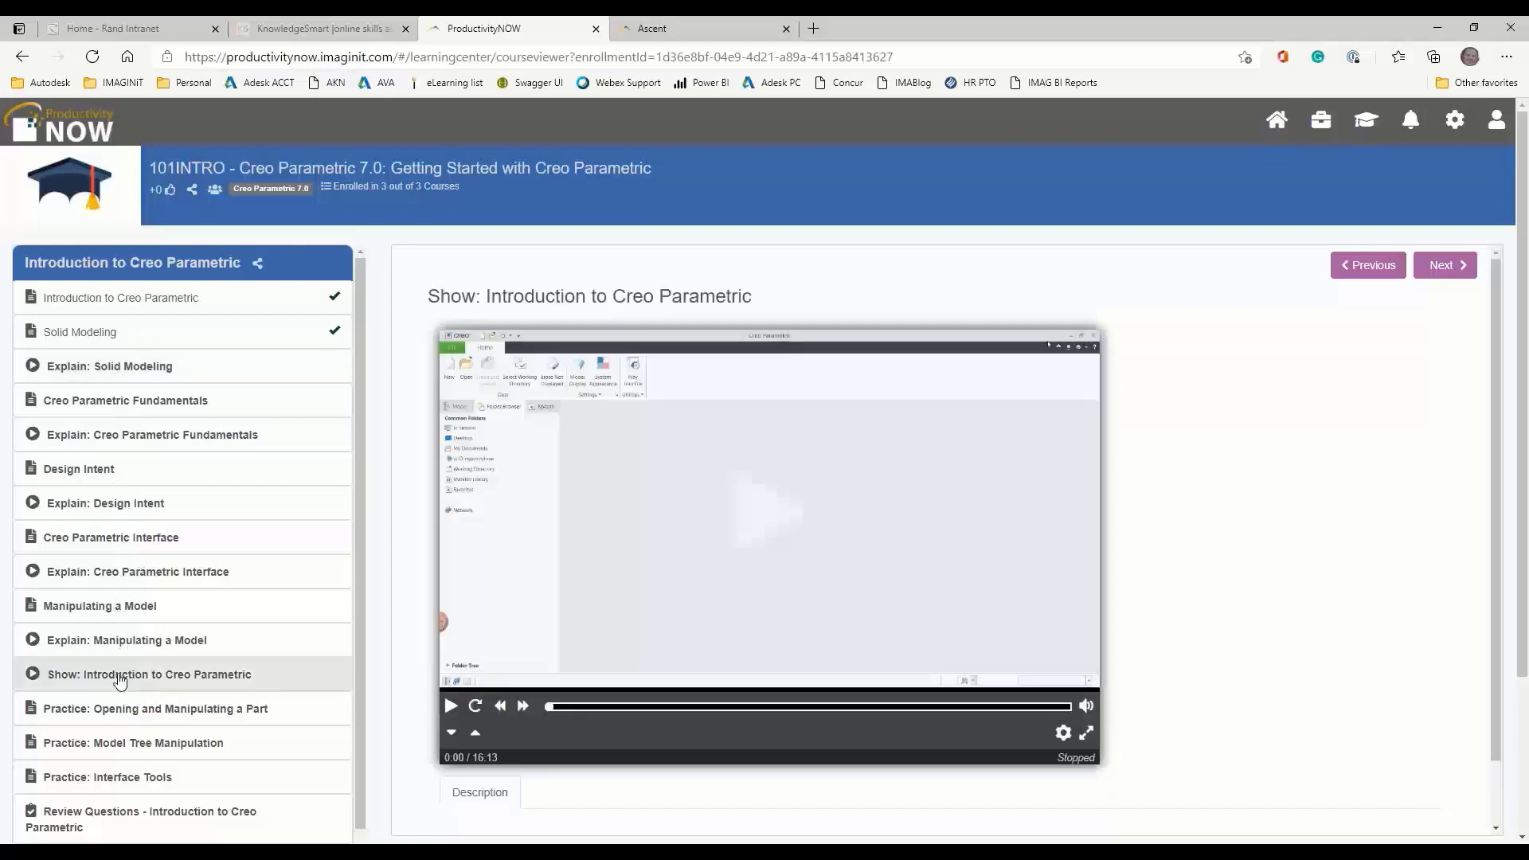
scroll(down, 3)
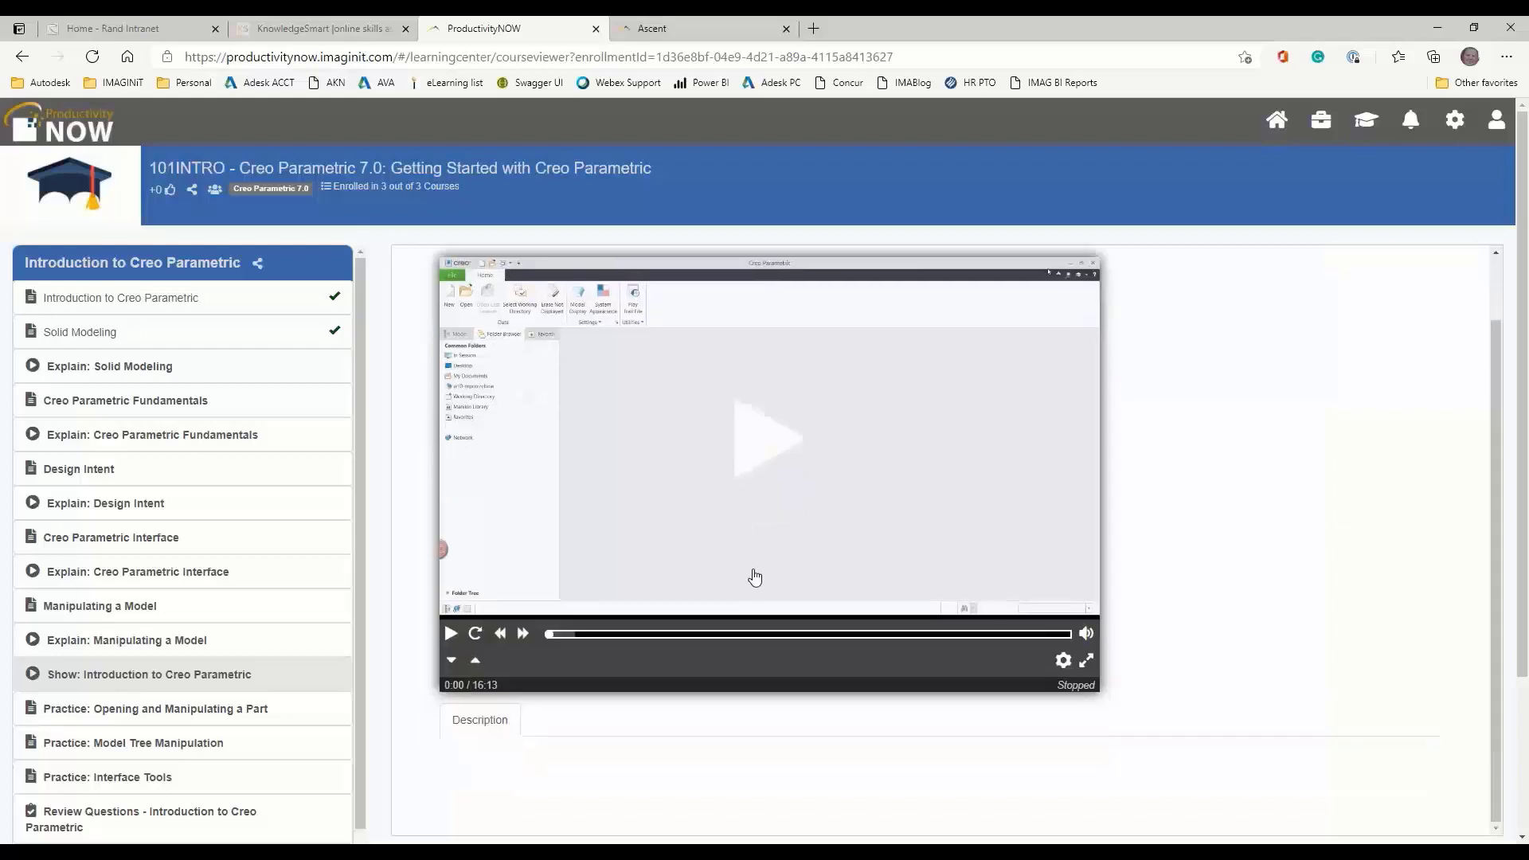
click(148, 674)
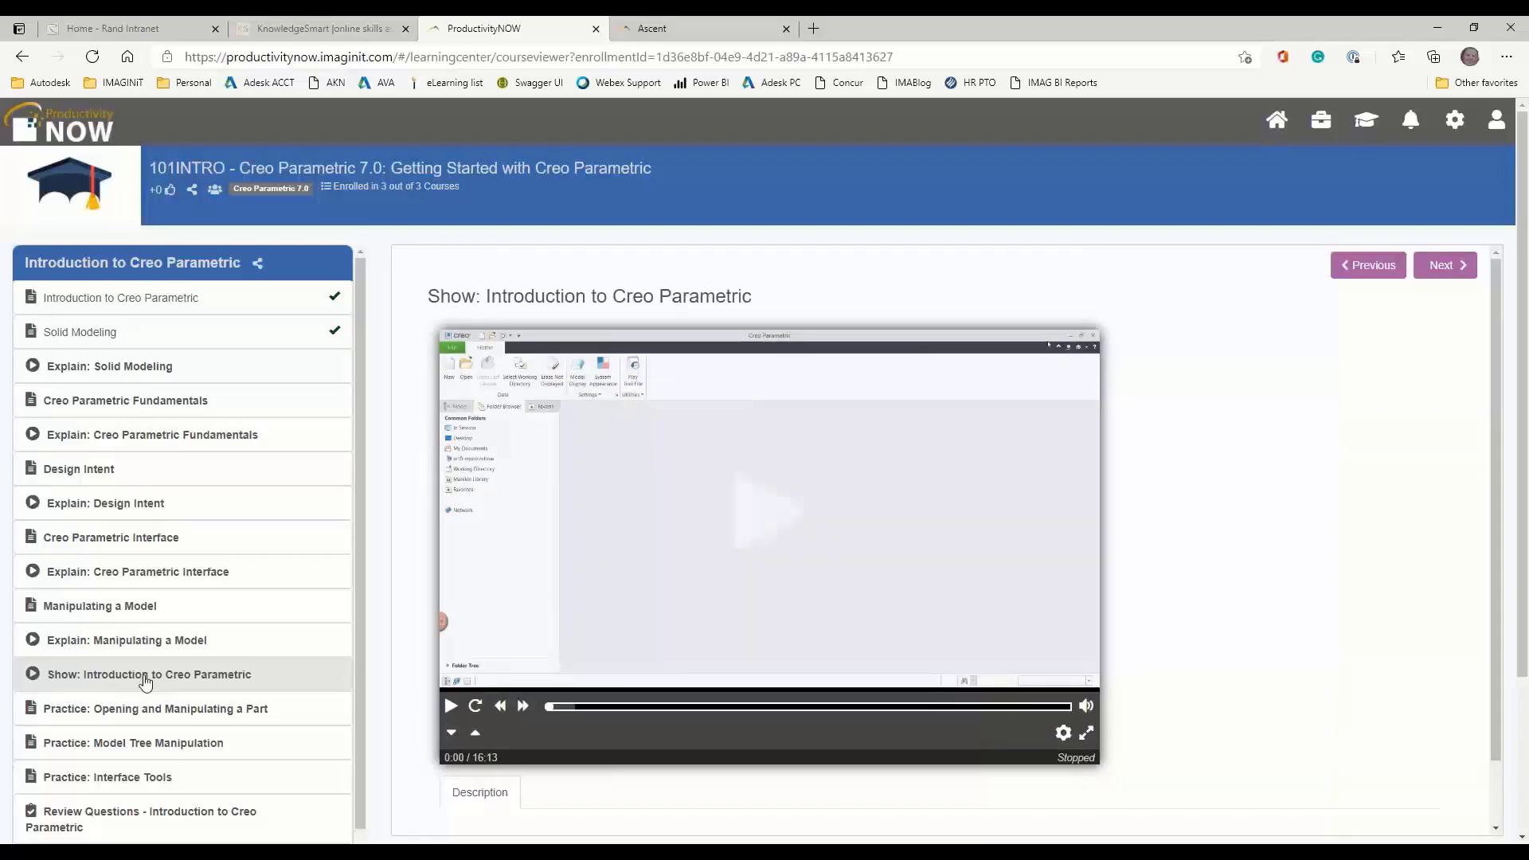
scroll(down, 3)
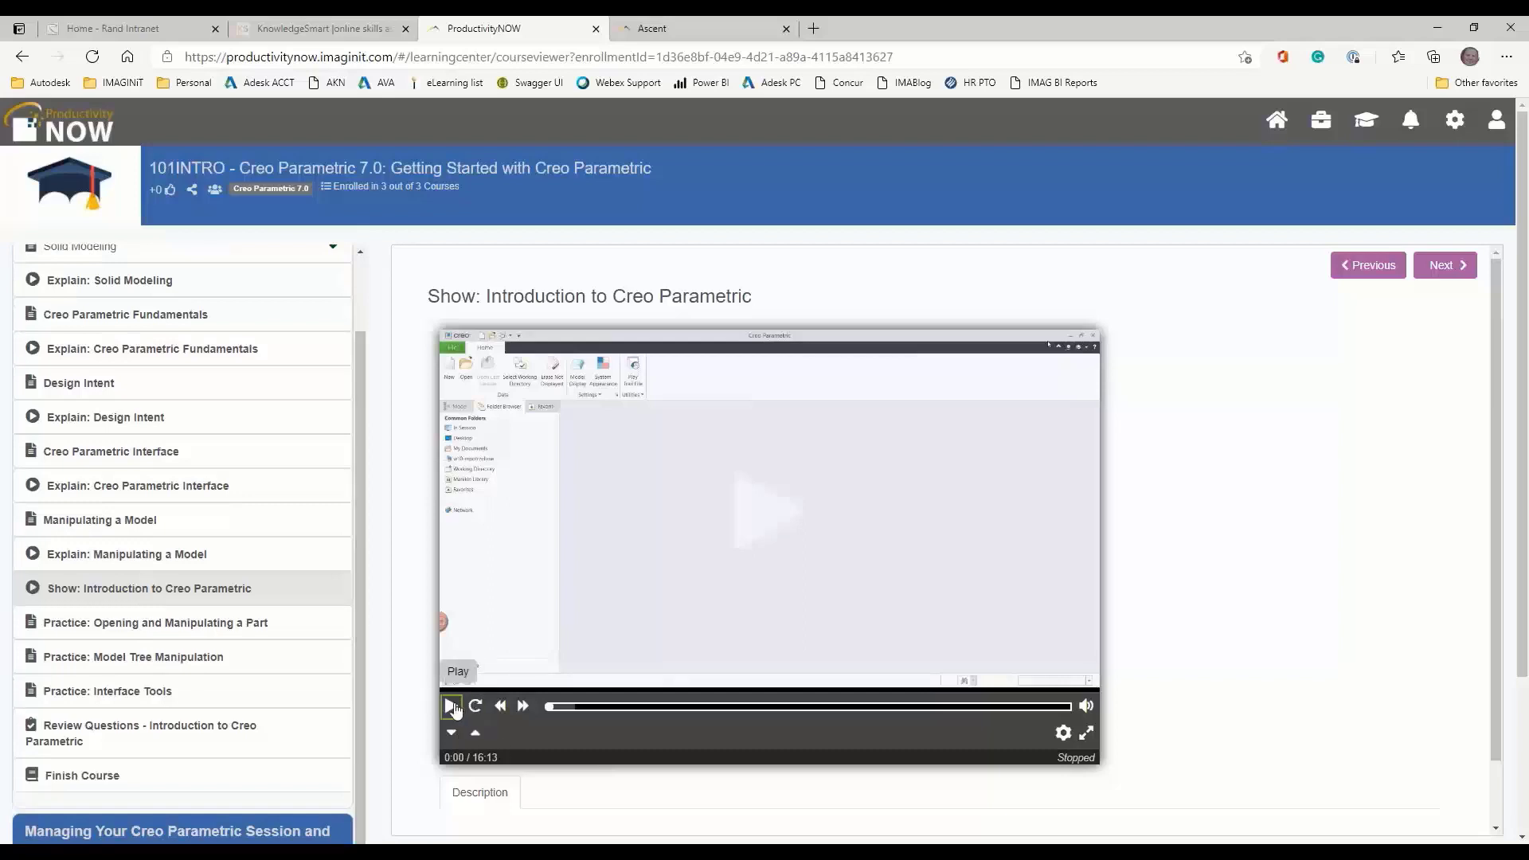
click(451, 705)
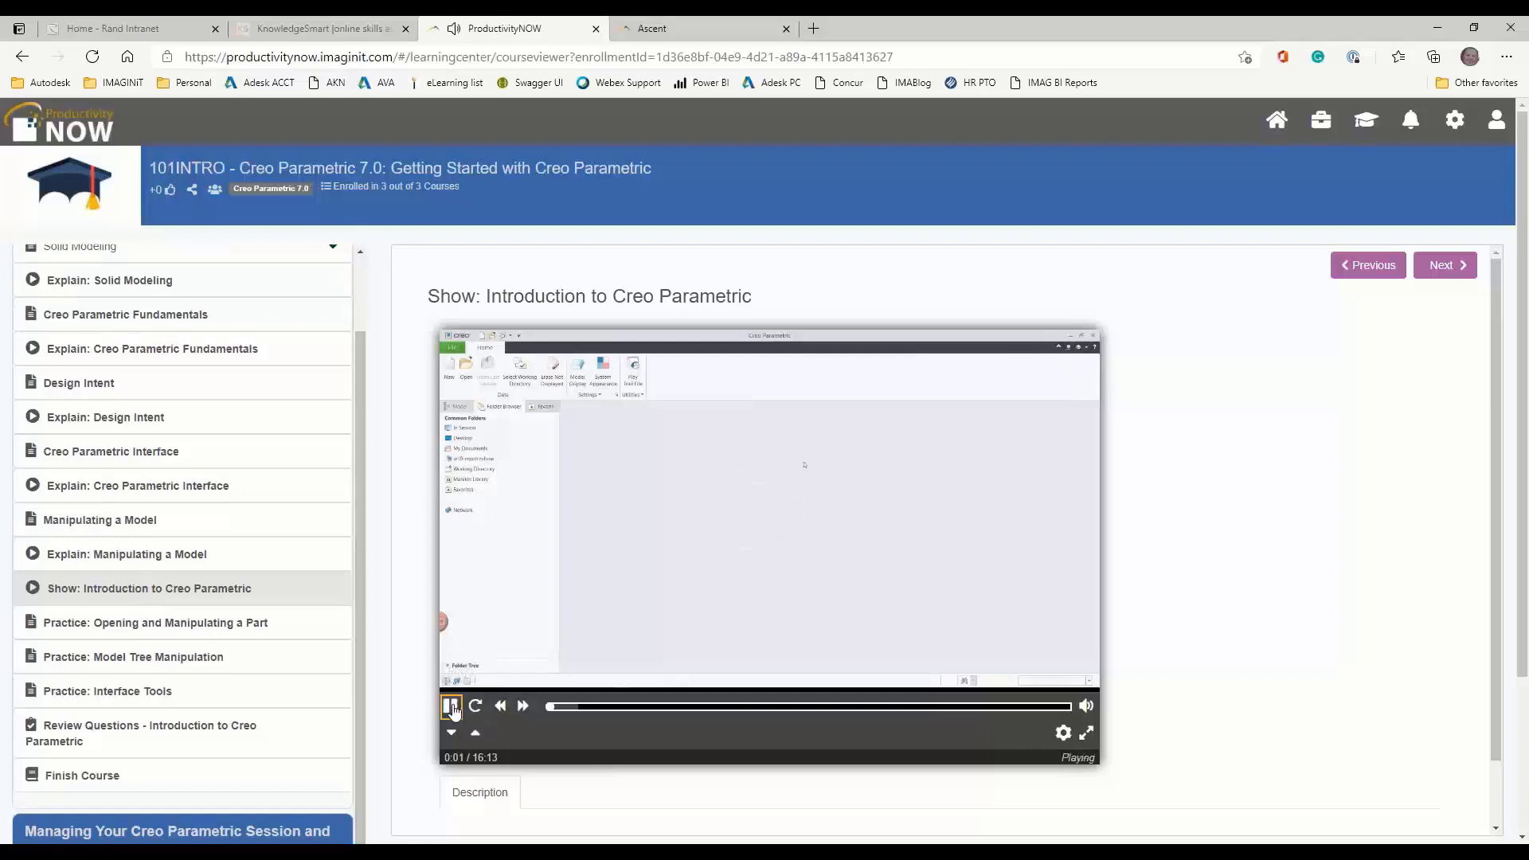
click(450, 704)
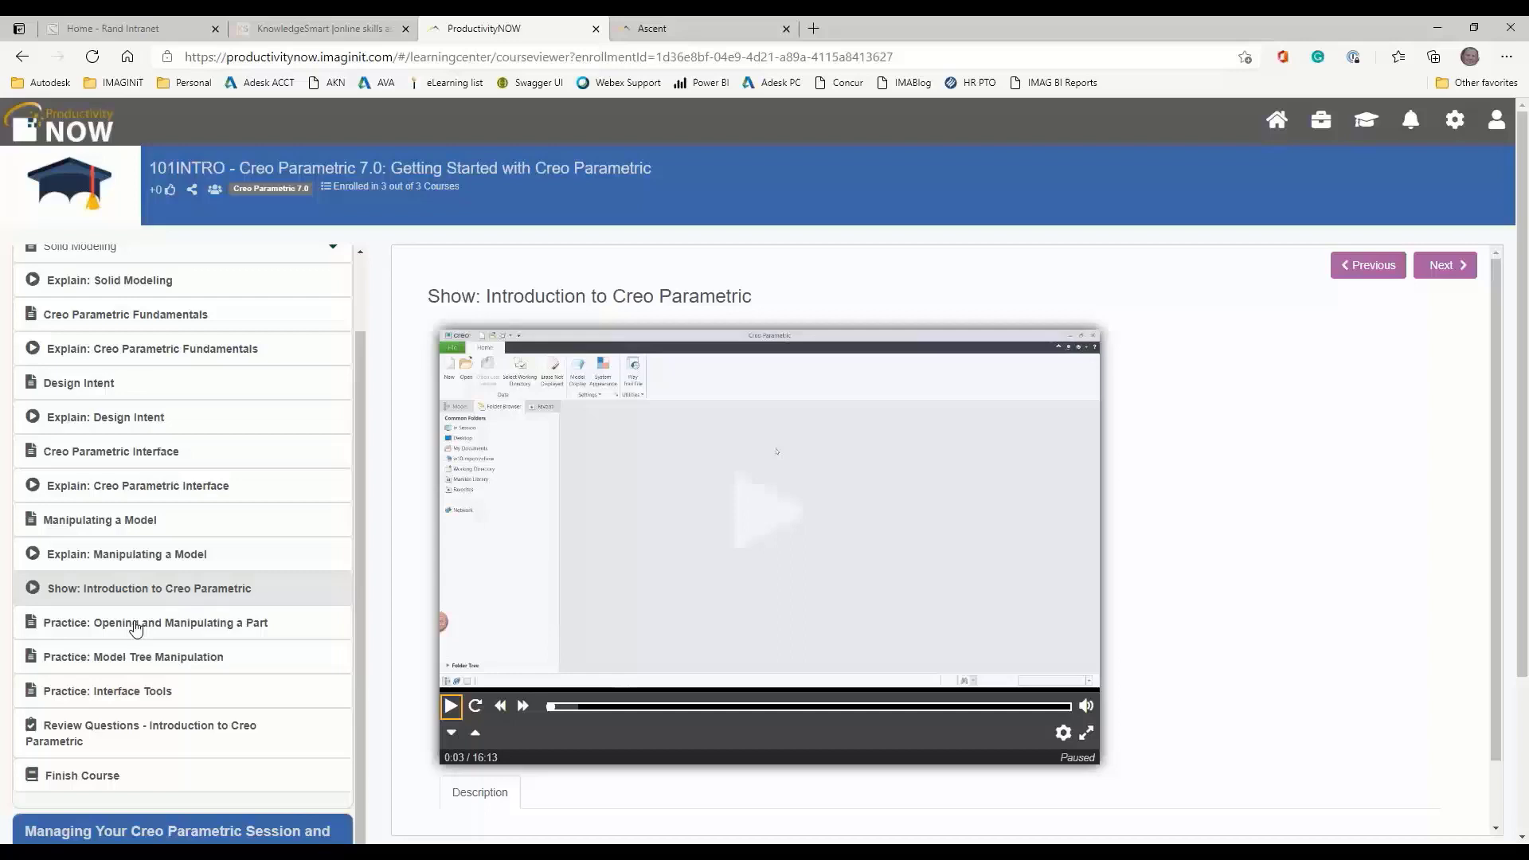
mouse_move(246, 629)
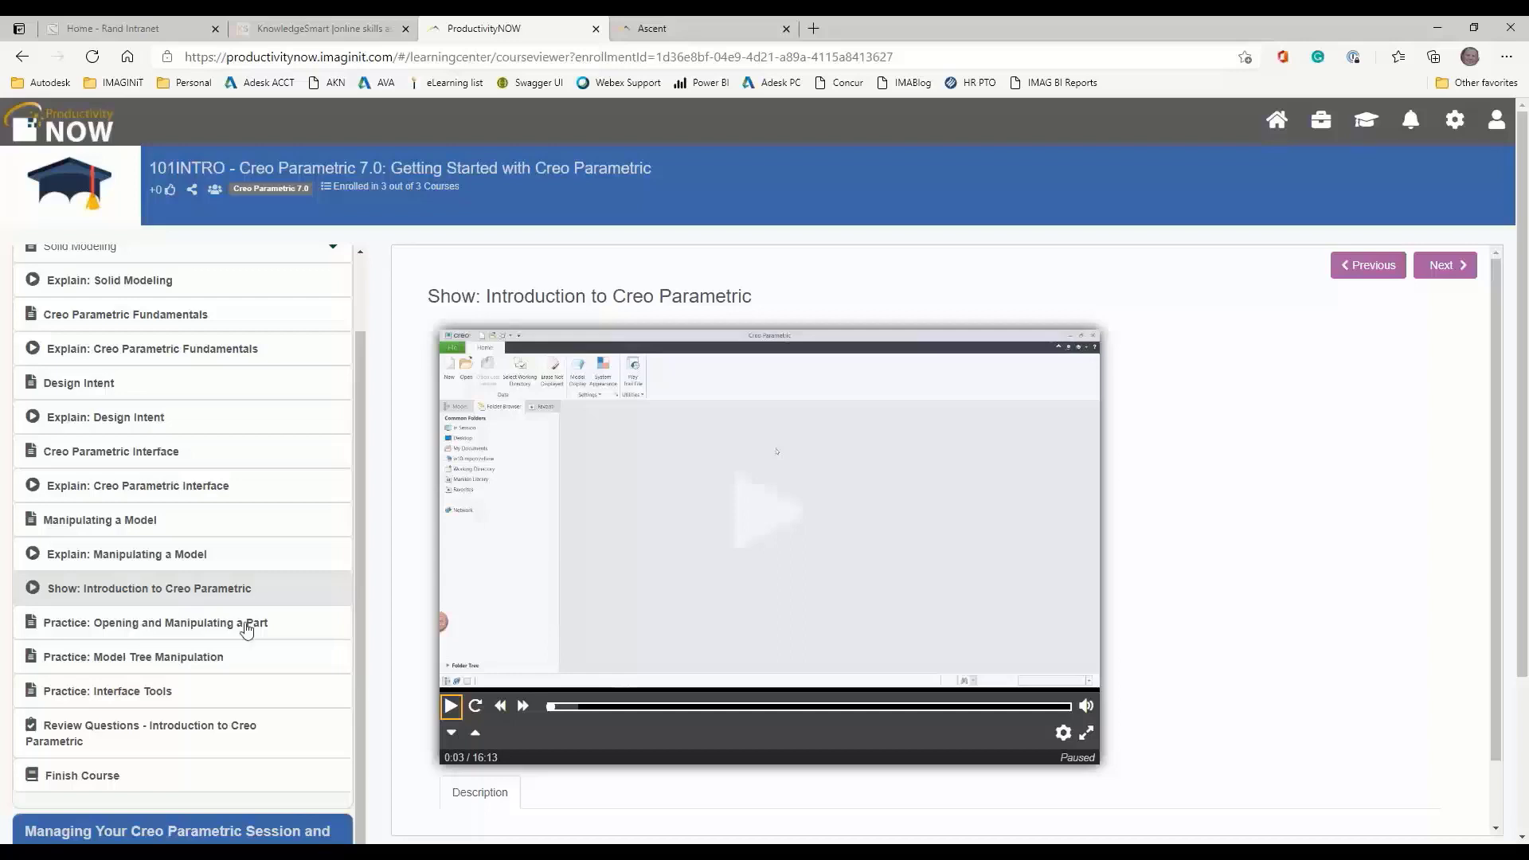
mouse_move(108, 354)
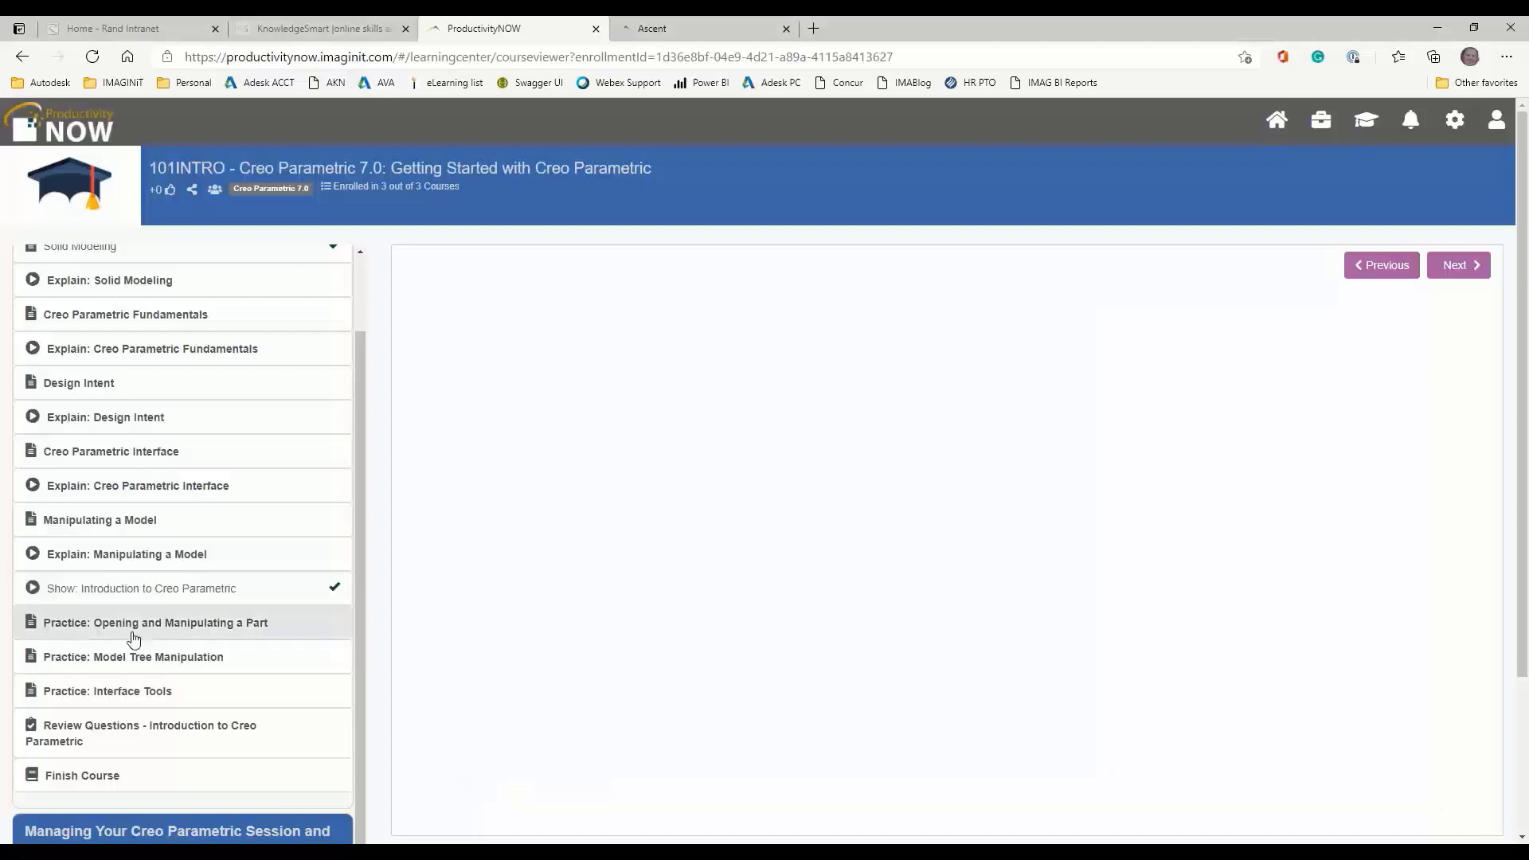
Open the Opening and Manipulating a Part practice and scroll to TASK 4 - Pan the model
click(155, 622)
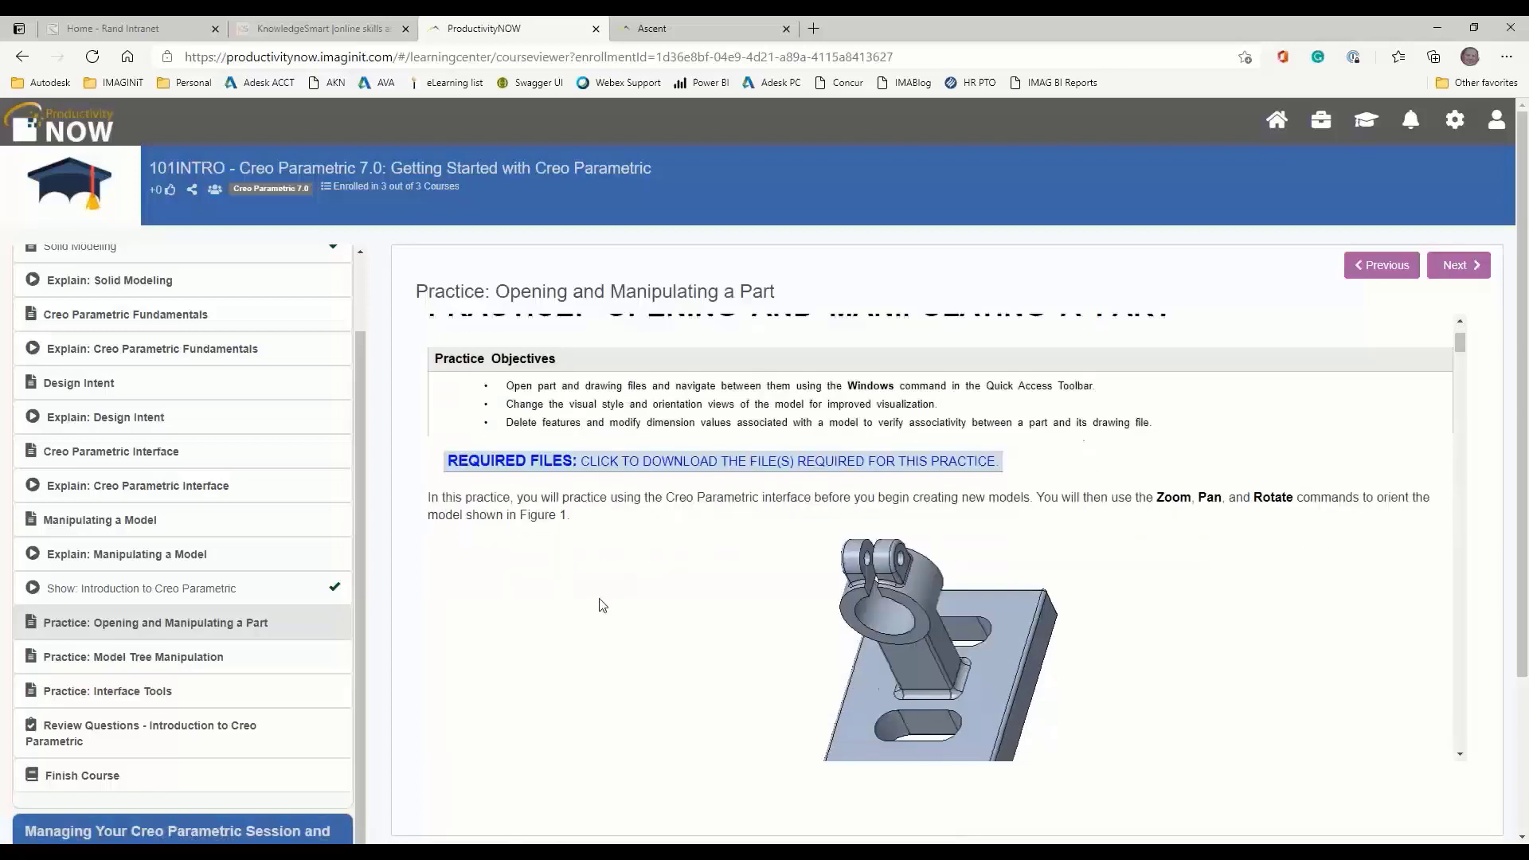
scroll(down, 3)
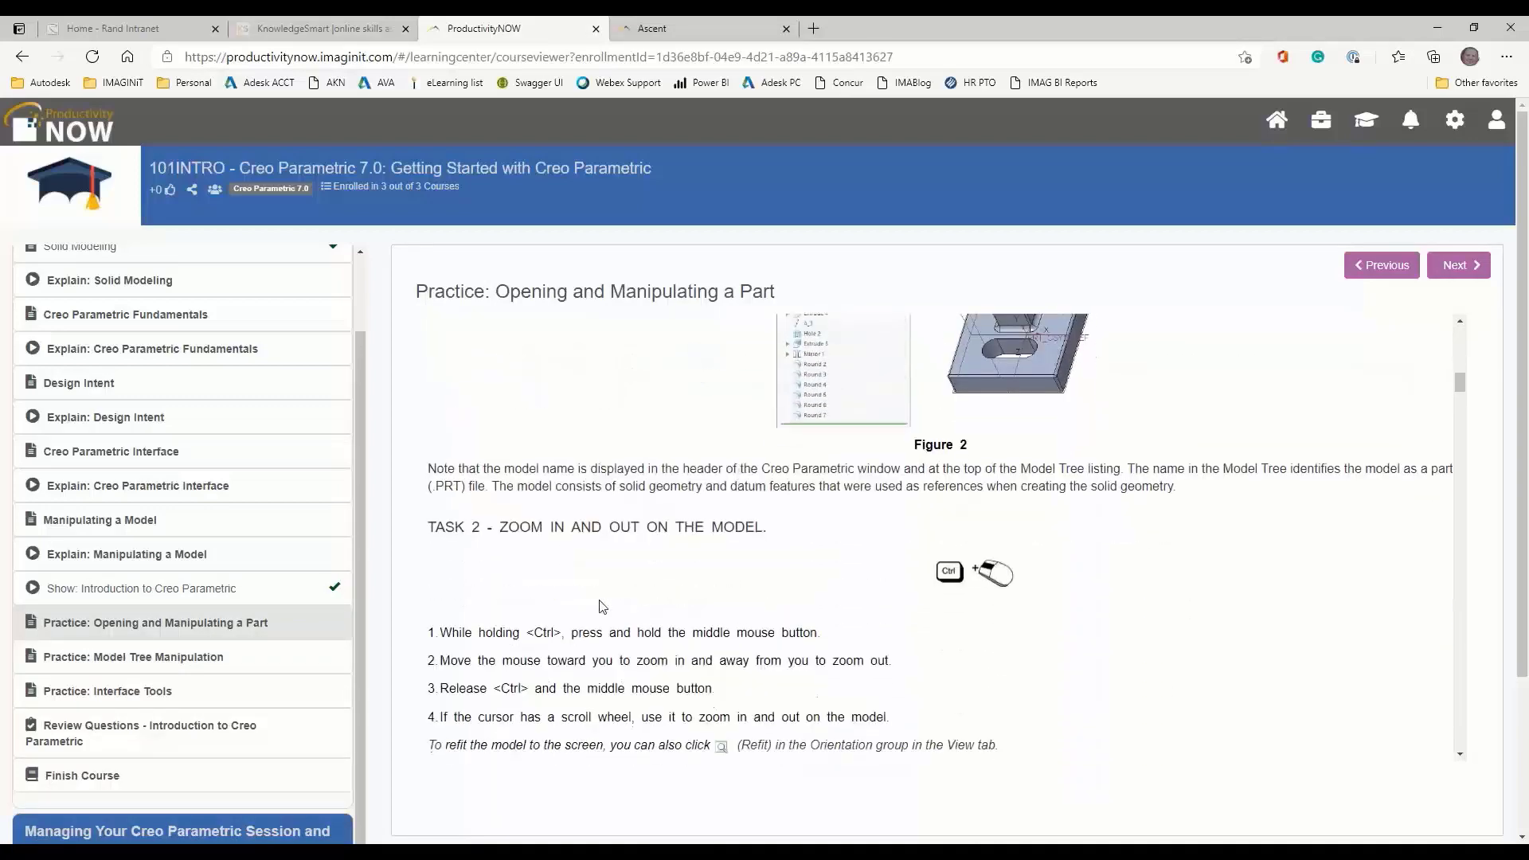
scroll(down, 3)
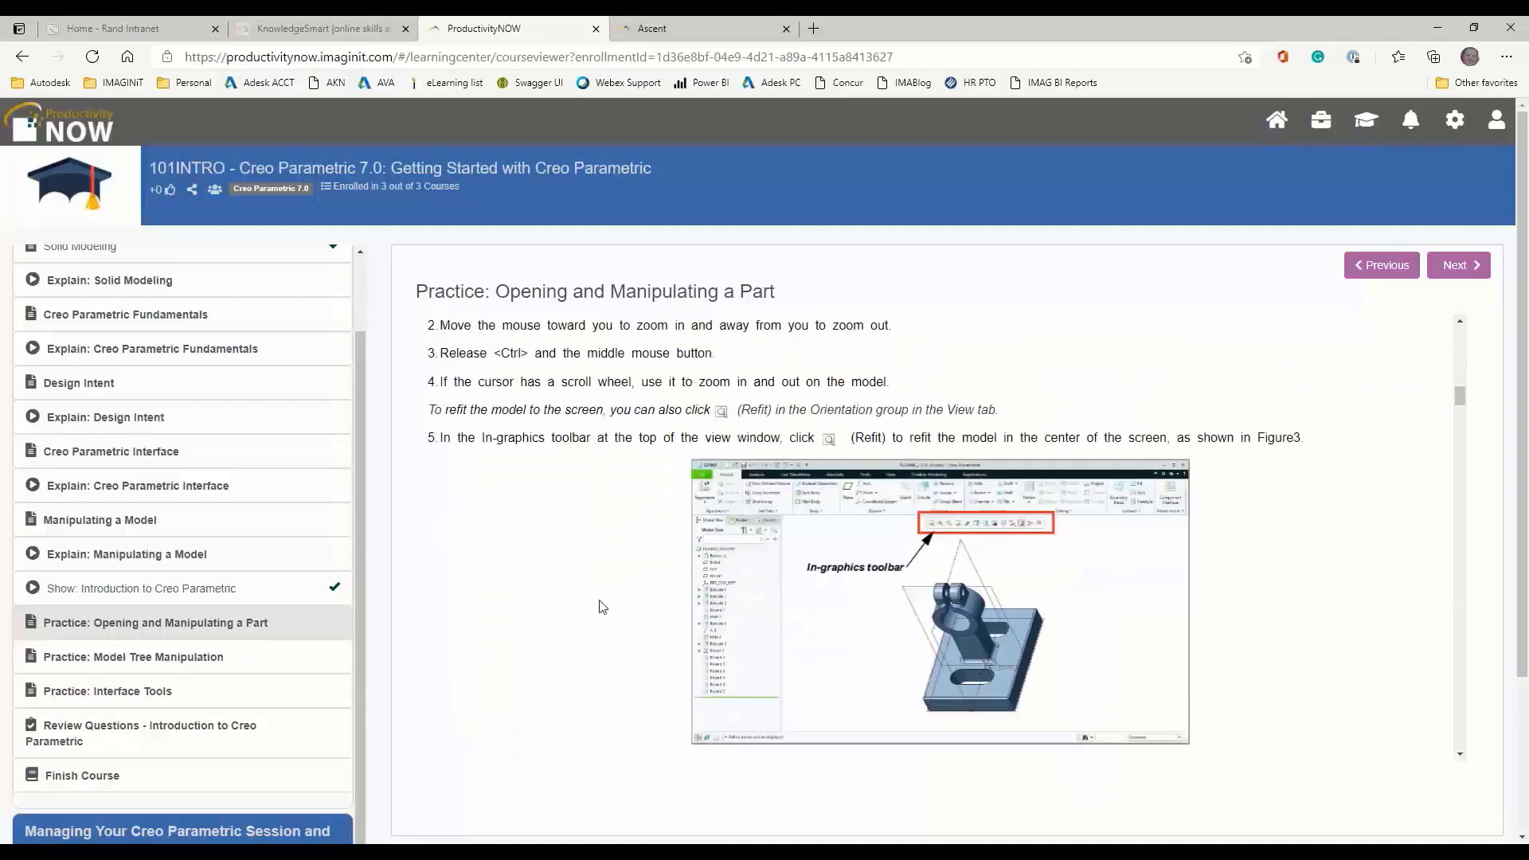
scroll(down, 3)
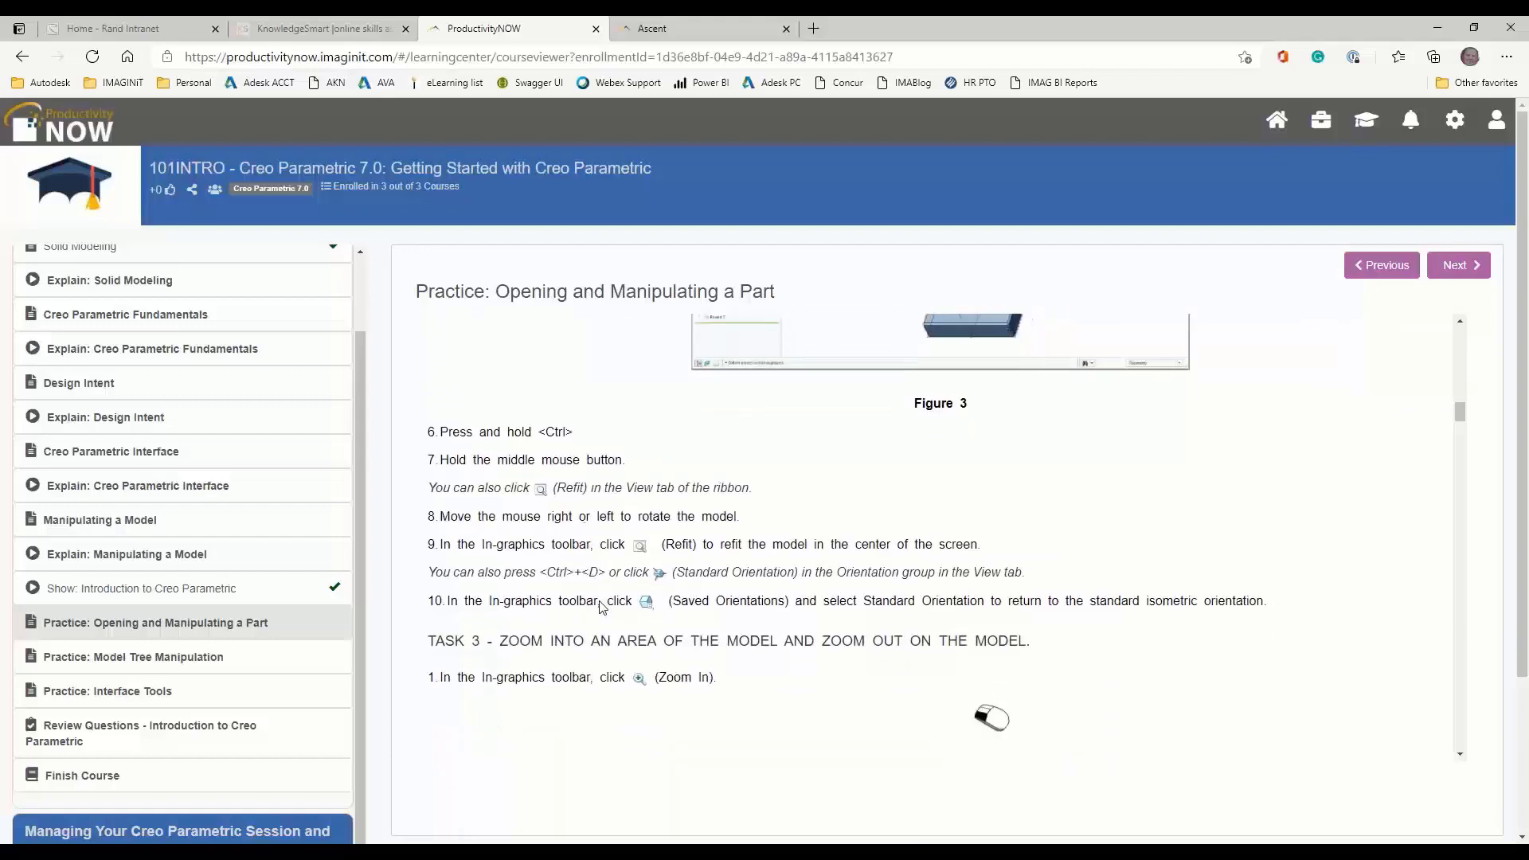
scroll(down, 3)
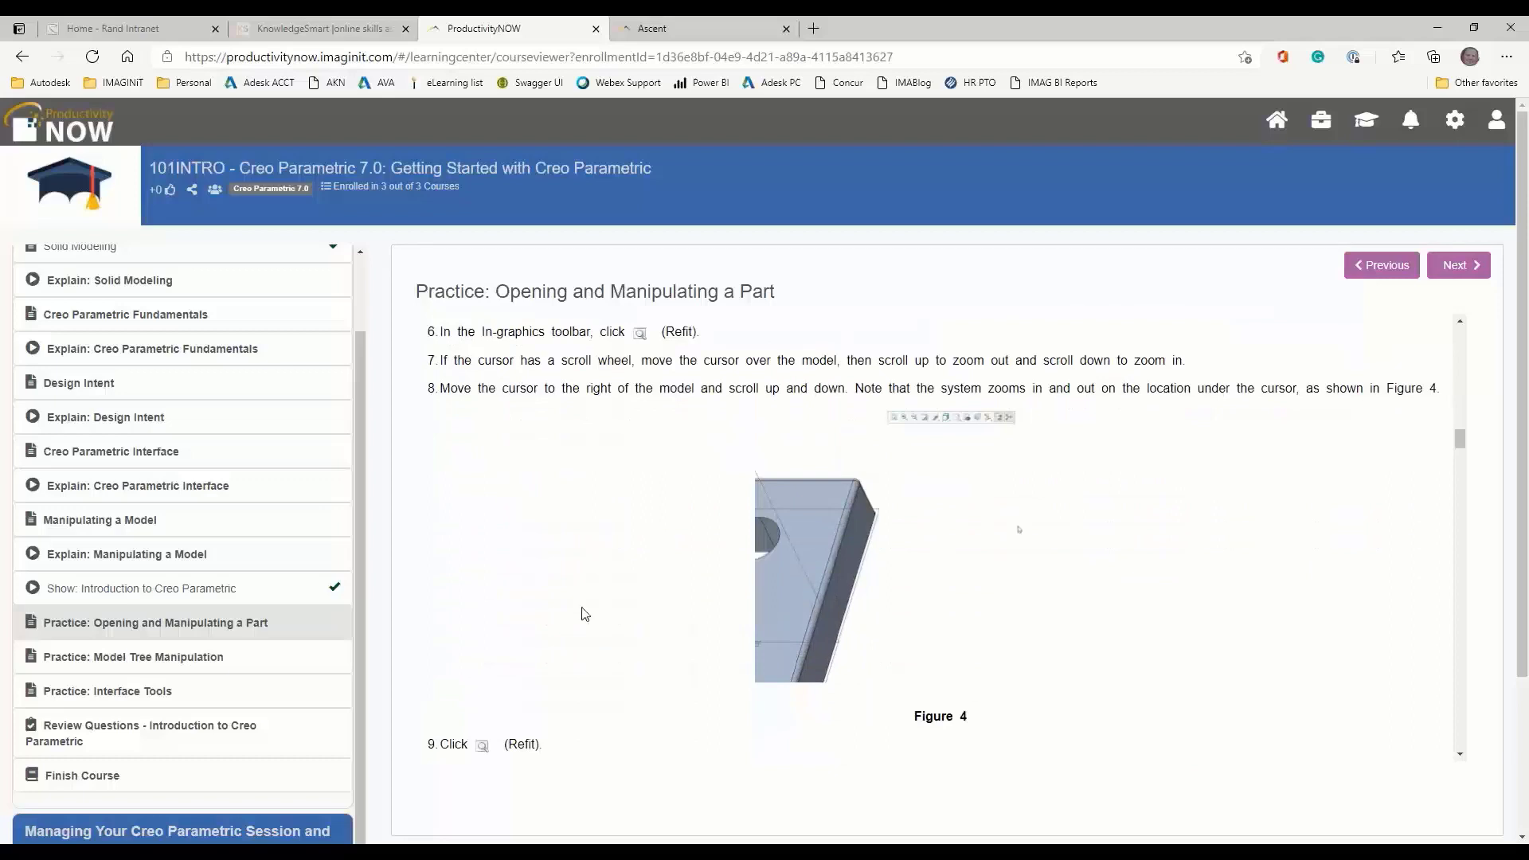
scroll(down, 3)
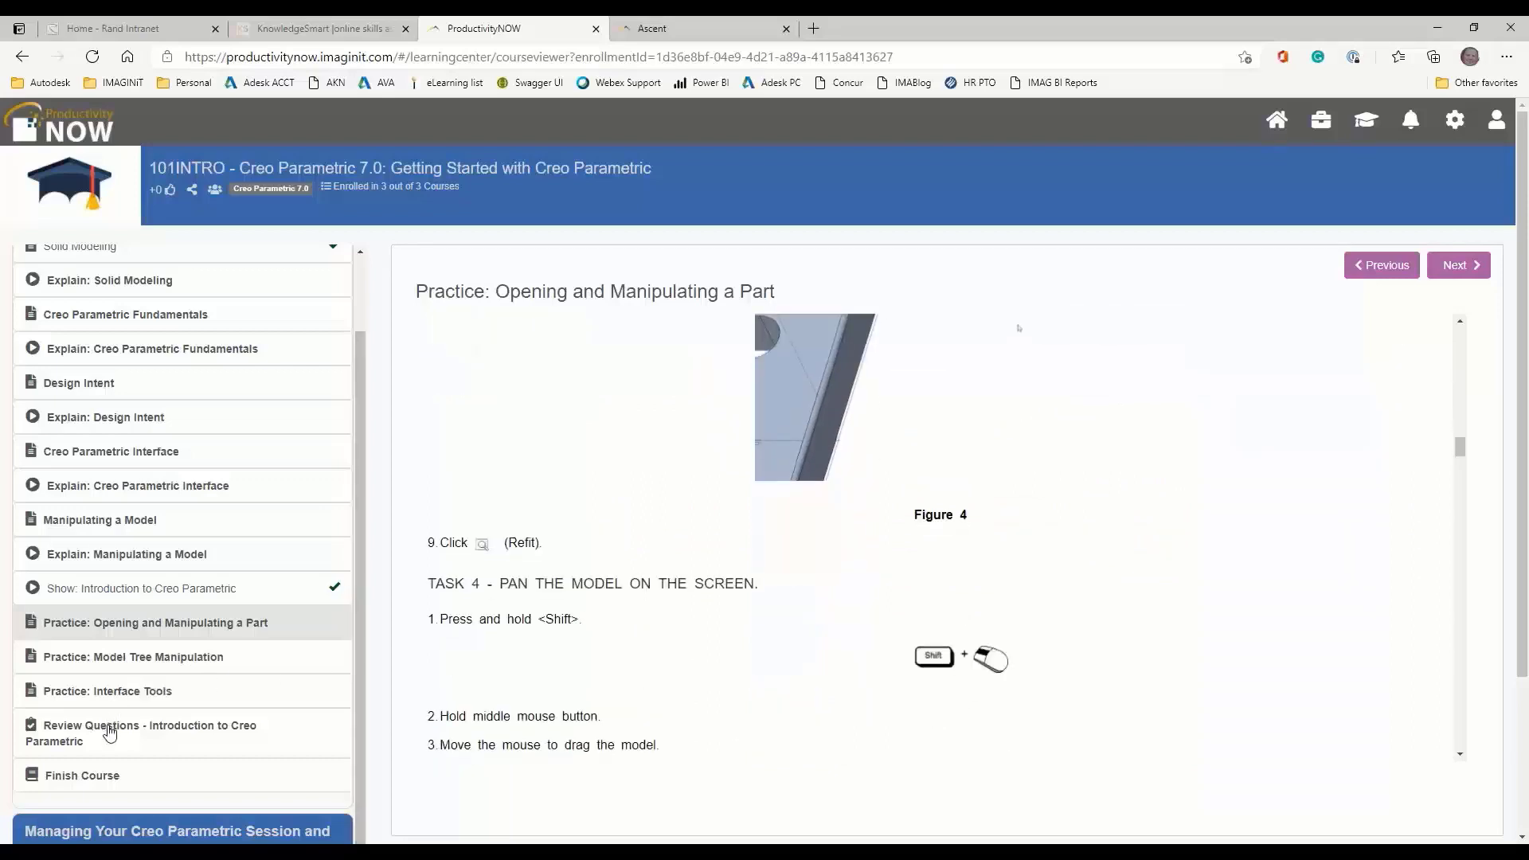
Open the Creo Parametric Review Questions quiz, then the Finish Course page reporting 25% viewed
click(147, 732)
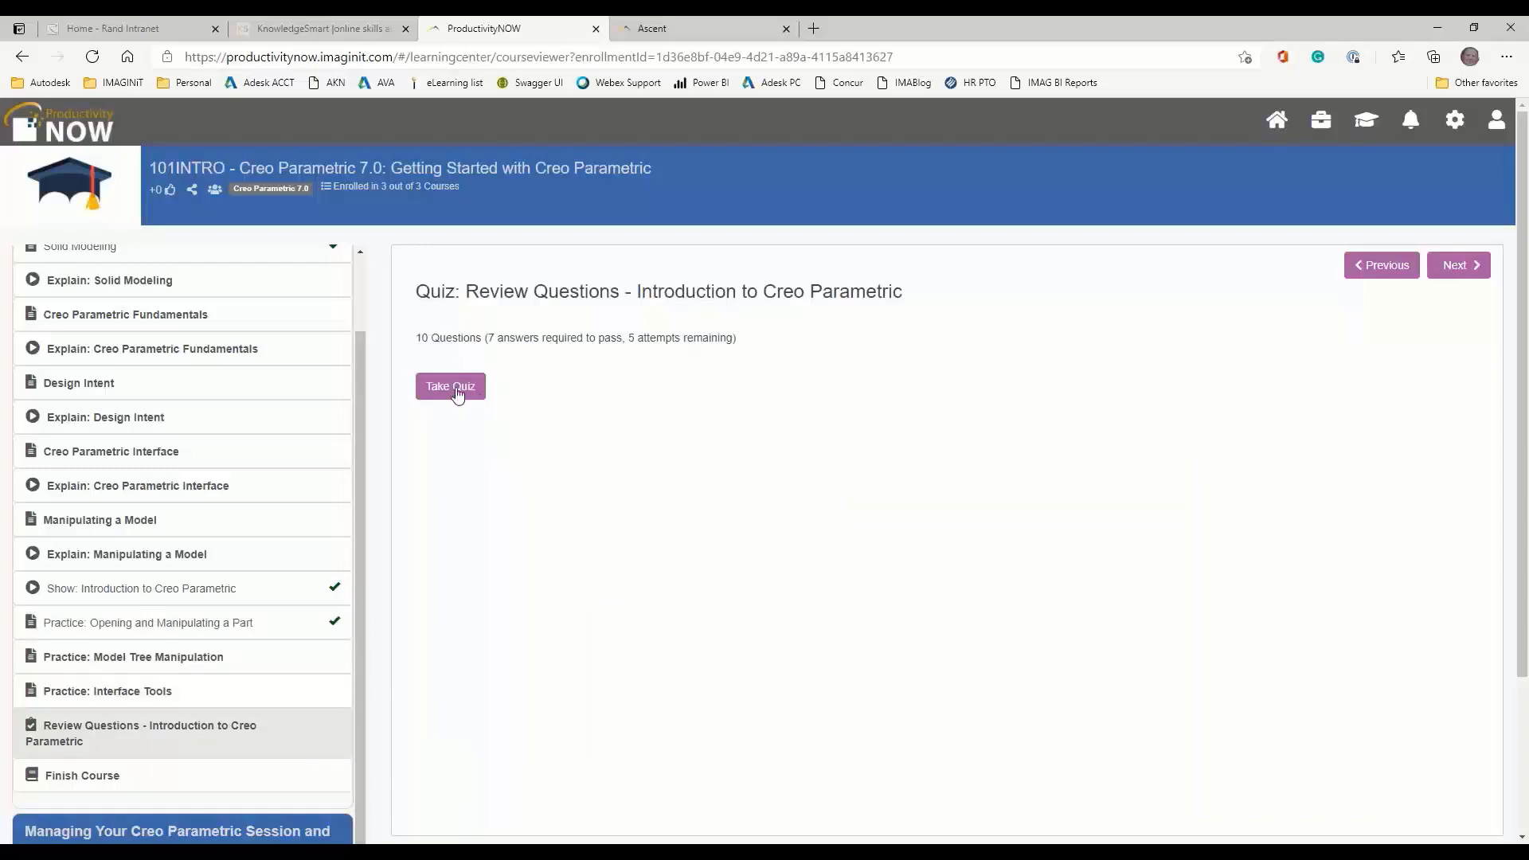
mouse_move(509, 369)
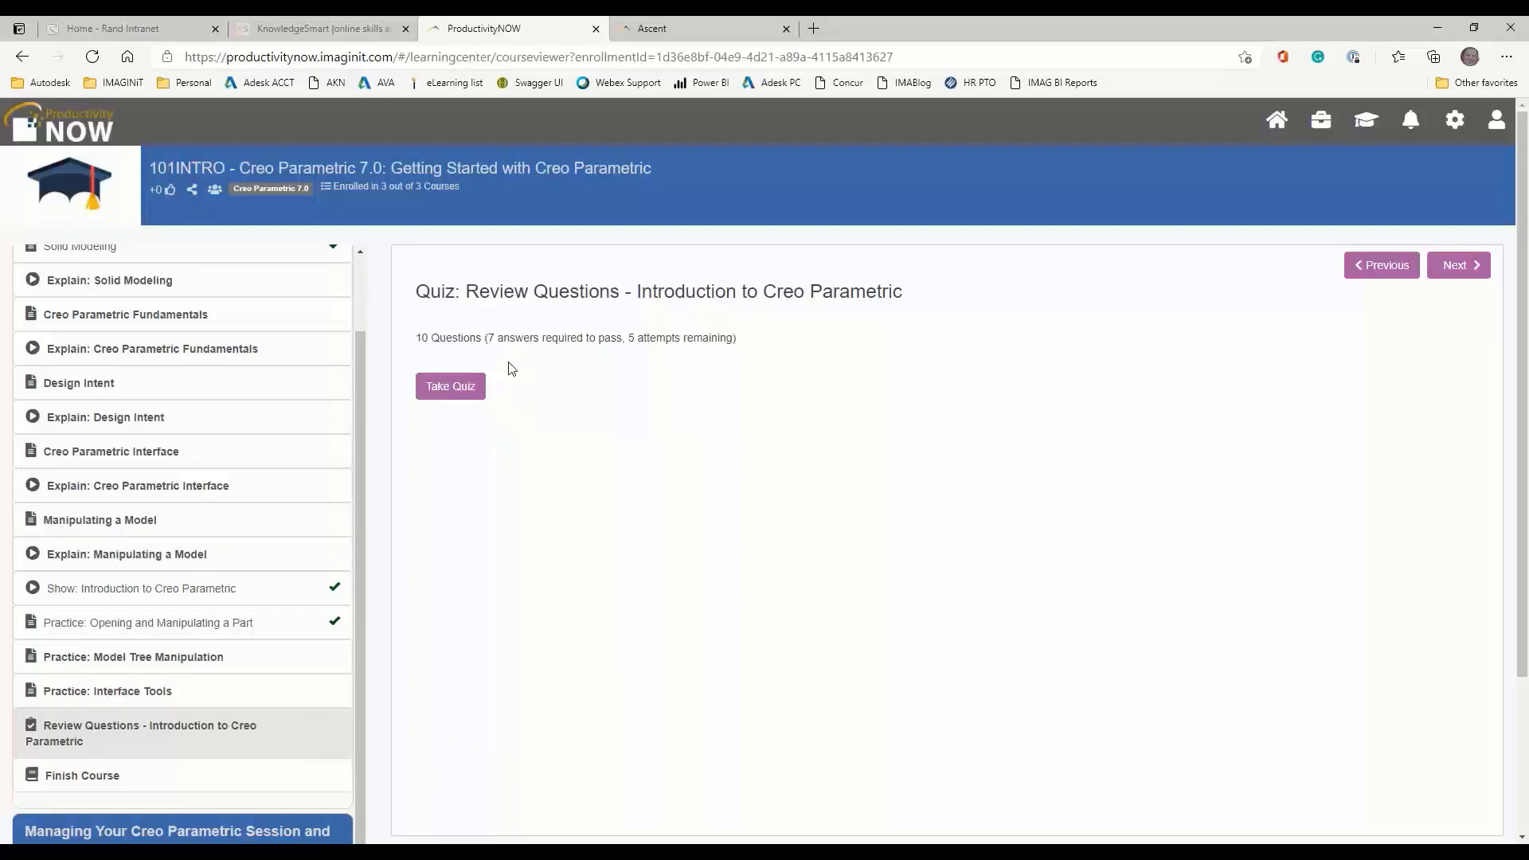
mouse_move(90, 780)
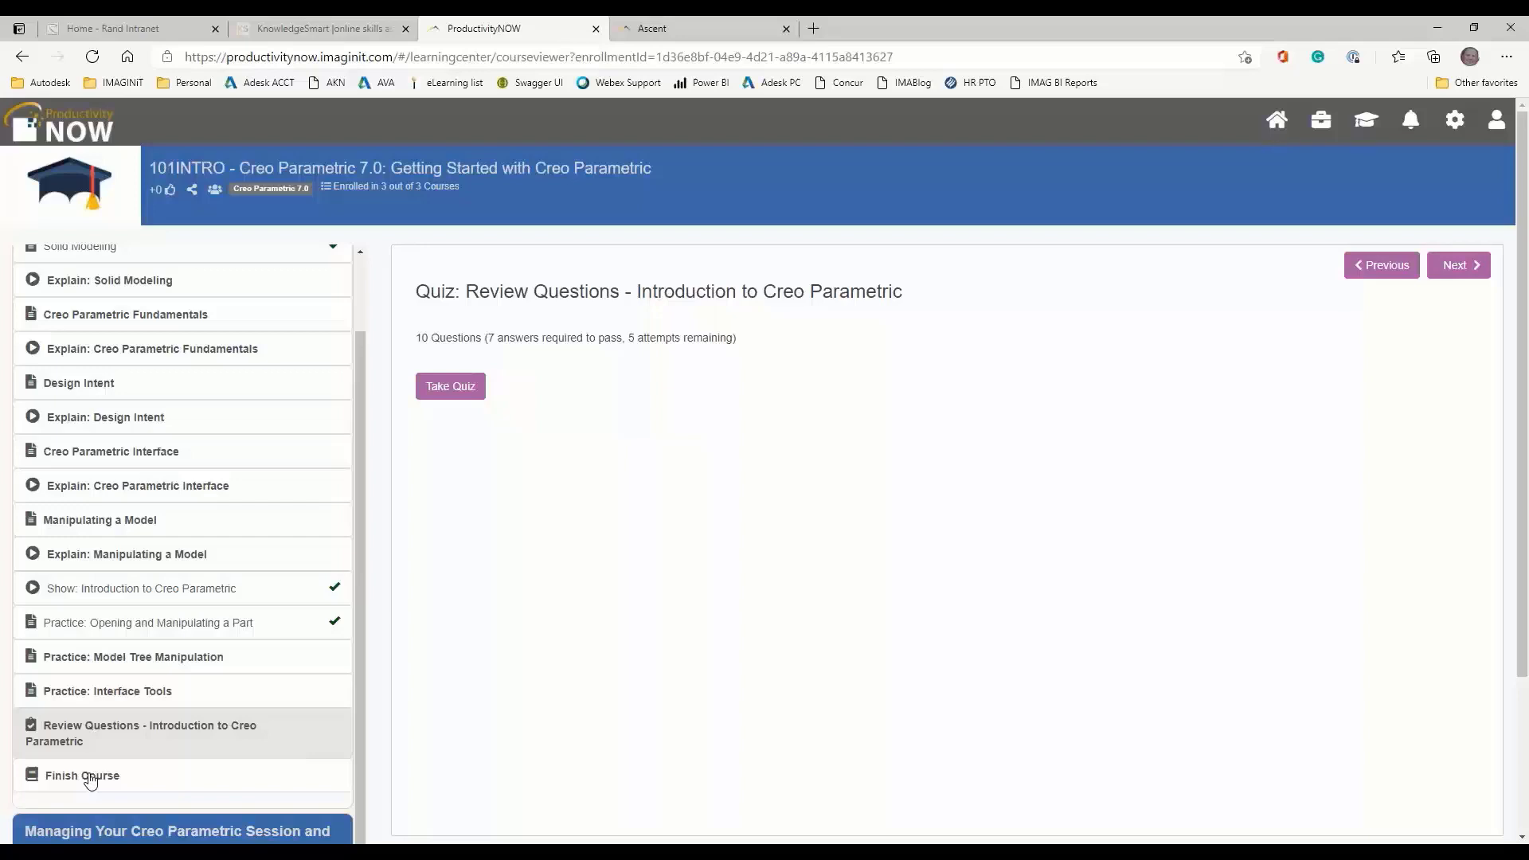
click(82, 775)
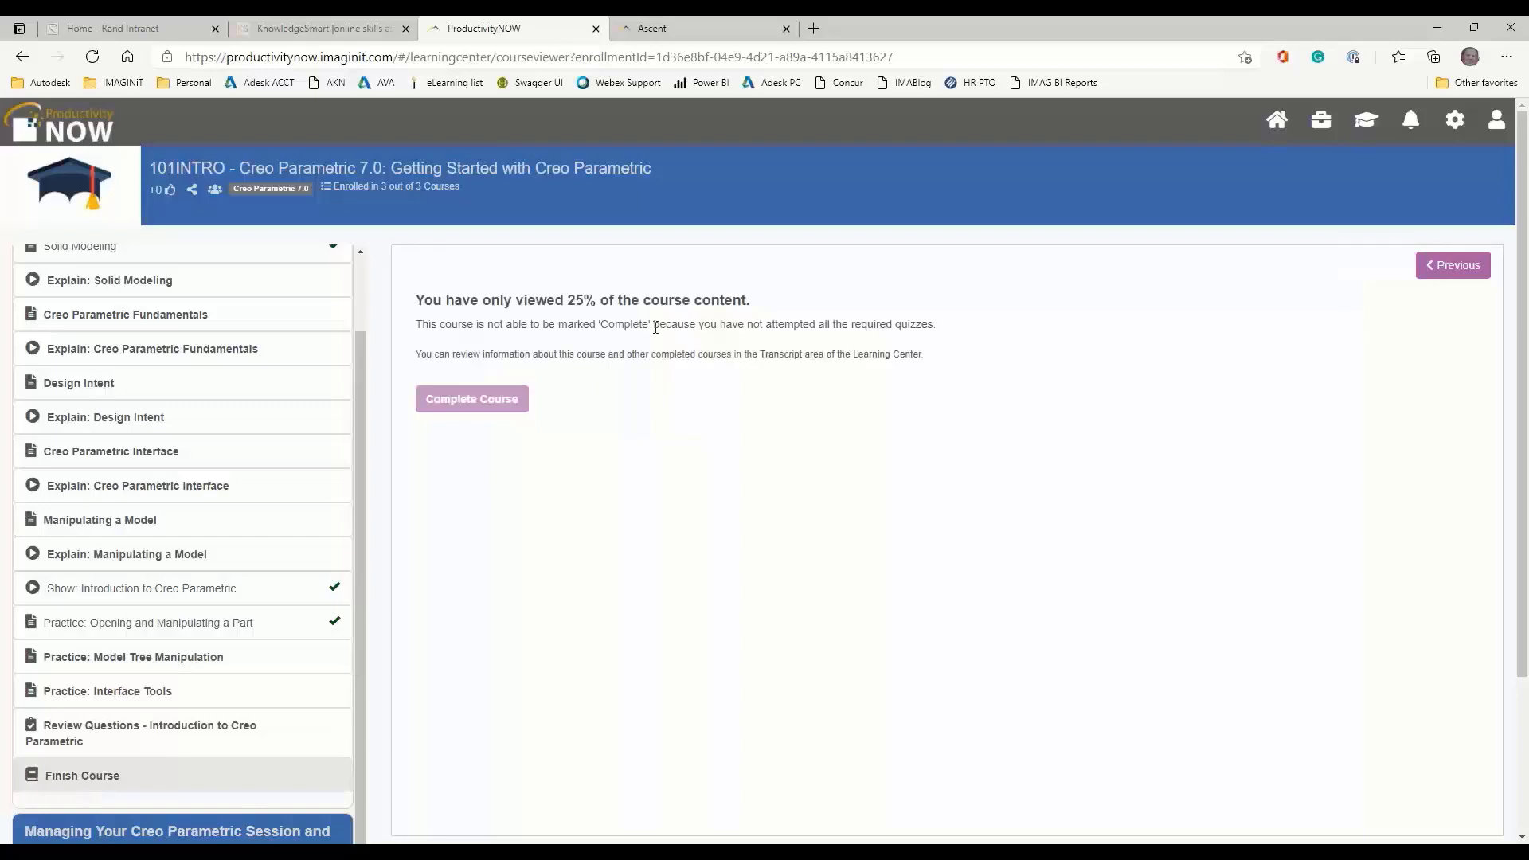
mouse_move(446, 300)
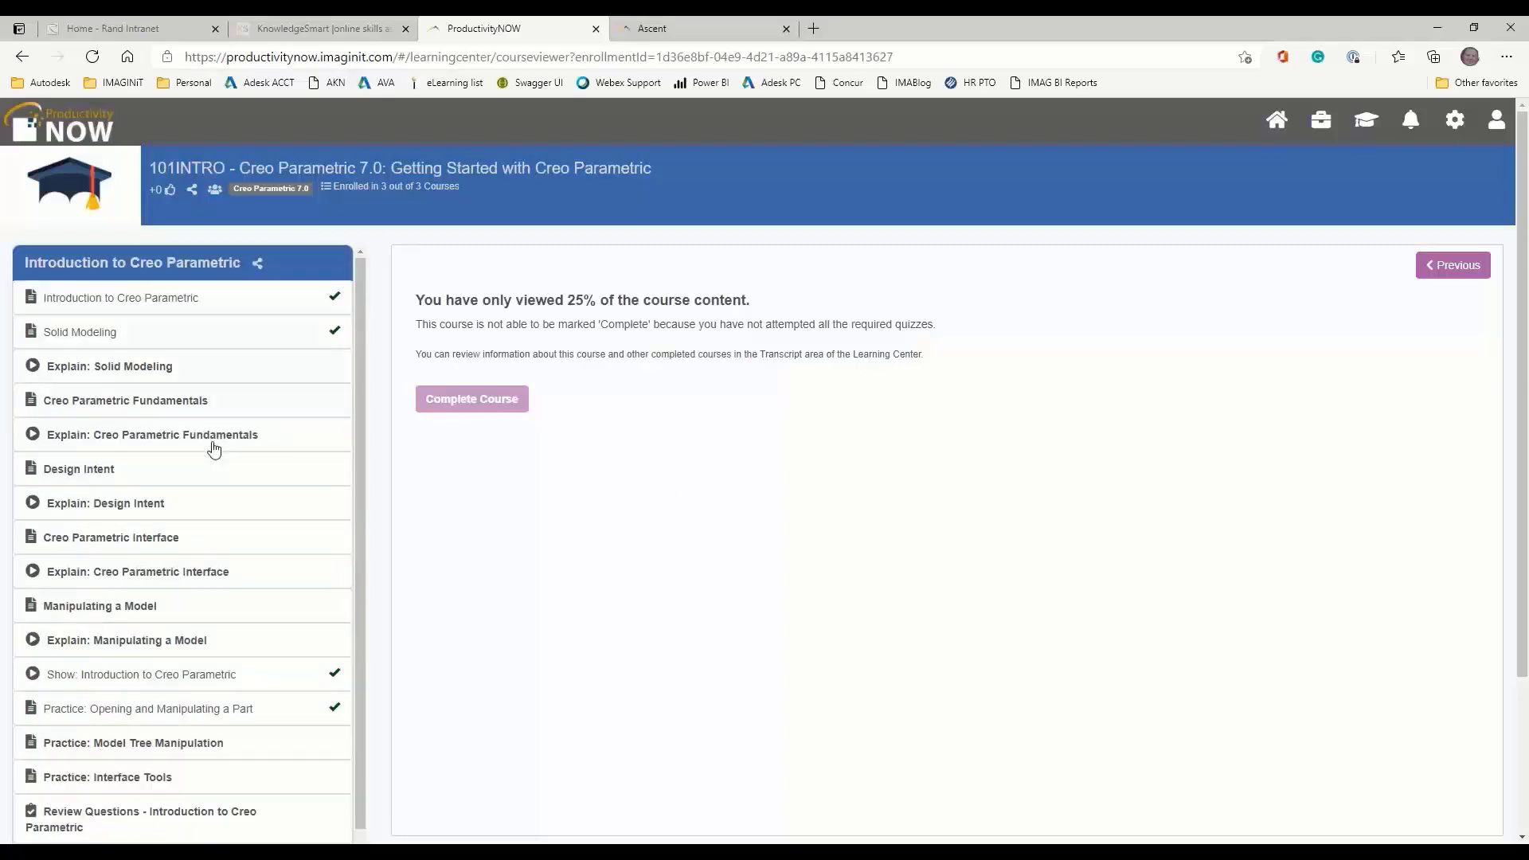
mouse_move(1276, 118)
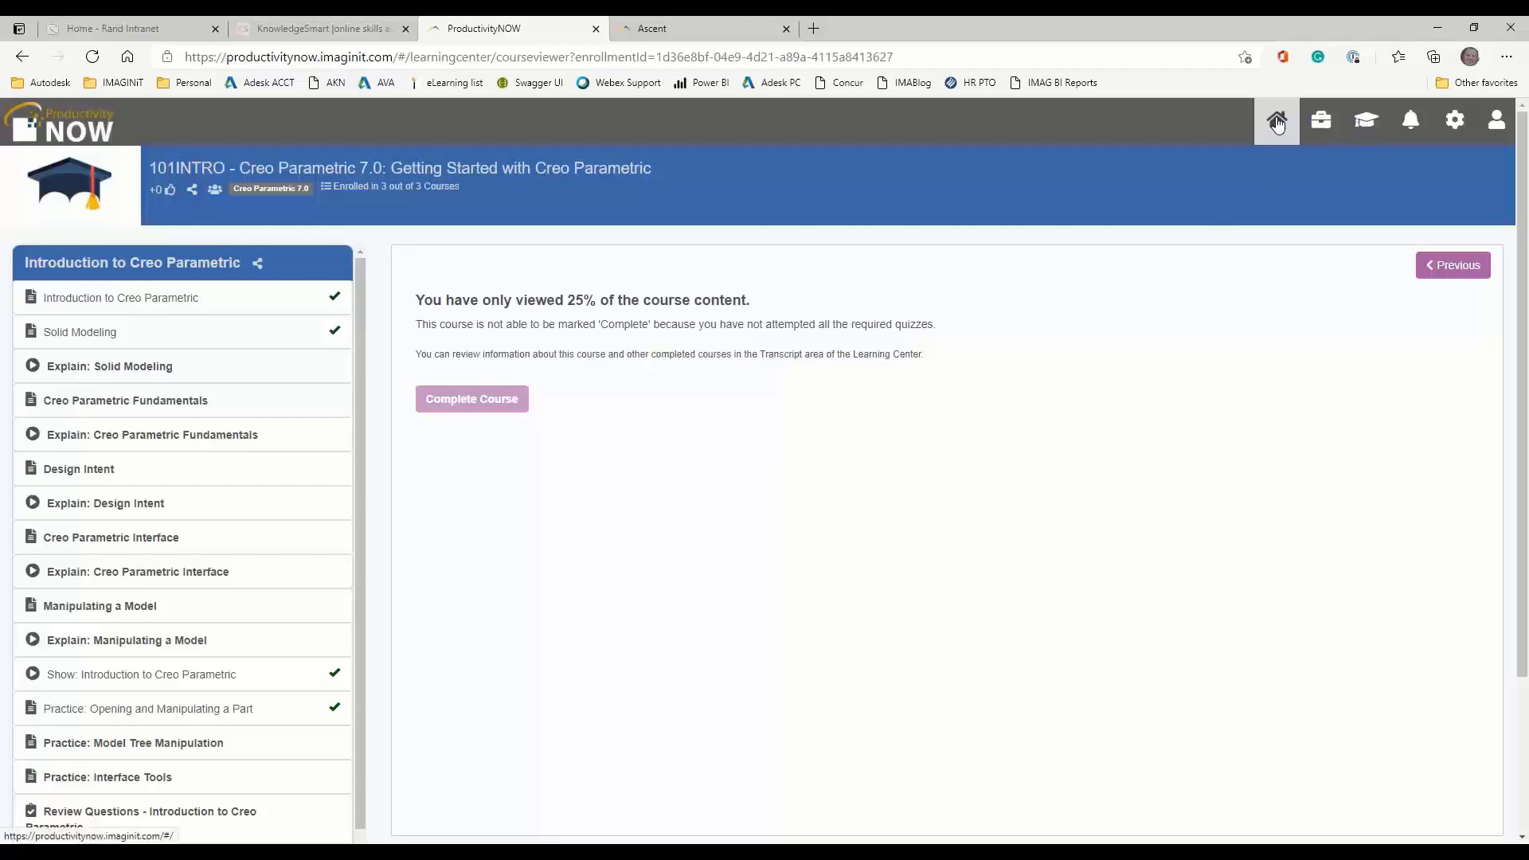
Go home, list all nine enrolled courses, and expand the Autodesk asset library
click(1275, 120)
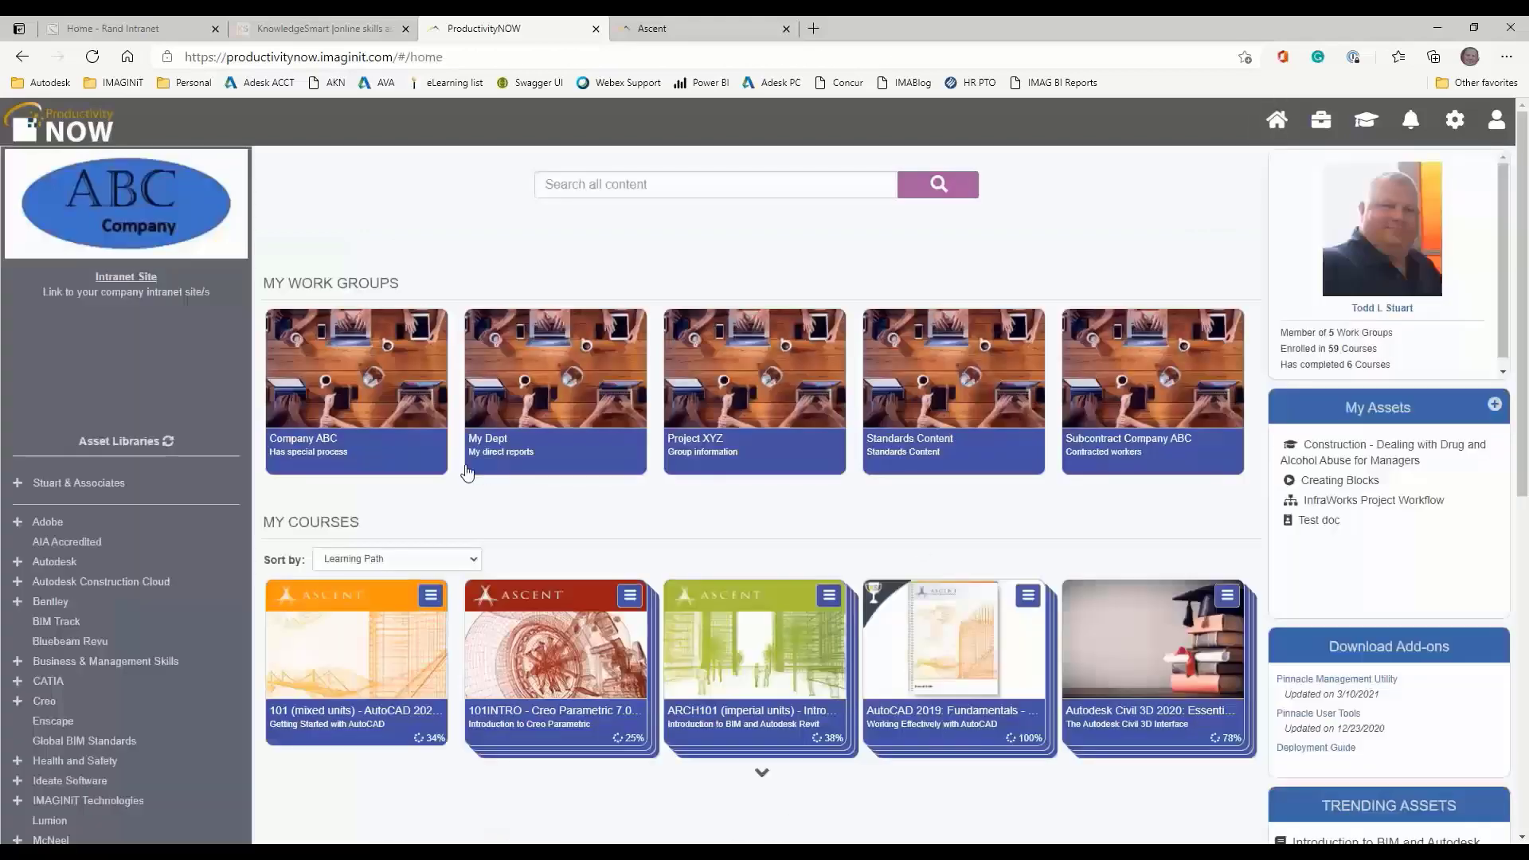
mouse_move(761, 781)
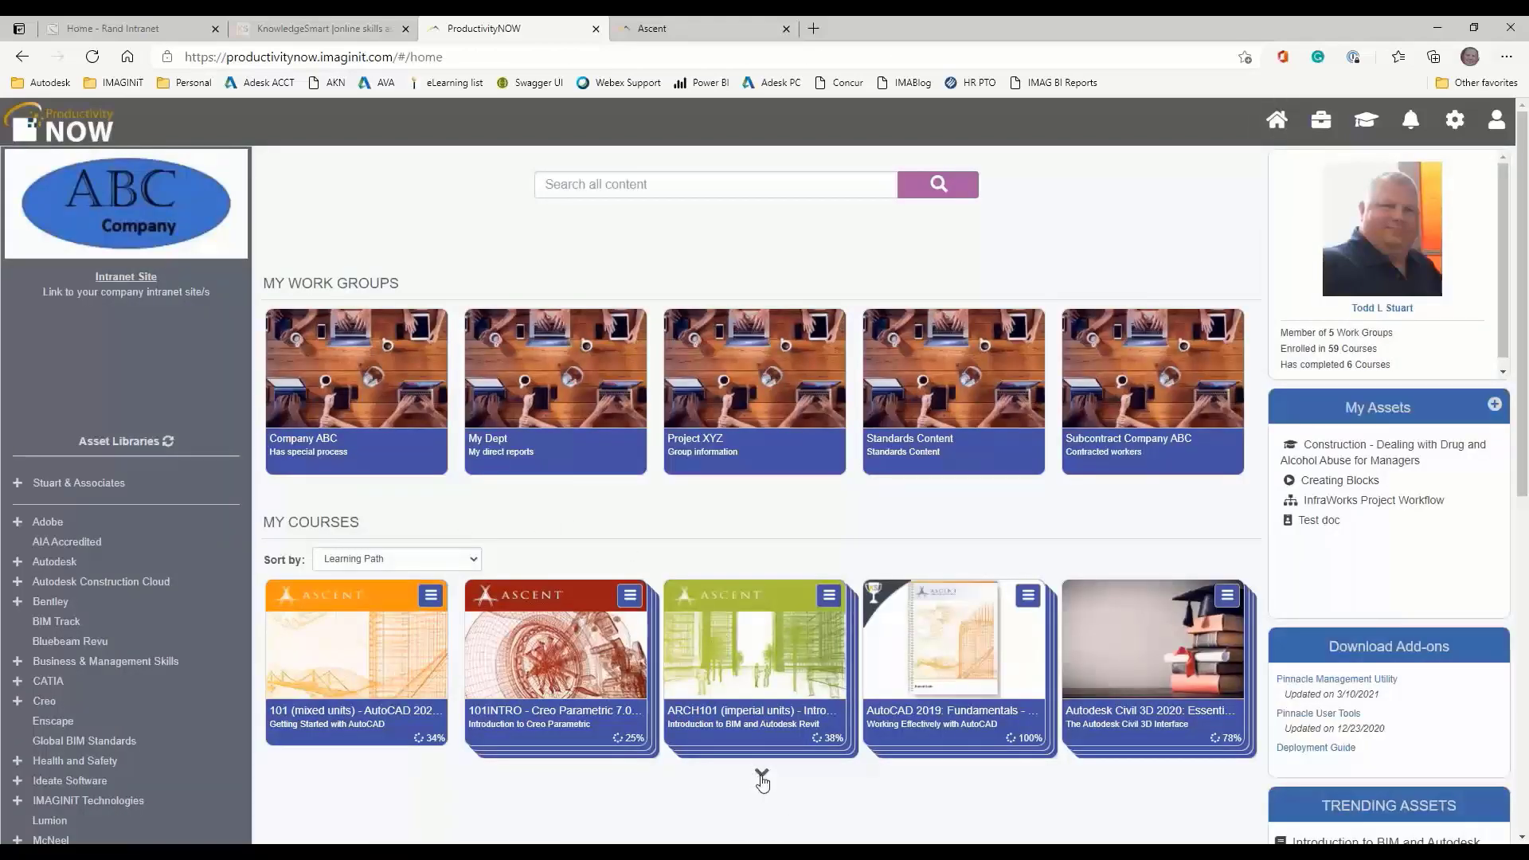
scroll(down, 3)
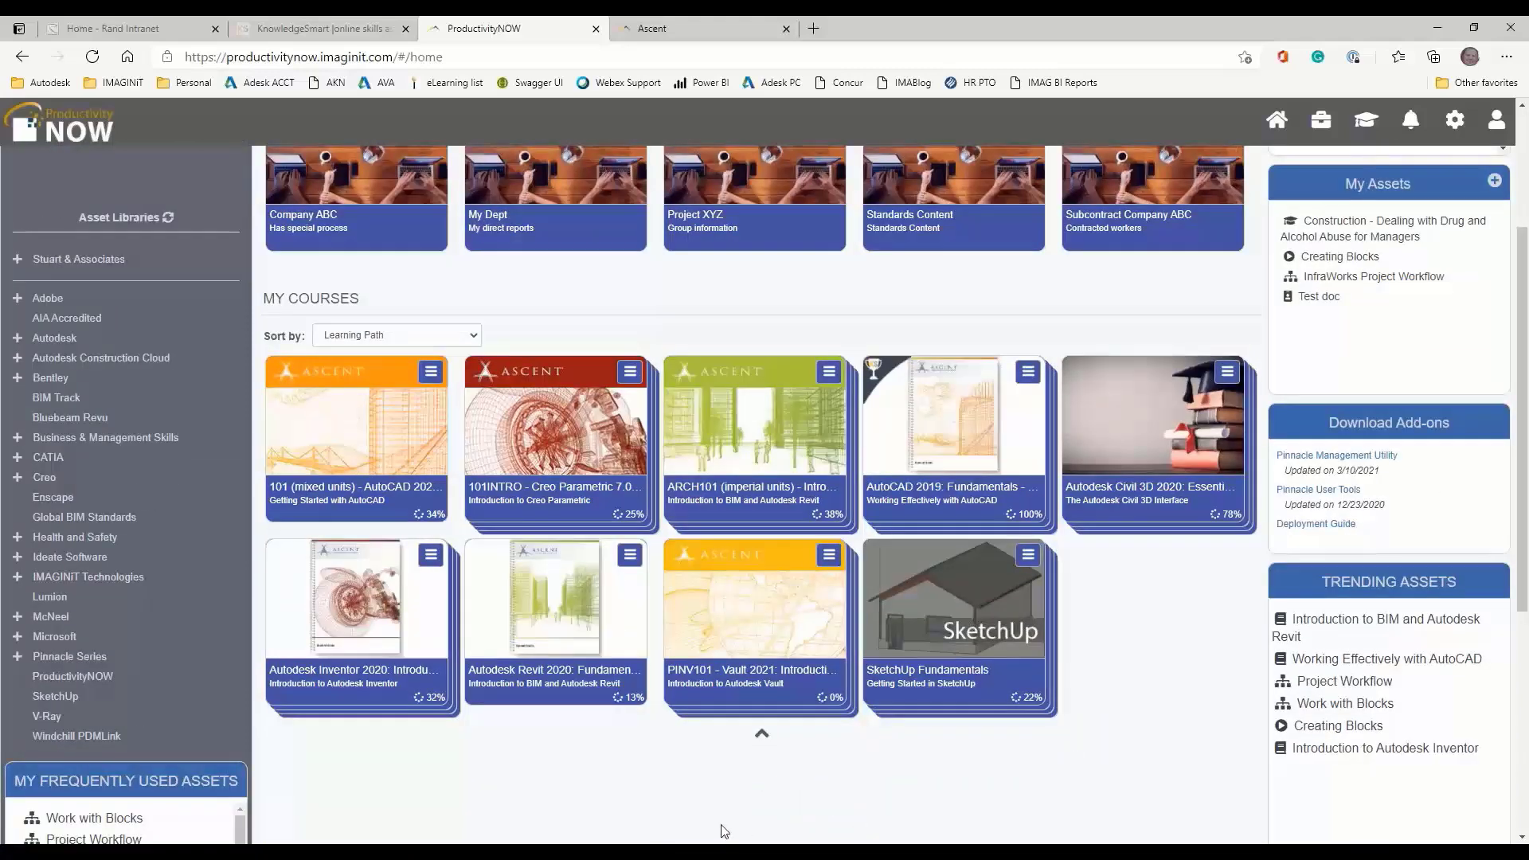
mouse_move(600, 766)
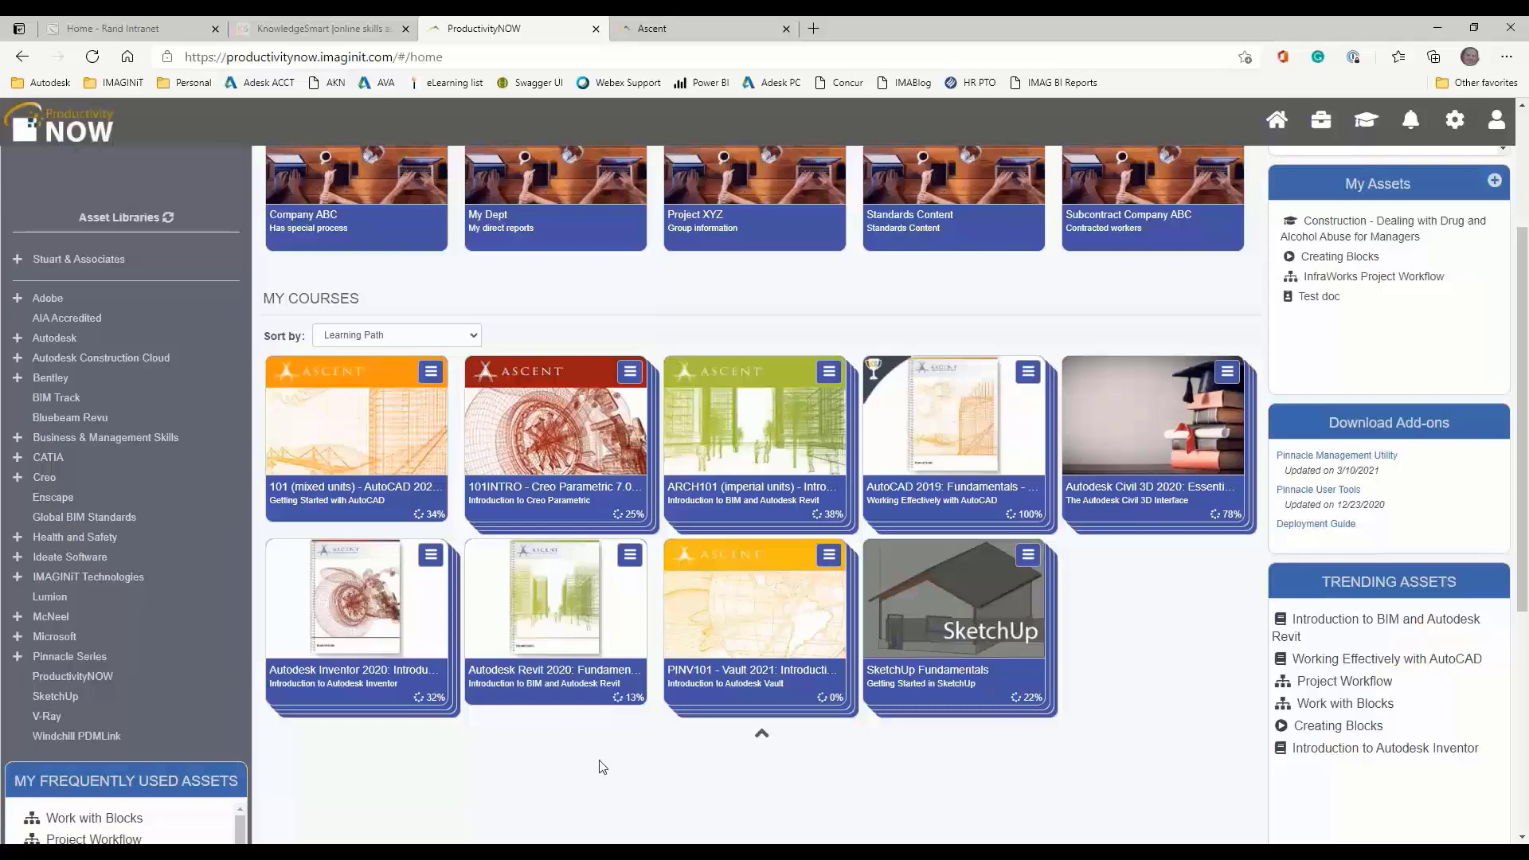
click(629, 372)
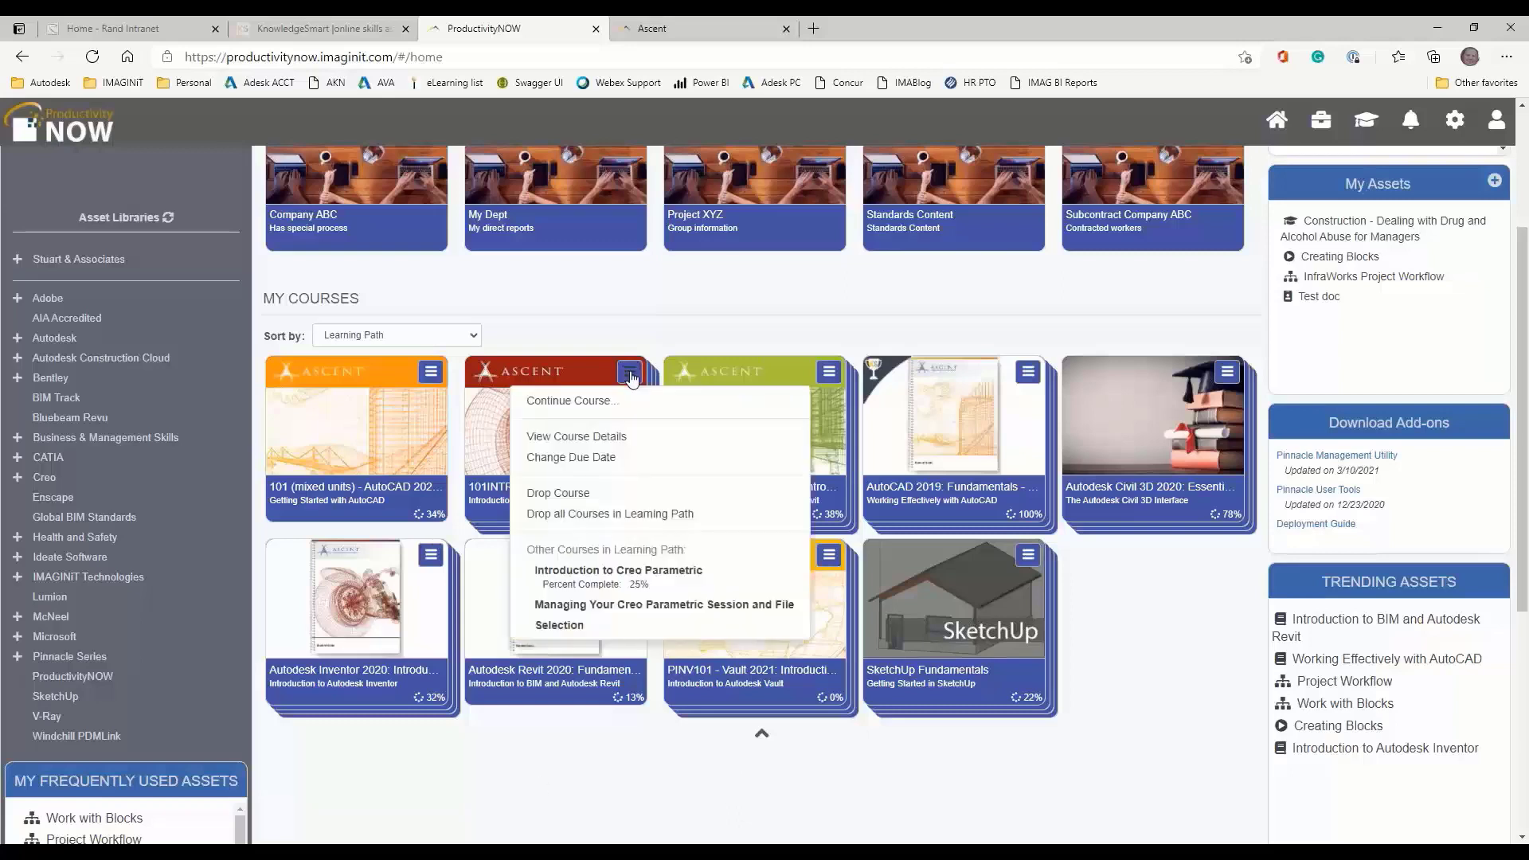
click(629, 373)
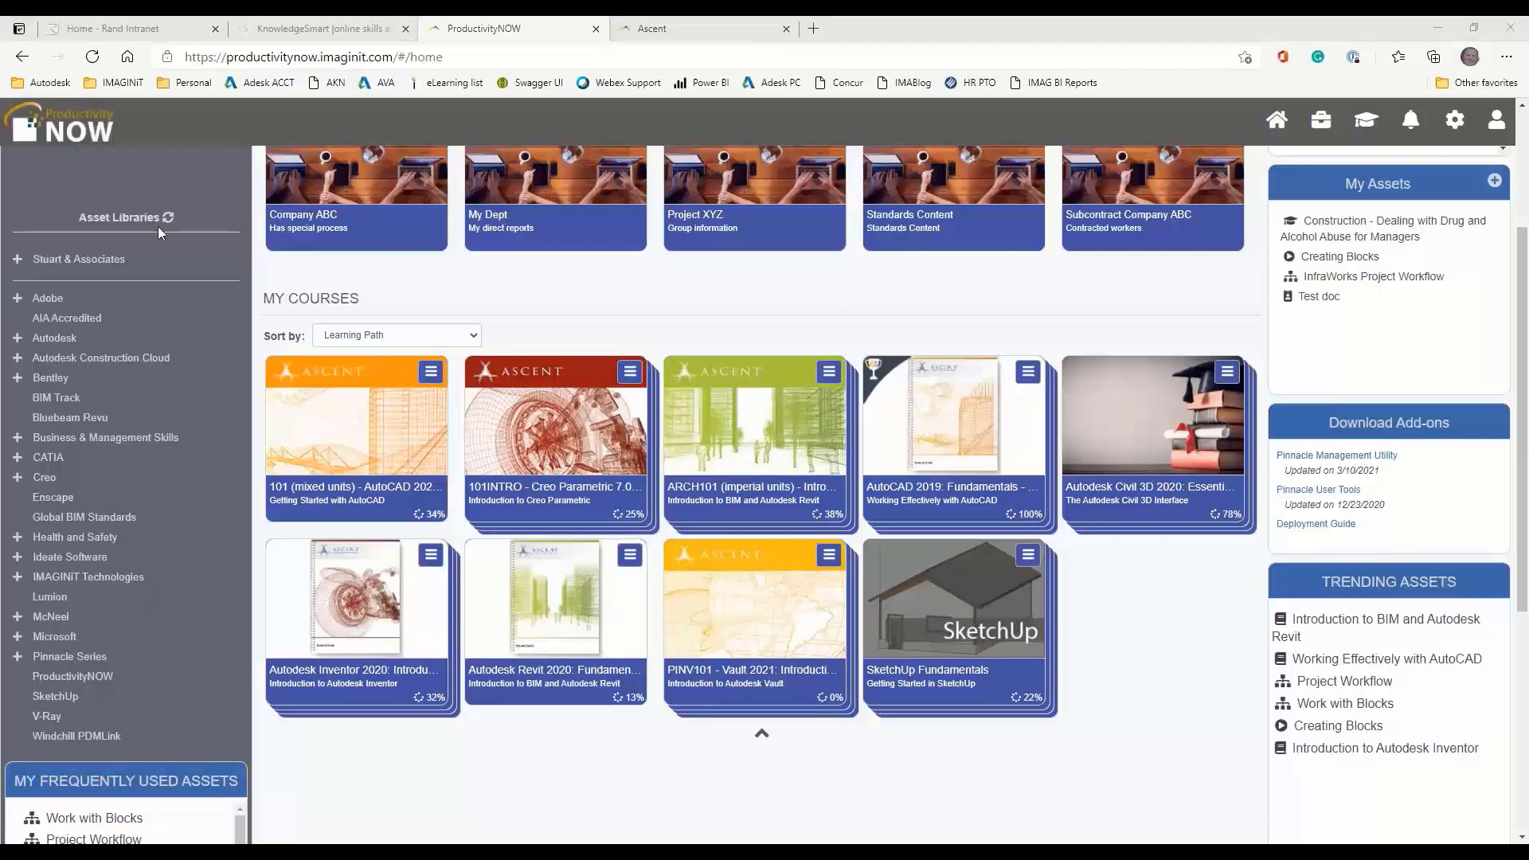
mouse_move(740, 356)
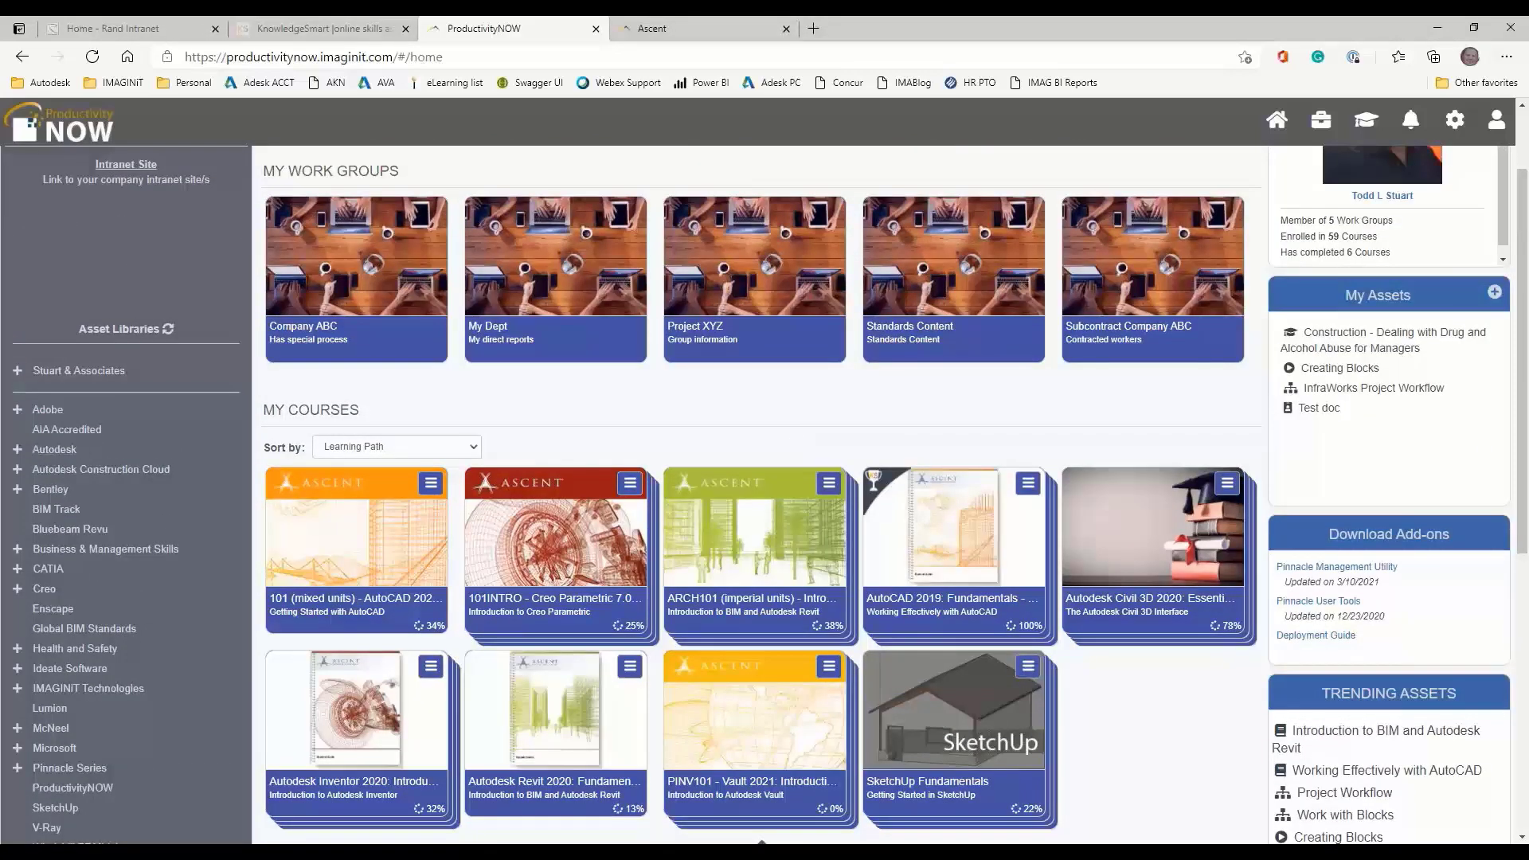
click(16, 451)
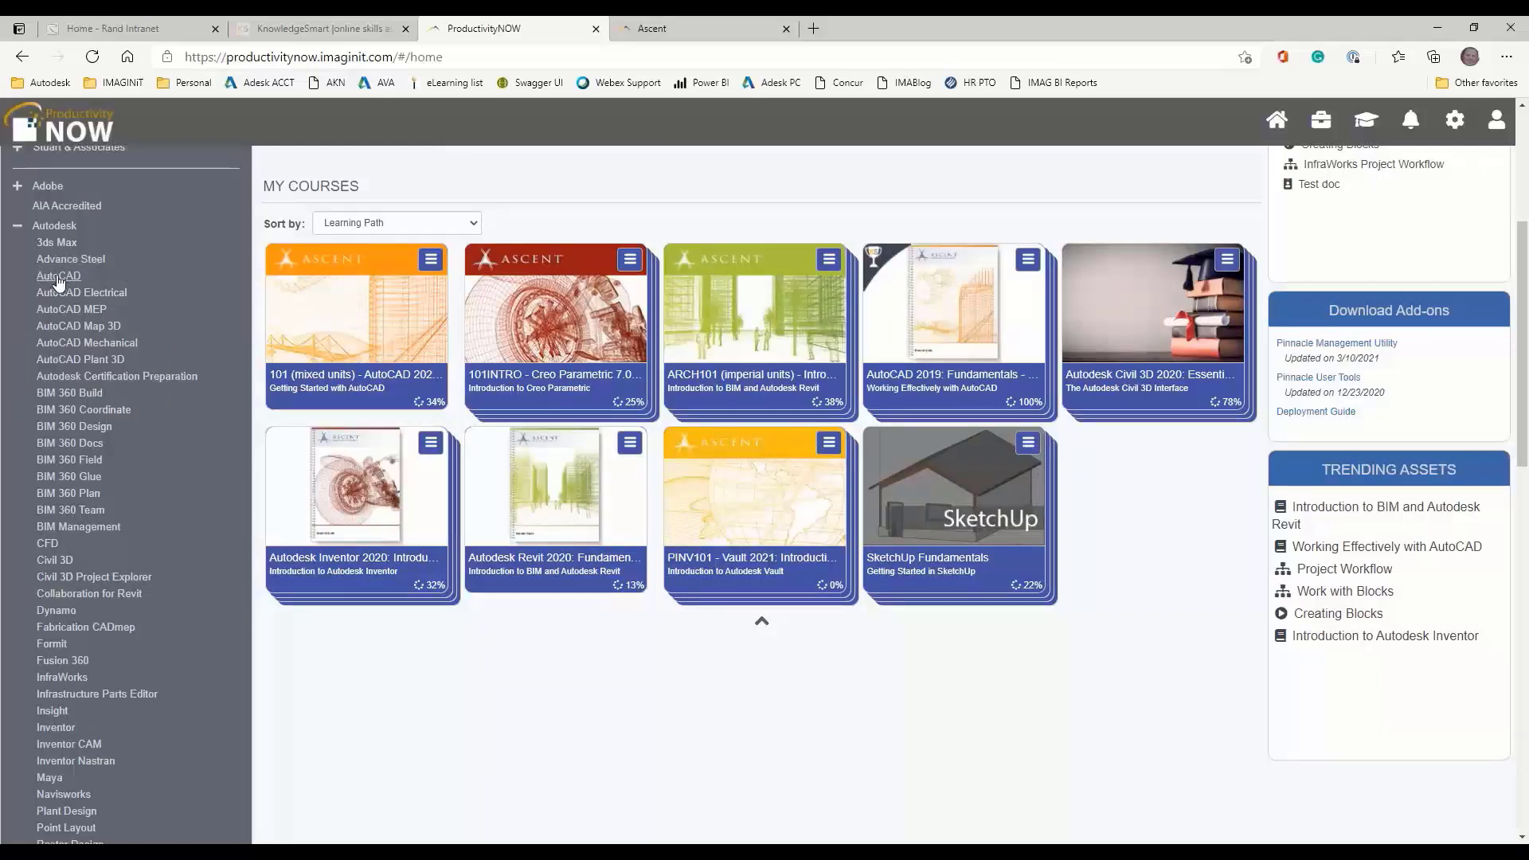
Browse AutoCAD assets to the 101 (mixed units) AutoCAD 2021 Basic Drawing and Editing path
click(57, 276)
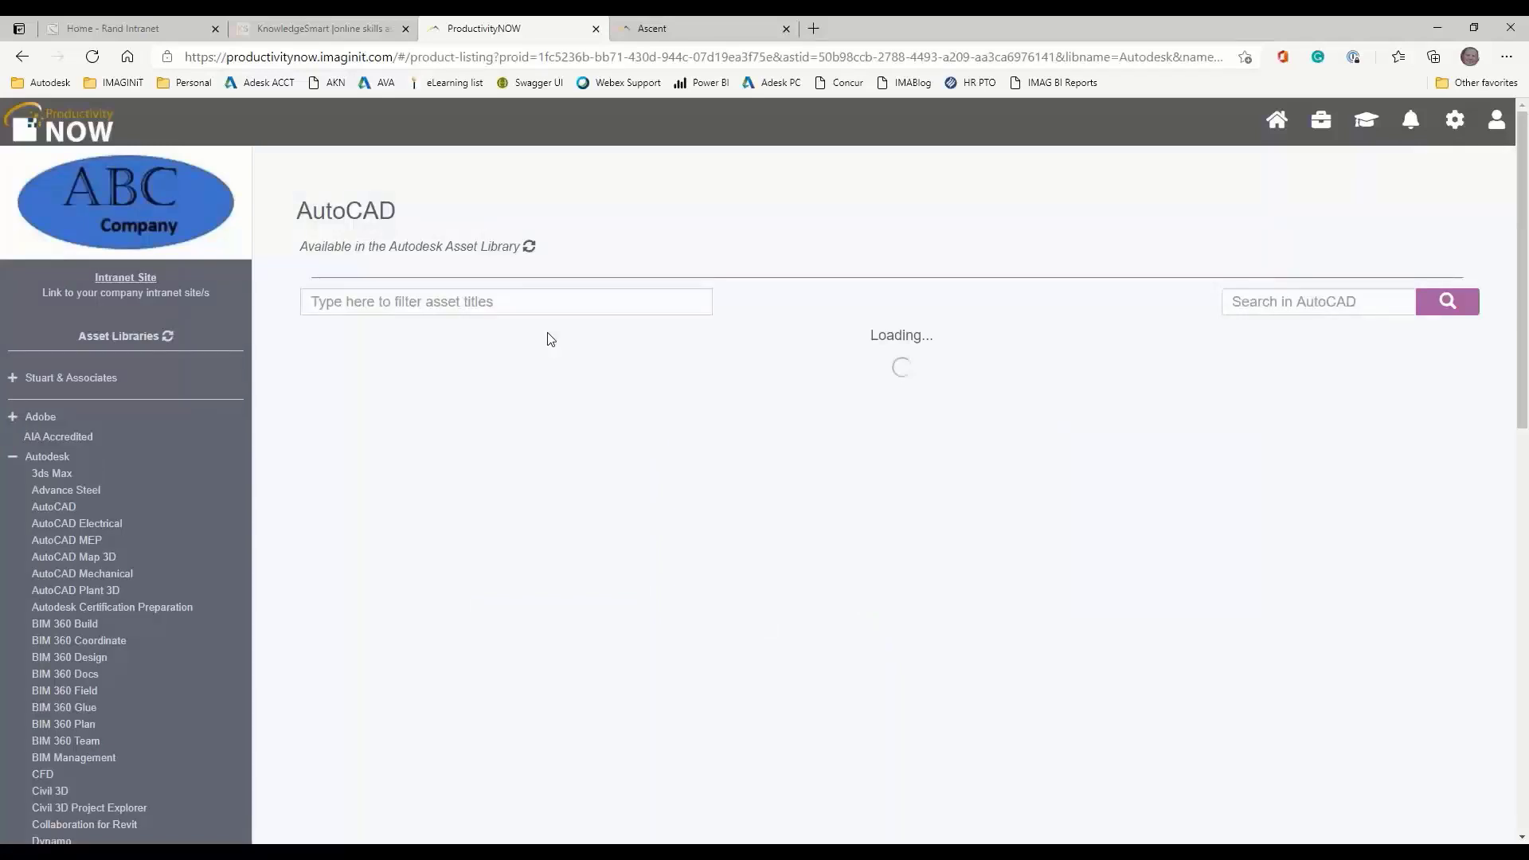
click(53, 507)
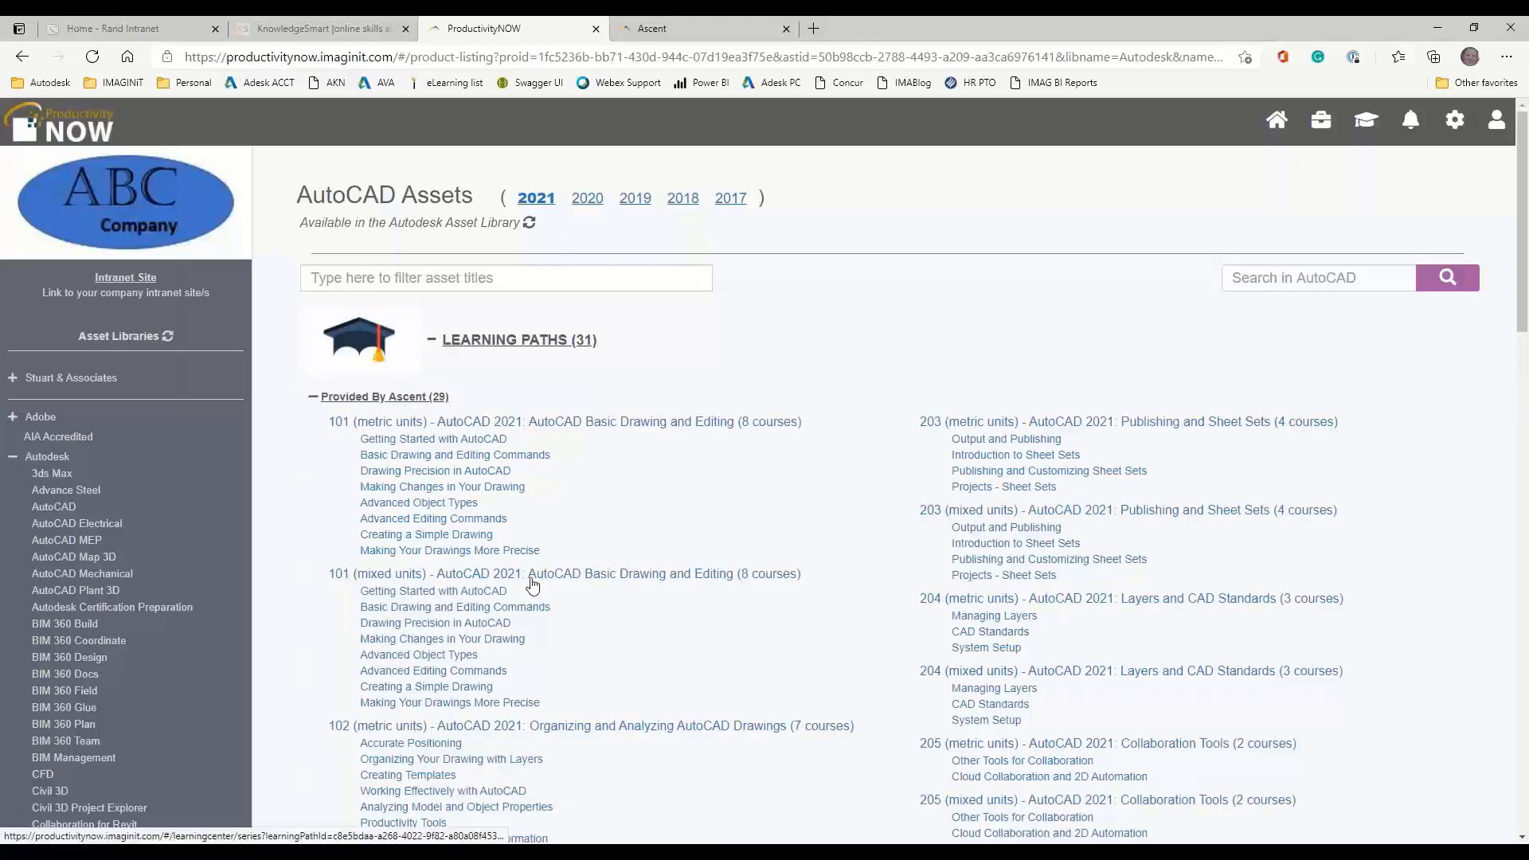
mouse_move(591, 578)
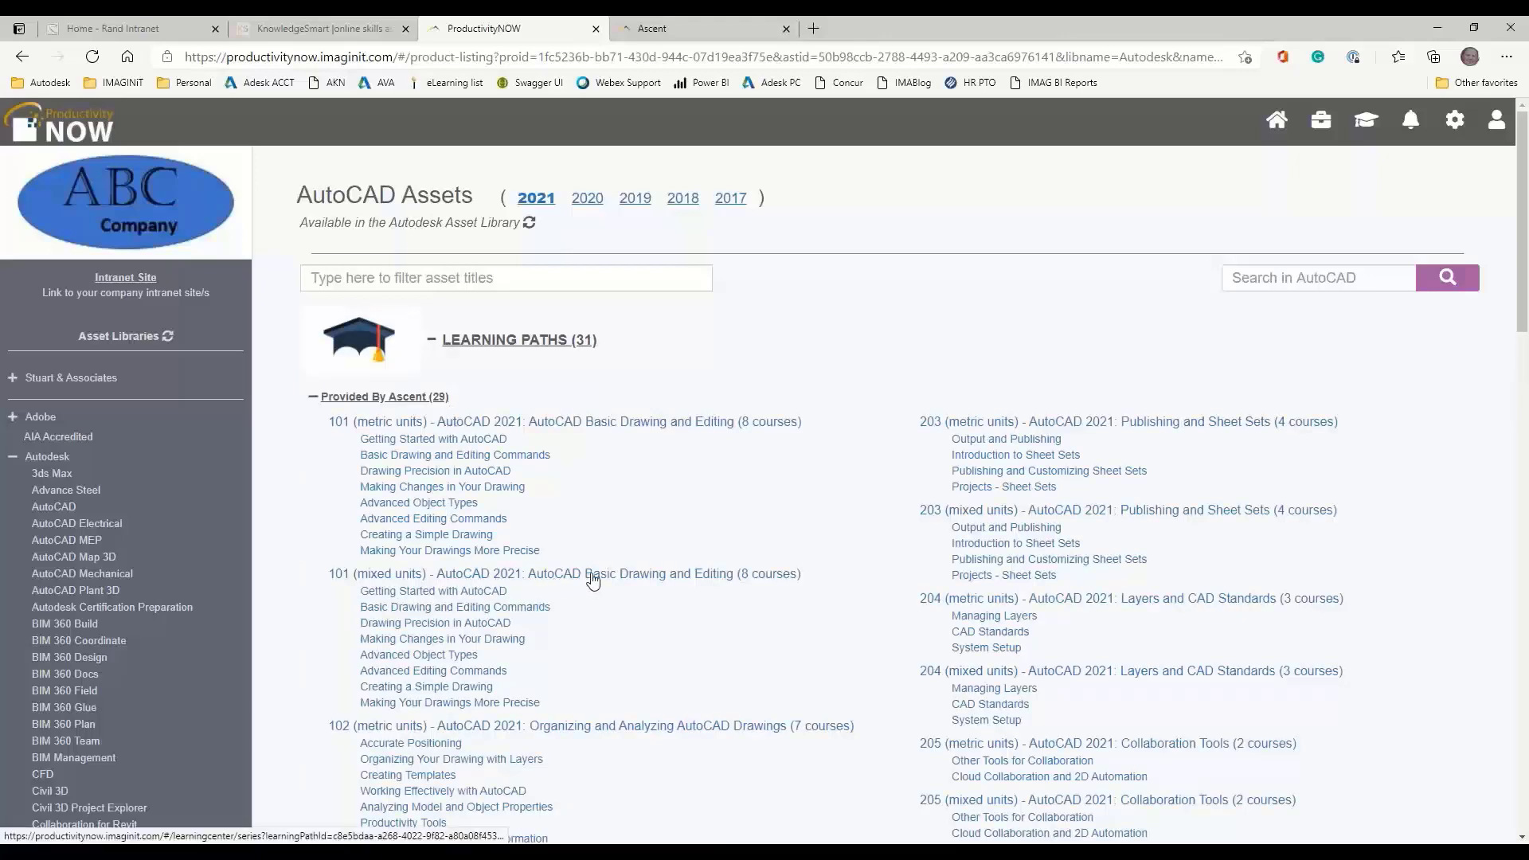
scroll(down, 3)
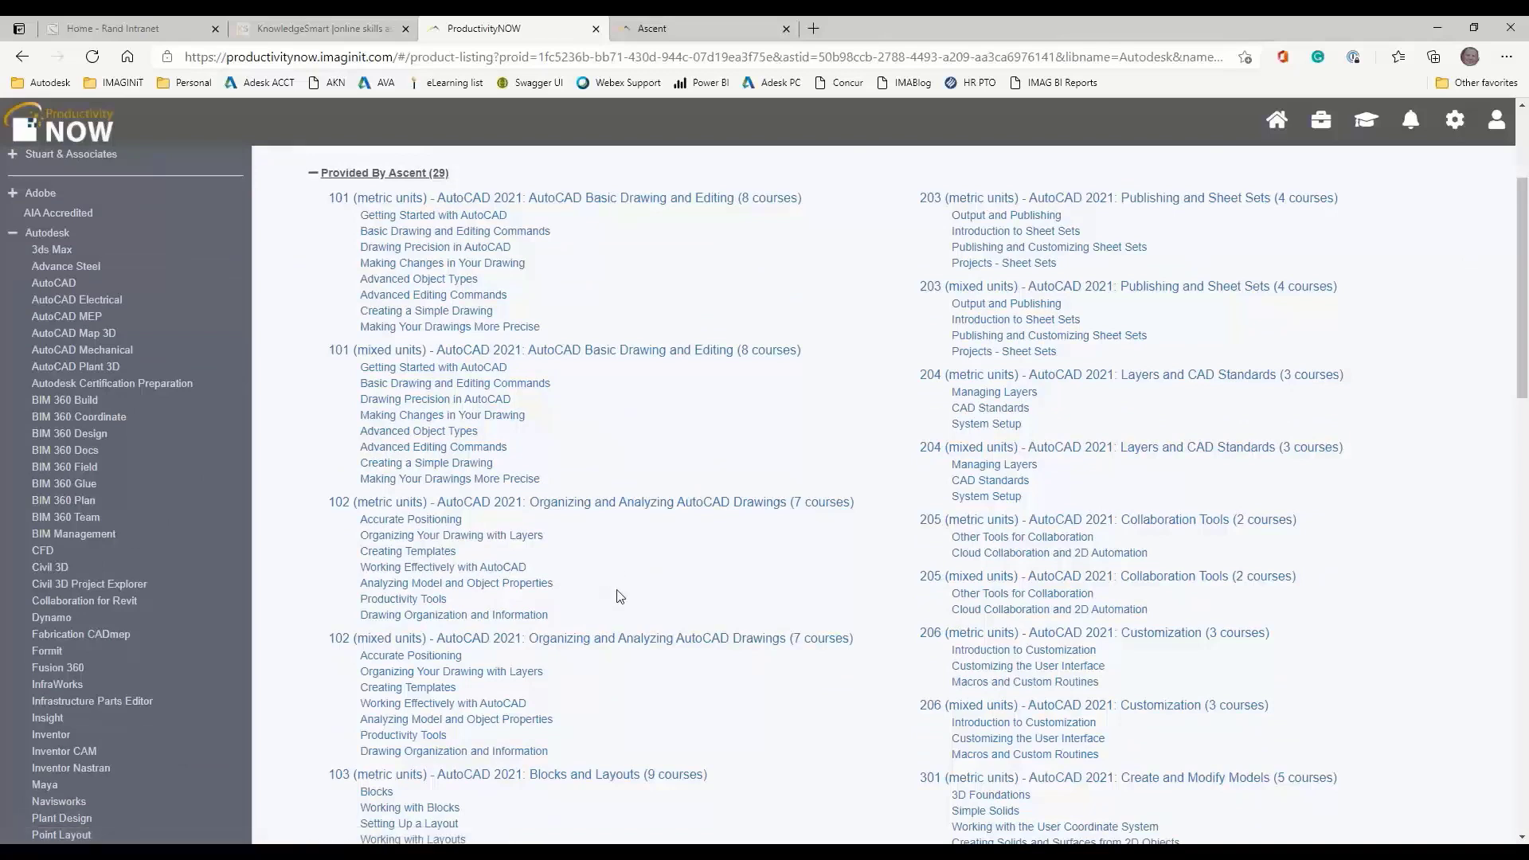
mouse_move(621, 373)
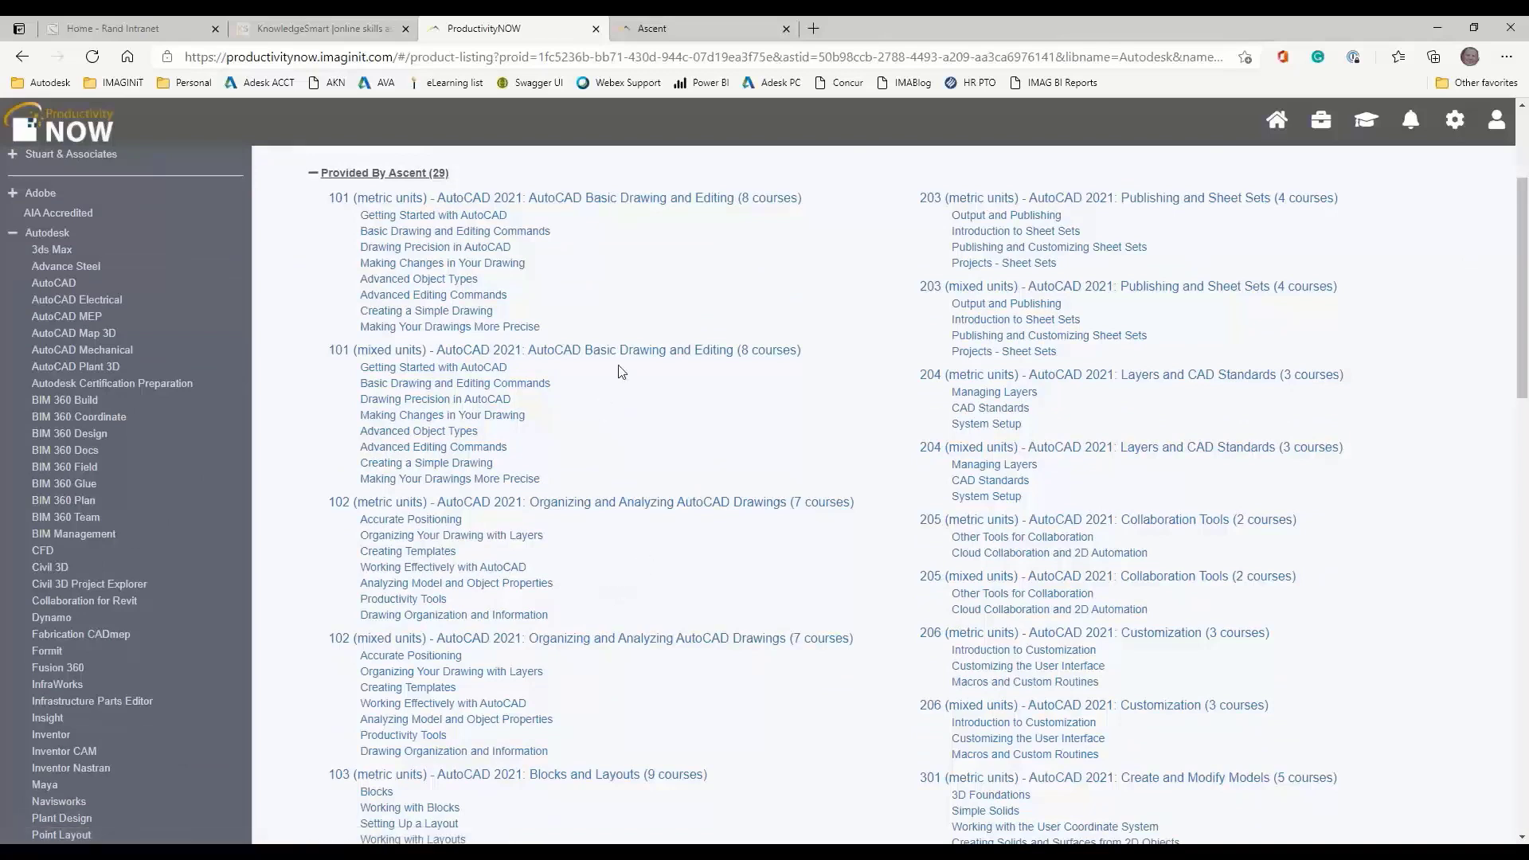
mouse_move(648, 356)
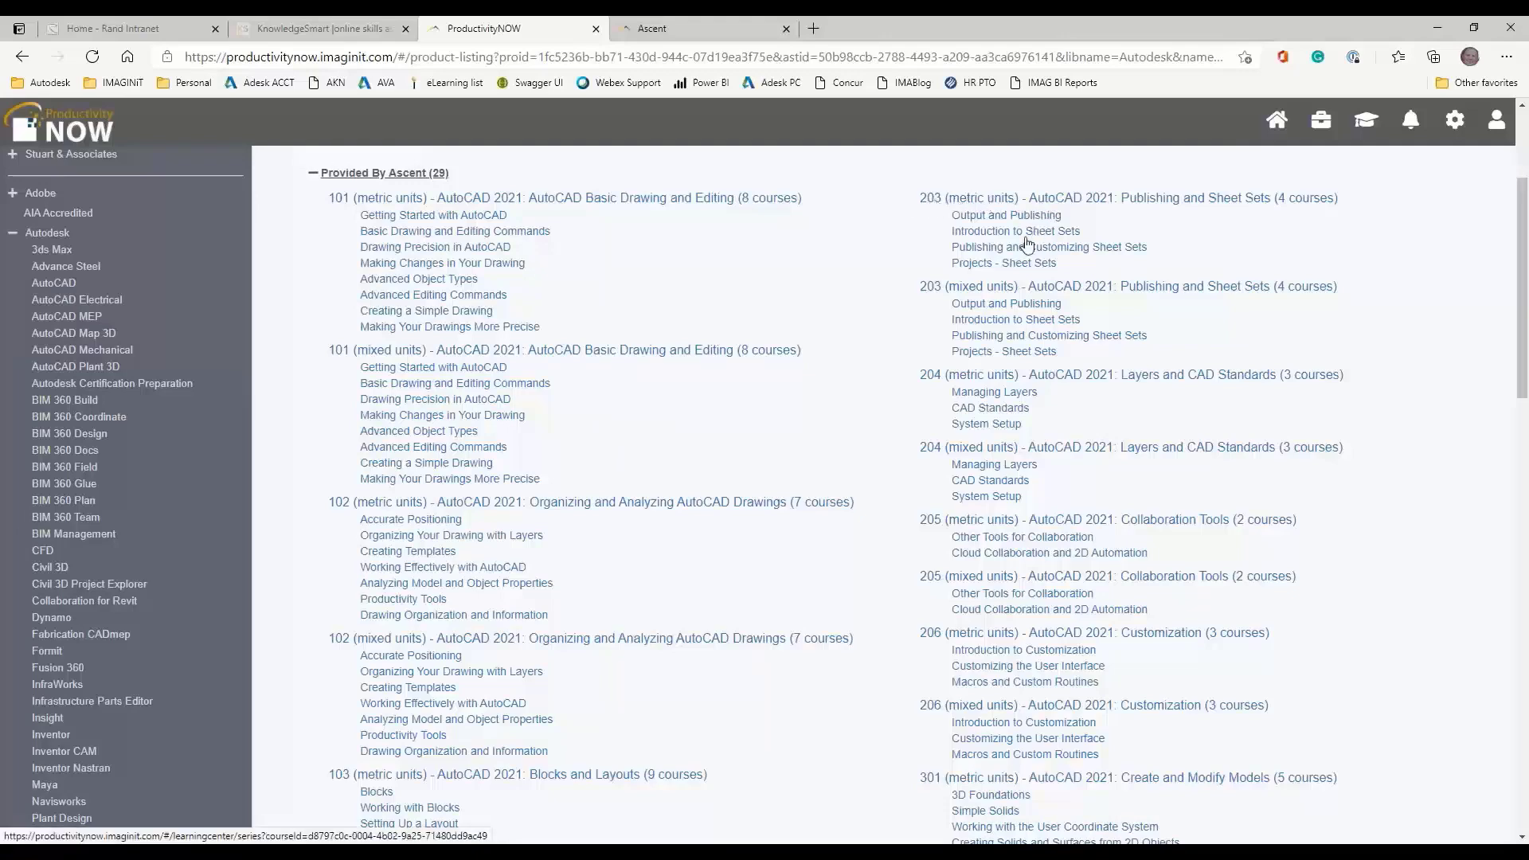
scroll(down, 3)
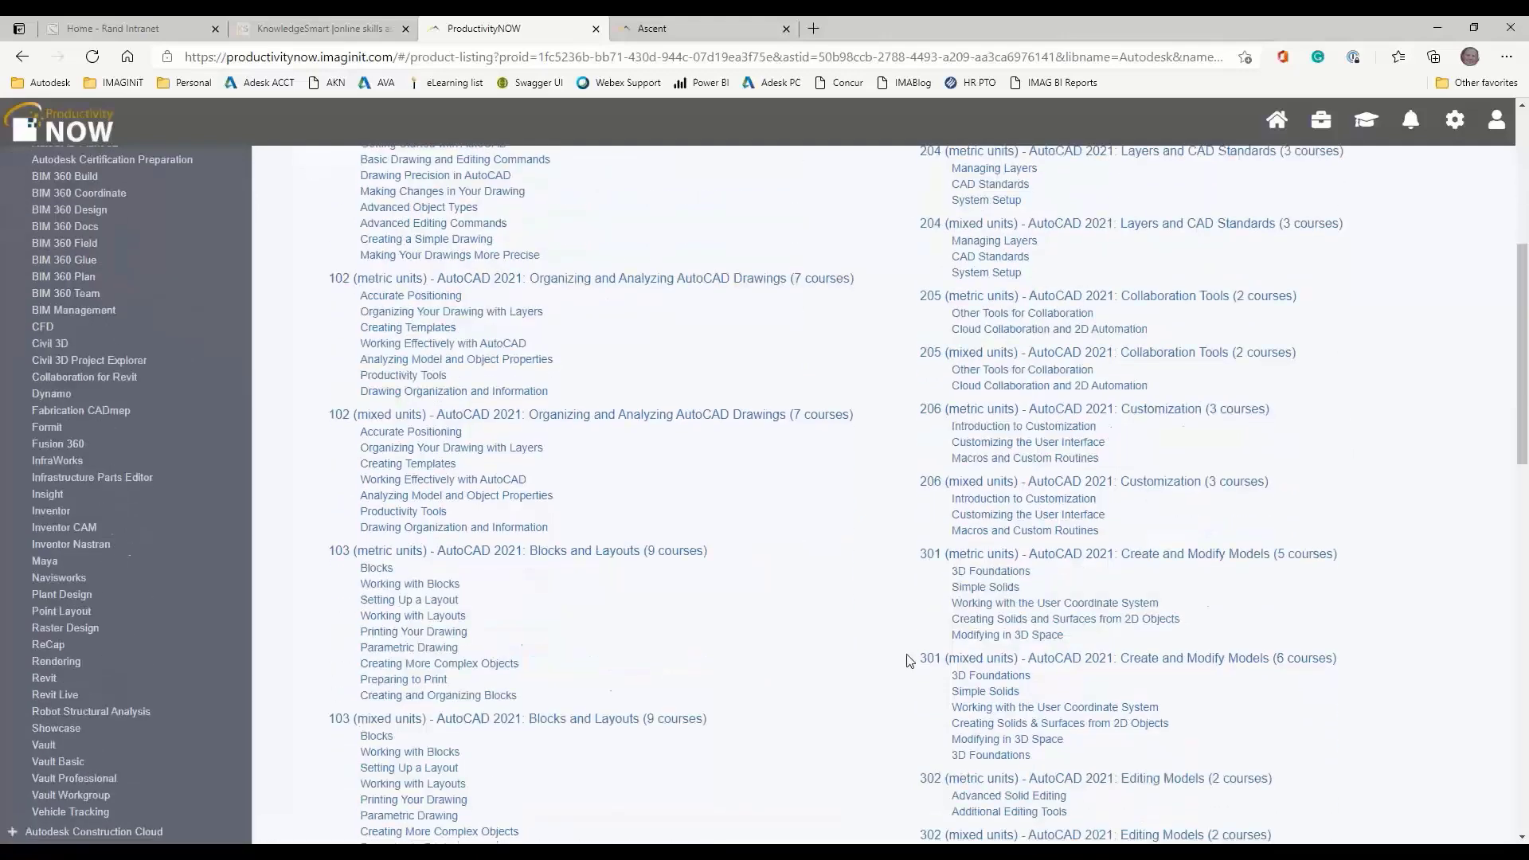
scroll(down, 3)
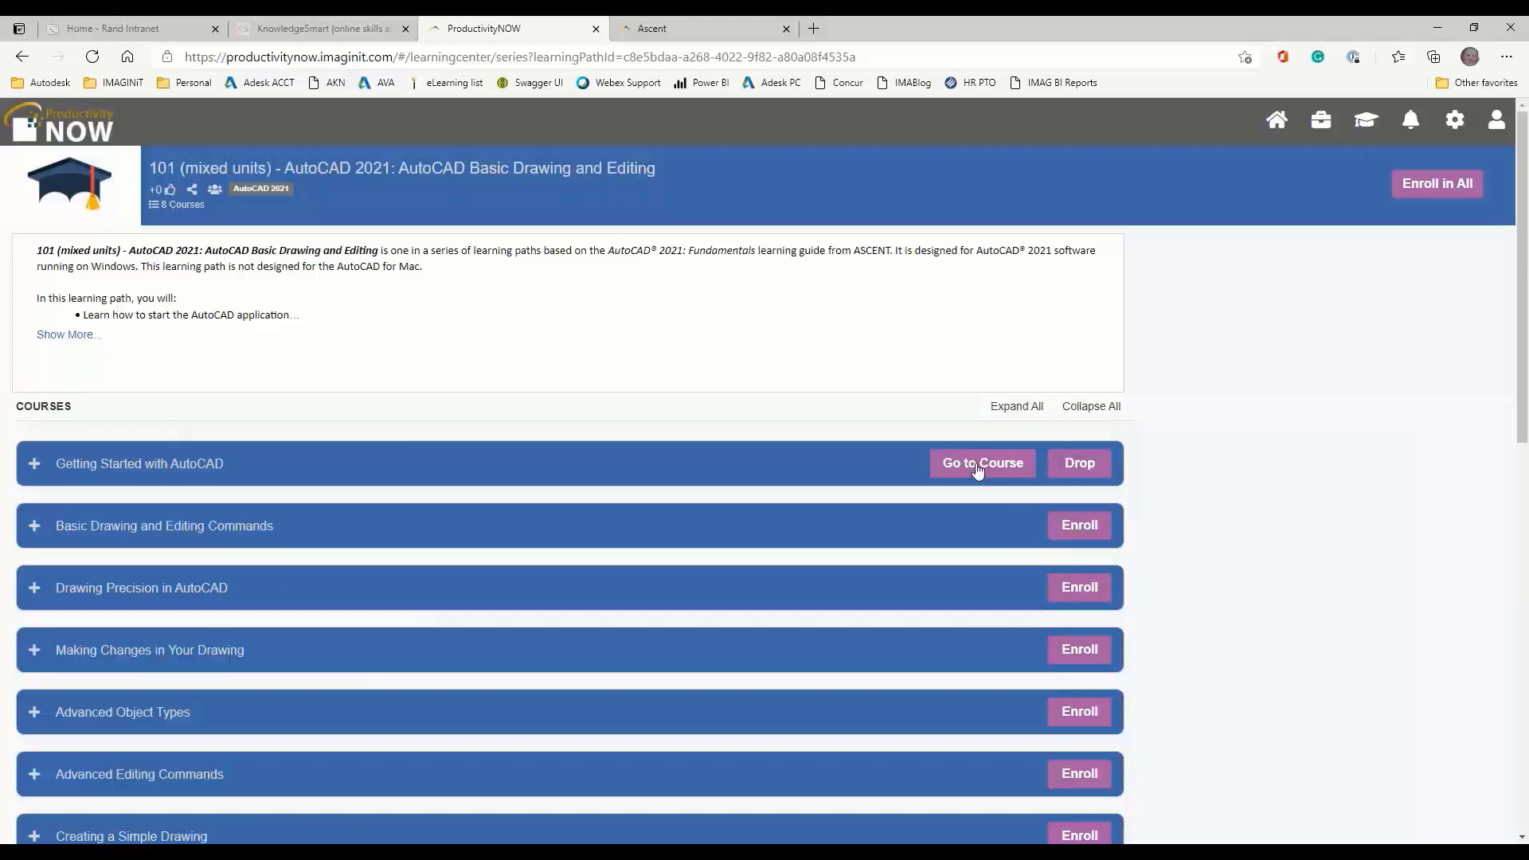
Expand Getting Started with AutoCAD to show its description, learning objectives and lessons
click(66, 334)
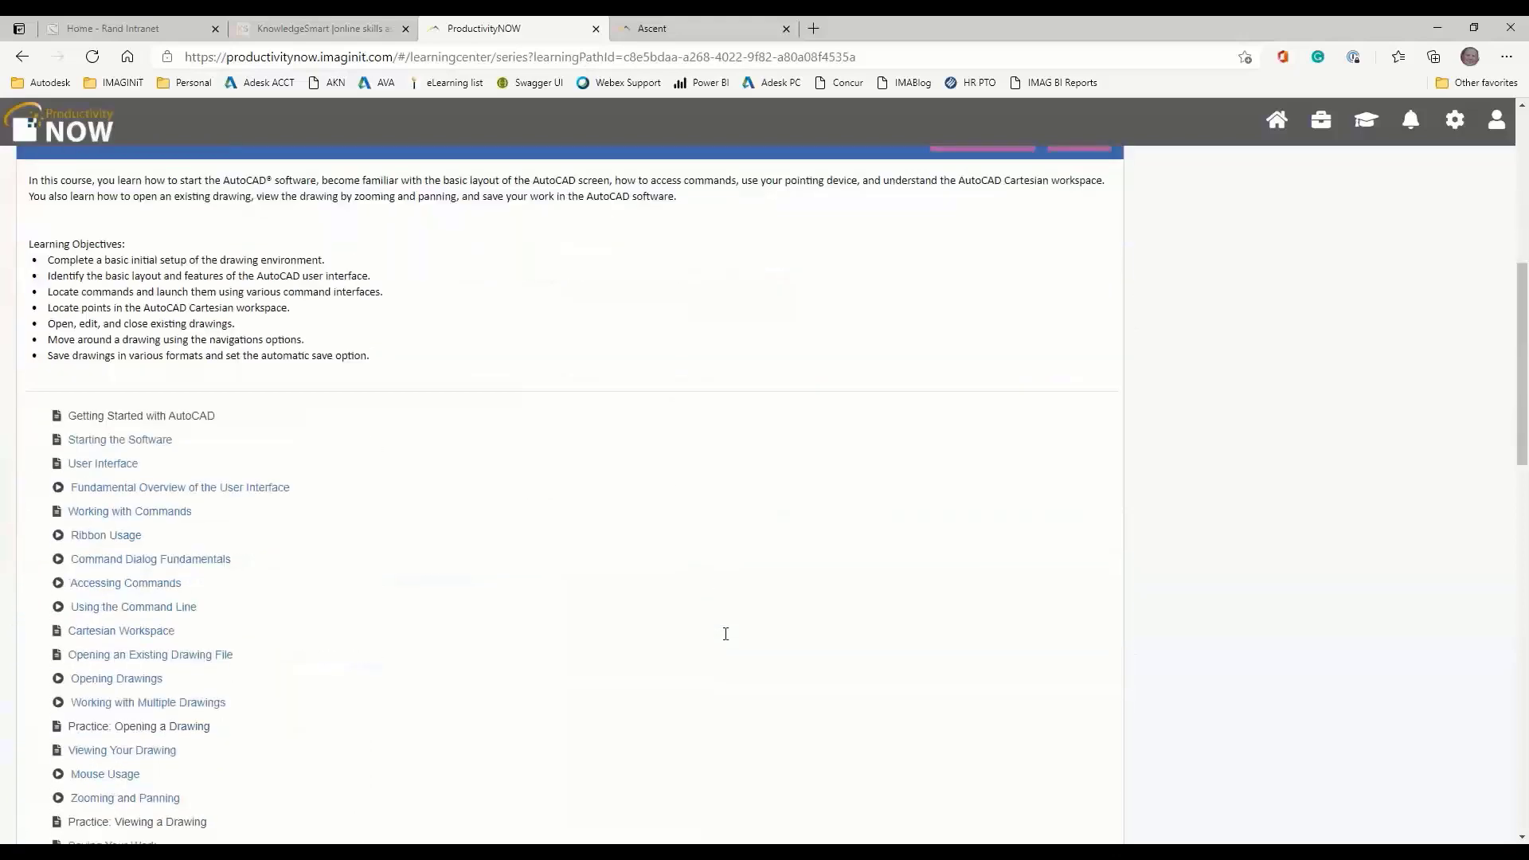
scroll(down, 3)
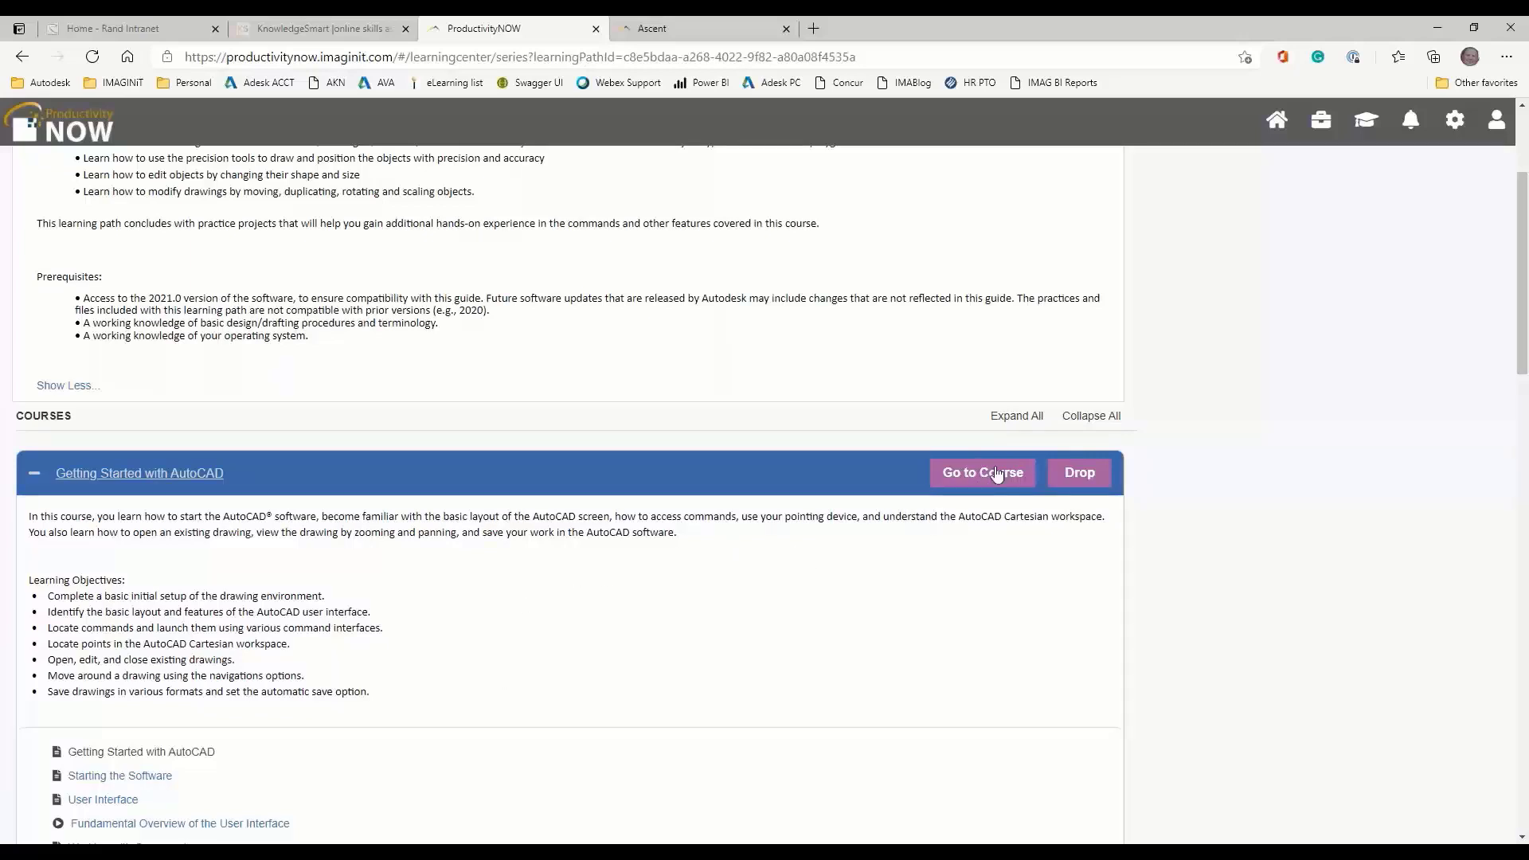
mouse_move(900, 360)
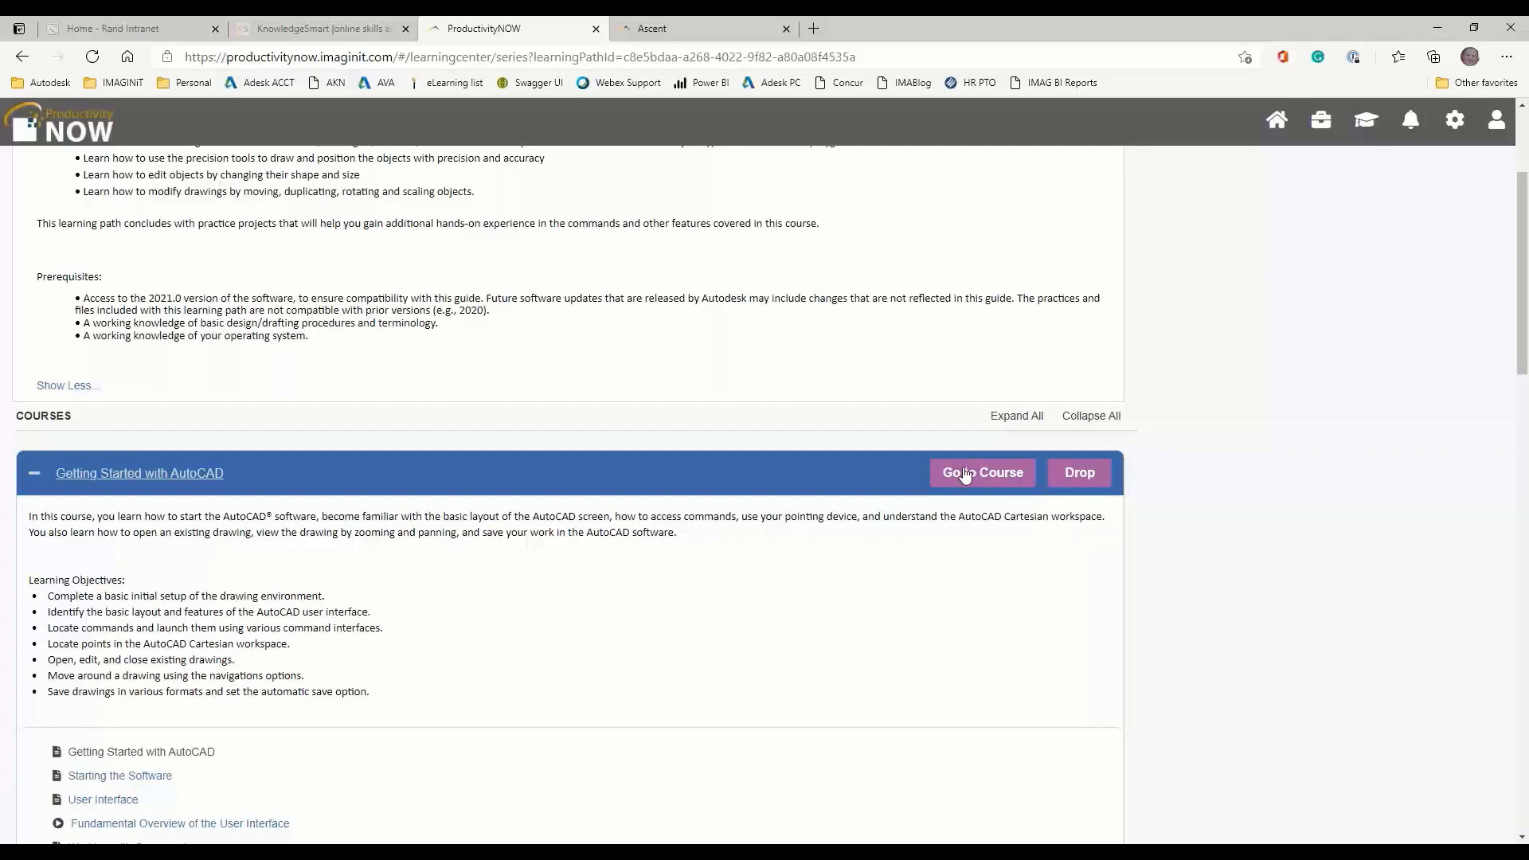
Open Getting Started with AutoCAD at its Ribbon Usage video, then return home
click(980, 472)
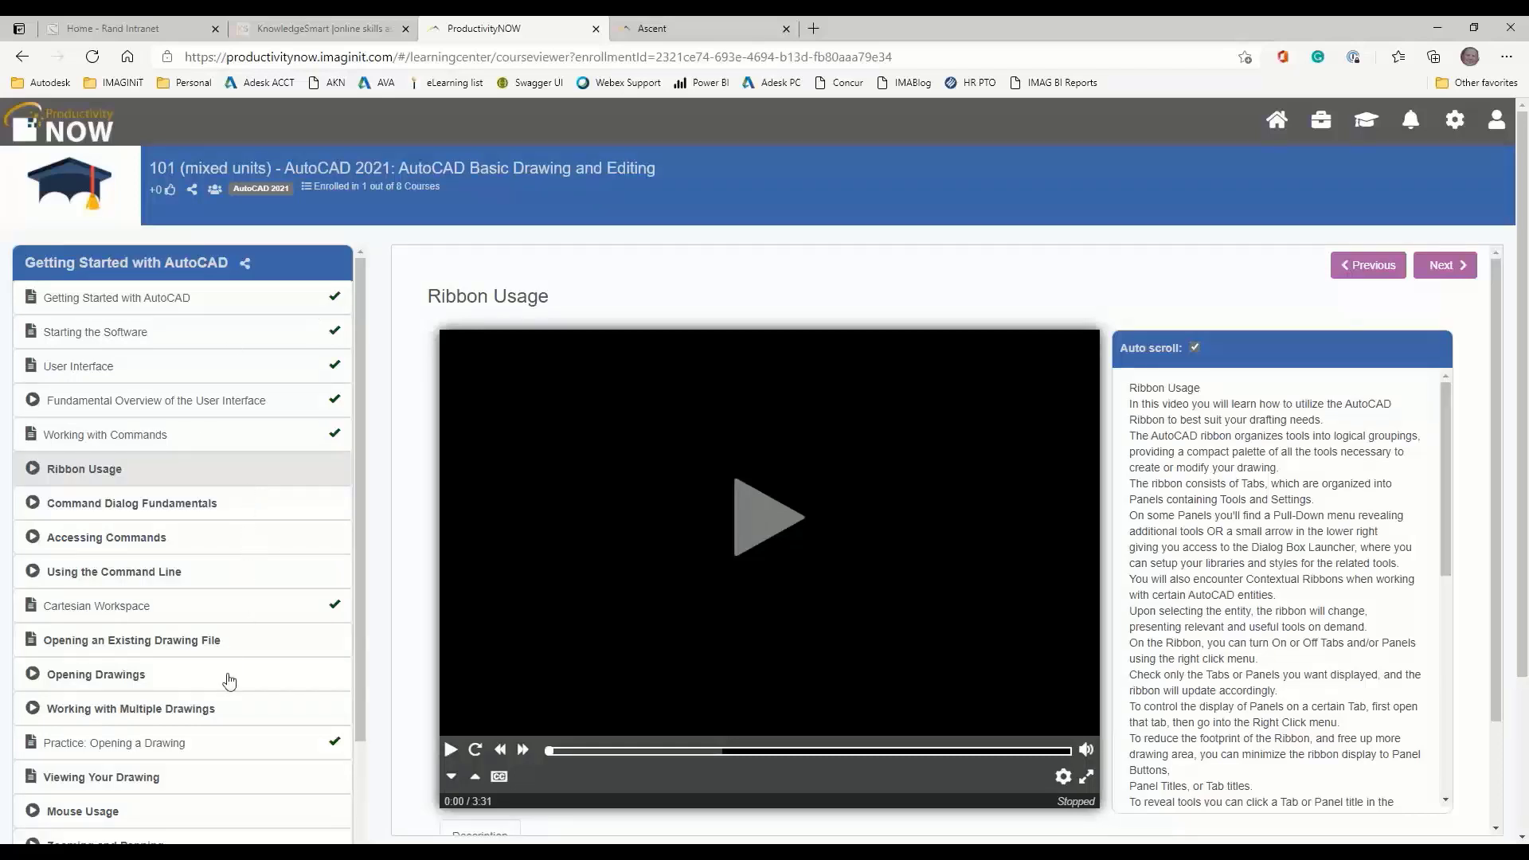
mouse_move(200, 783)
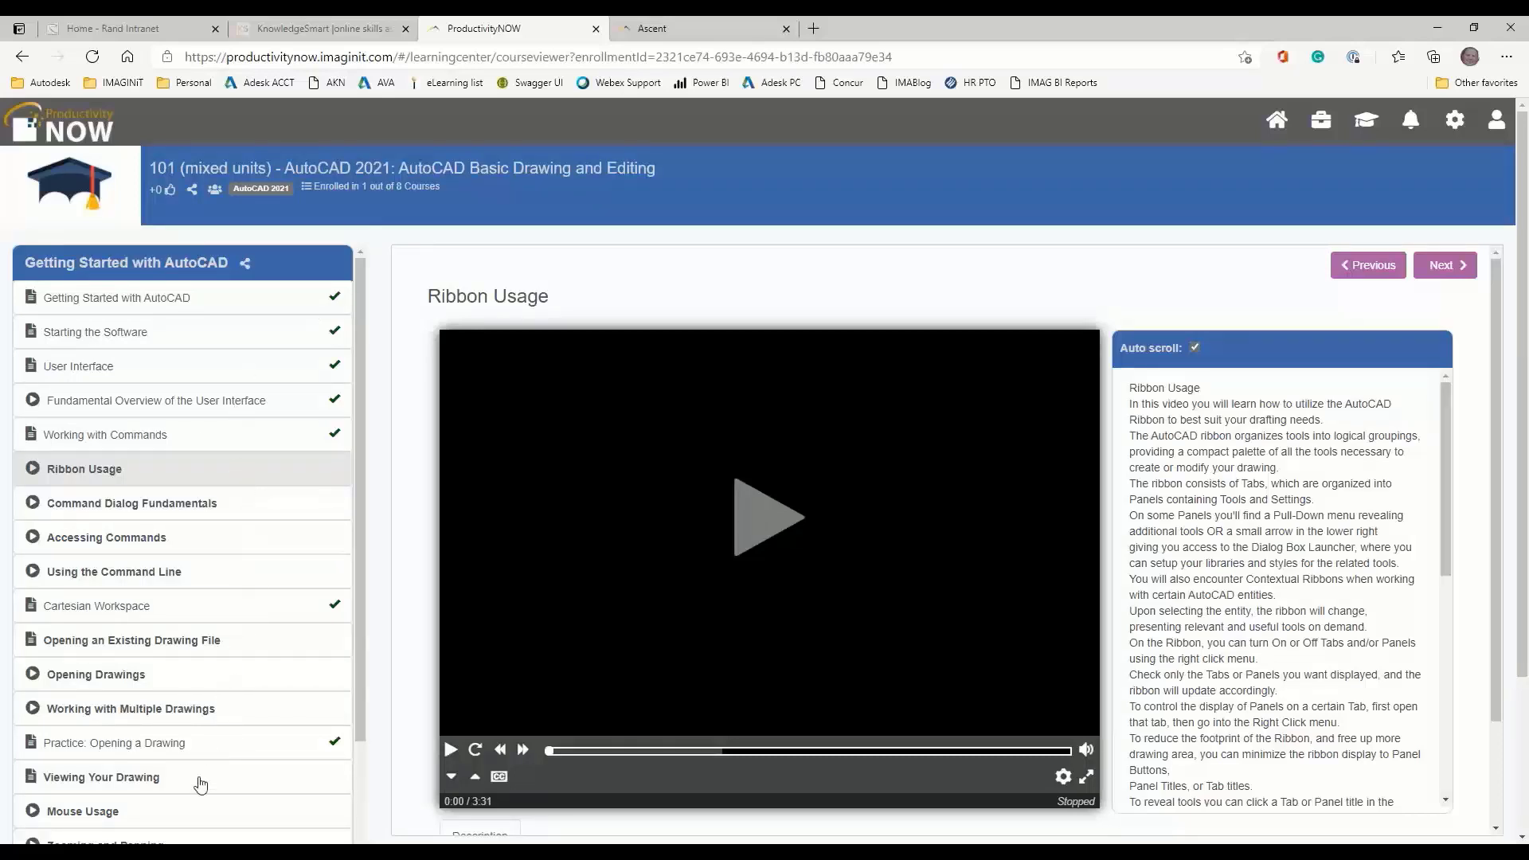
mouse_move(244, 349)
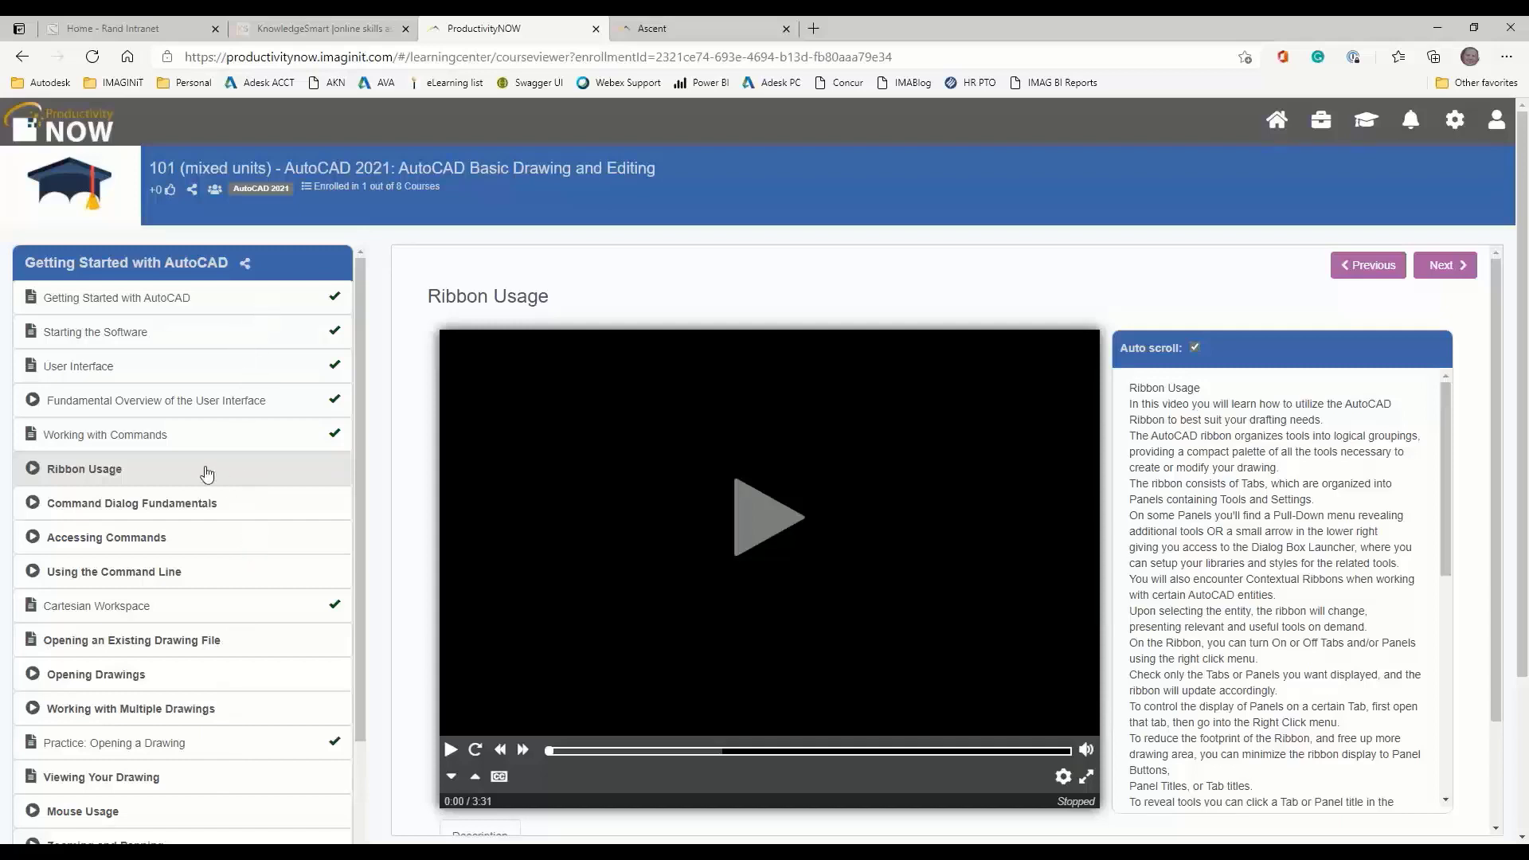
mouse_move(198, 485)
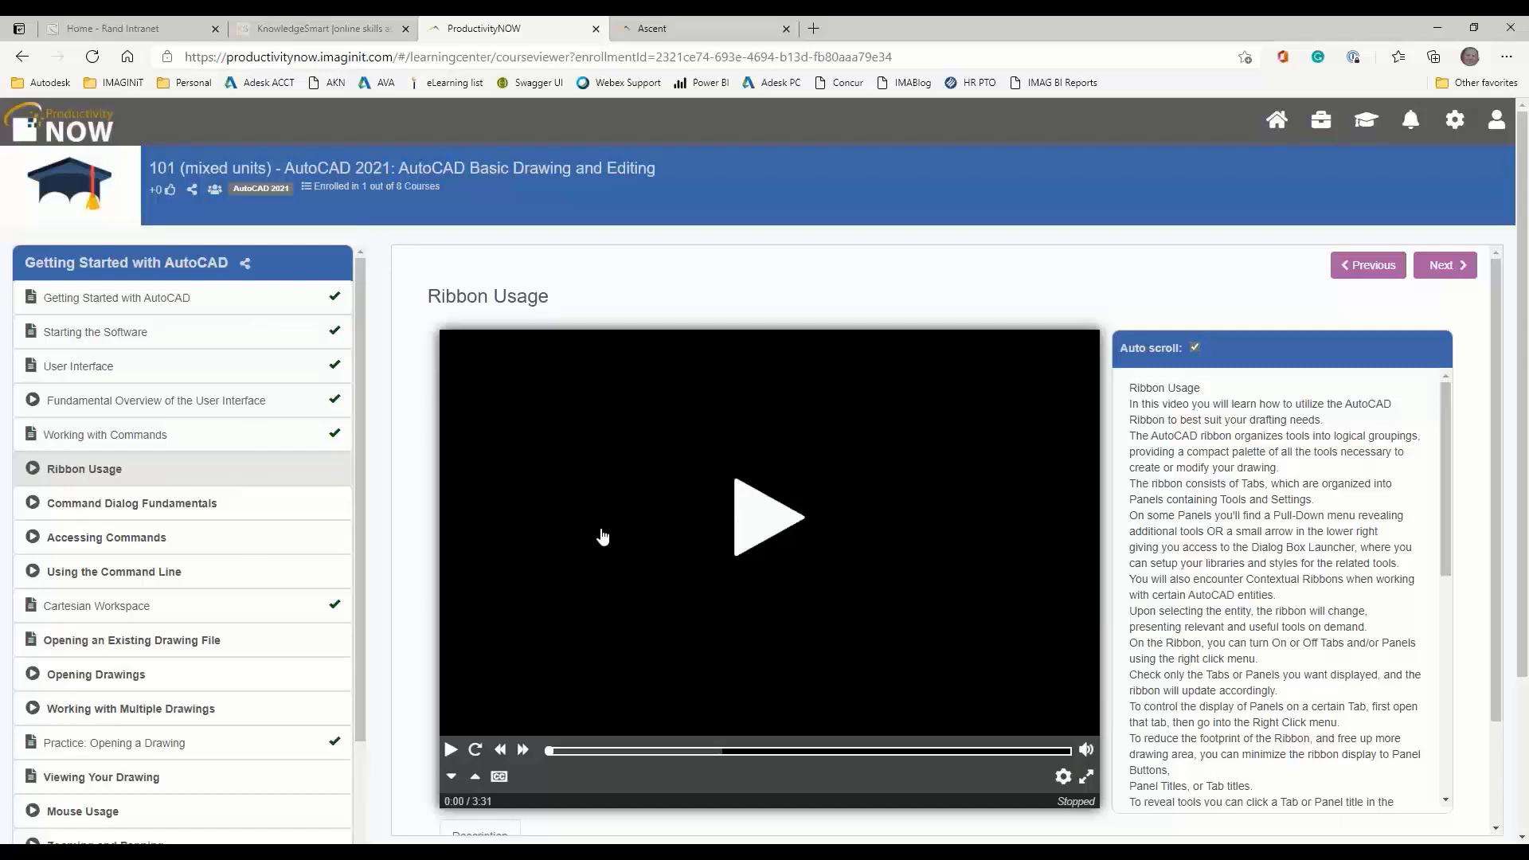
mouse_move(1275, 119)
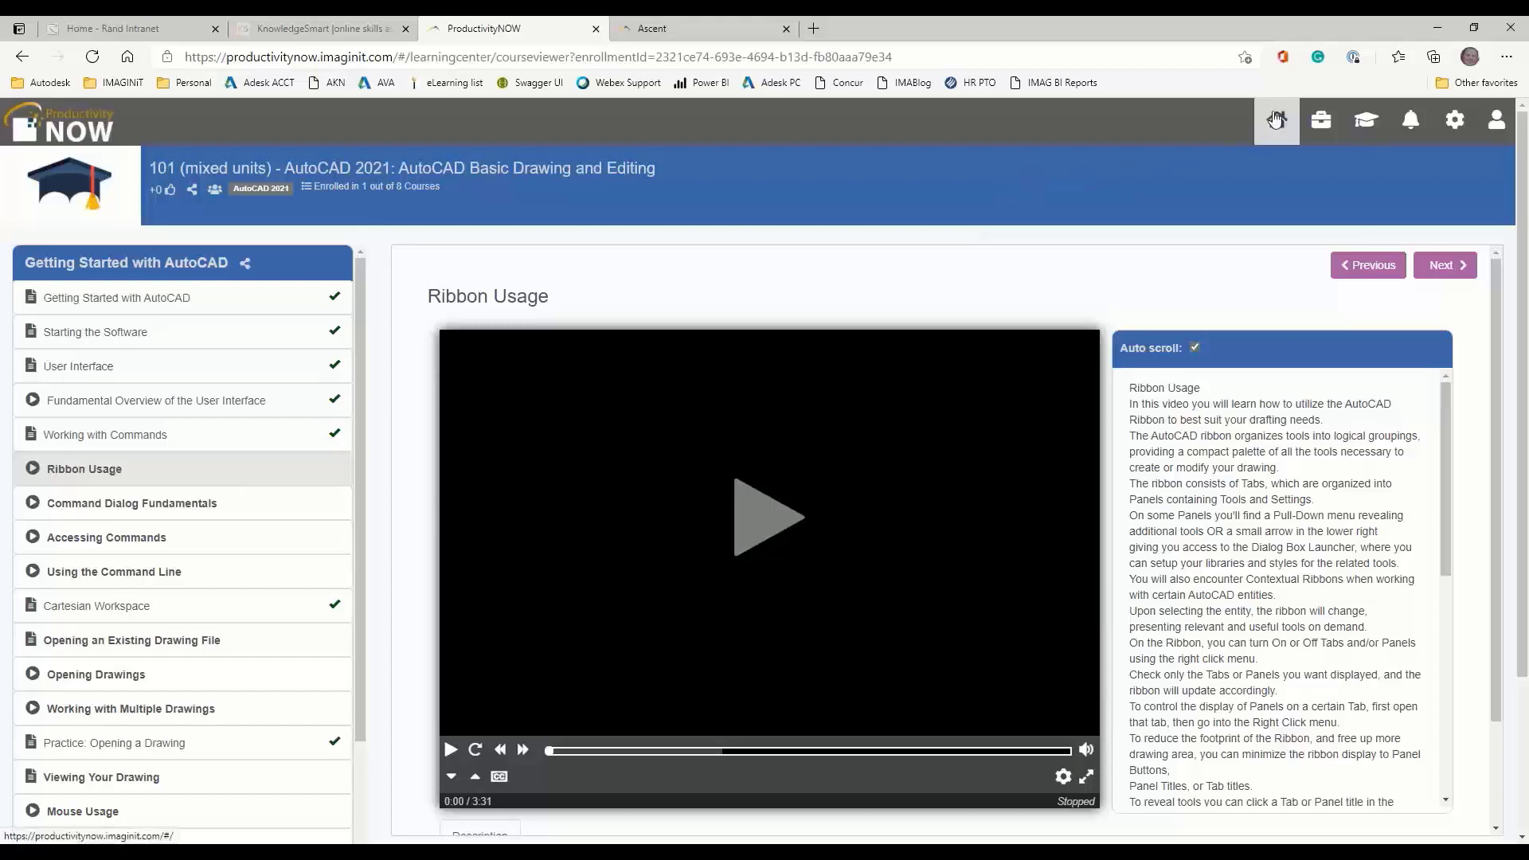
click(1276, 119)
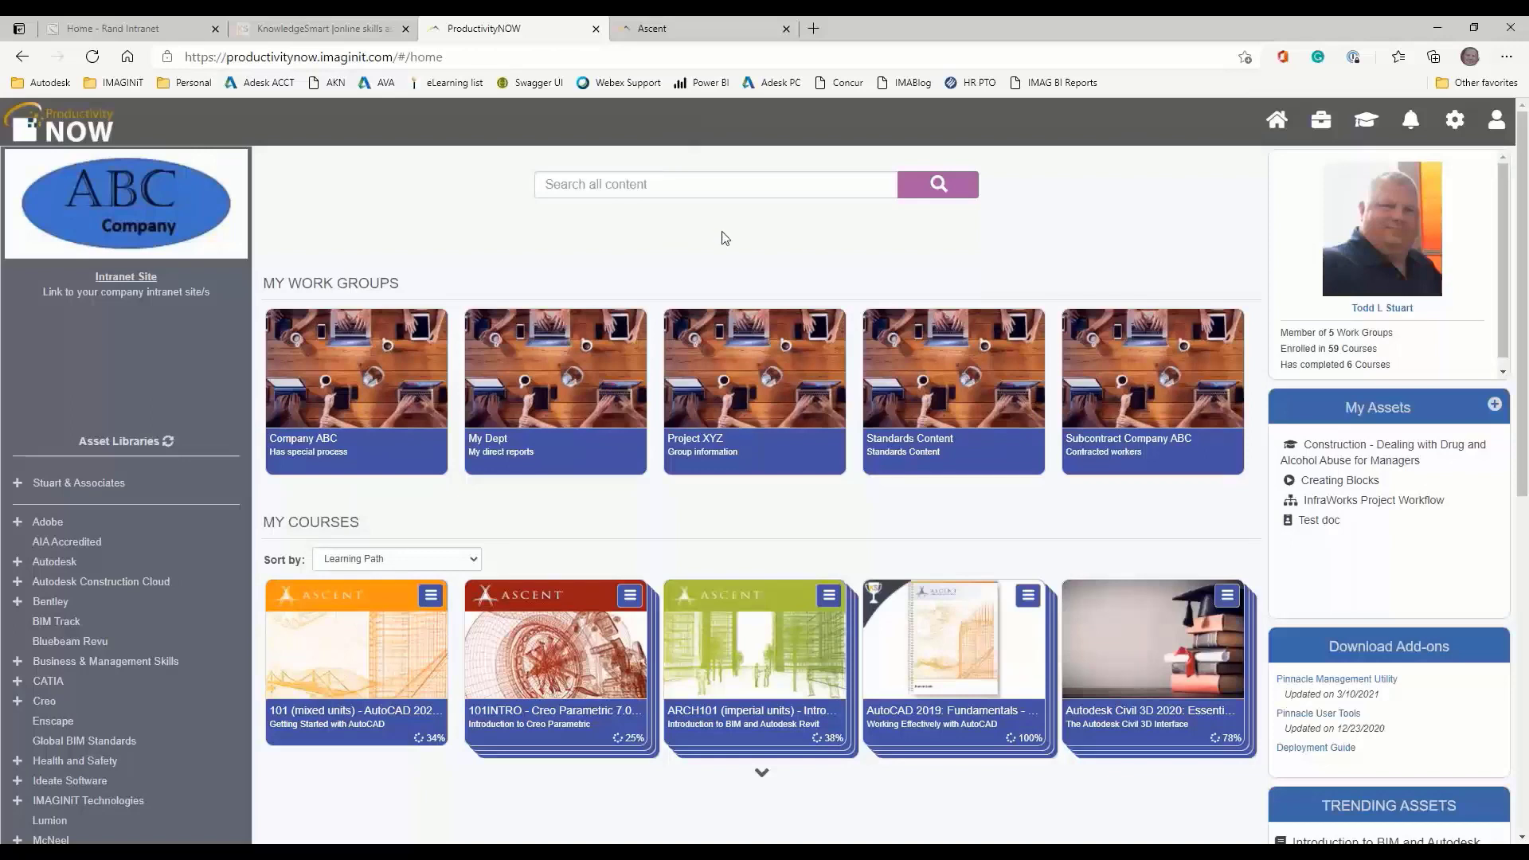
mouse_move(700, 288)
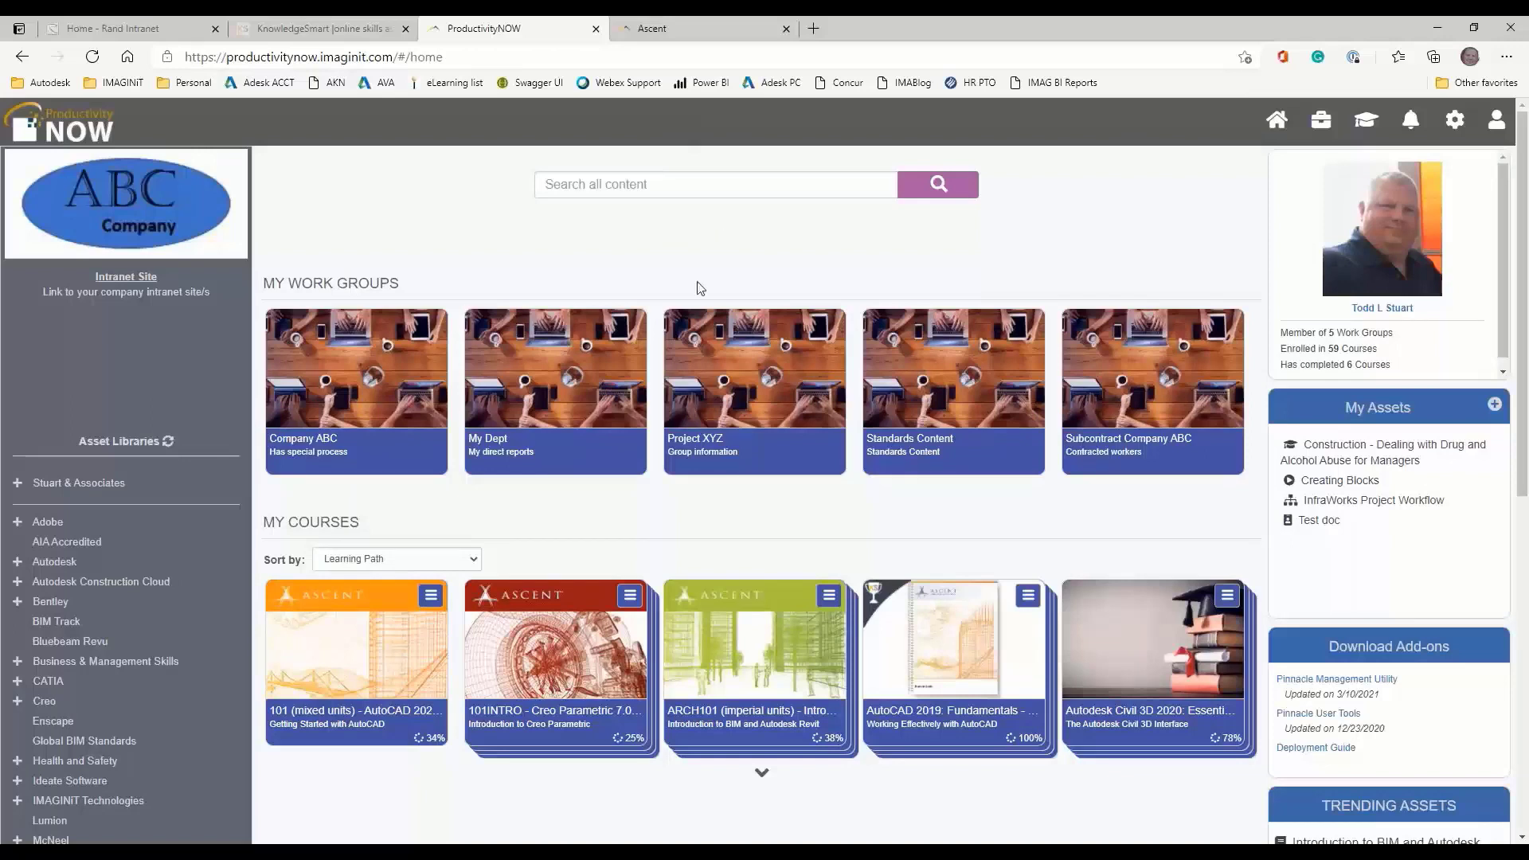
mouse_move(676, 546)
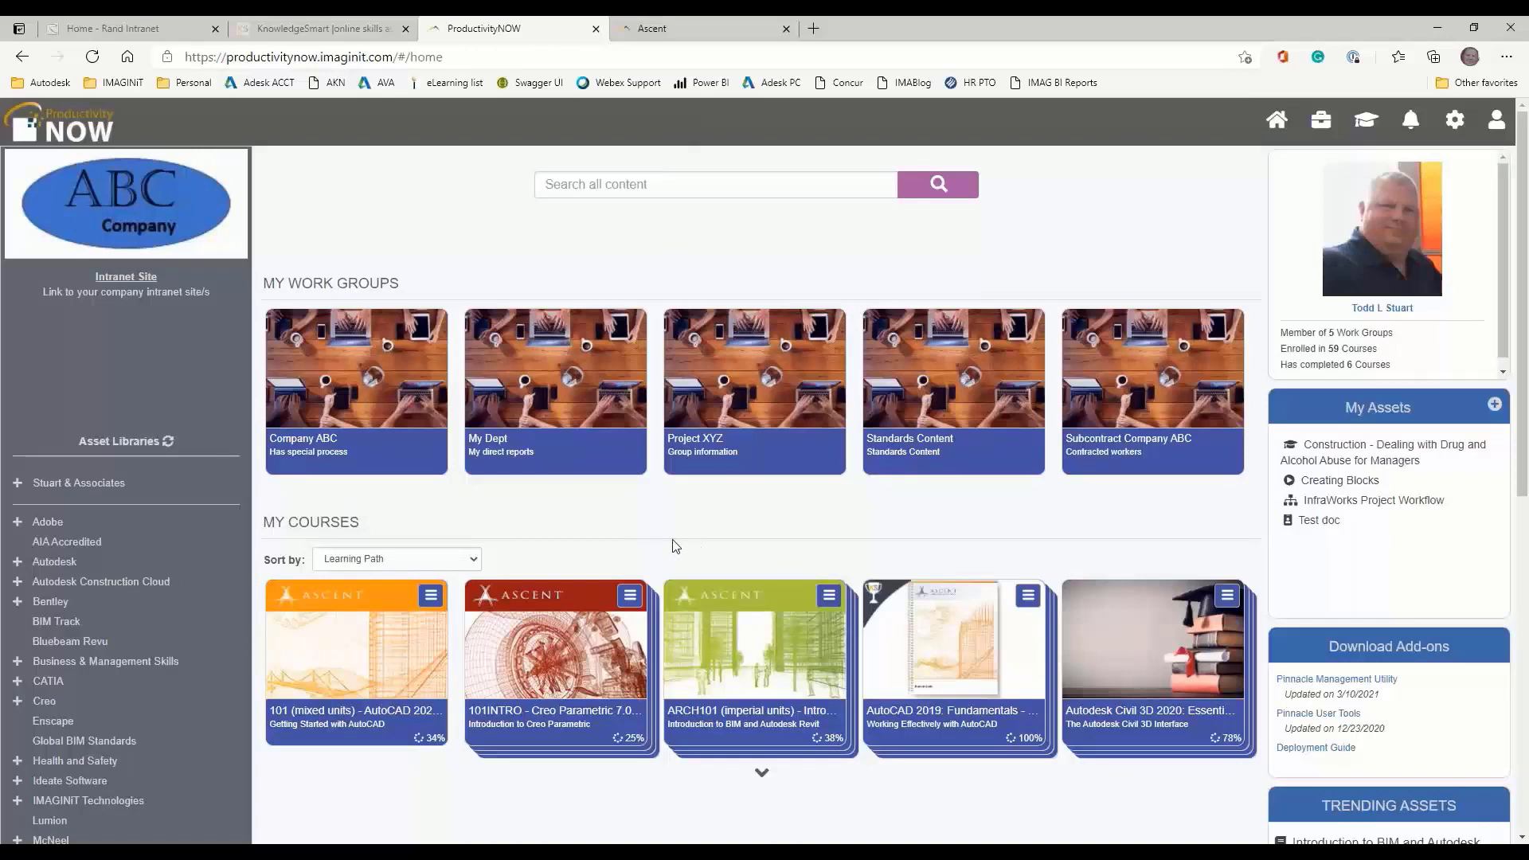
Launch the ProductivityNOW Management Utility window from the home page toolbar
click(1453, 118)
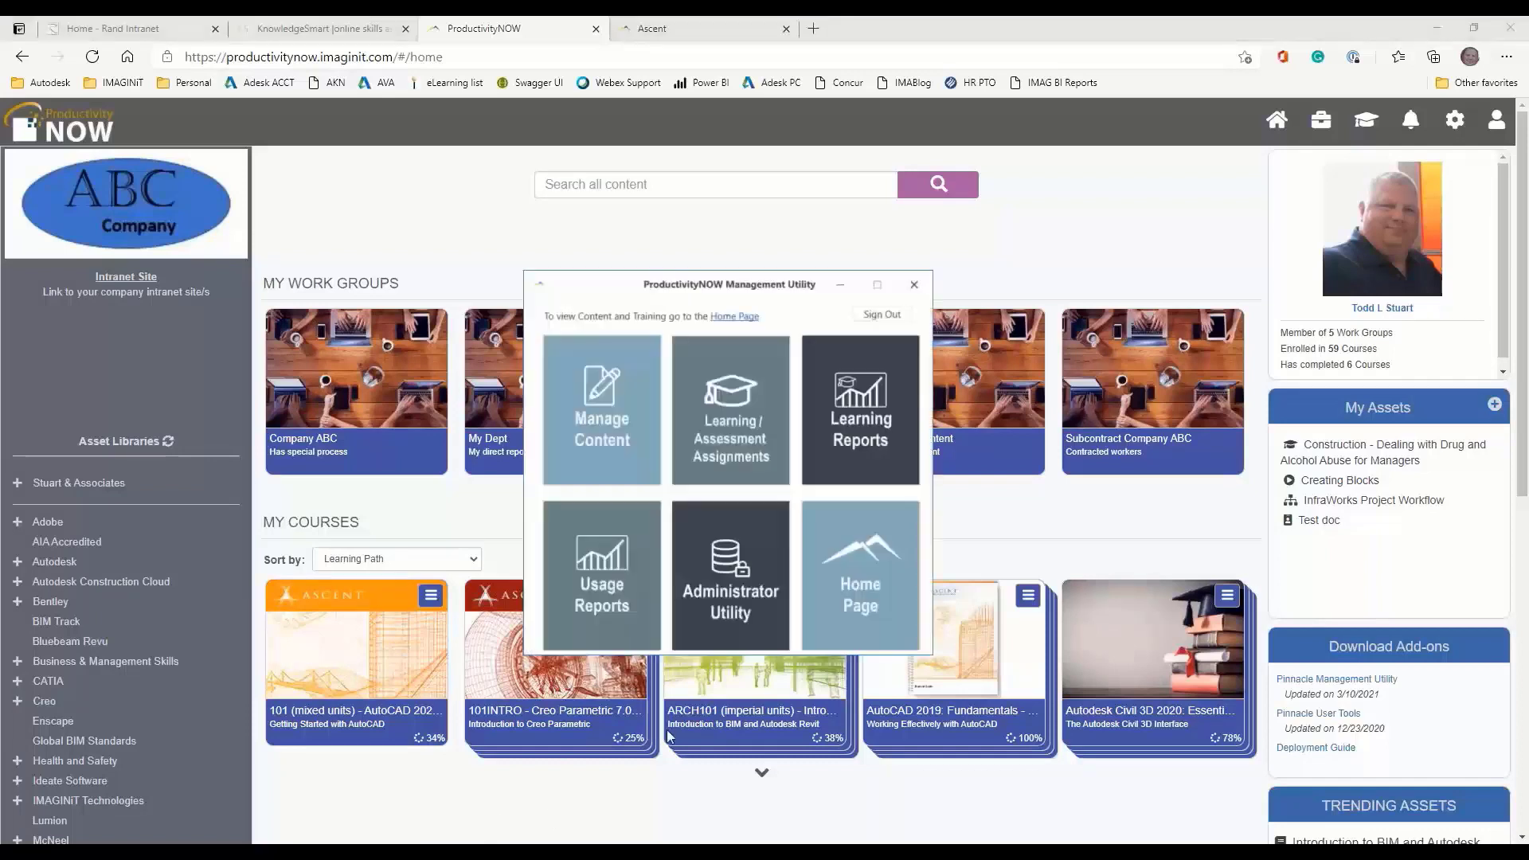
mouse_move(860, 399)
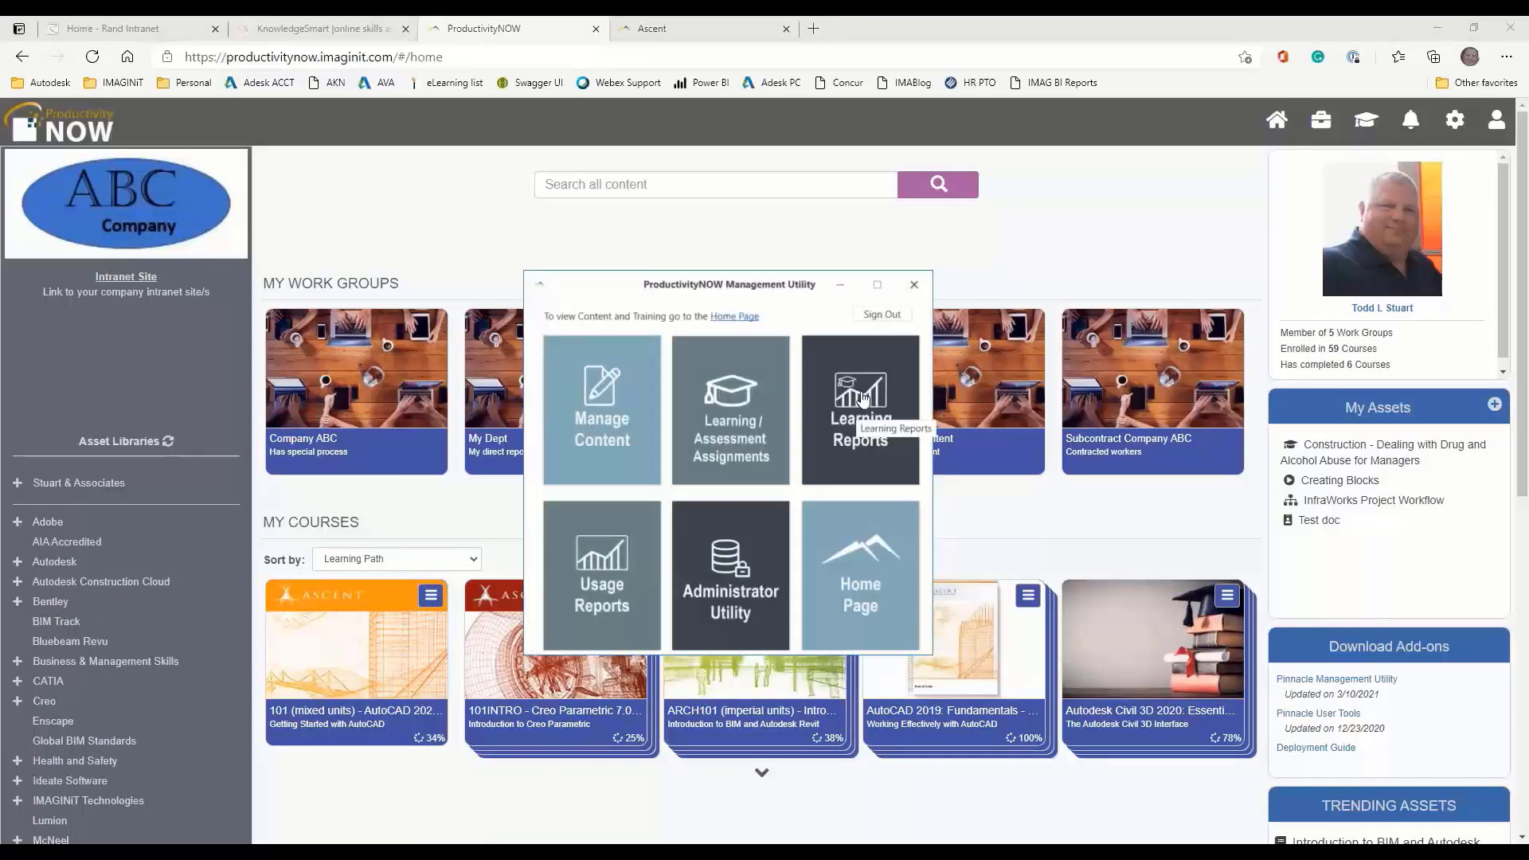
mouse_move(729, 458)
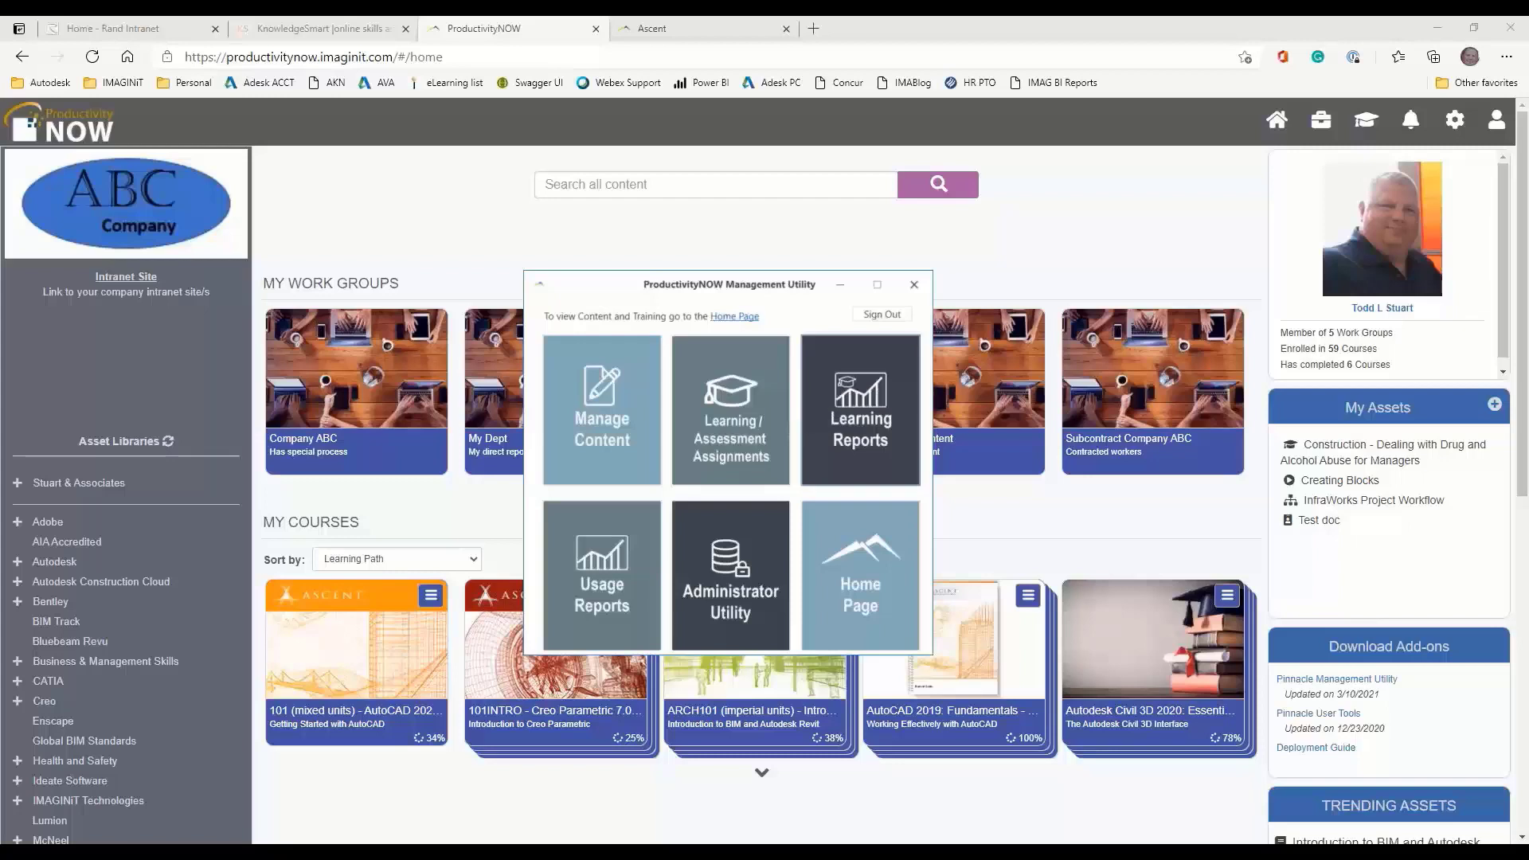
Show Learning Reports for the Lifetime period and scroll through the charts
click(859, 409)
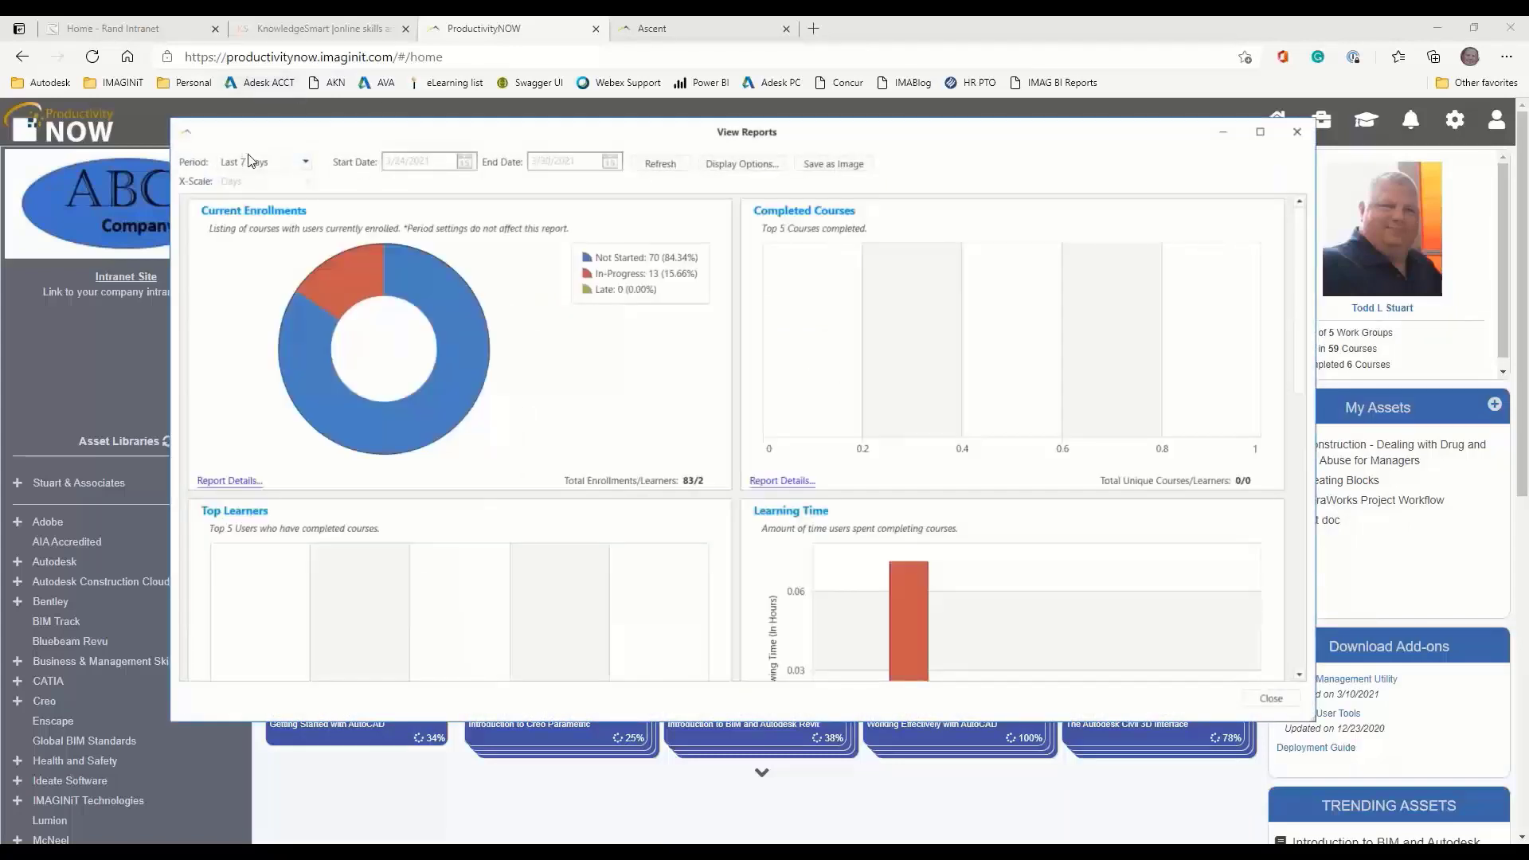
click(263, 161)
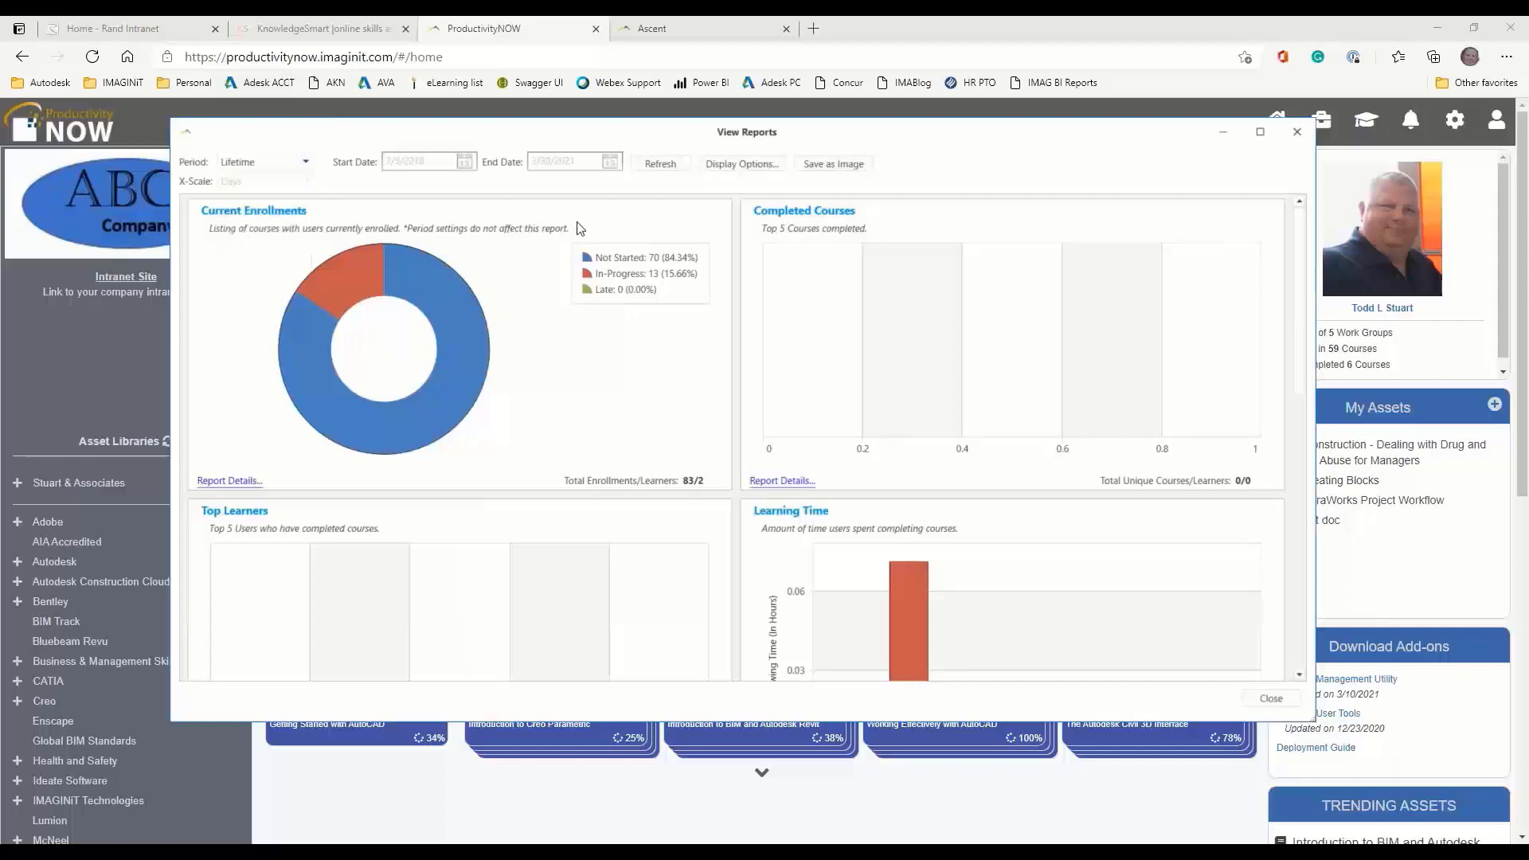
click(659, 162)
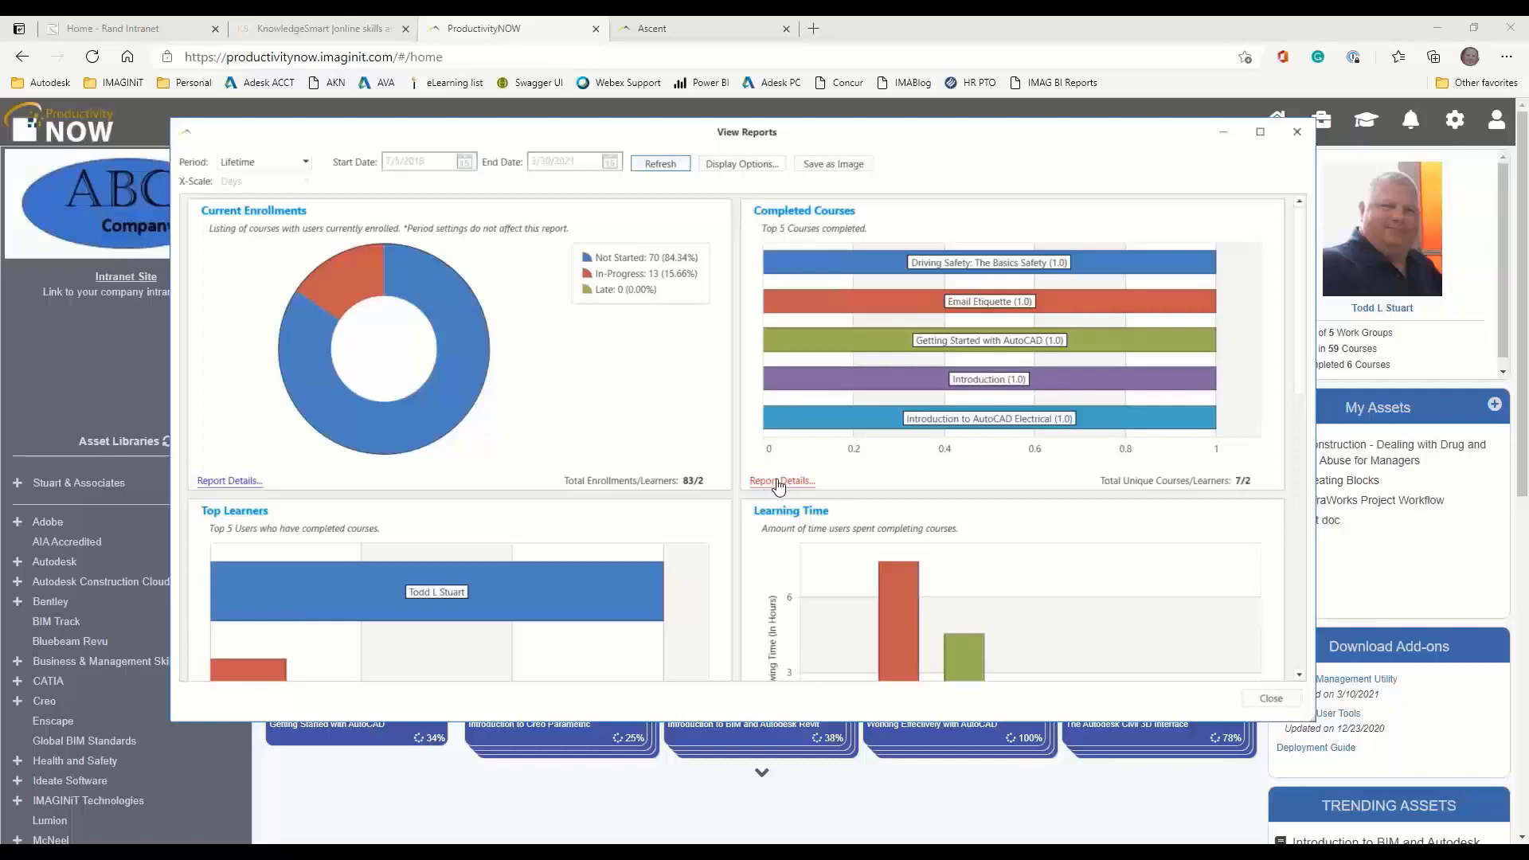
mouse_move(830, 300)
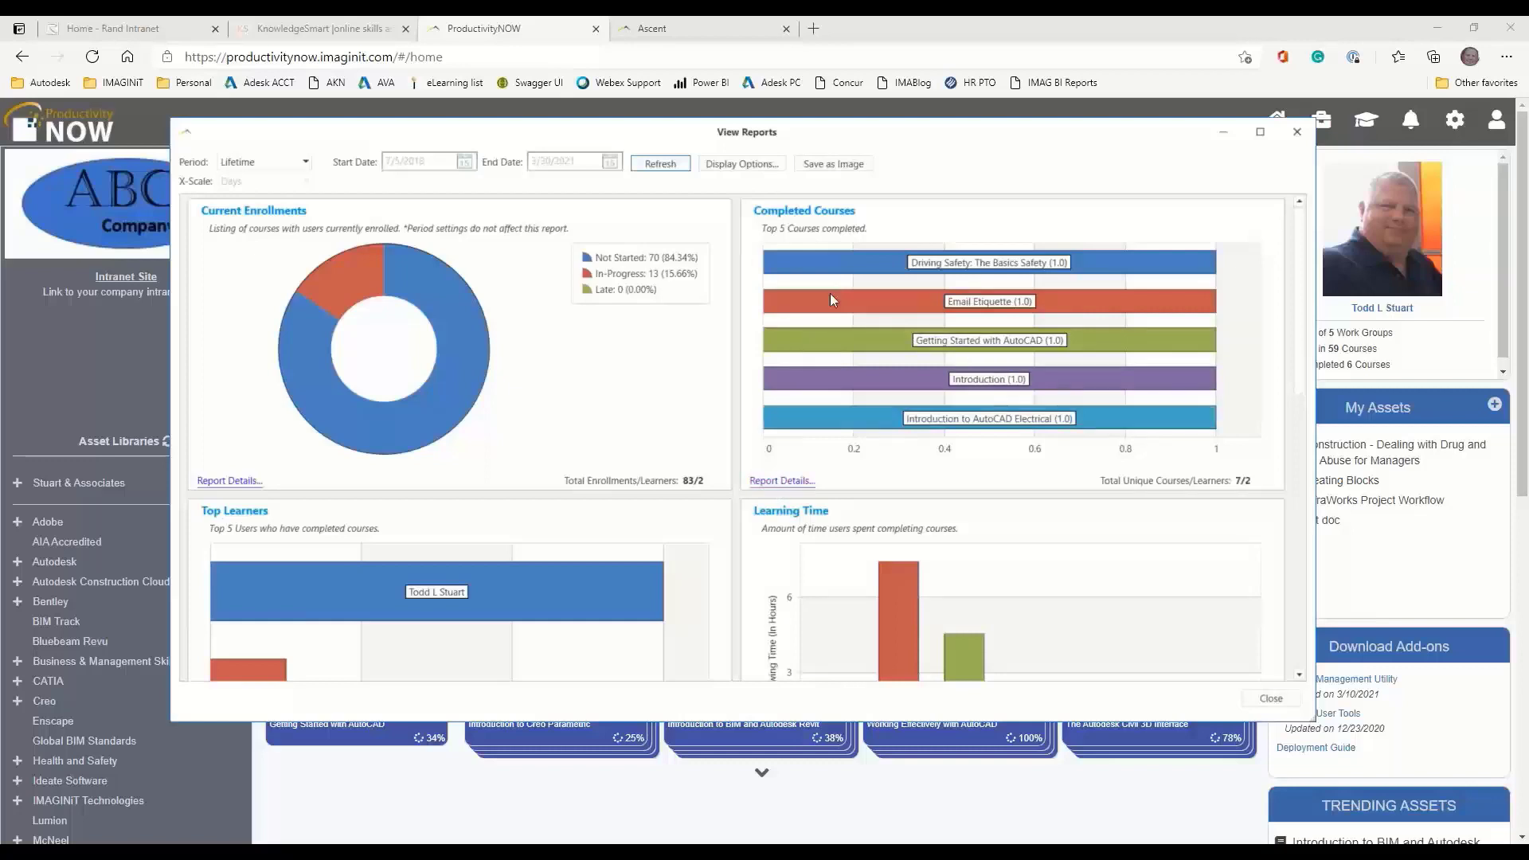
scroll(down, 3)
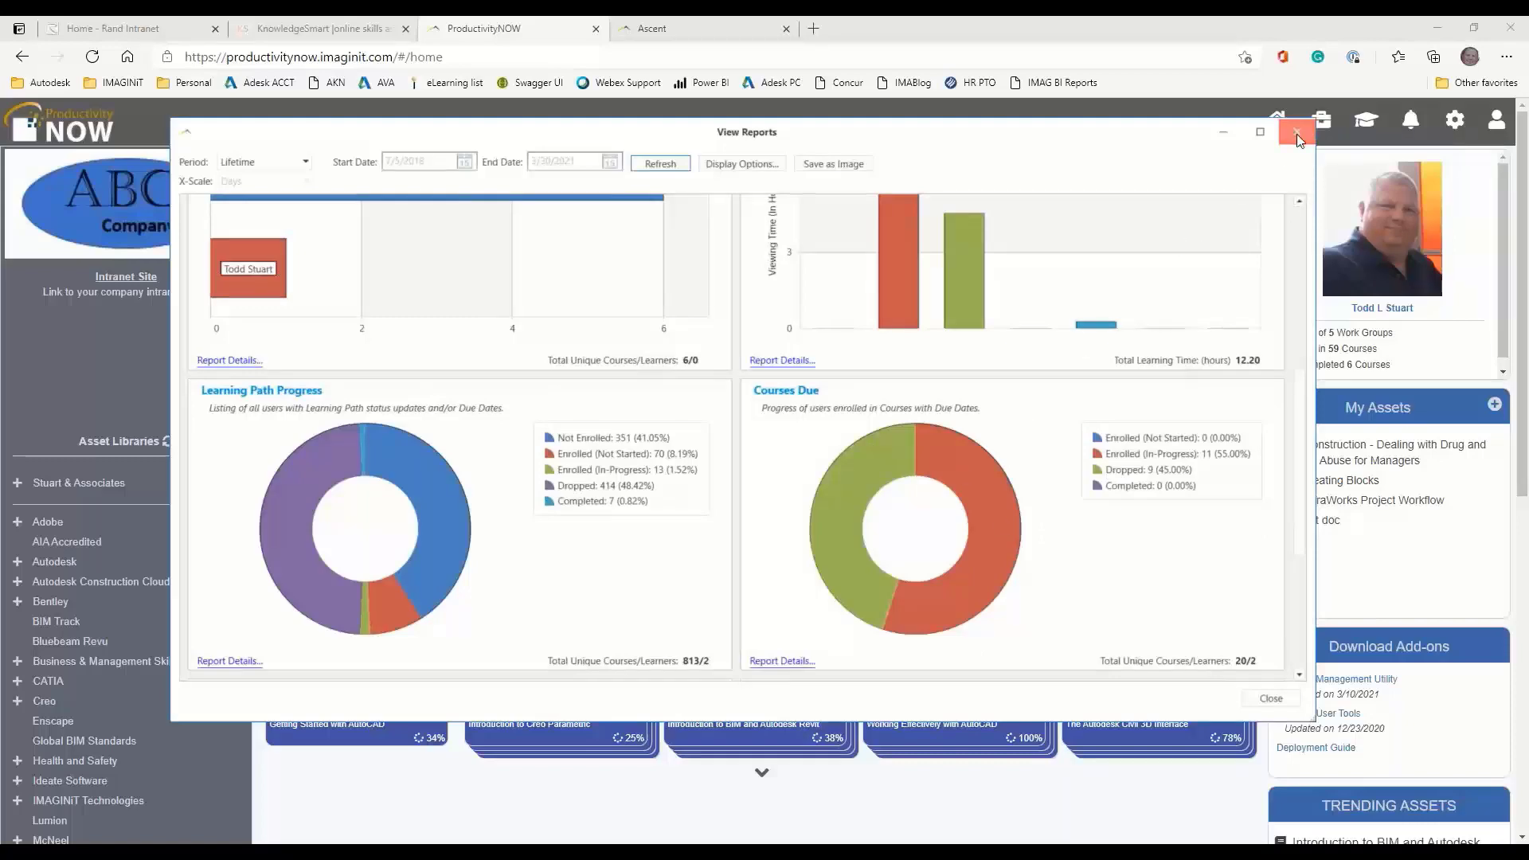
Switch to Usage Reports for Last Year and scroll the sign-in, access and search charts
click(1297, 131)
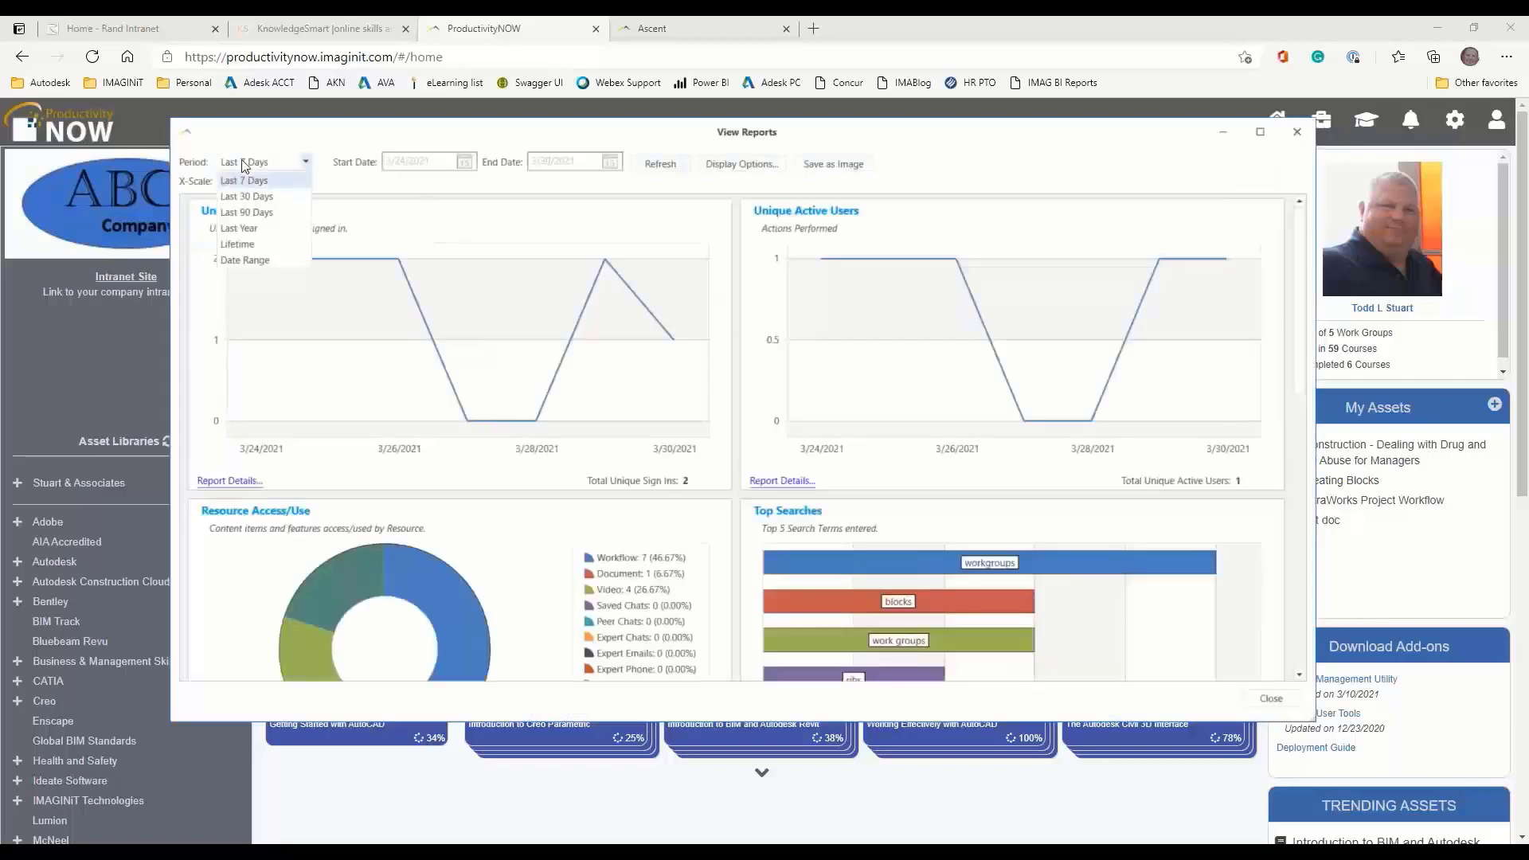
click(238, 227)
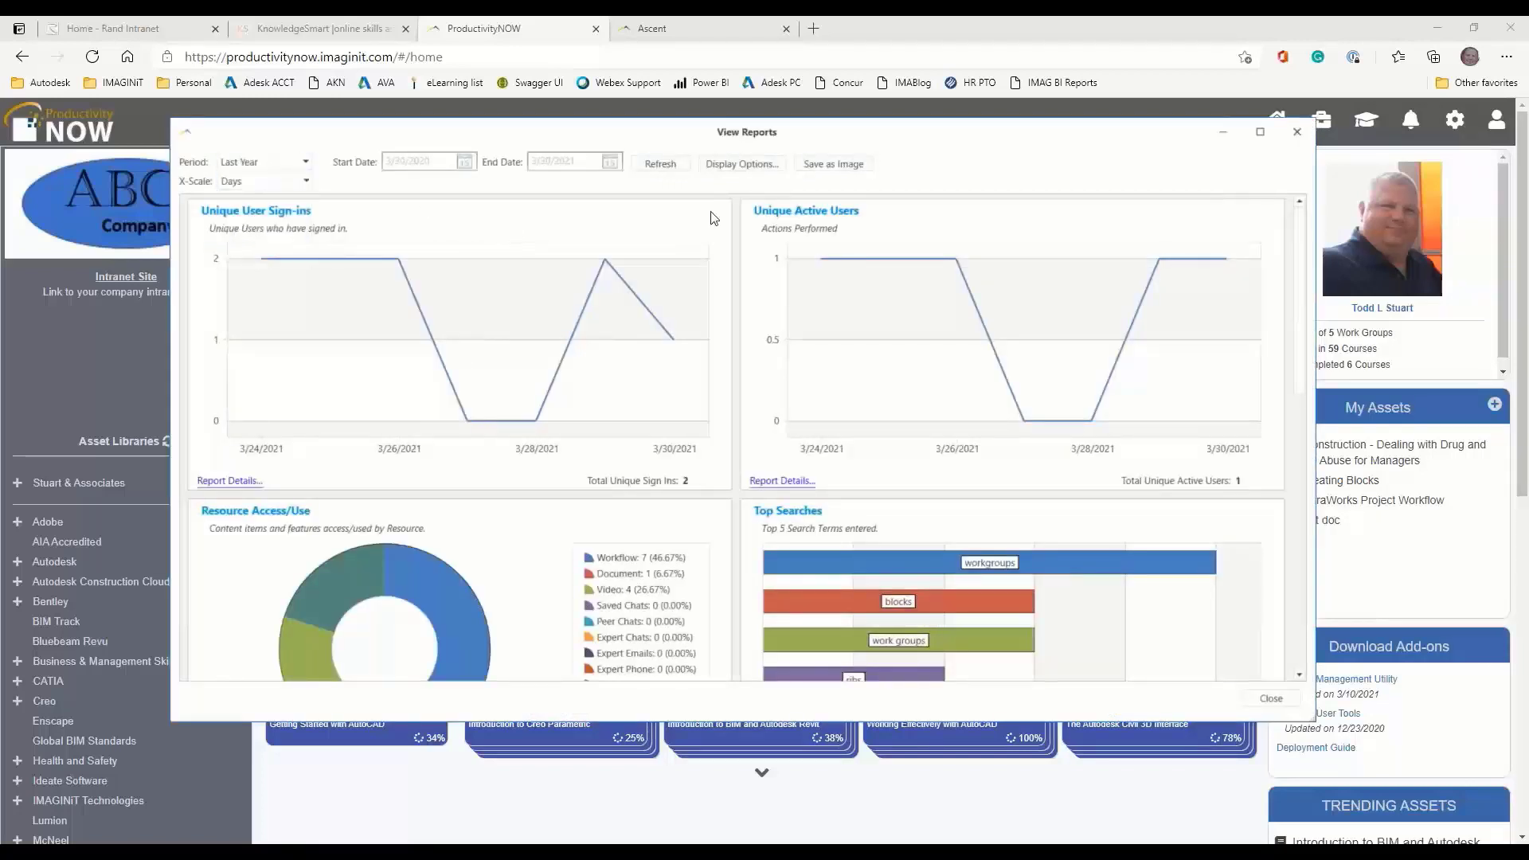
click(660, 162)
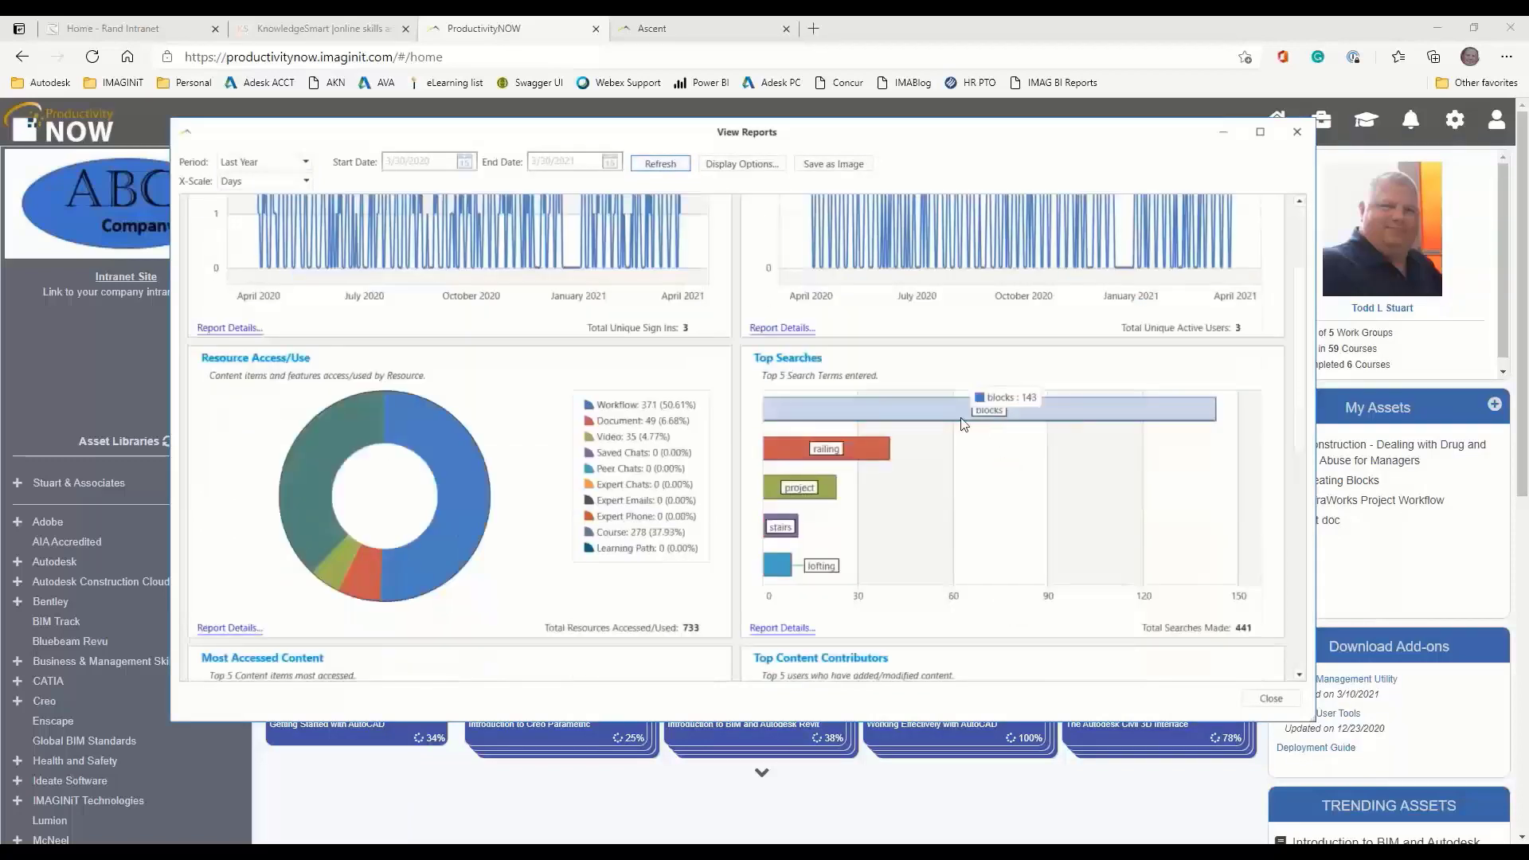
scroll(down, 3)
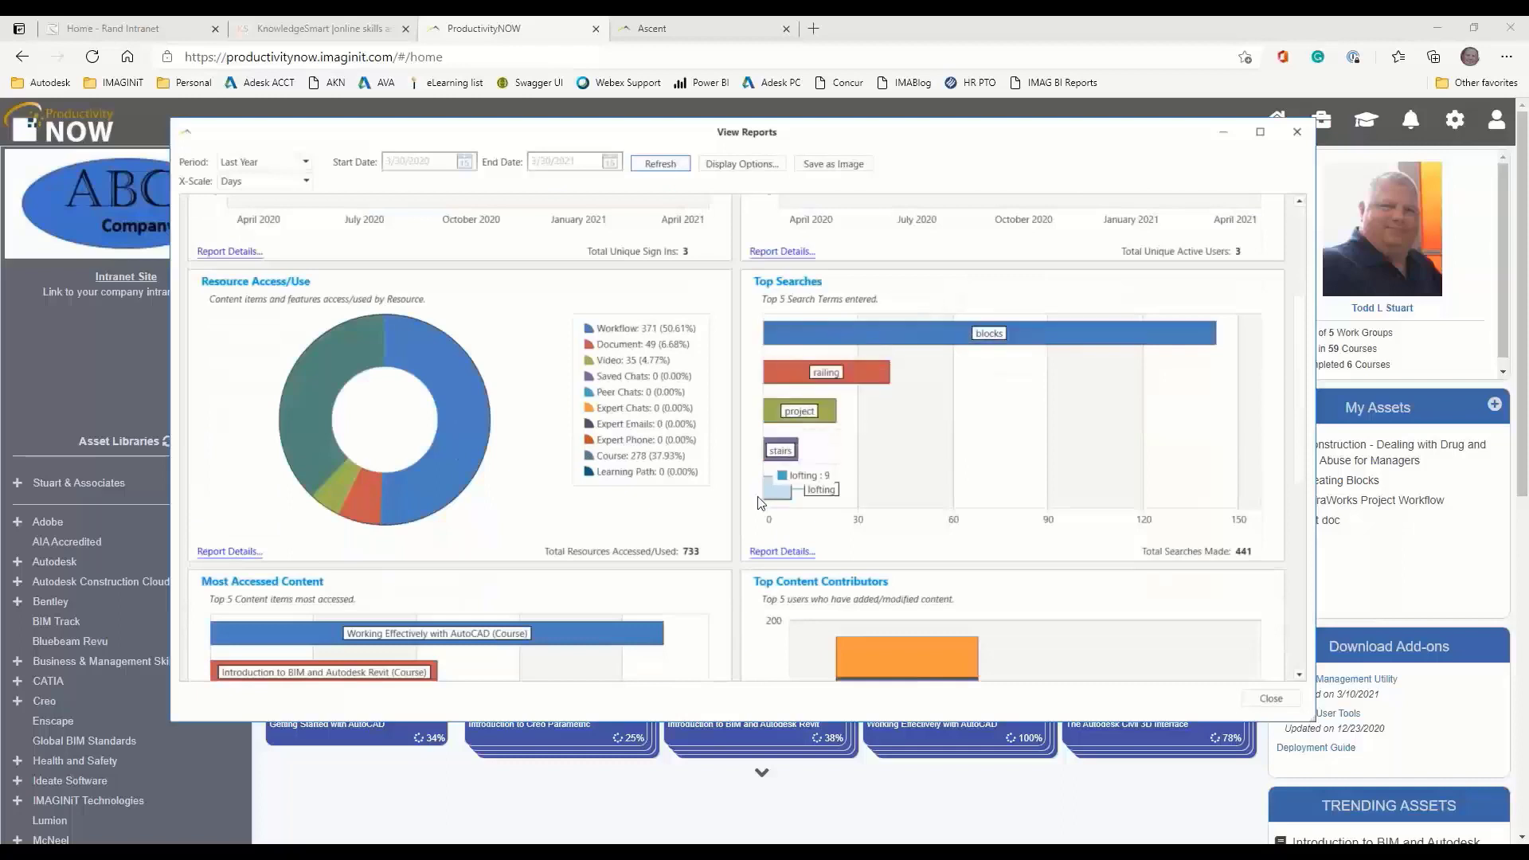
scroll(down, 3)
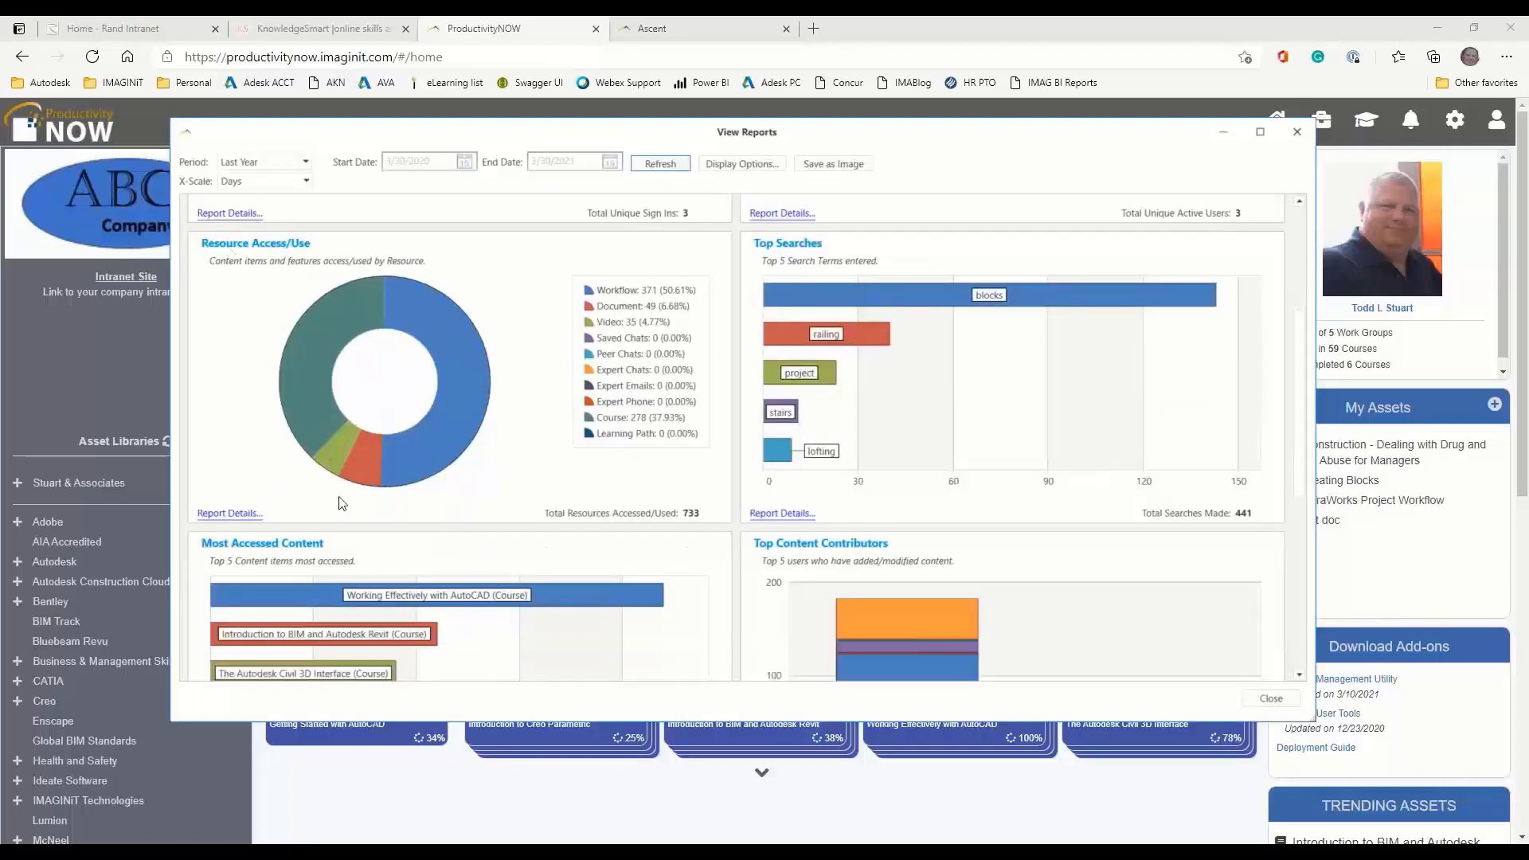
scroll(down, 3)
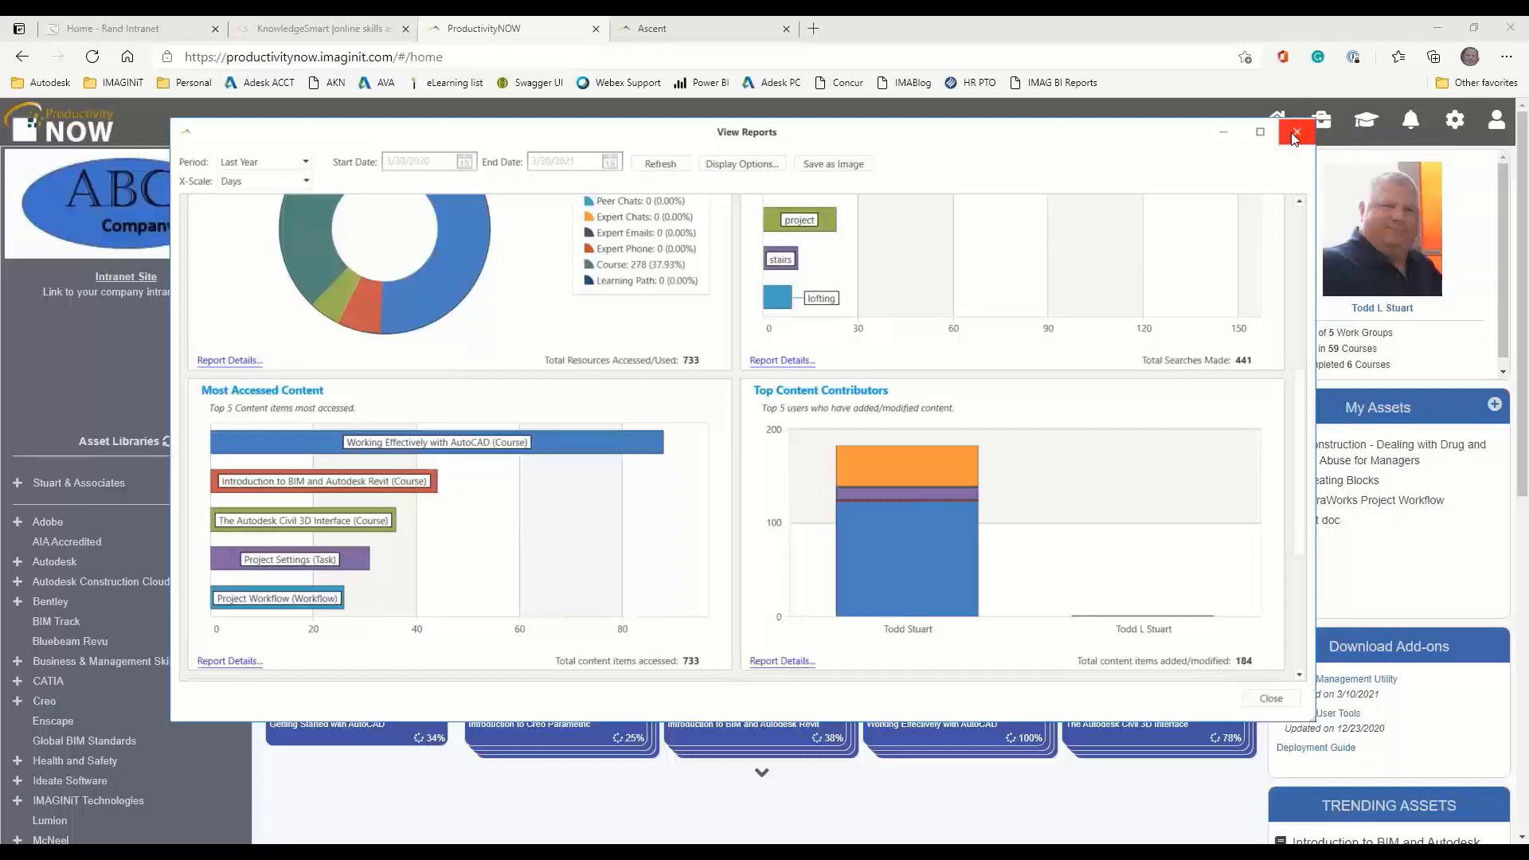
Close the View Reports window to return to the Management Utility
click(1295, 131)
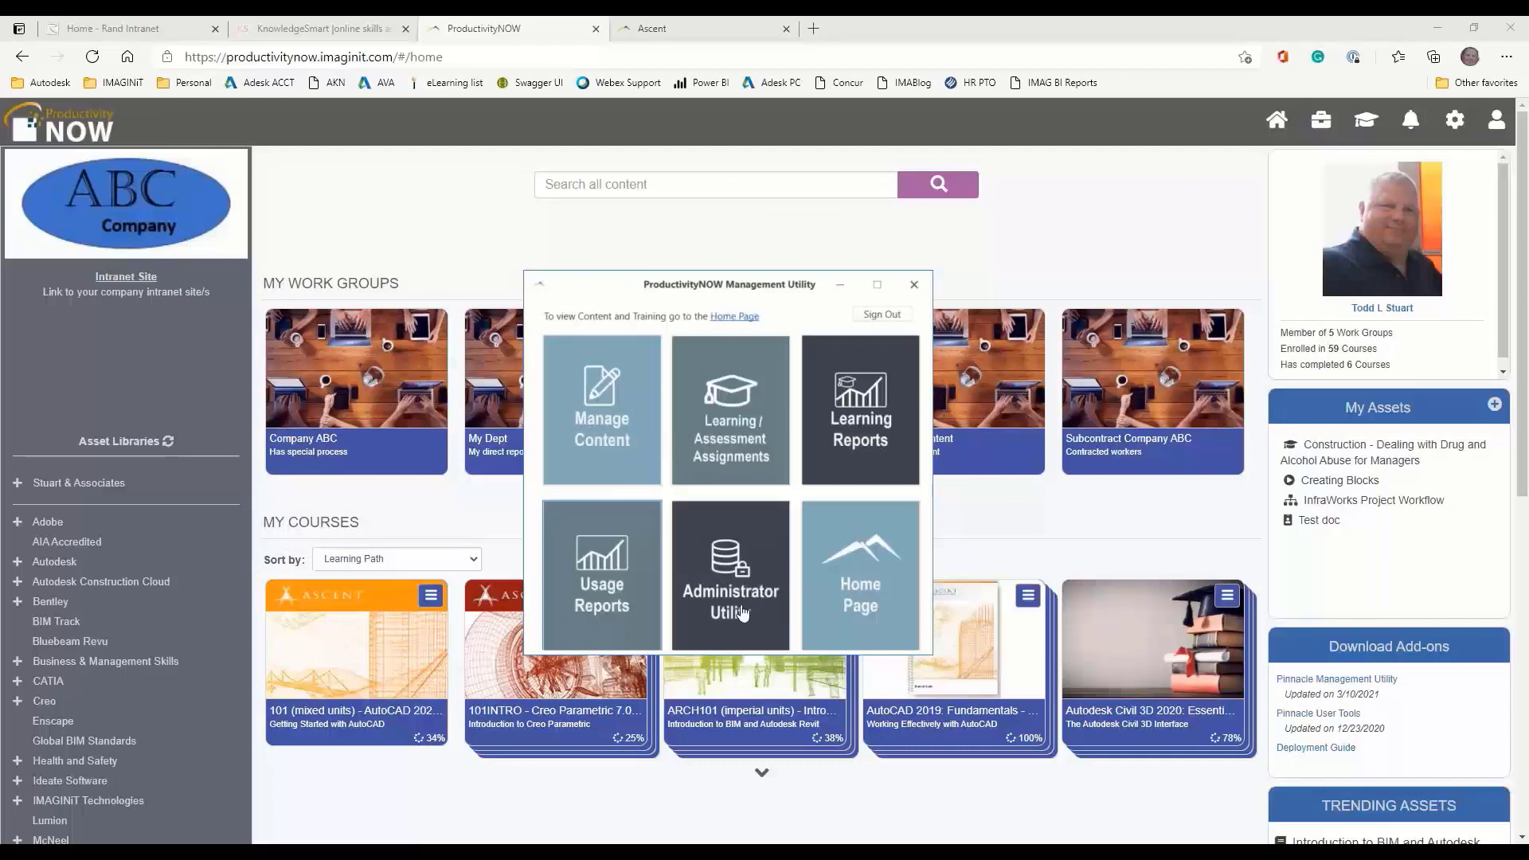
mouse_move(748, 551)
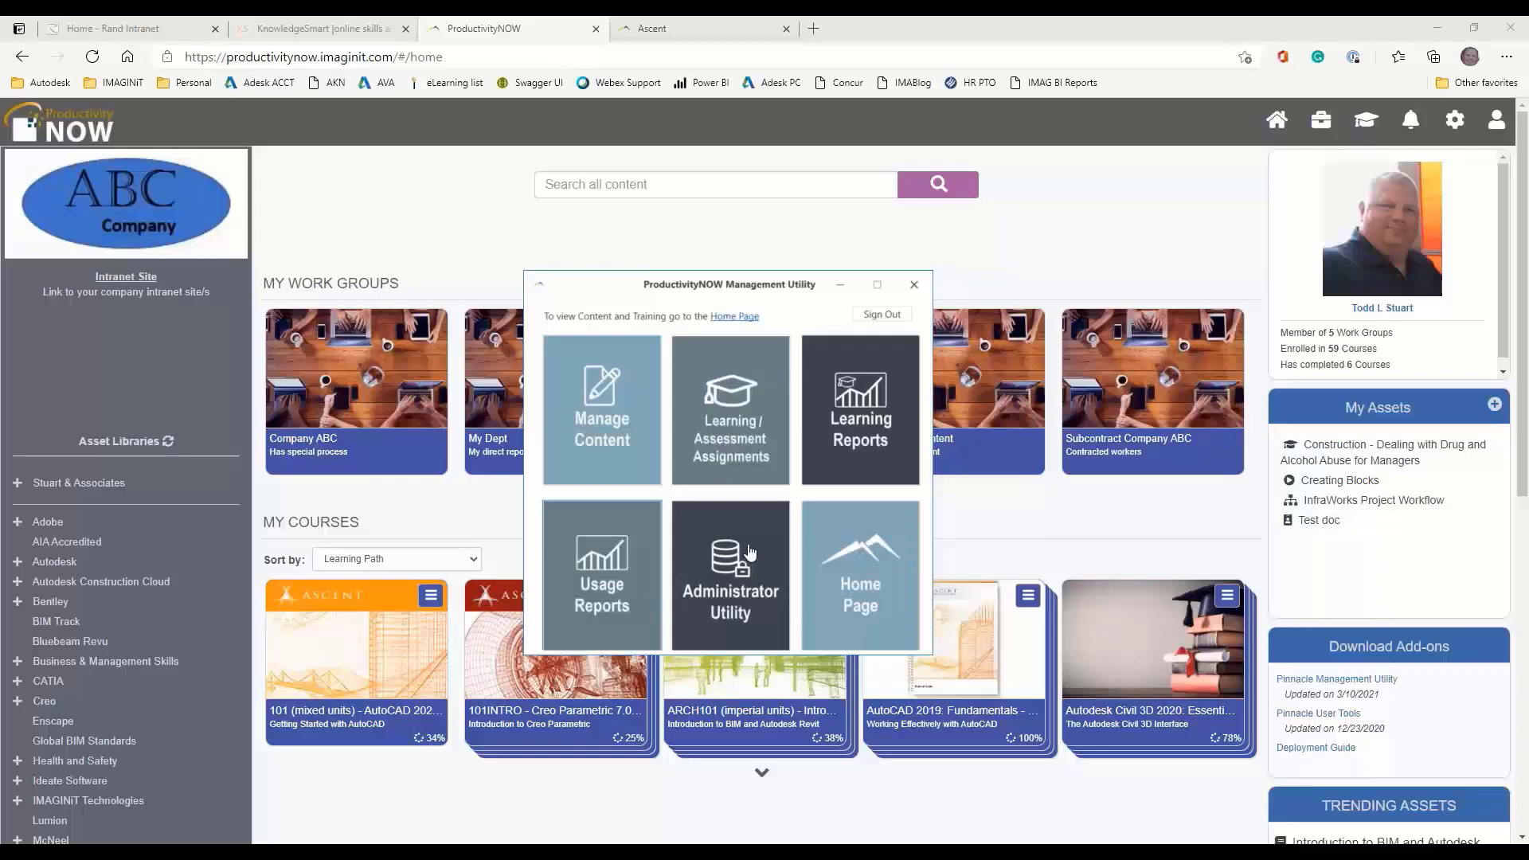
mouse_move(738, 533)
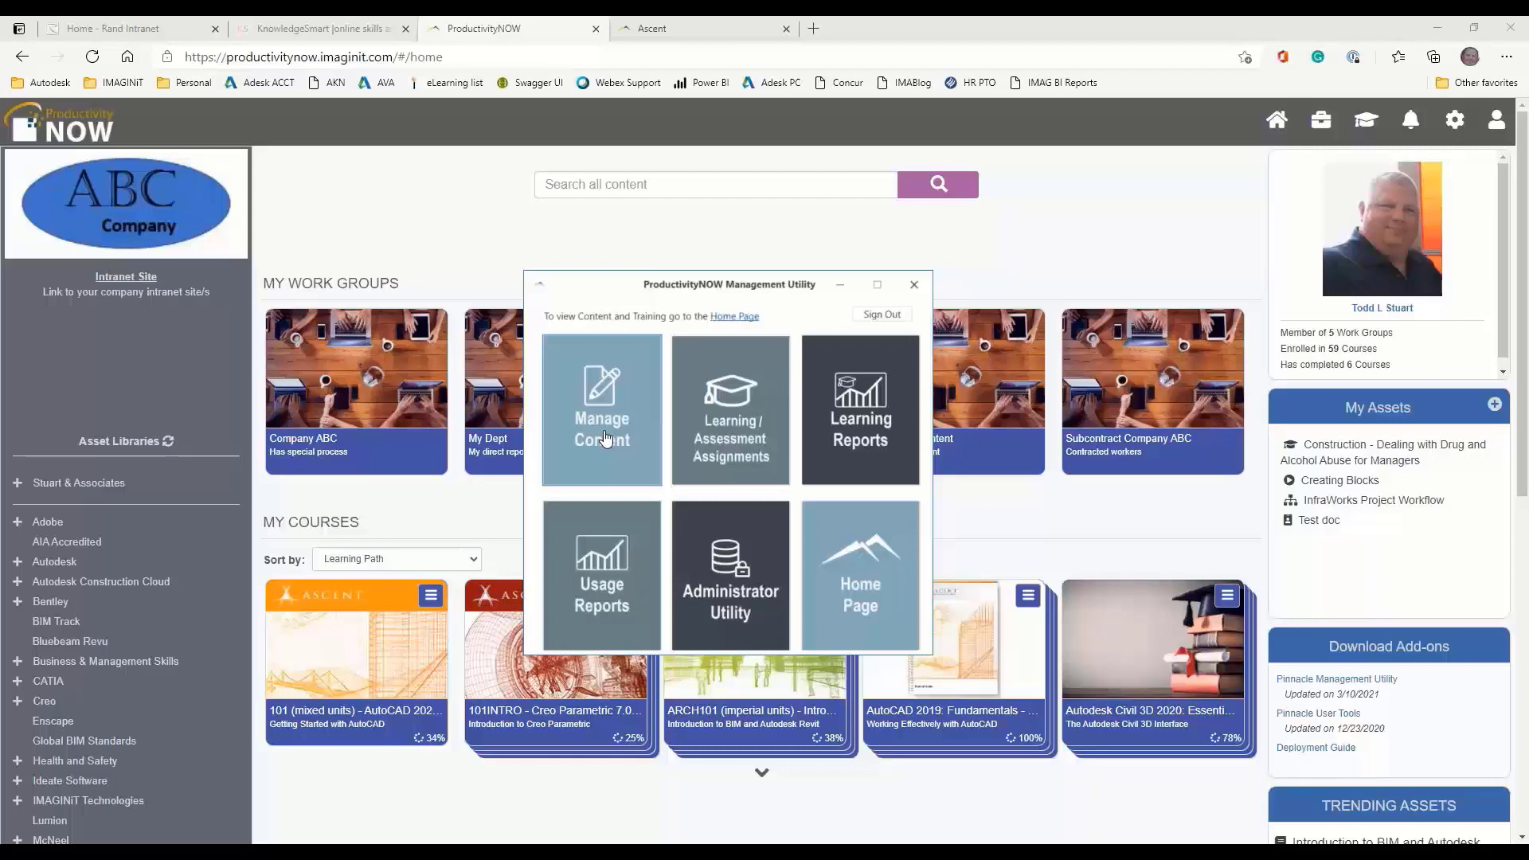
In Manage Content, browse the Custom library's documents, videos, quizzes and learning paths
click(600, 409)
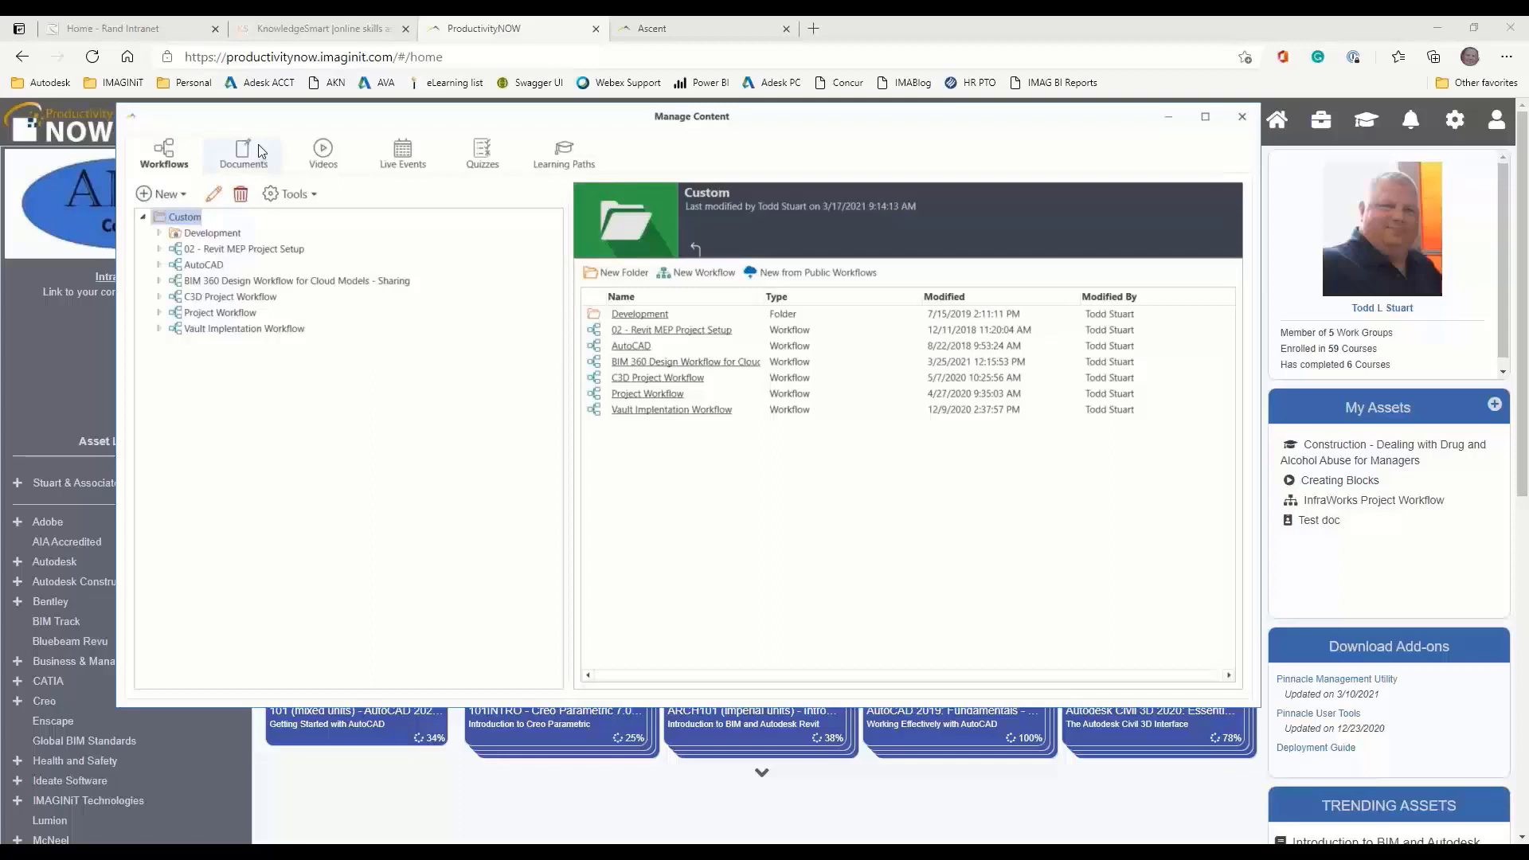
mouse_move(242, 152)
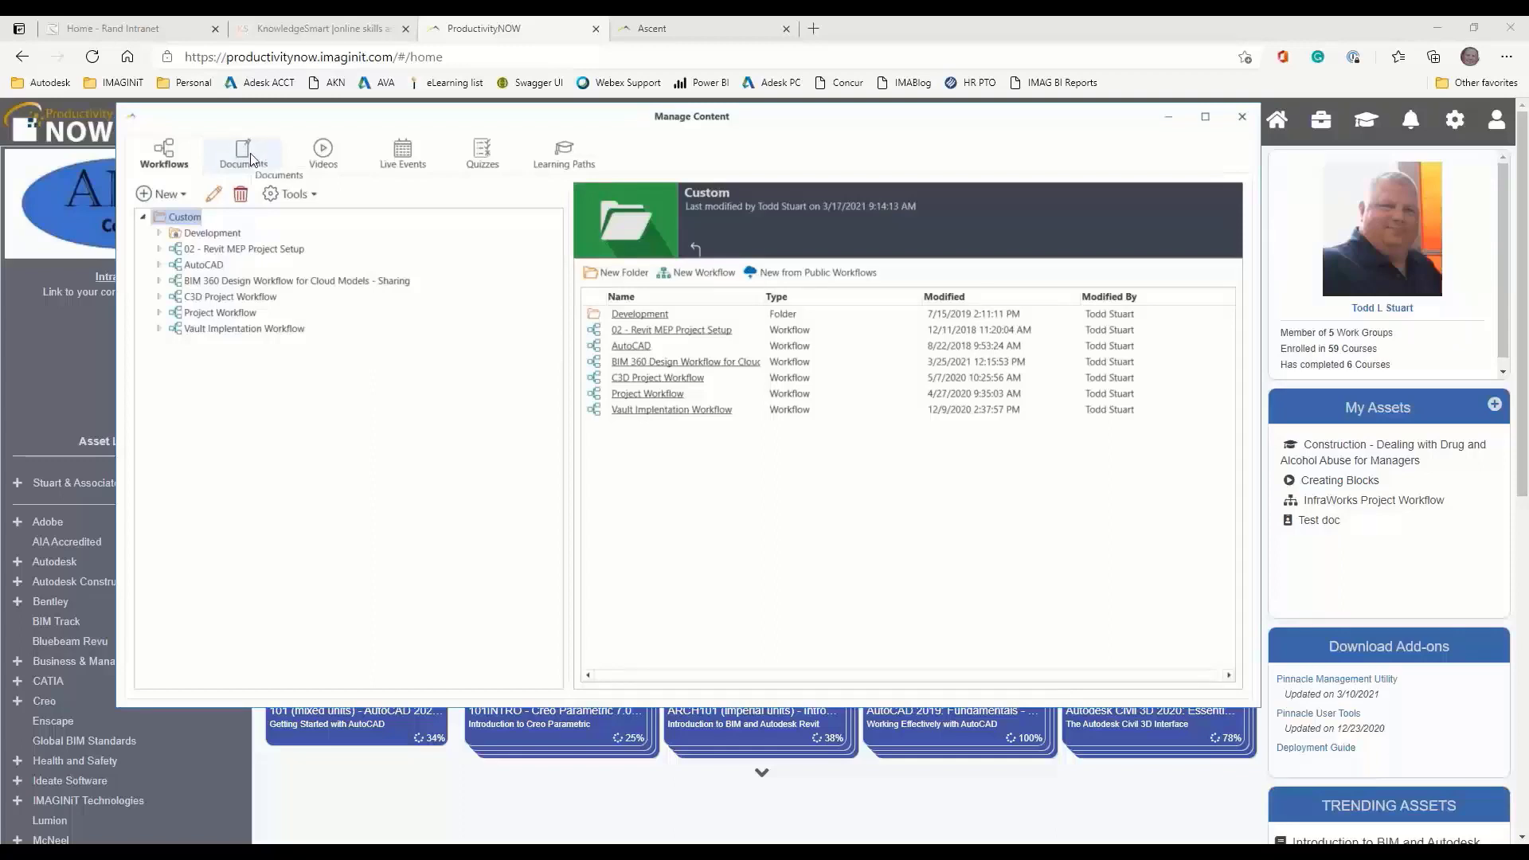
click(243, 151)
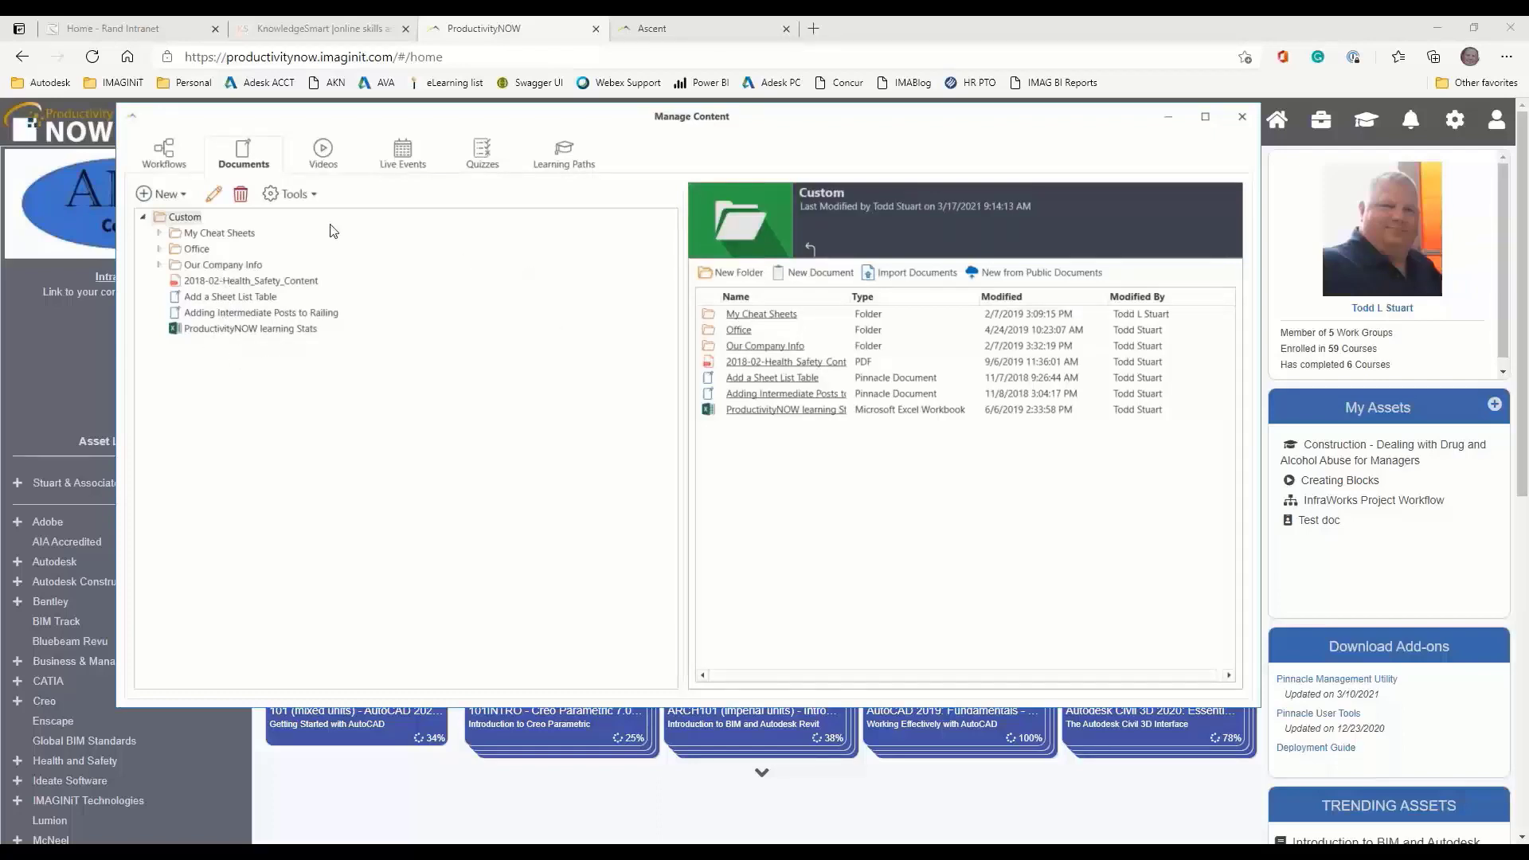
click(321, 152)
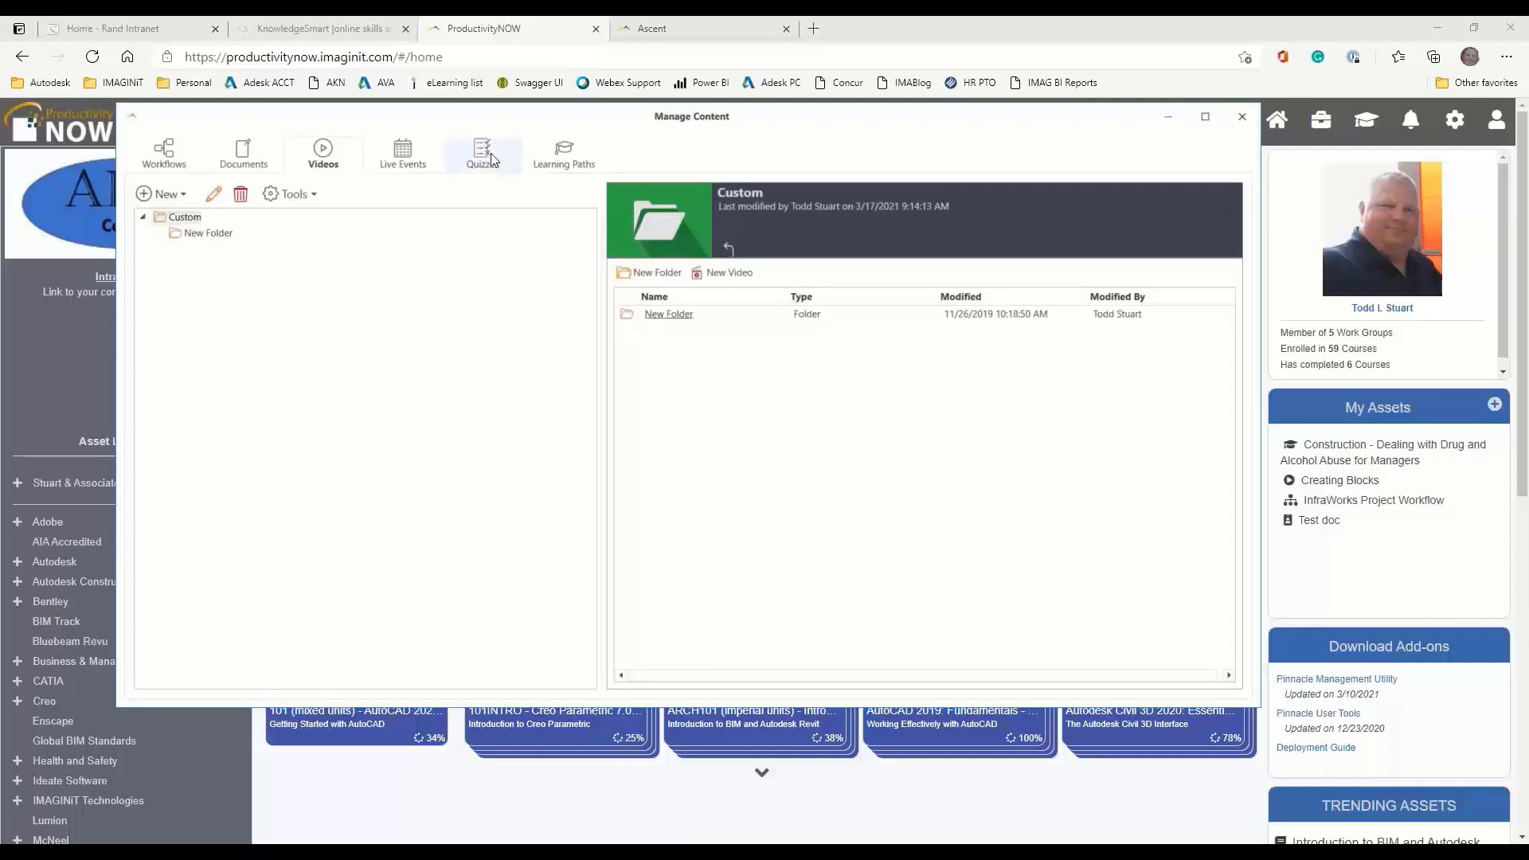
click(482, 153)
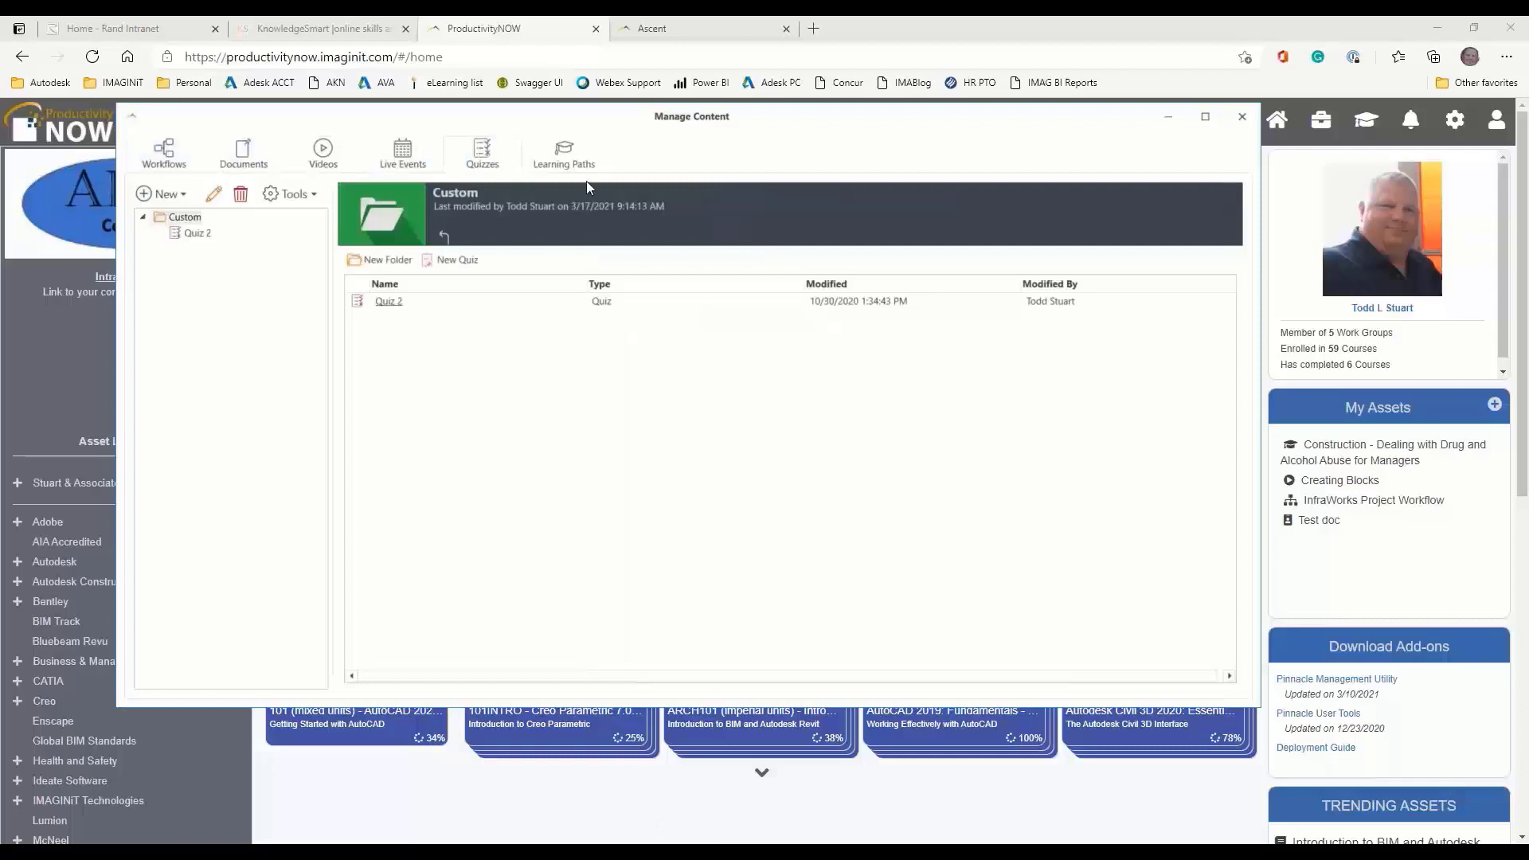
click(564, 153)
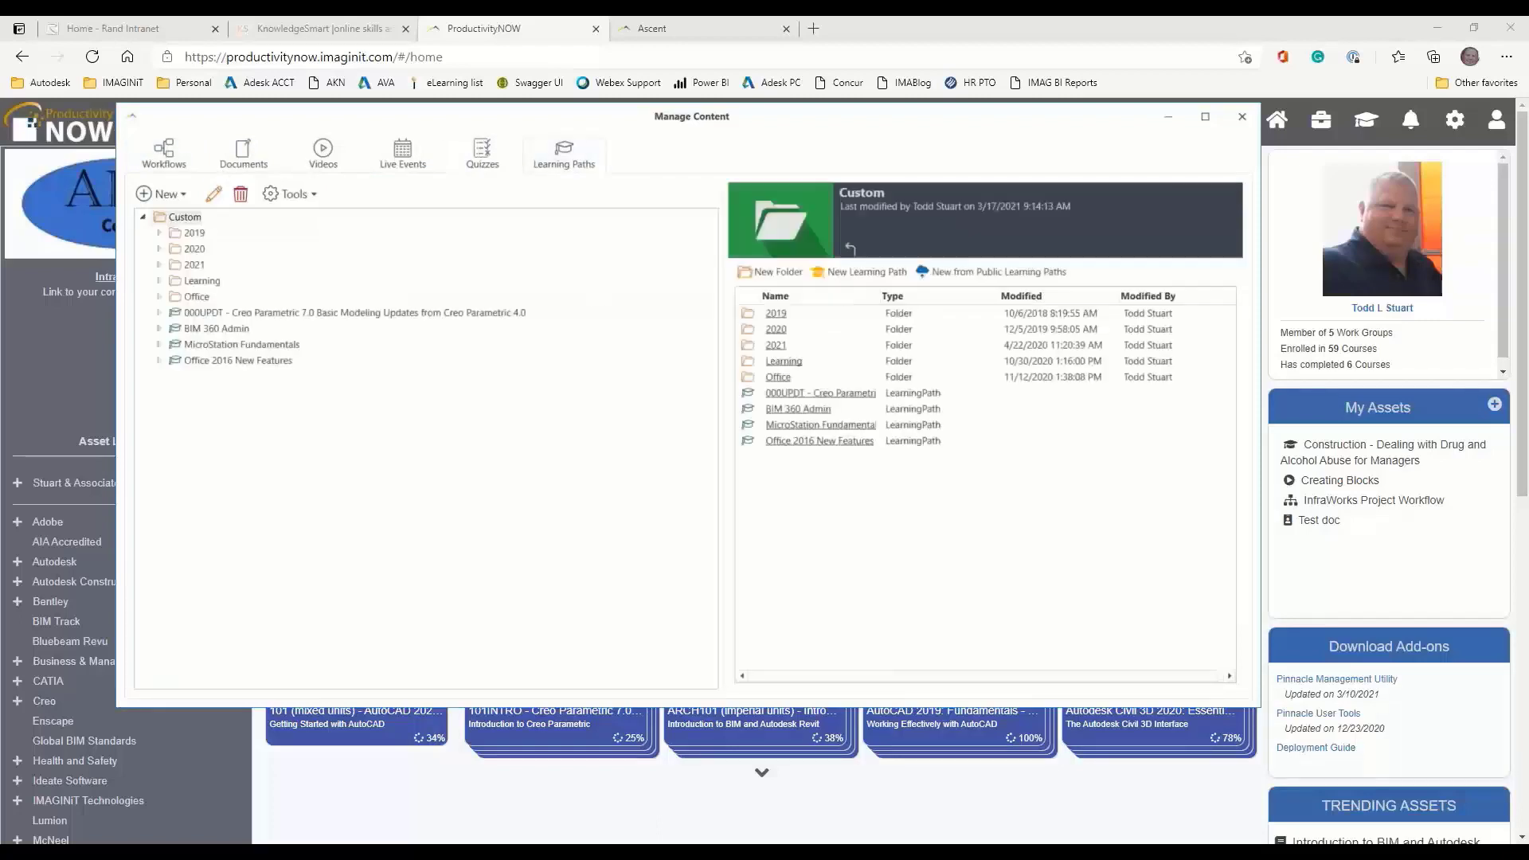
Expand the 000UPDT Creo path and browse User Interface Enhancements lessons, including General User Interface Enhancements
click(158, 312)
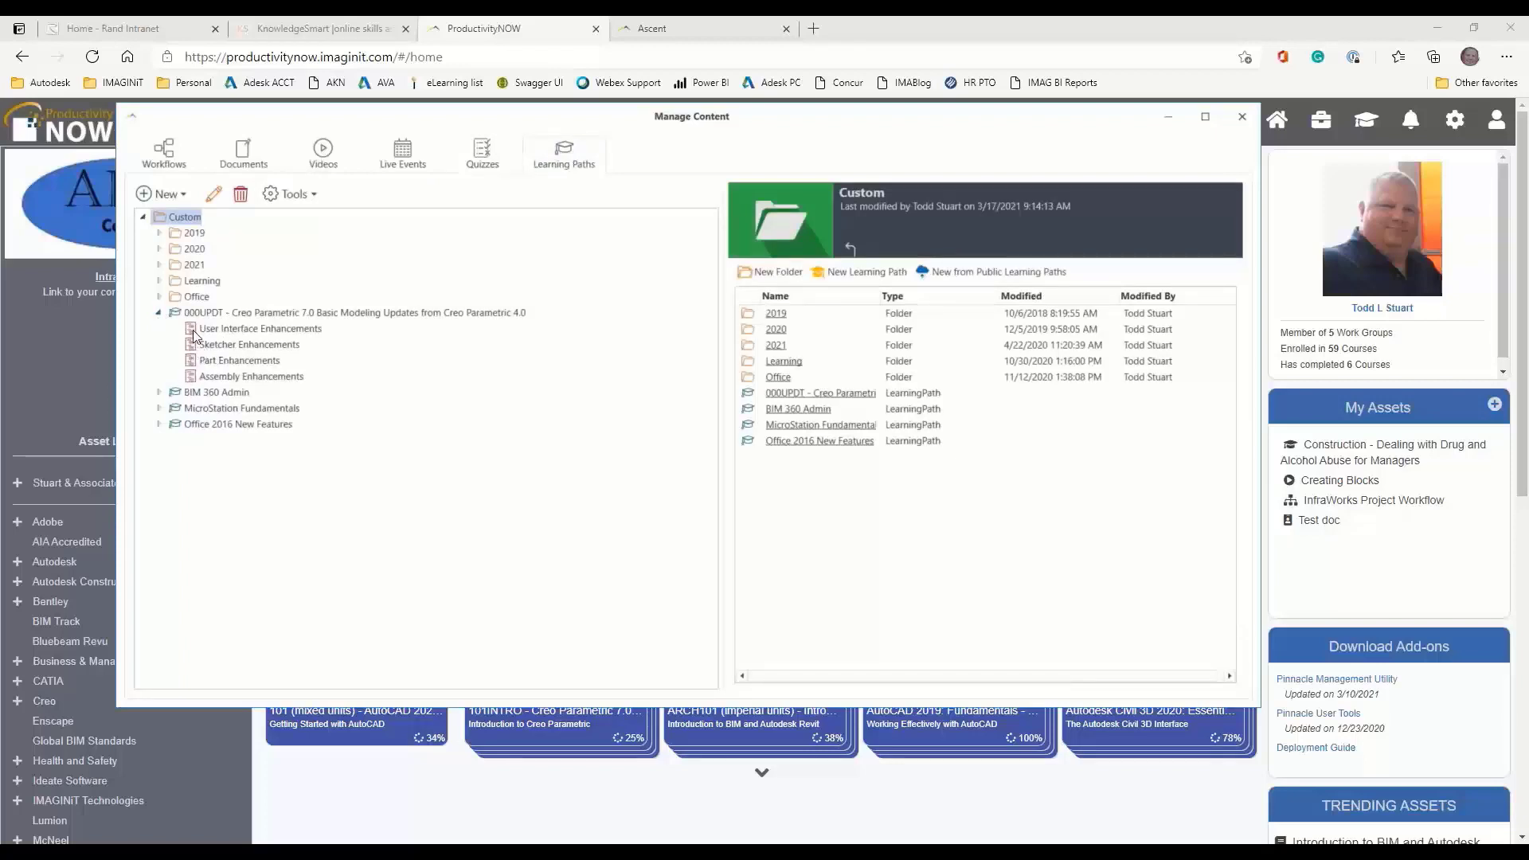
click(260, 327)
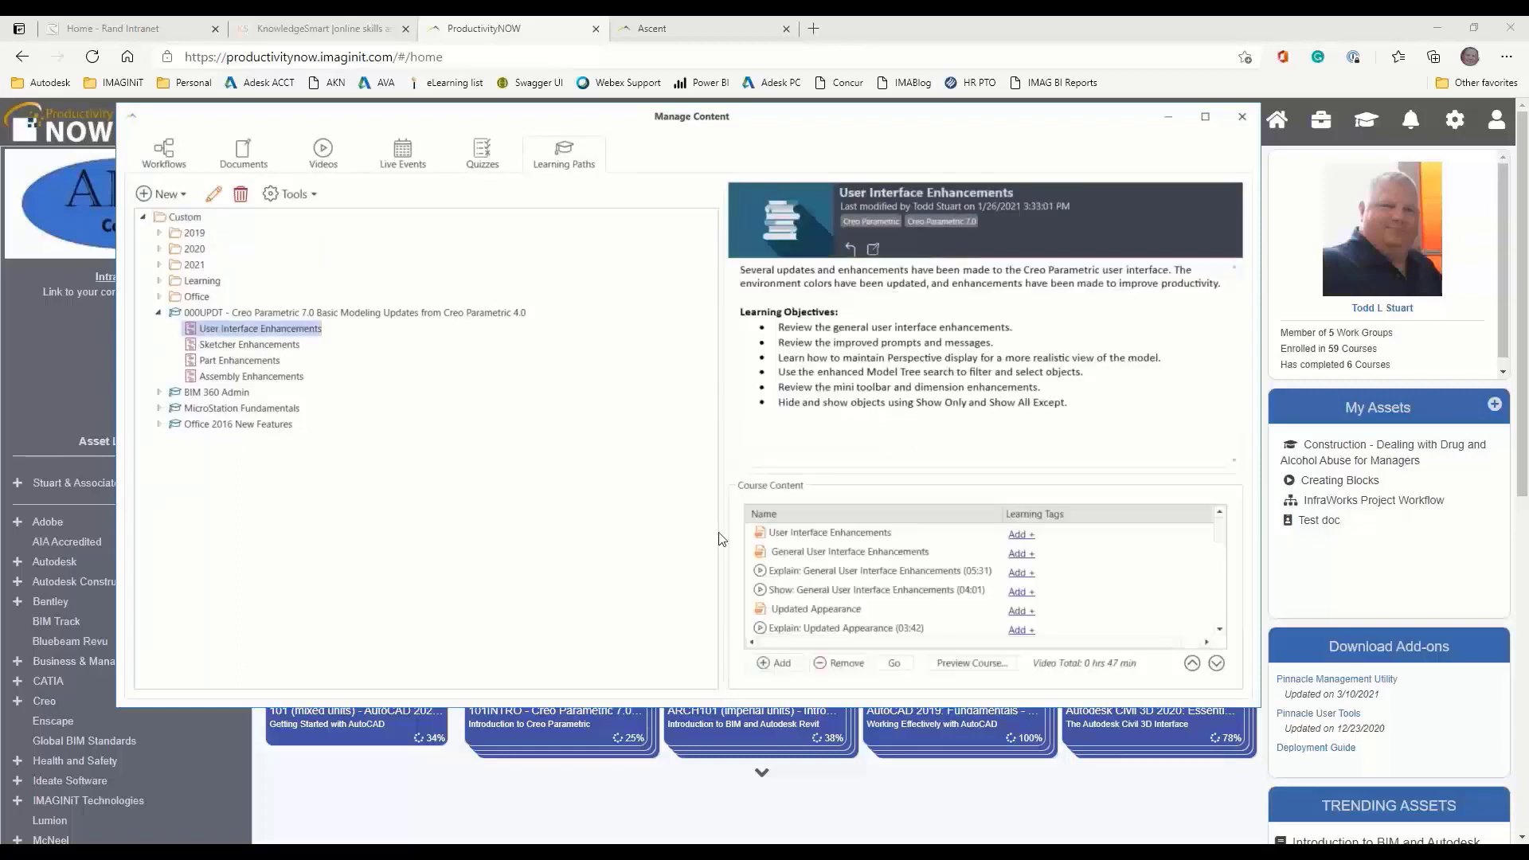
click(829, 533)
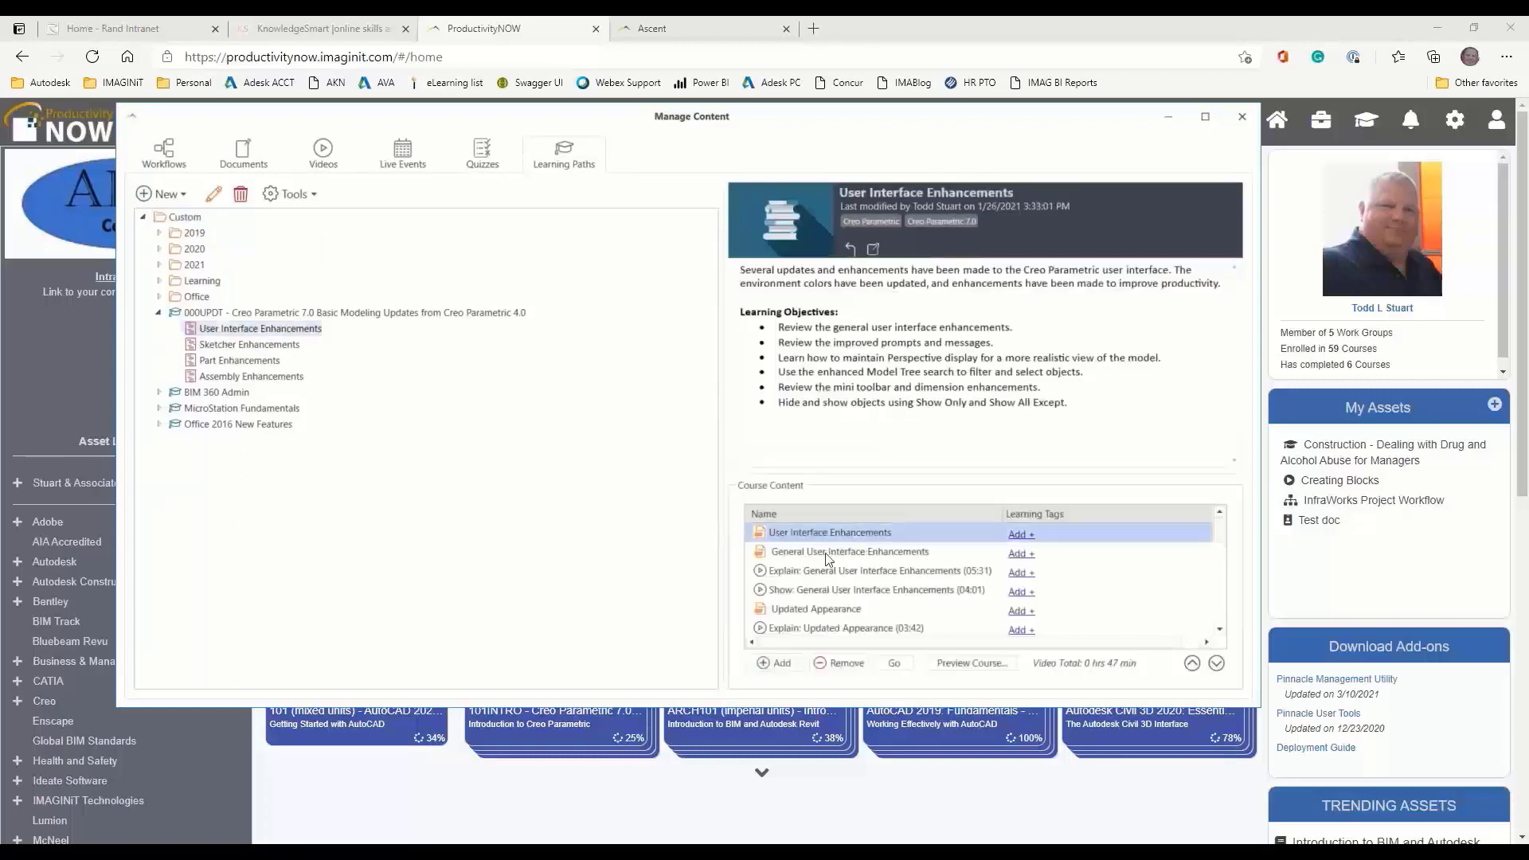
click(874, 570)
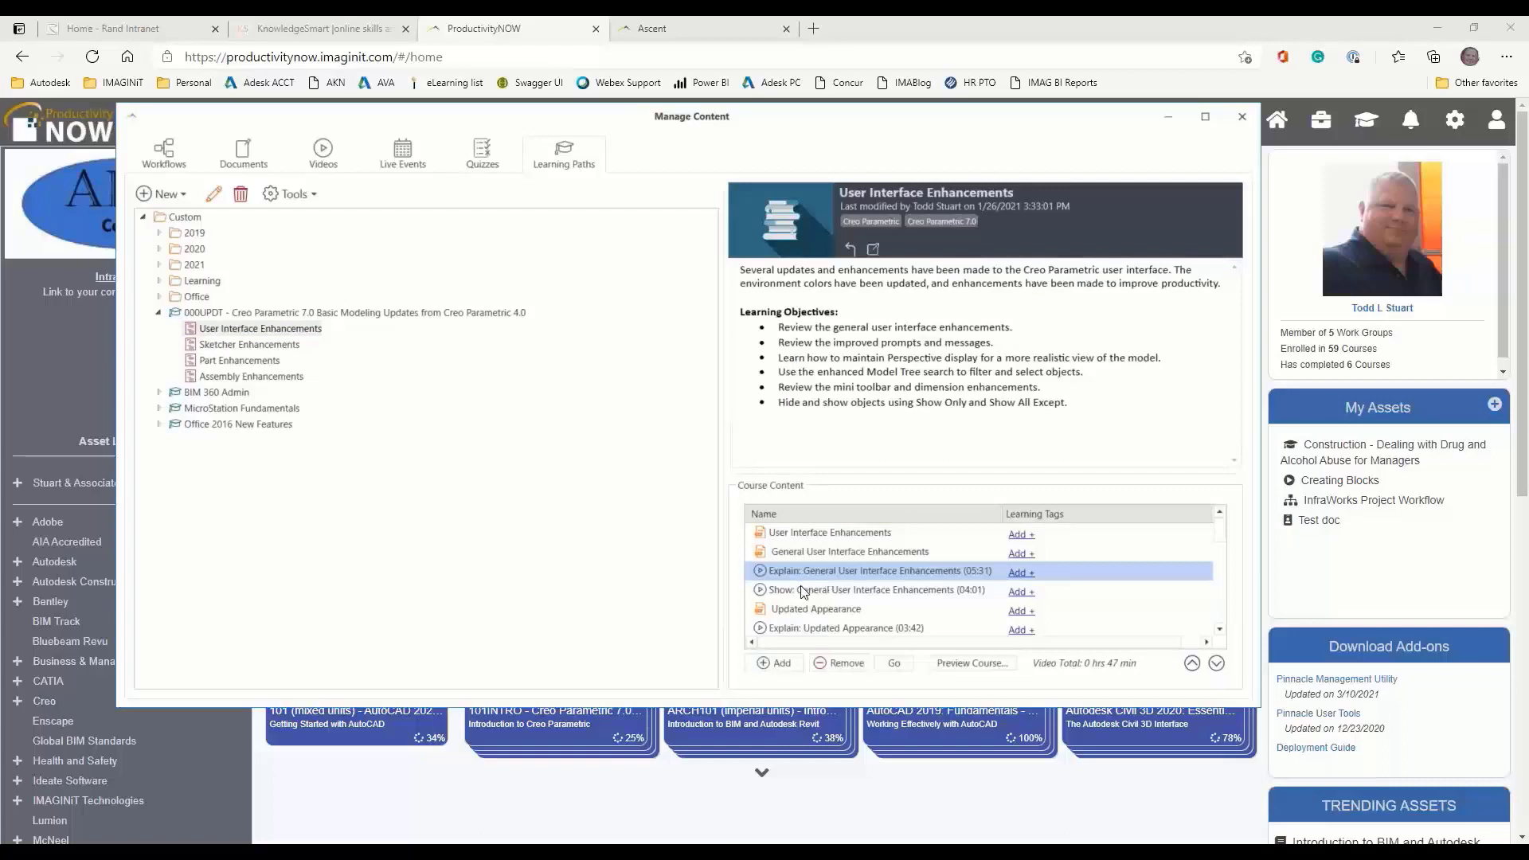
click(849, 551)
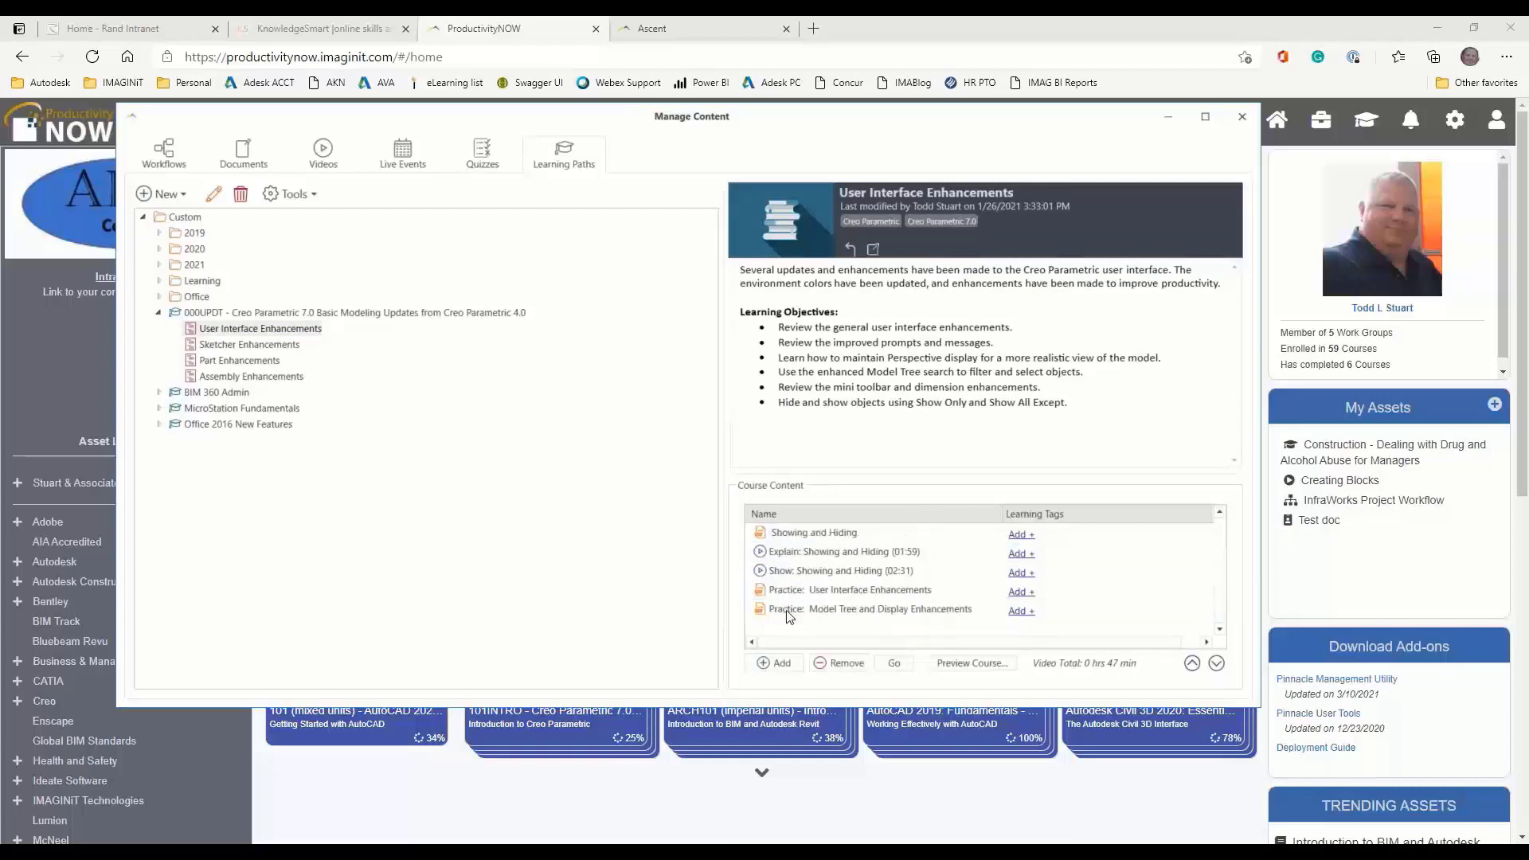
scroll(down, 3)
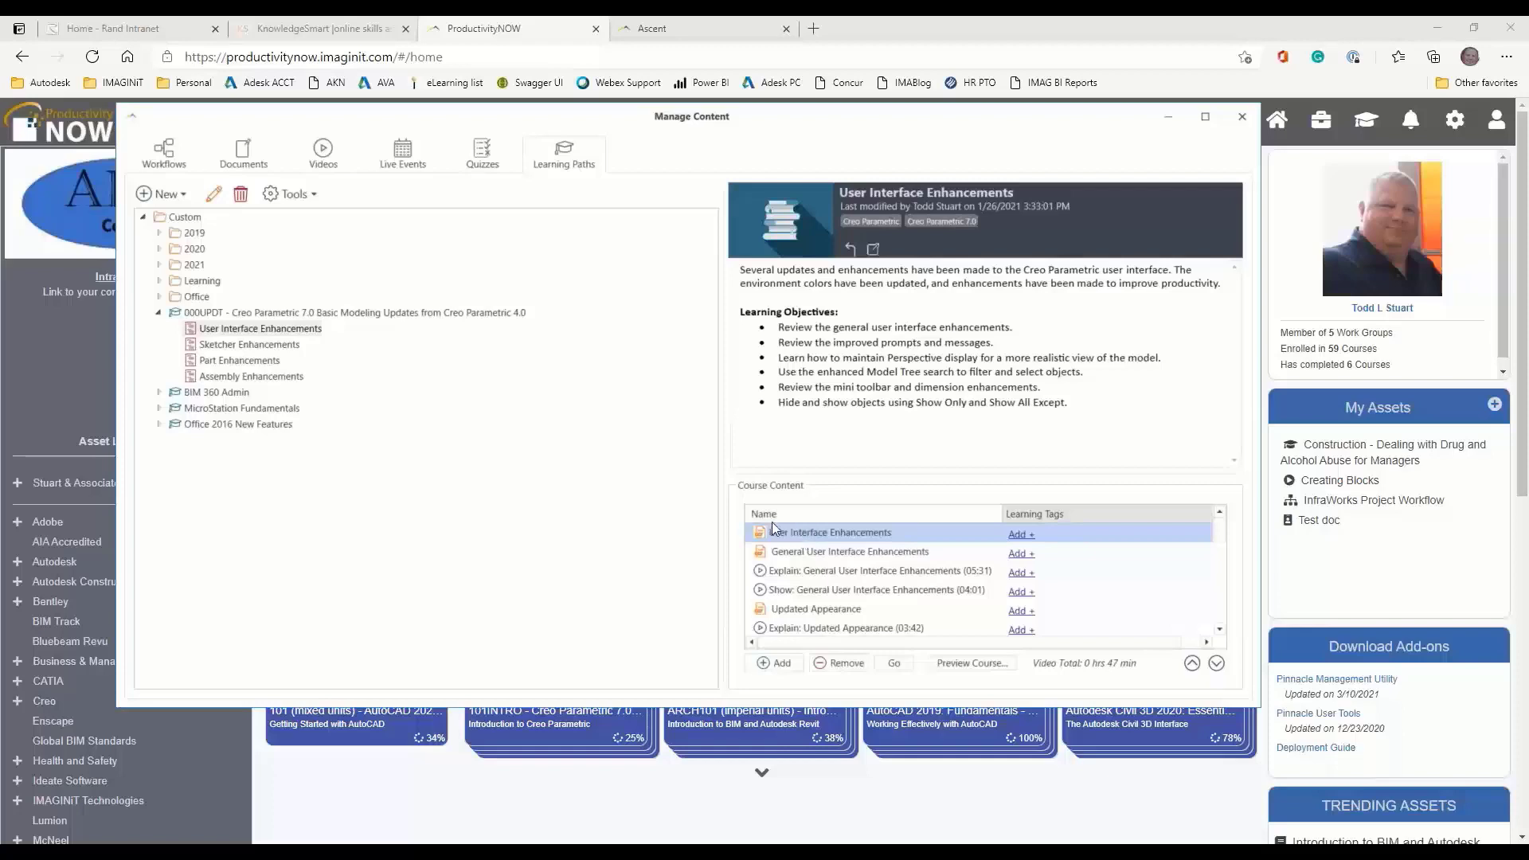
mouse_move(401, 152)
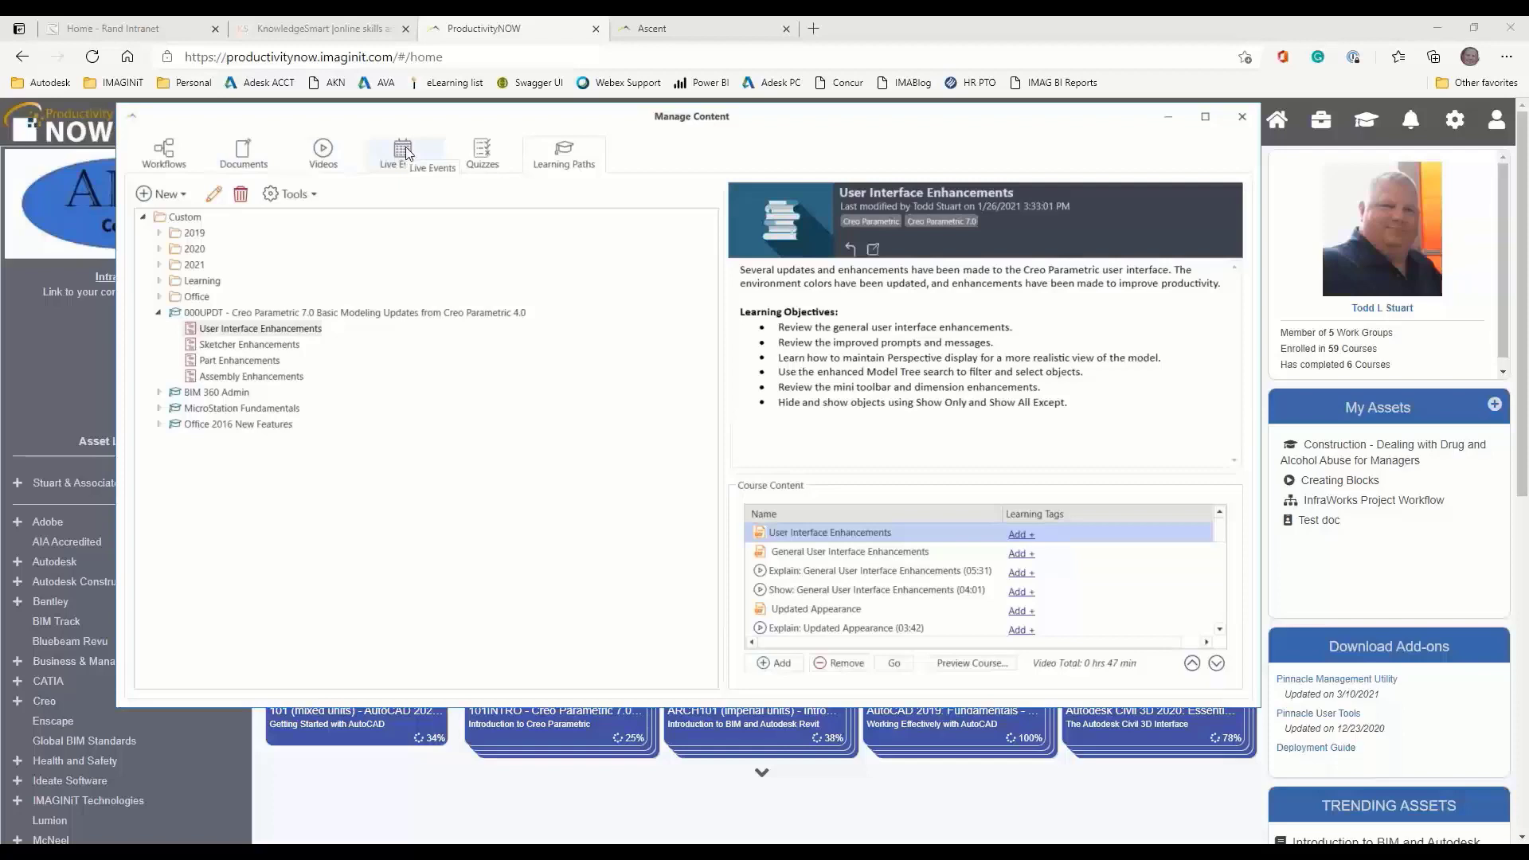
From the Live Events tab, select LAL Event MFG and open it for modification
click(401, 152)
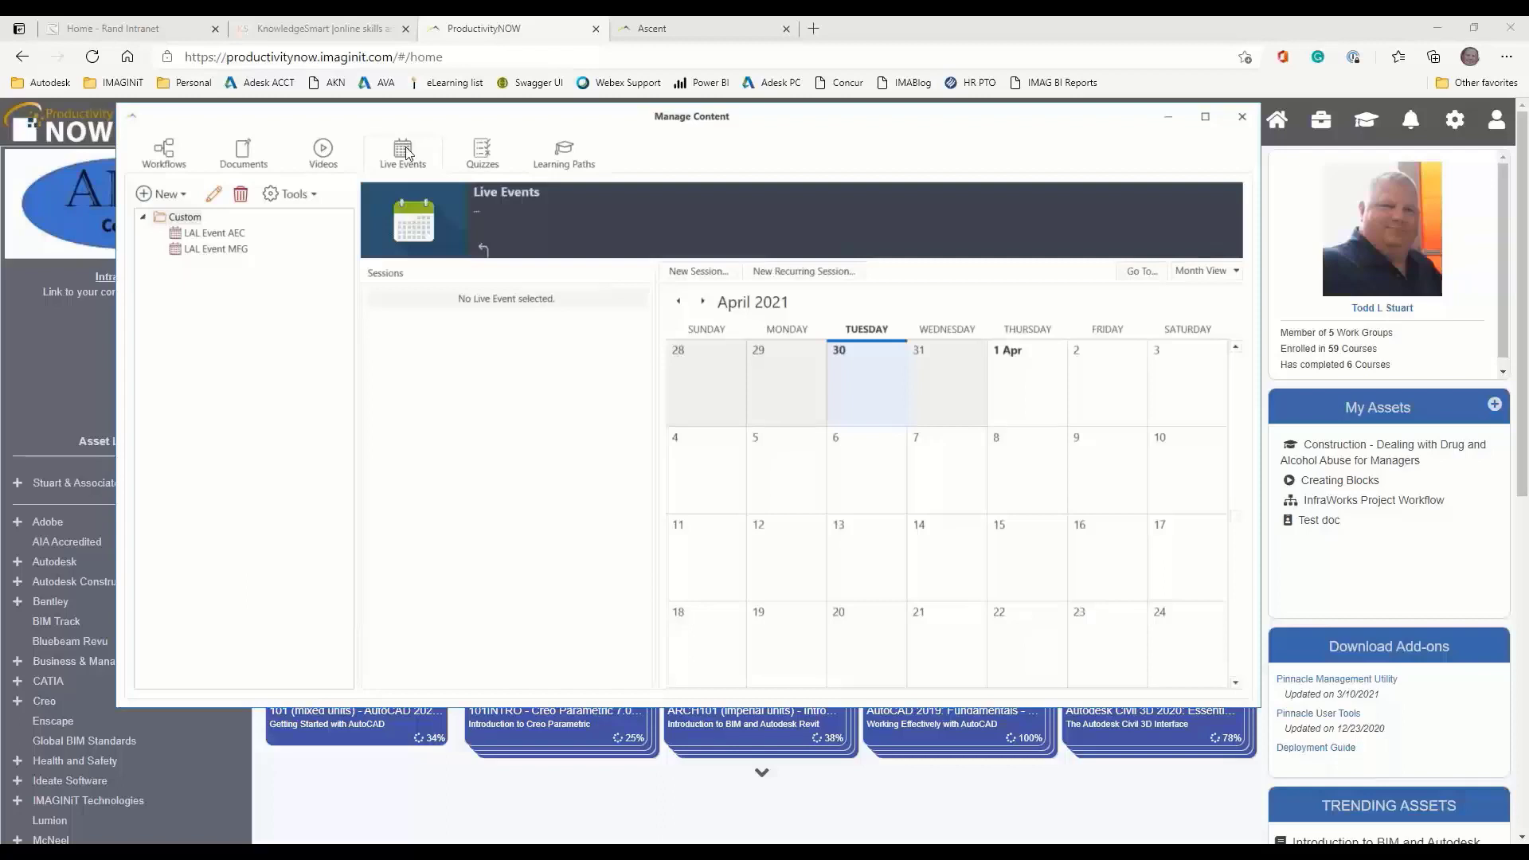
mouse_move(208, 256)
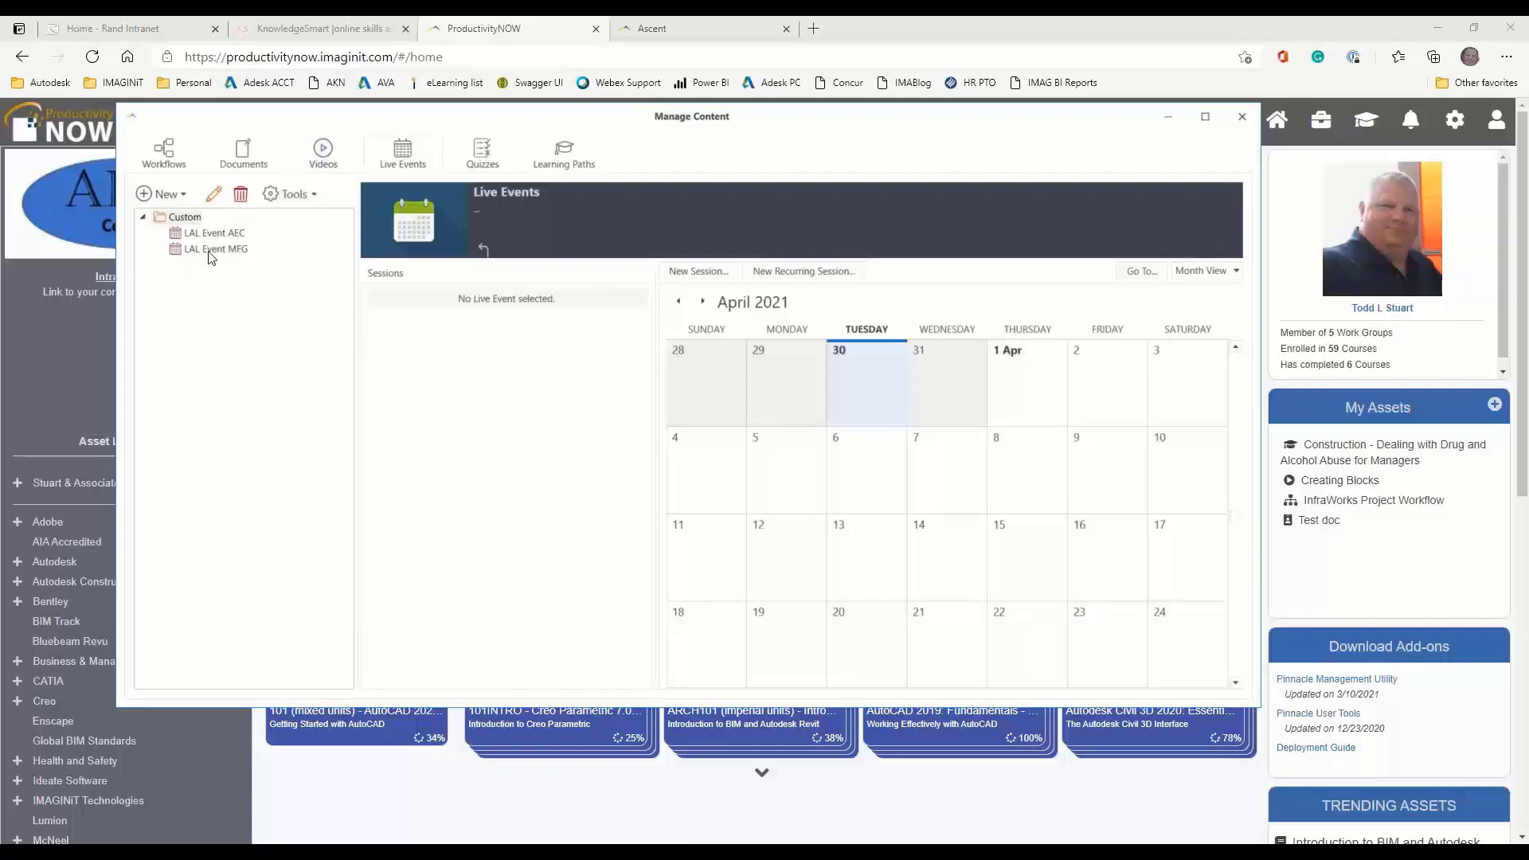
click(214, 248)
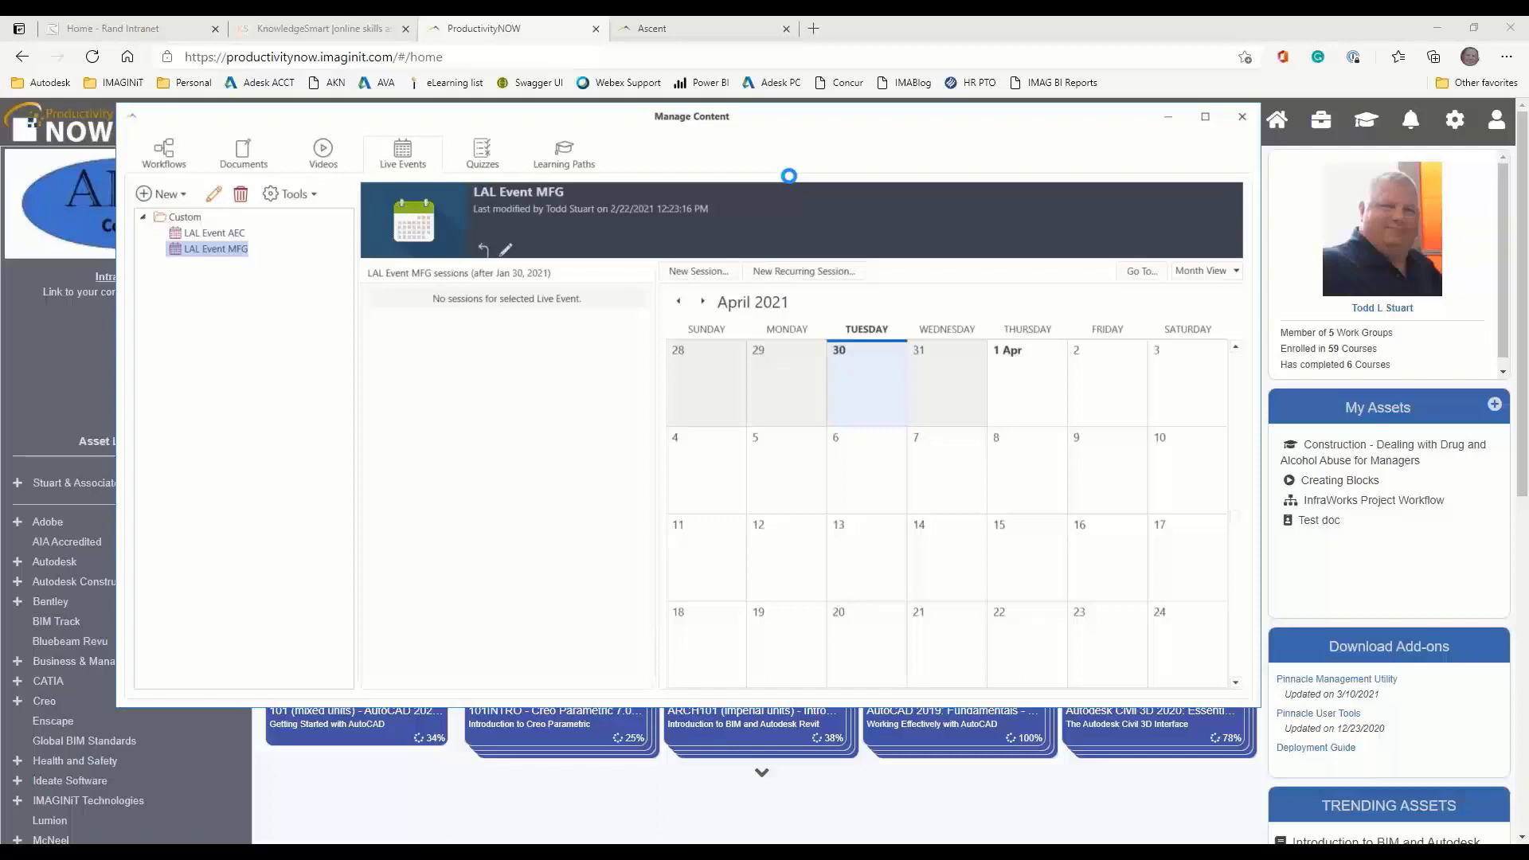
click(506, 249)
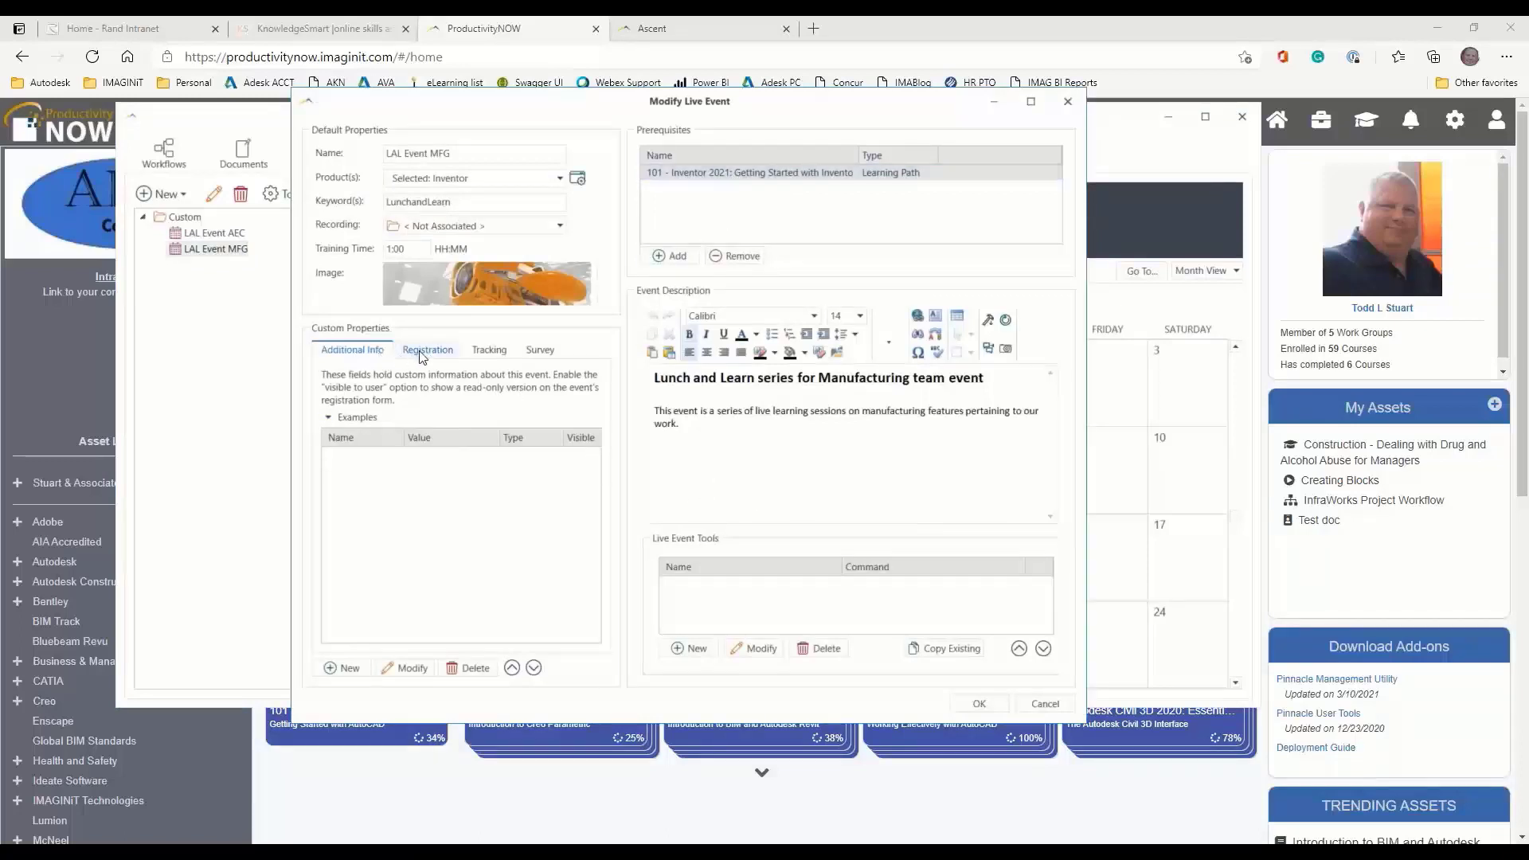
Review LAL Event MFG's registration and tracking fields, cancel editing, and close Manage Content
click(427, 348)
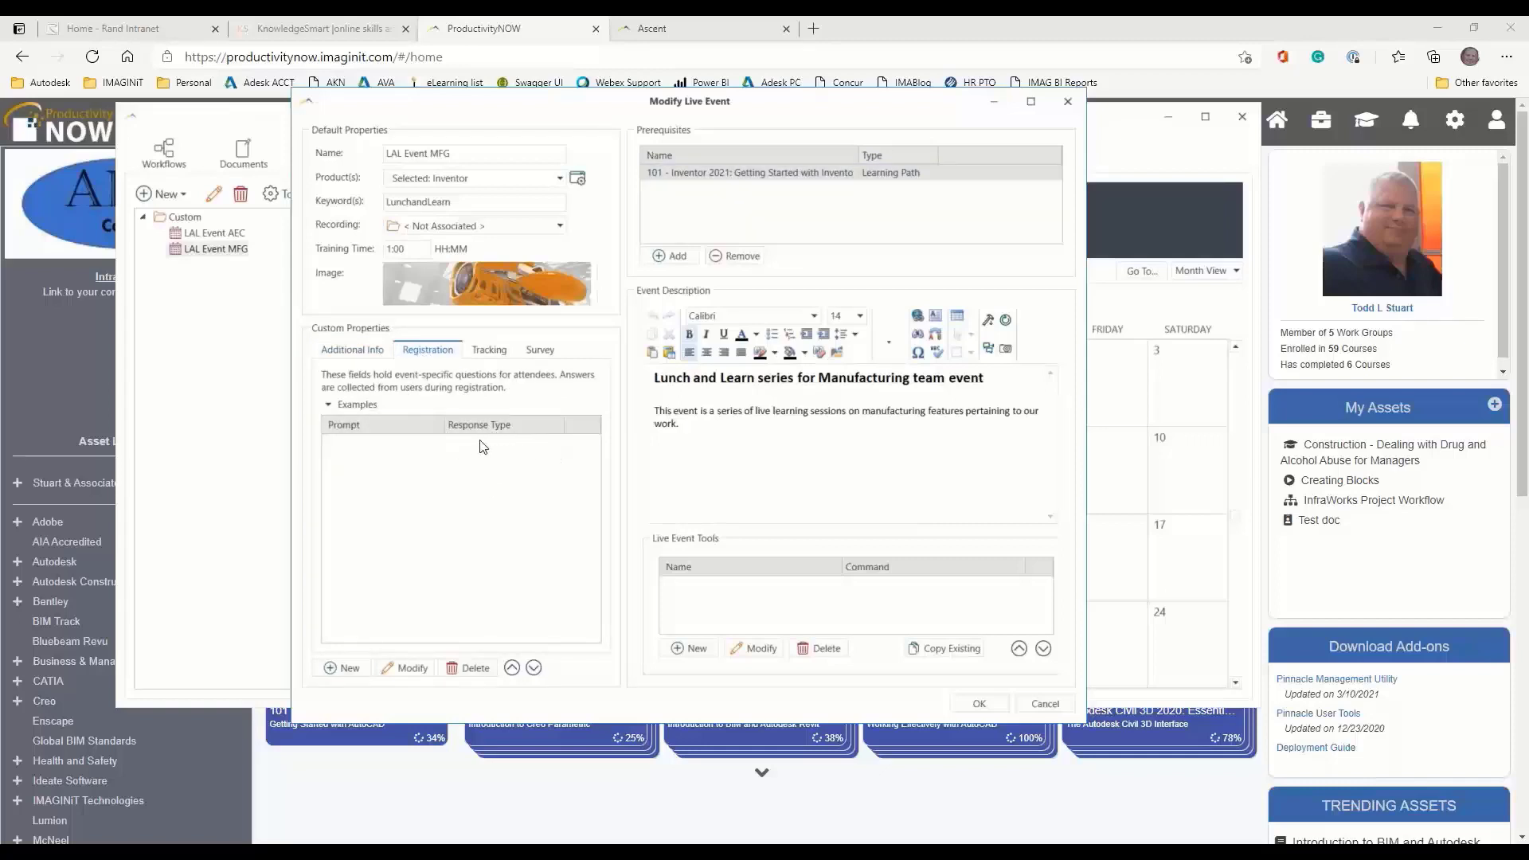
click(488, 348)
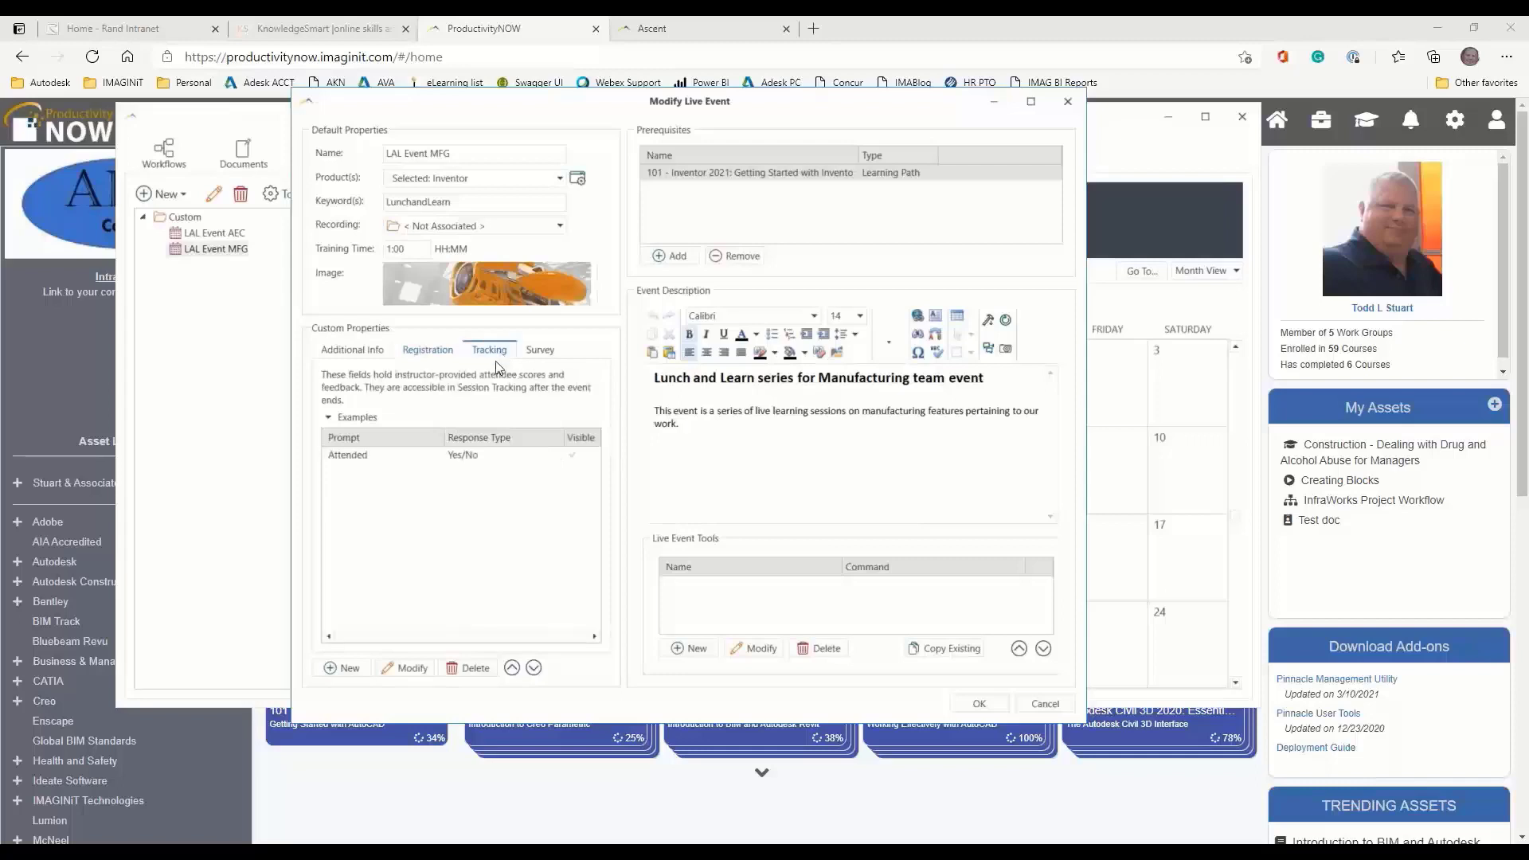
click(539, 349)
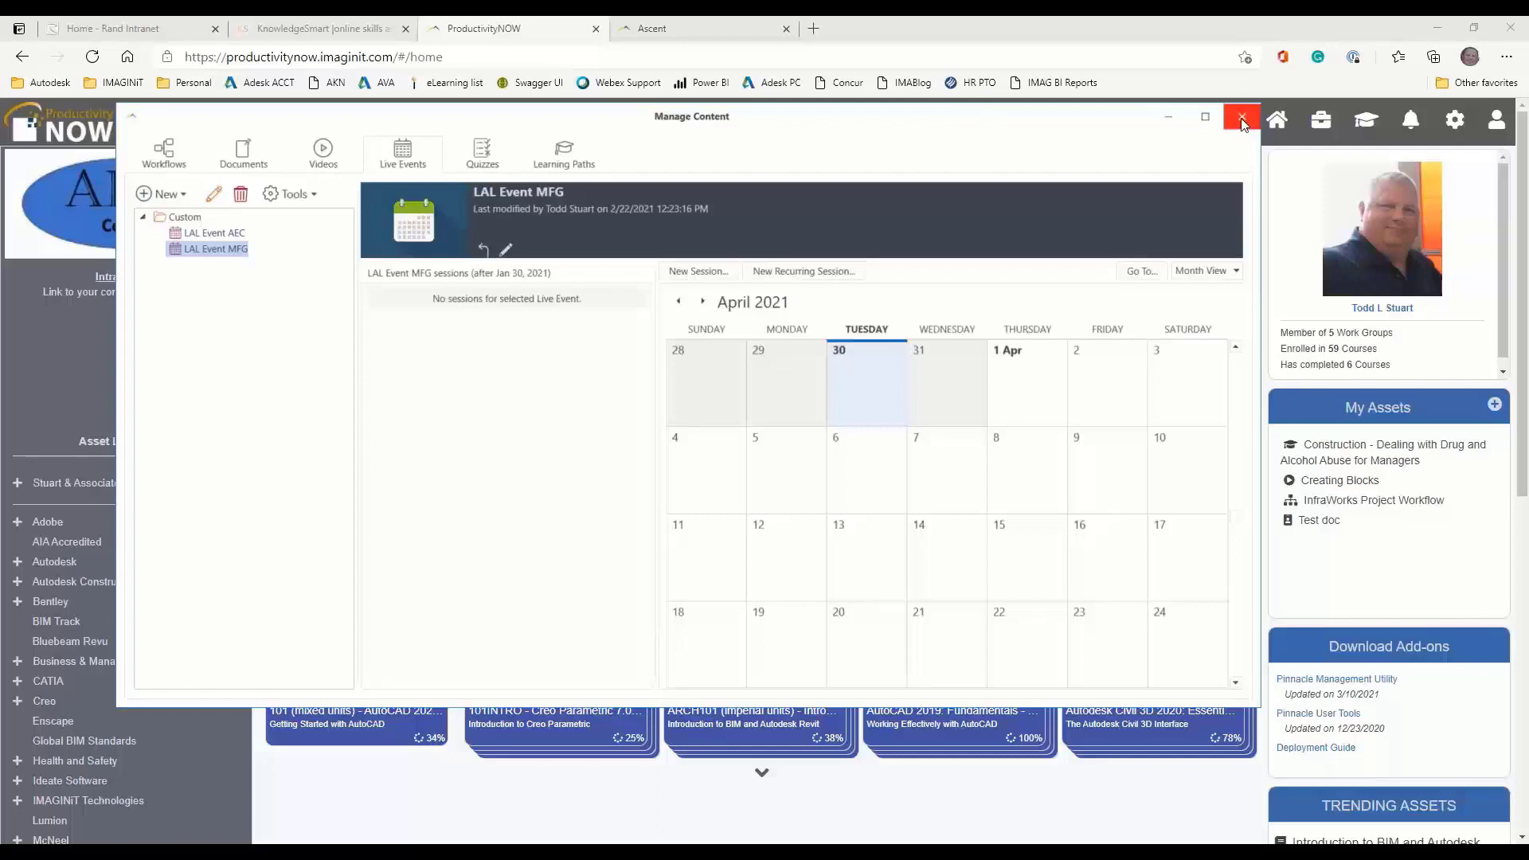
click(1240, 118)
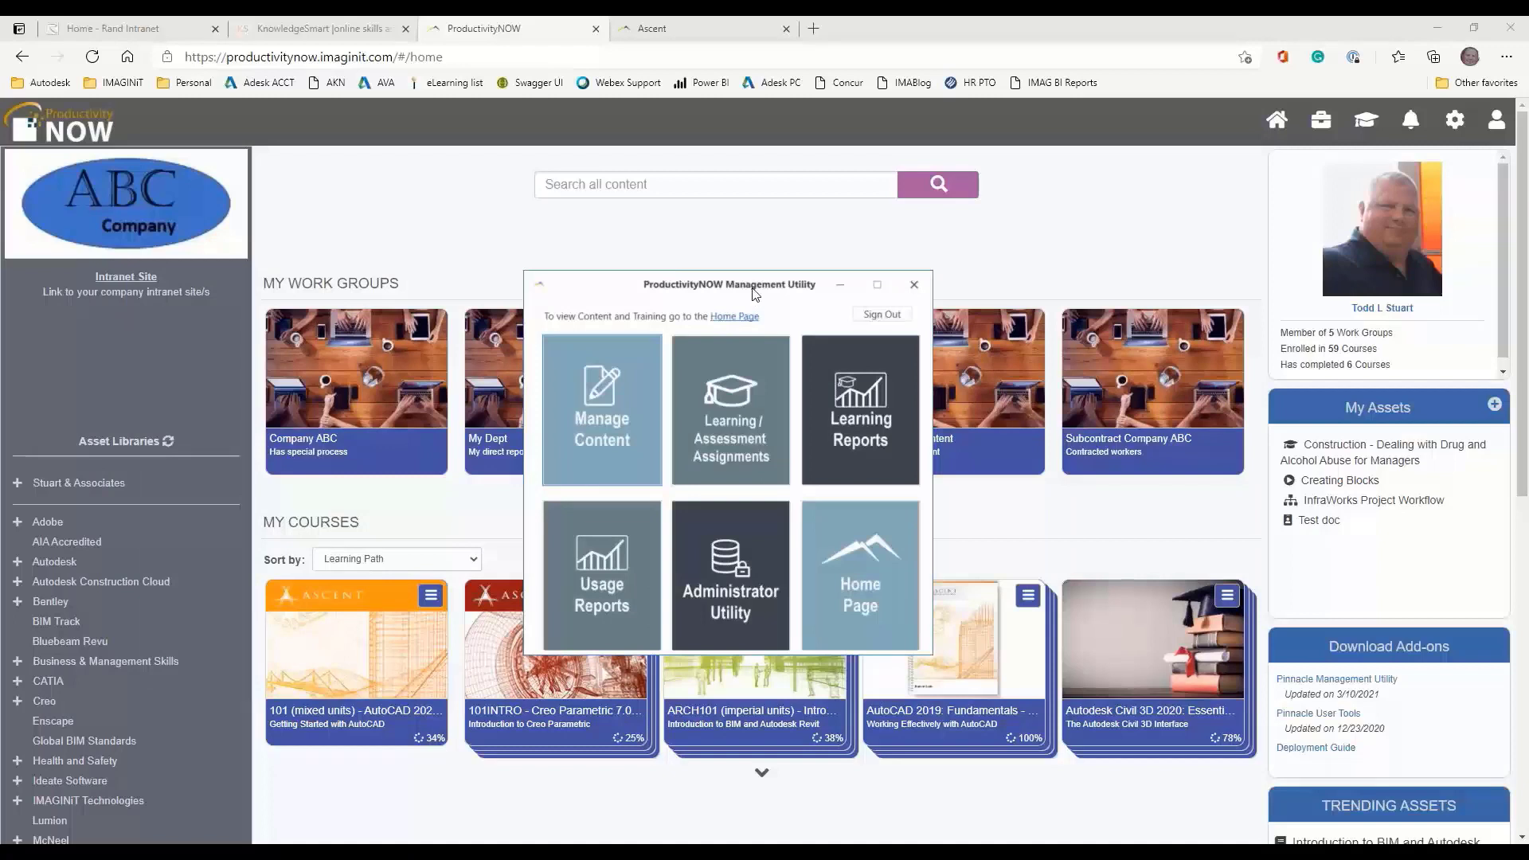
mouse_move(754, 252)
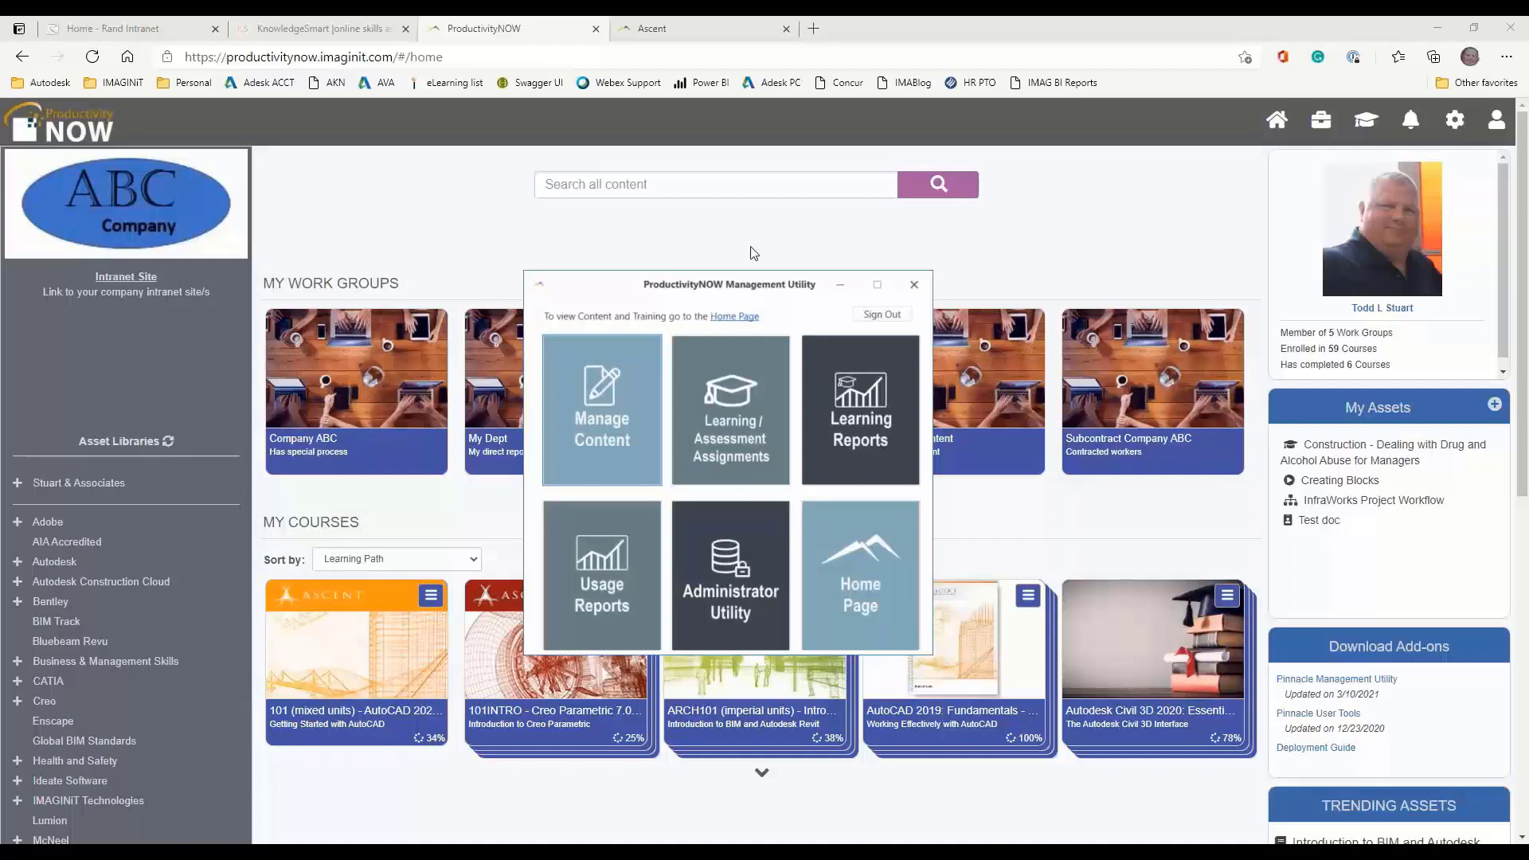
Close the Management Utility window to reach the home page
click(912, 283)
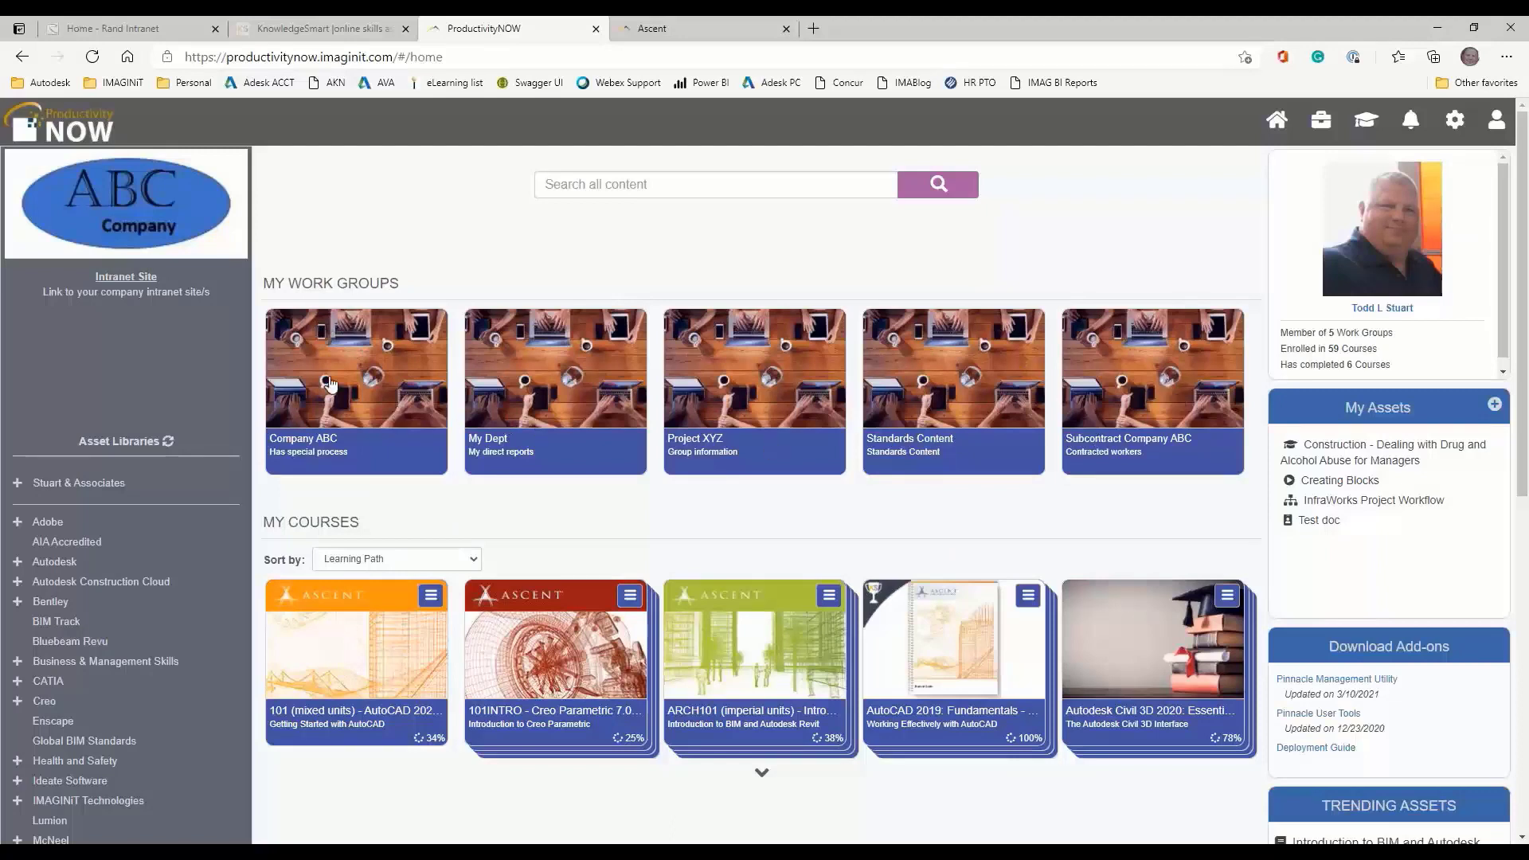
mouse_move(323, 488)
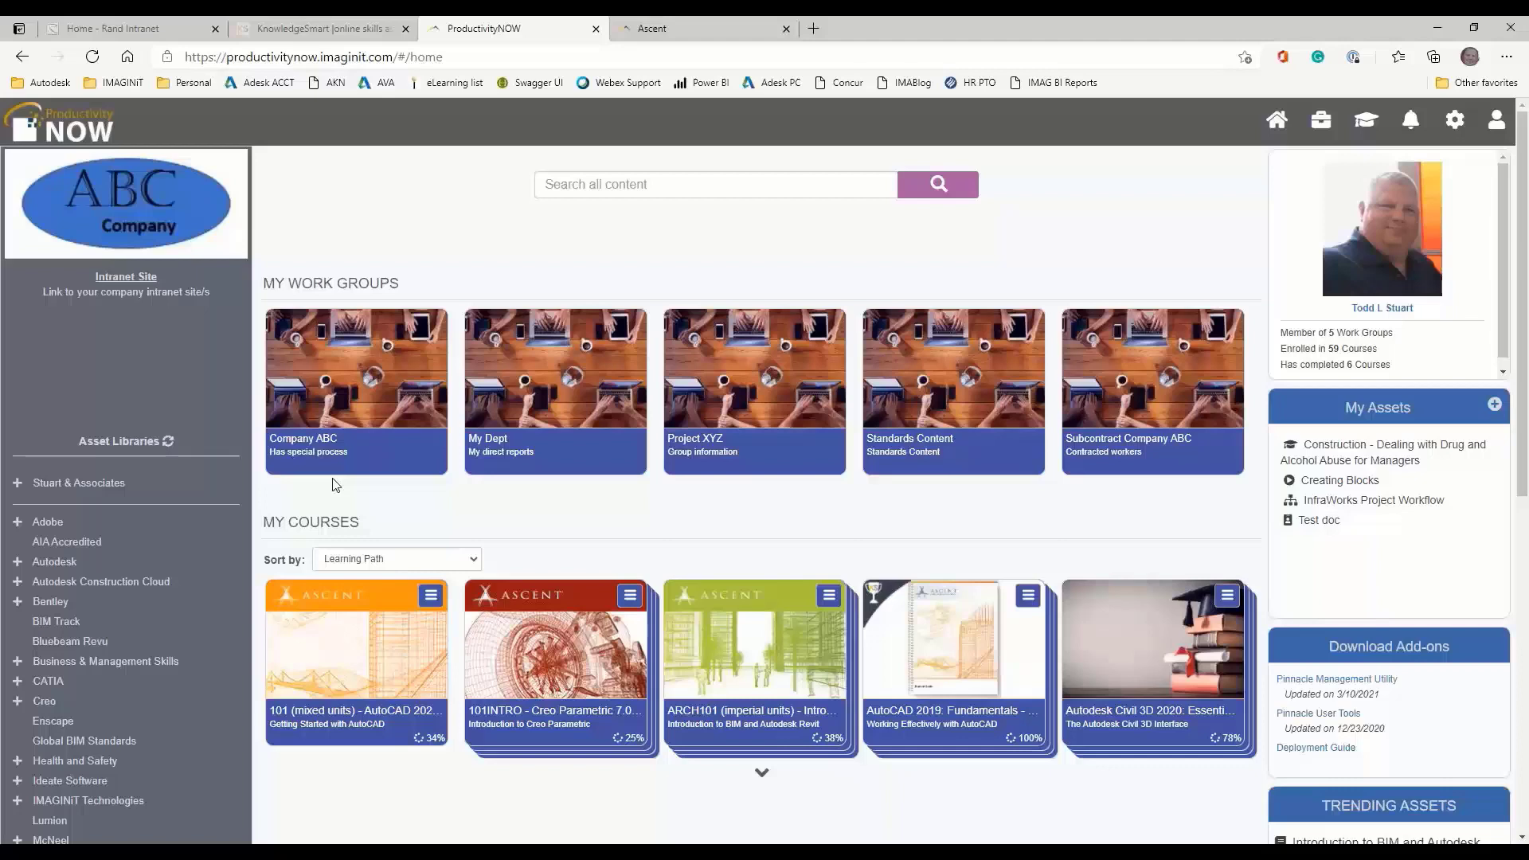
mouse_move(485, 482)
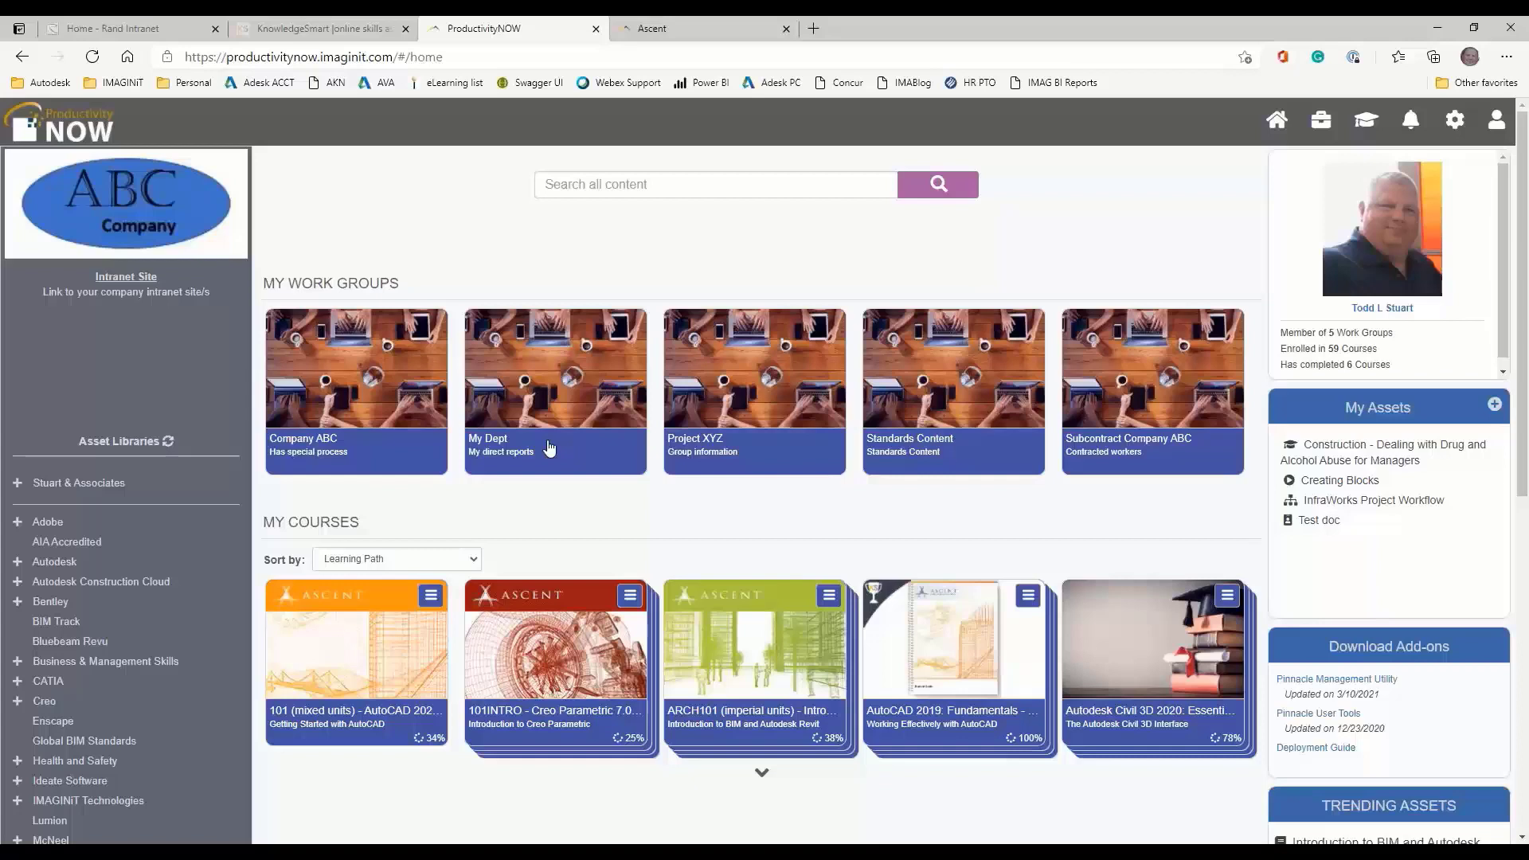
mouse_move(555, 448)
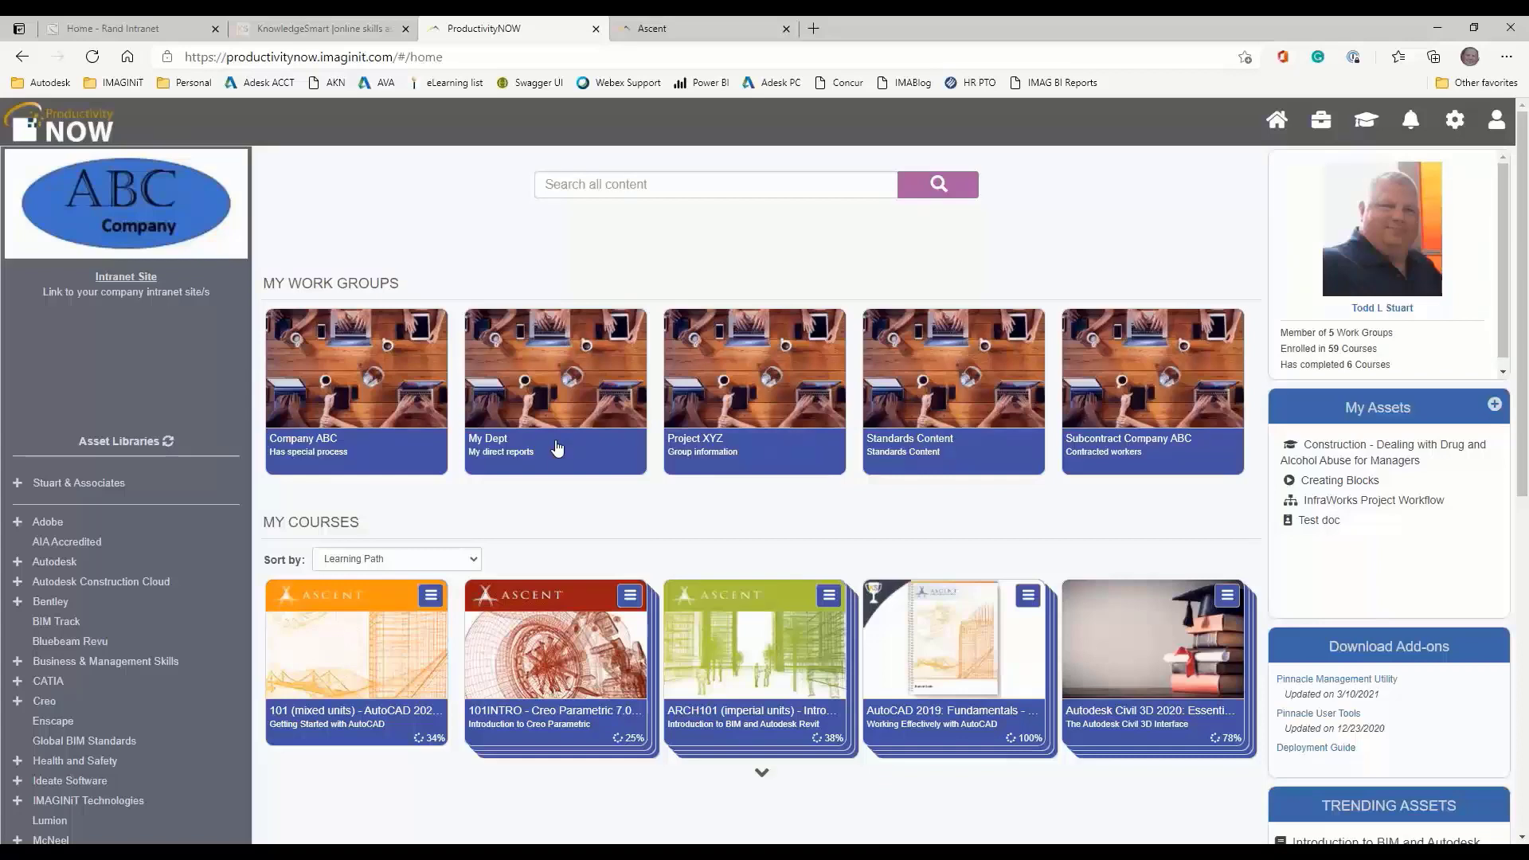
mouse_move(733, 518)
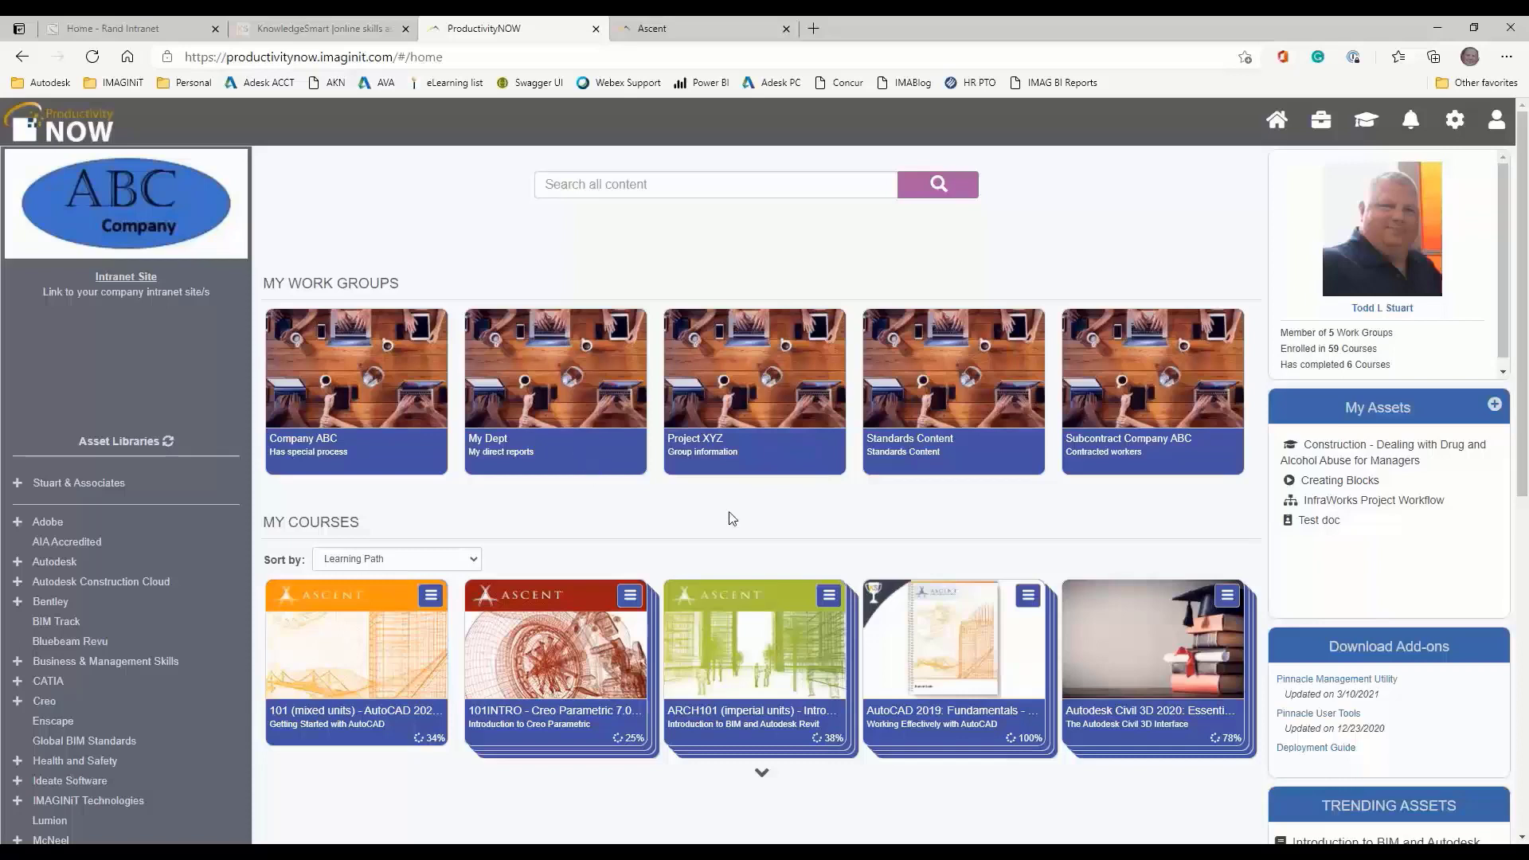
mouse_move(733, 510)
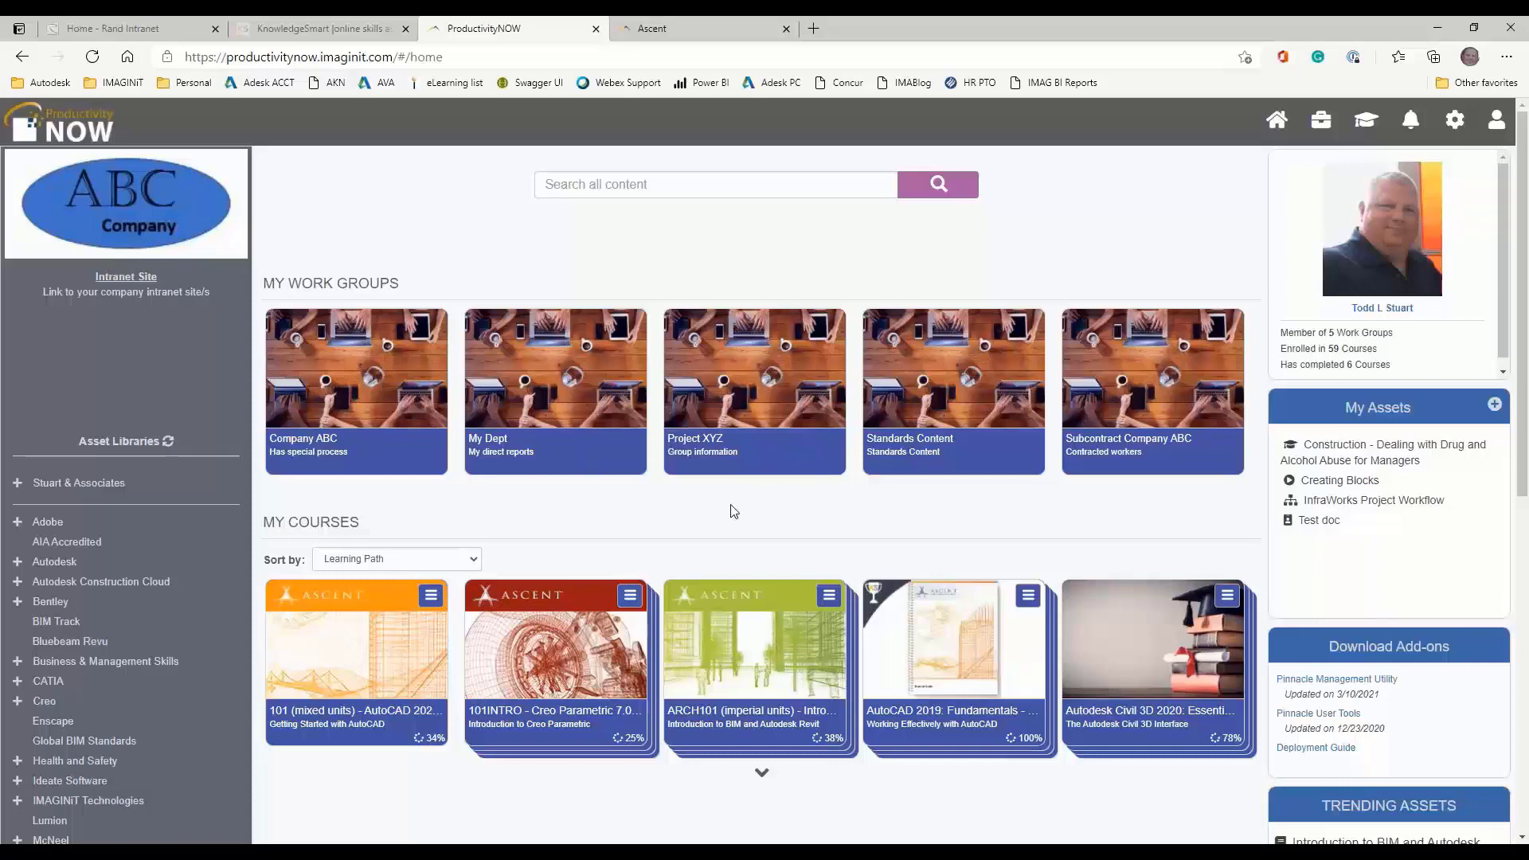
mouse_move(924, 443)
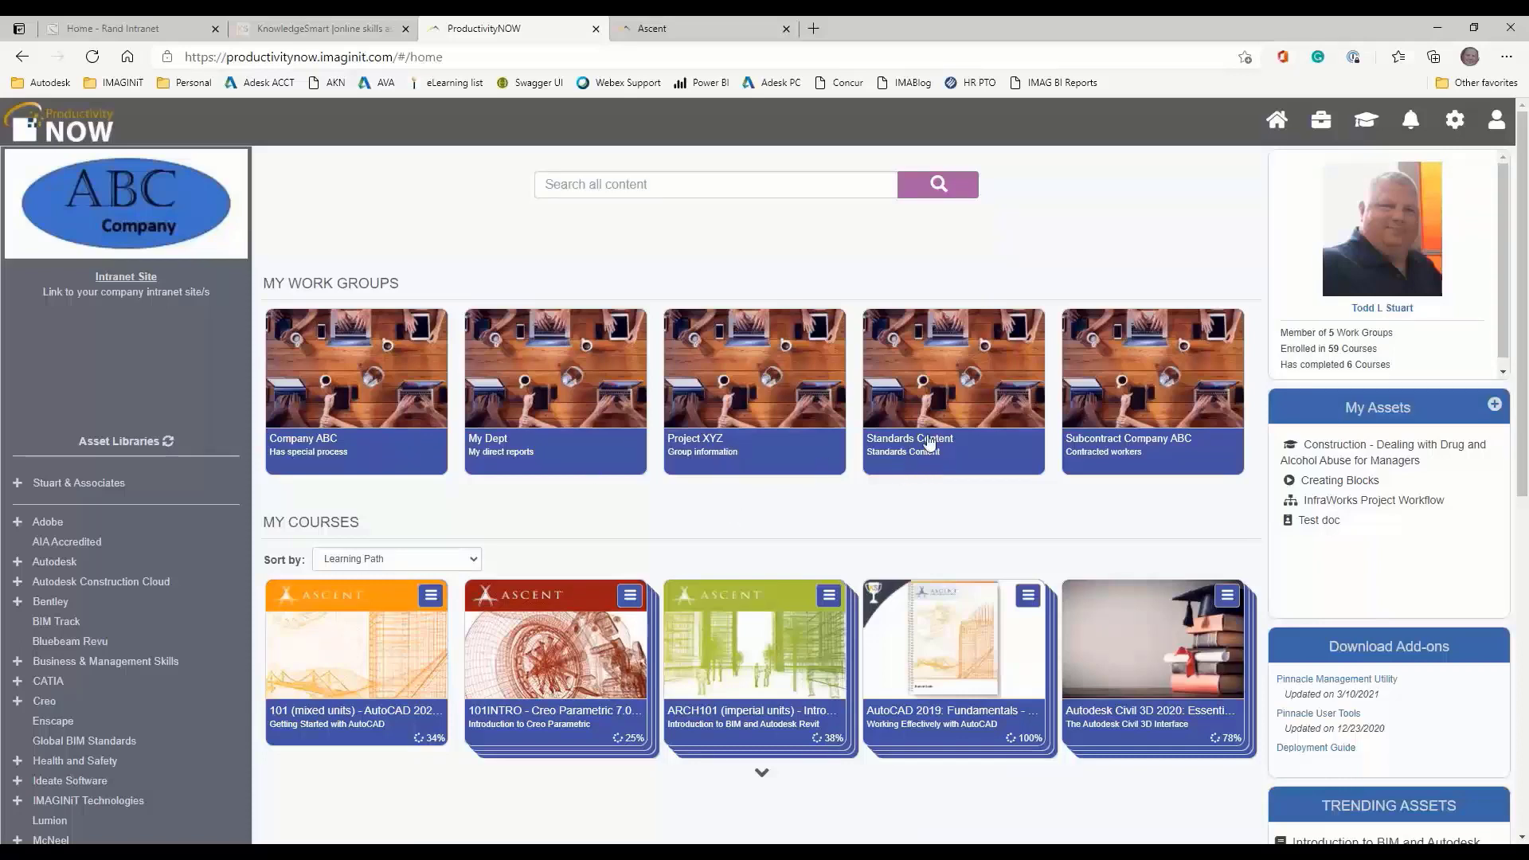
mouse_move(1033, 458)
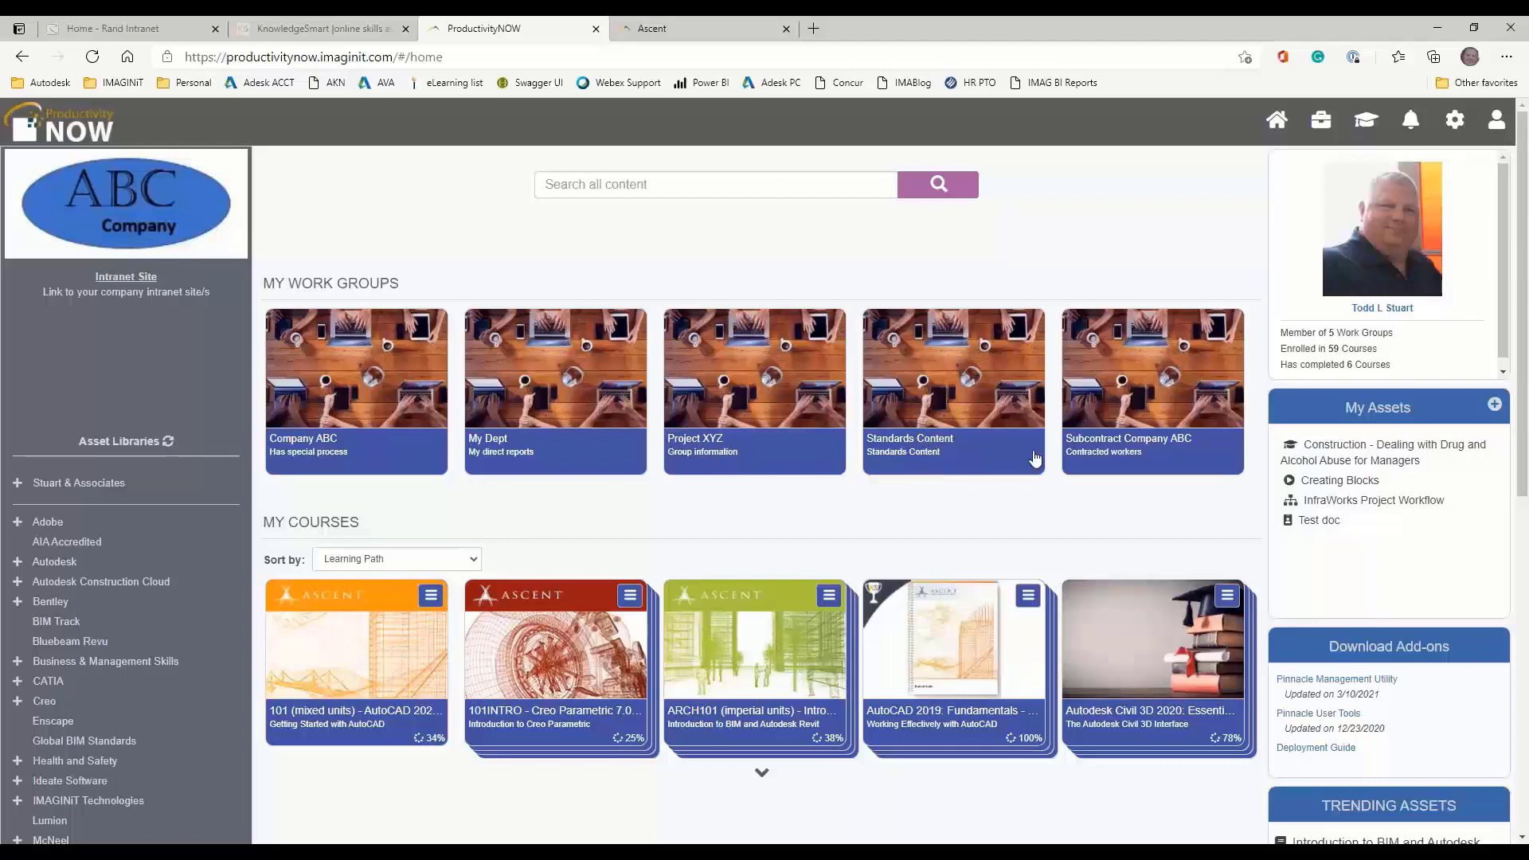
mouse_move(1177, 387)
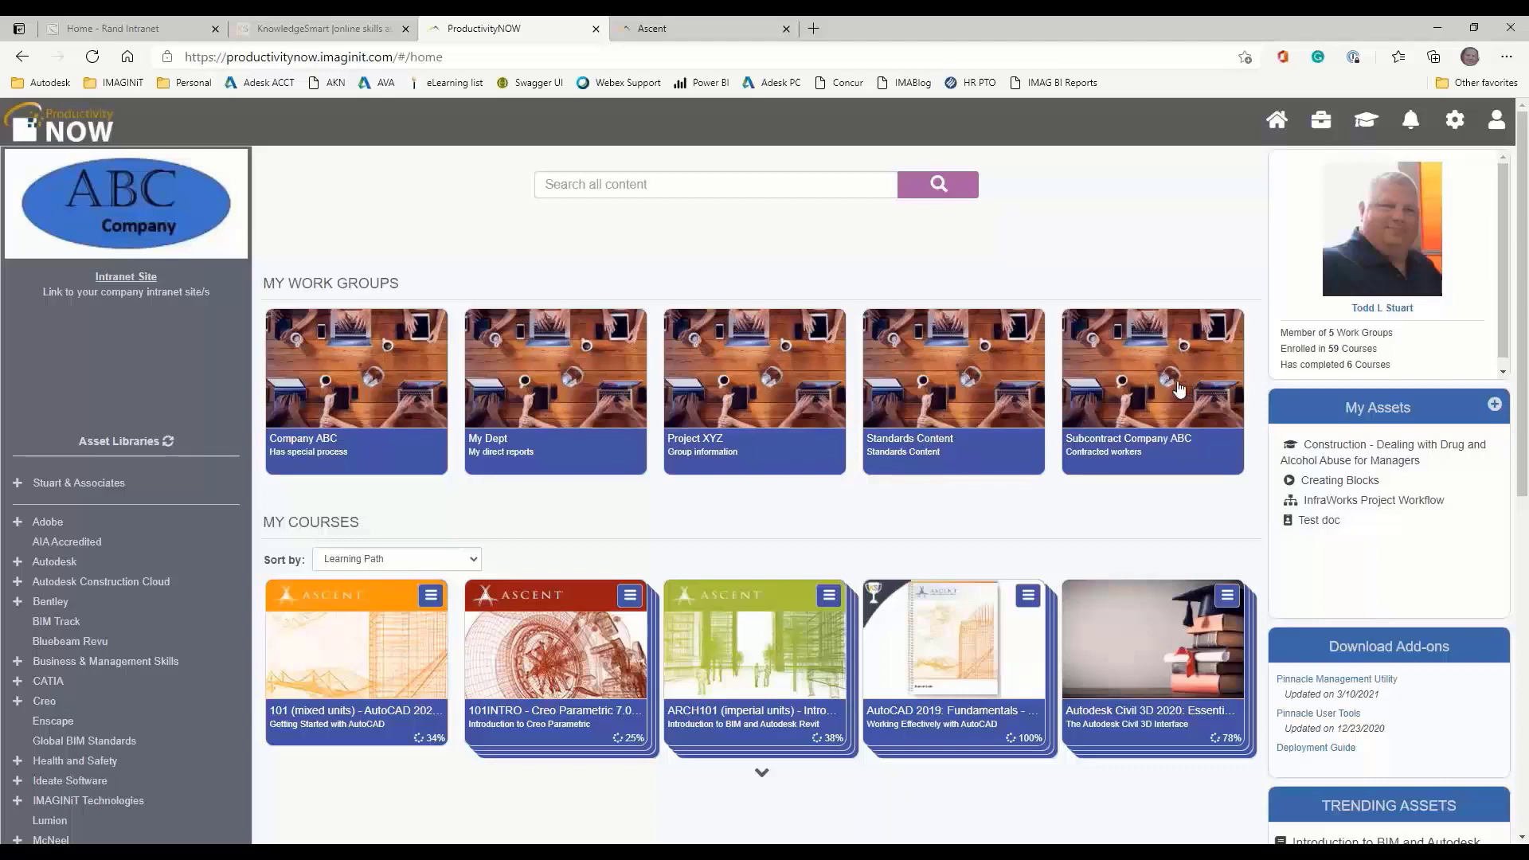
View the Subcontract Company ABC work group's three assets, then go back Home
click(1150, 390)
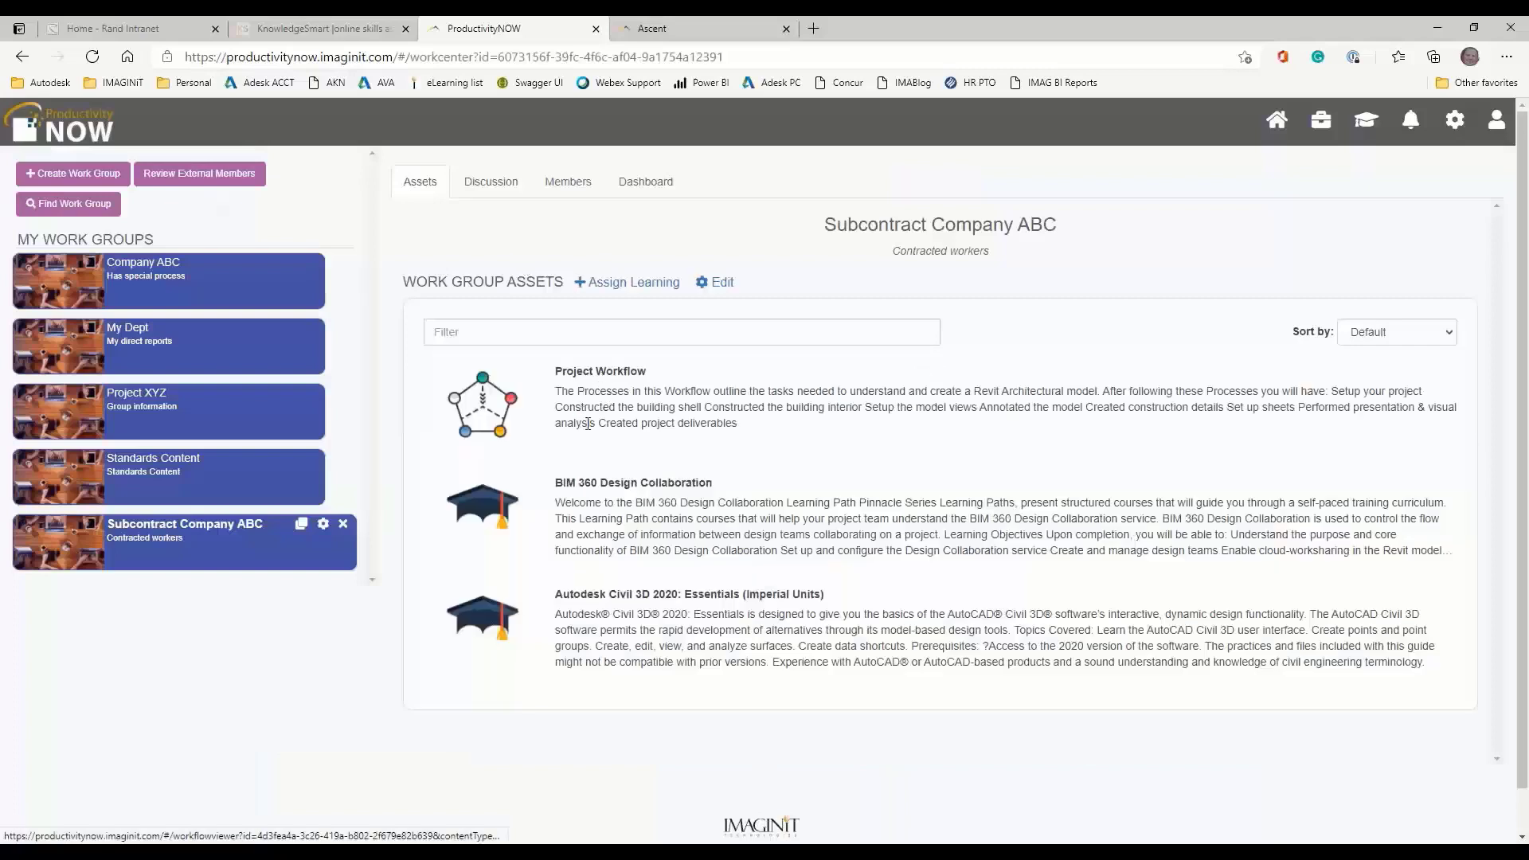
mouse_move(965, 300)
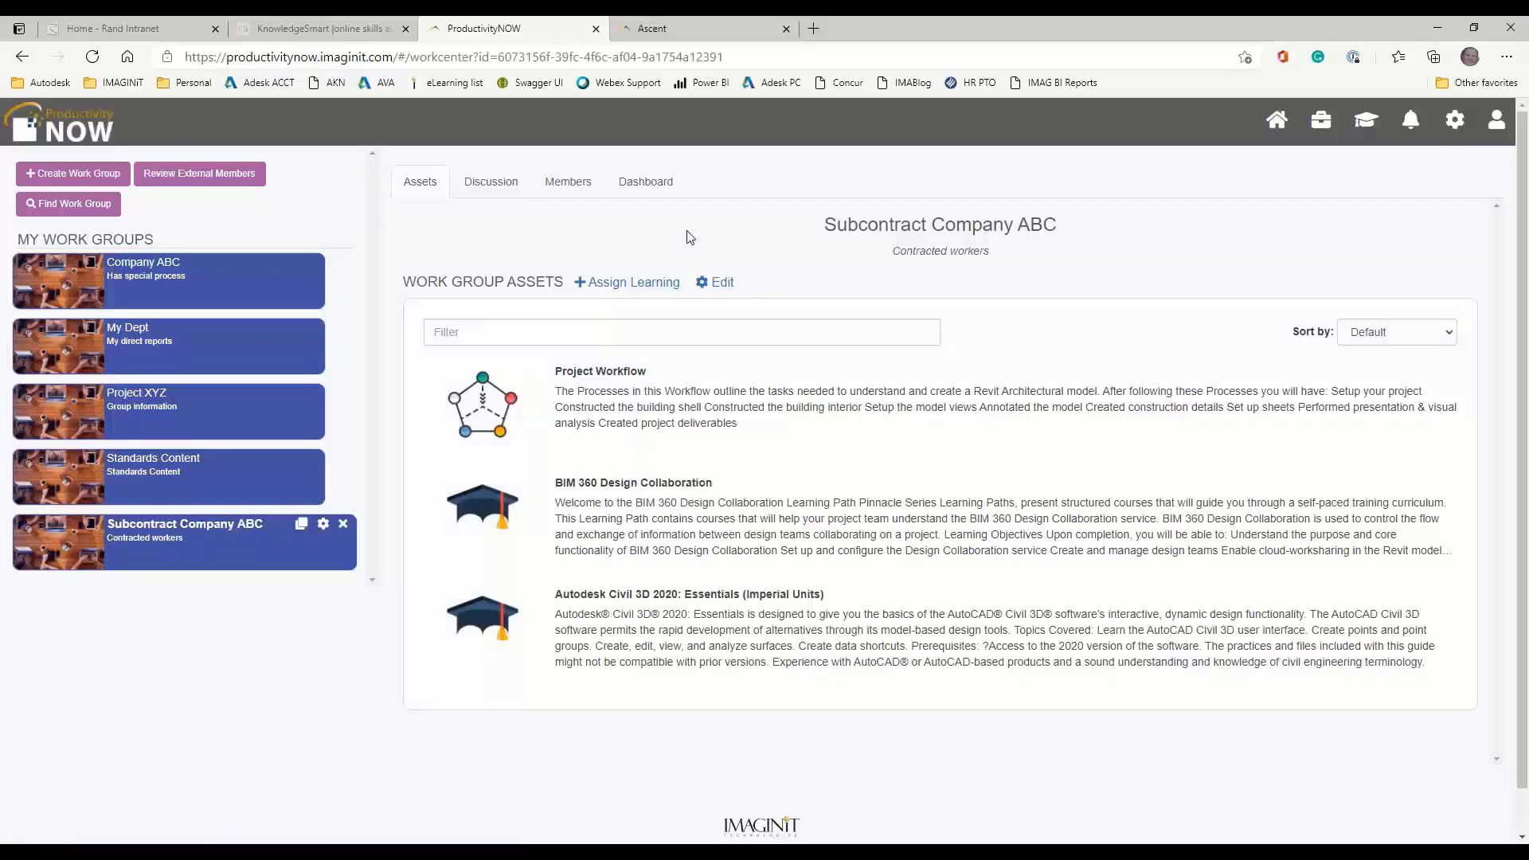
mouse_move(1275, 119)
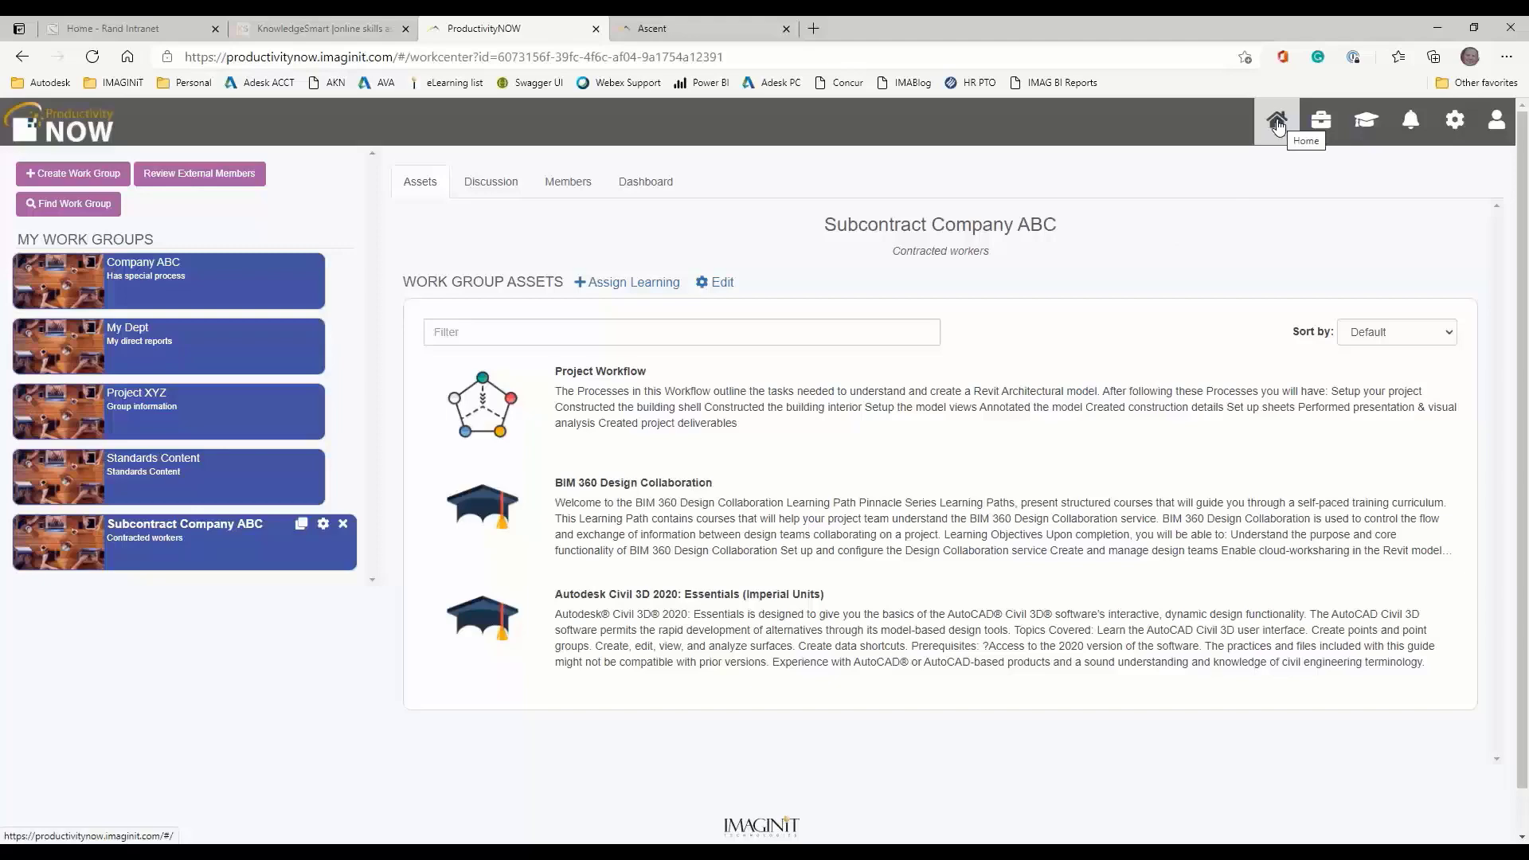
click(1276, 120)
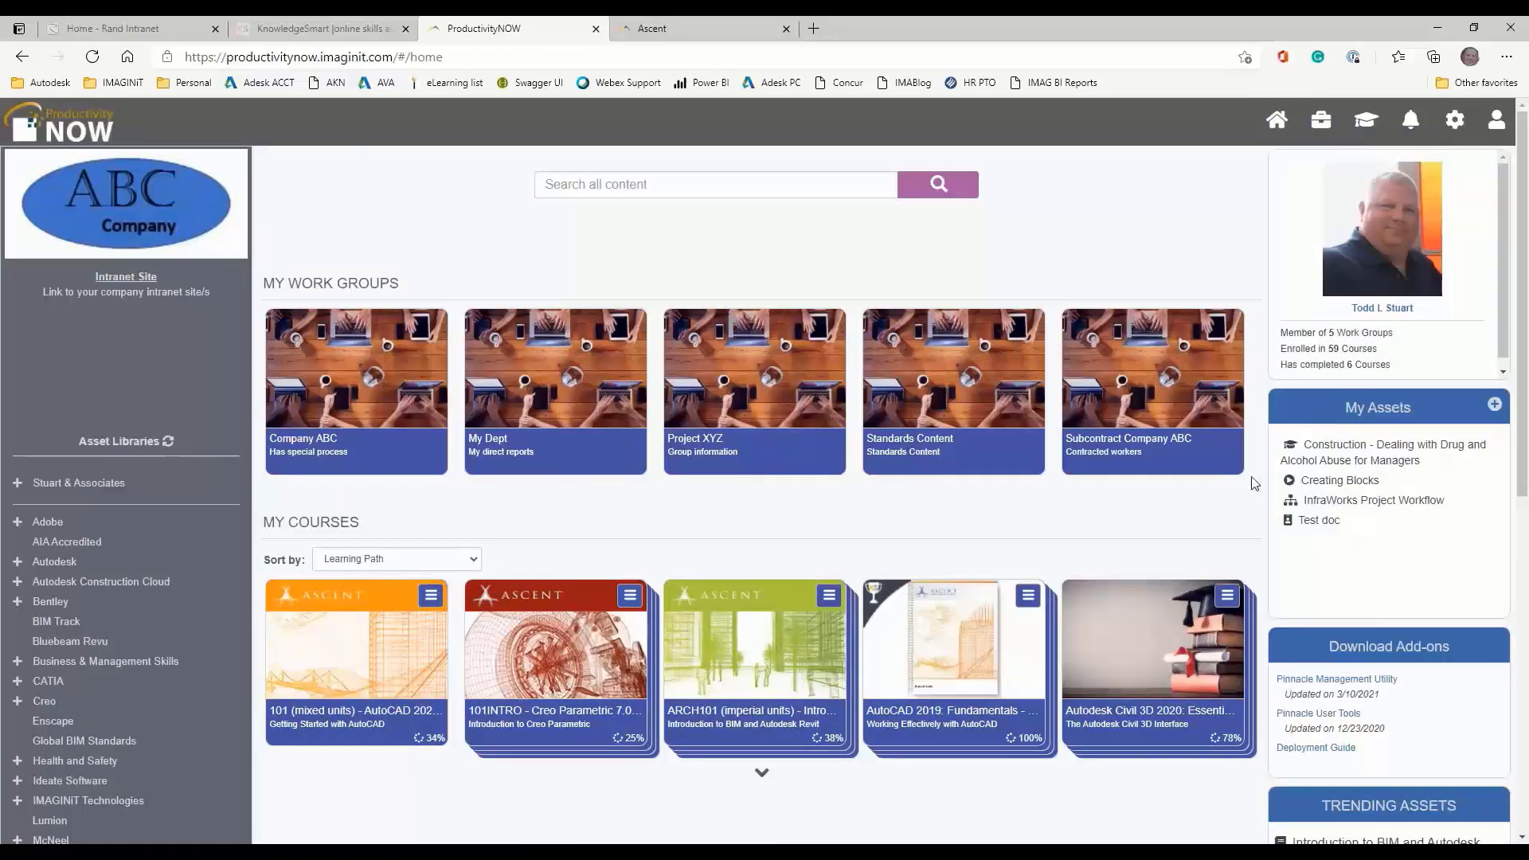
mouse_move(685, 523)
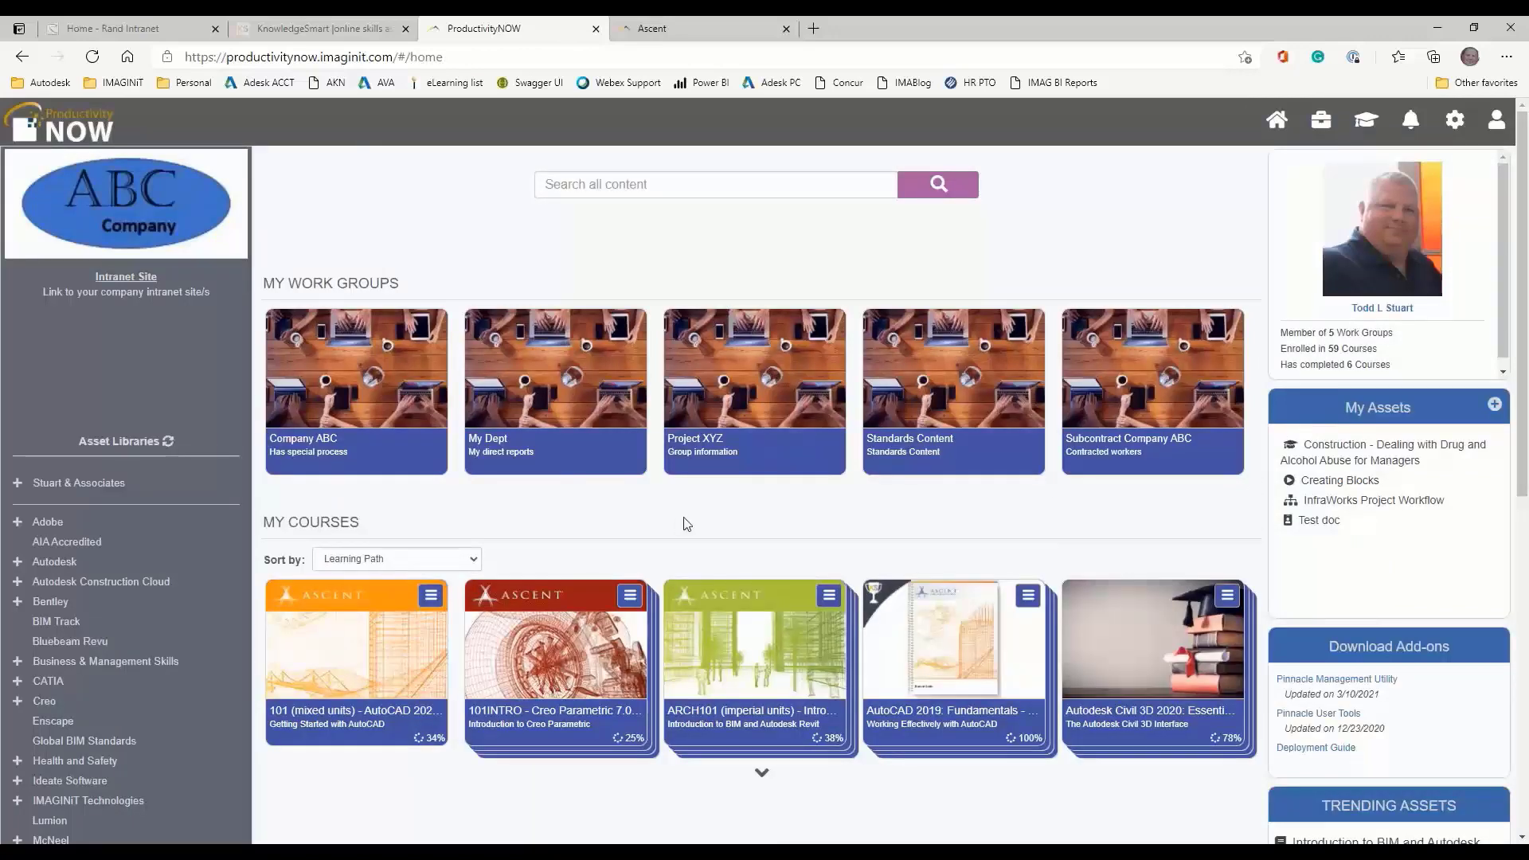
mouse_move(678, 521)
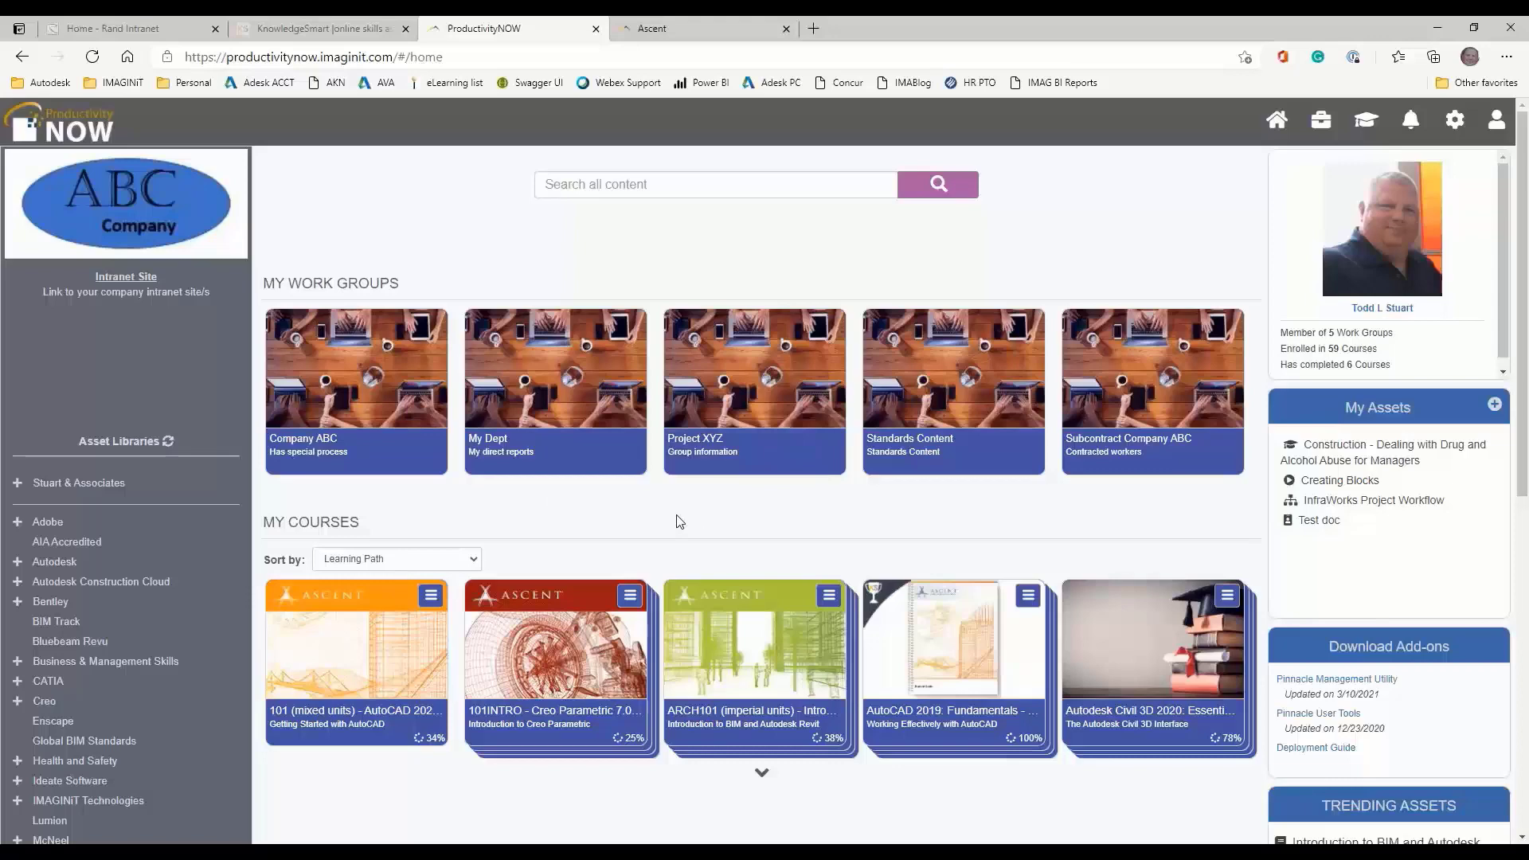
mouse_move(1323, 641)
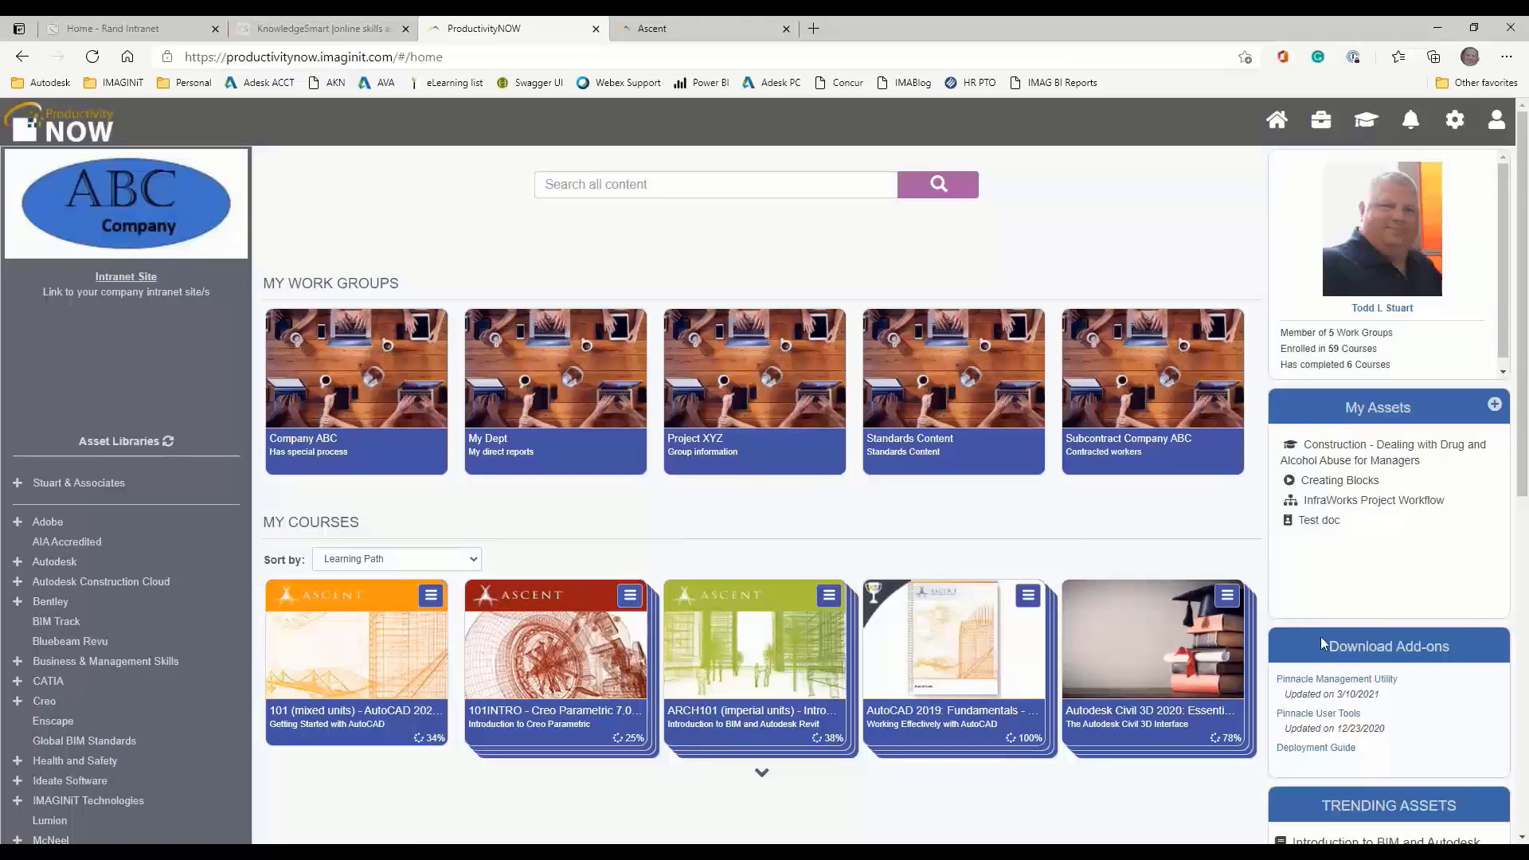
In the Ascent portal, open ECR/ECO Workflow (Generic - ENOVIA) from My Assets
click(699, 27)
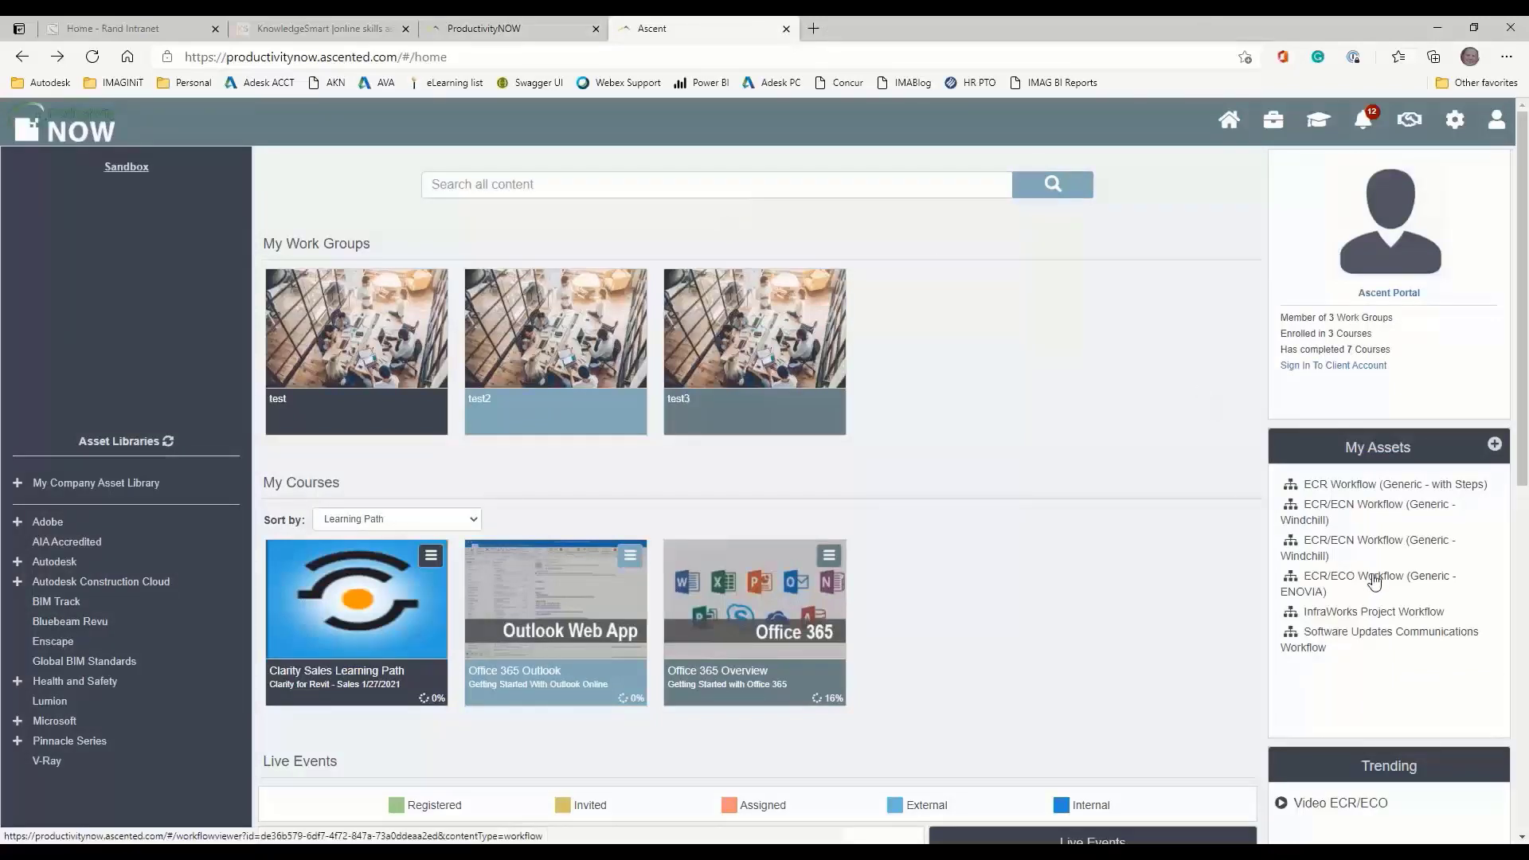
click(1369, 583)
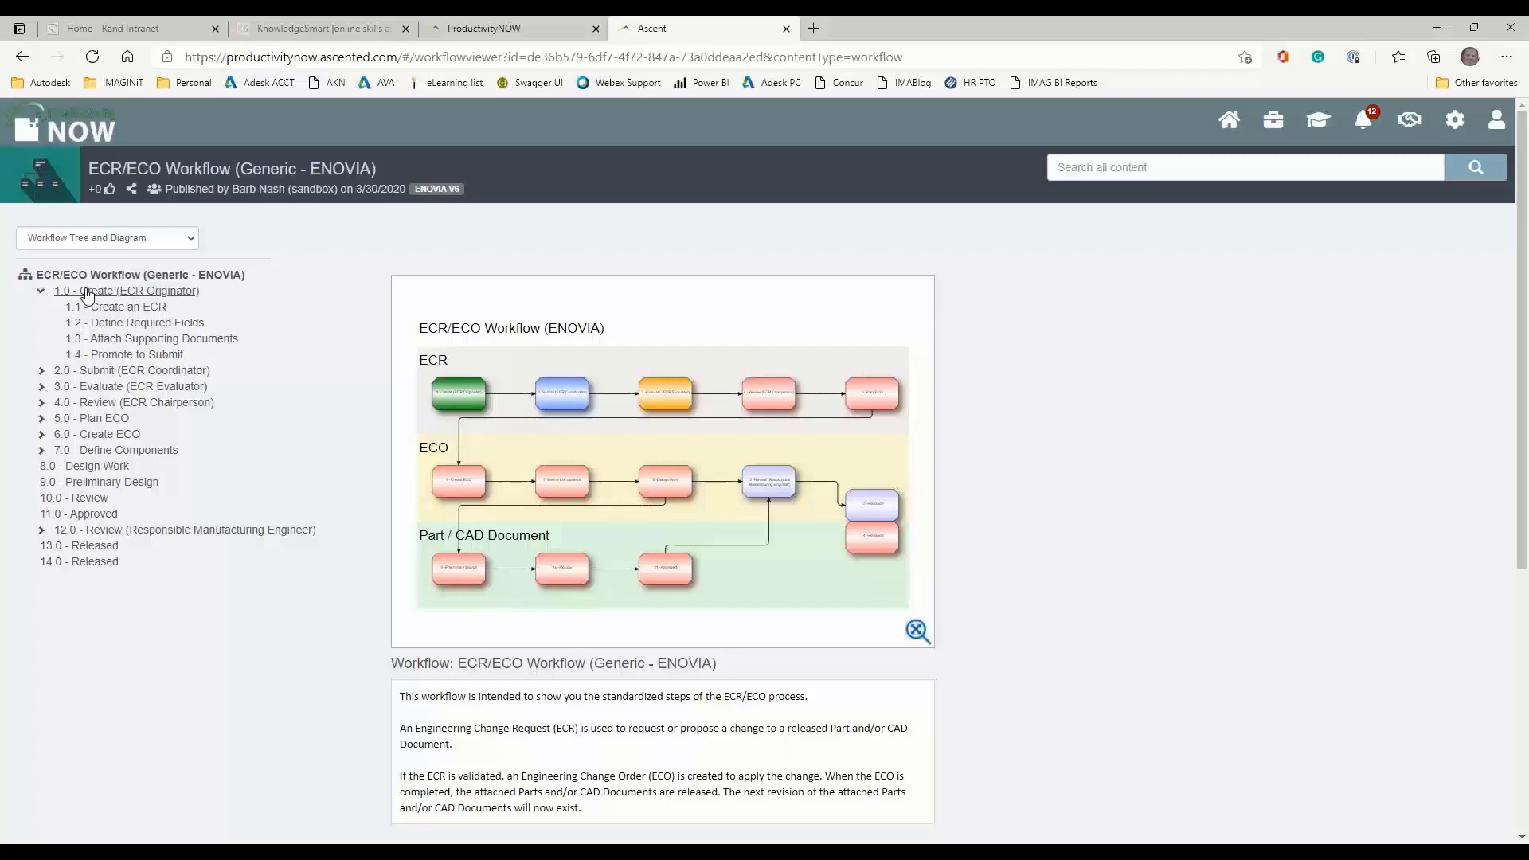
Step through Define Required Fields, Attach Supporting Documents and Promote to Submit in 1.0 Create
click(128, 290)
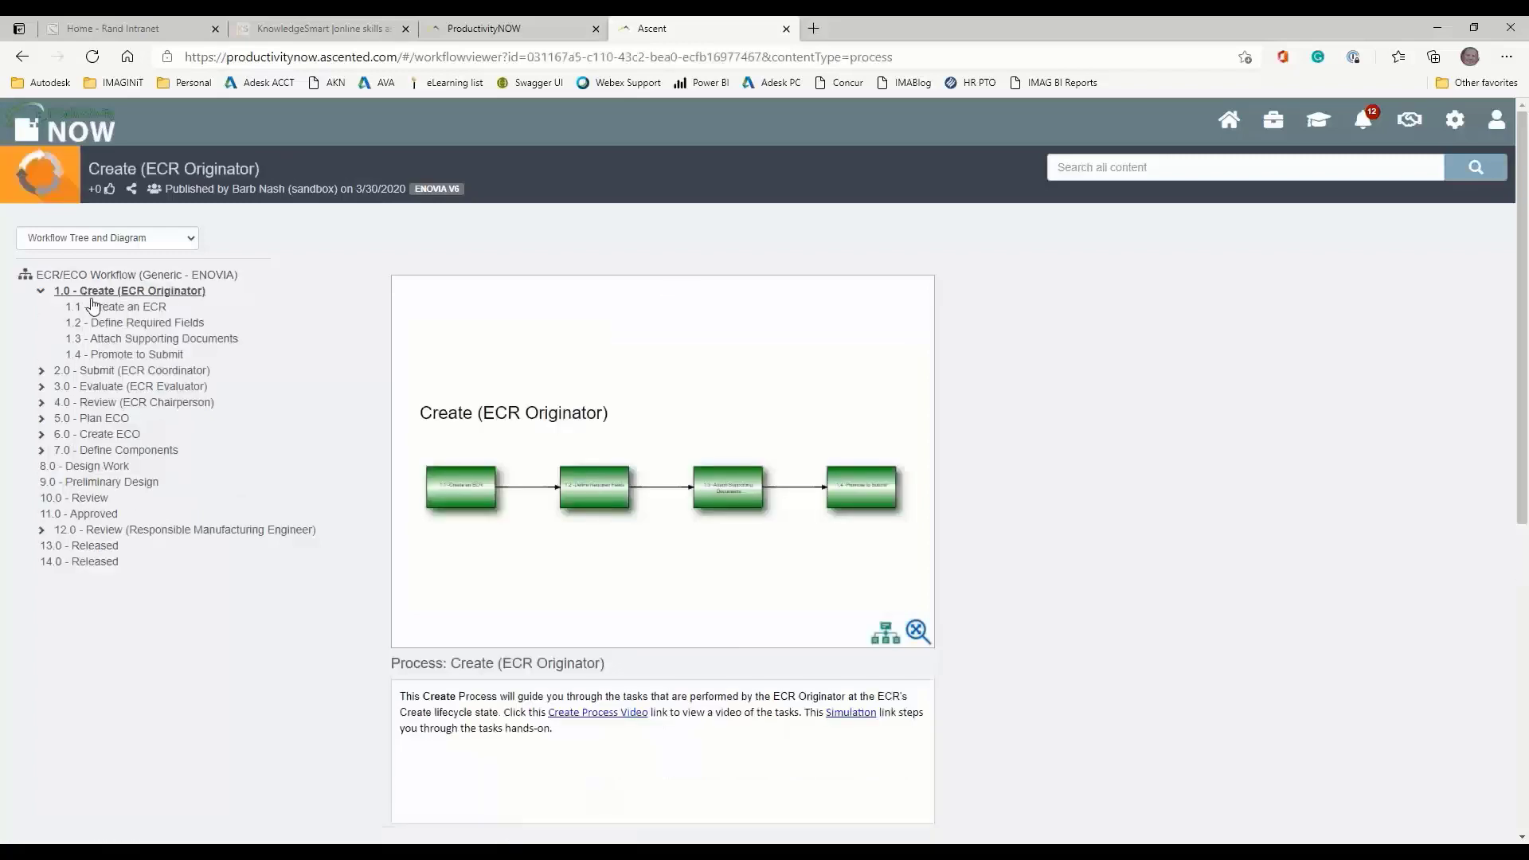
mouse_move(124, 306)
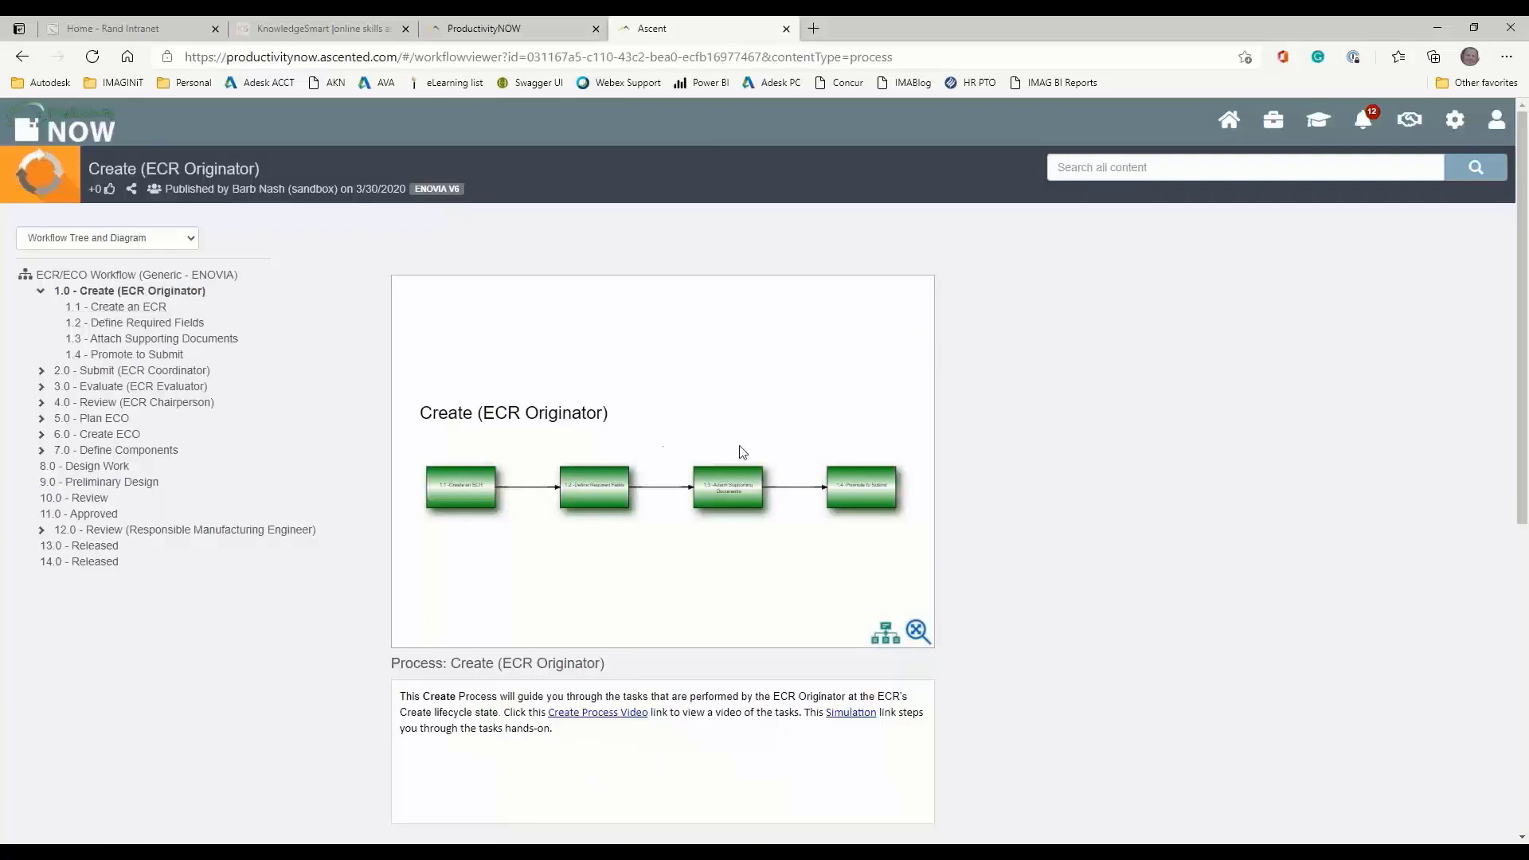
mouse_move(515, 497)
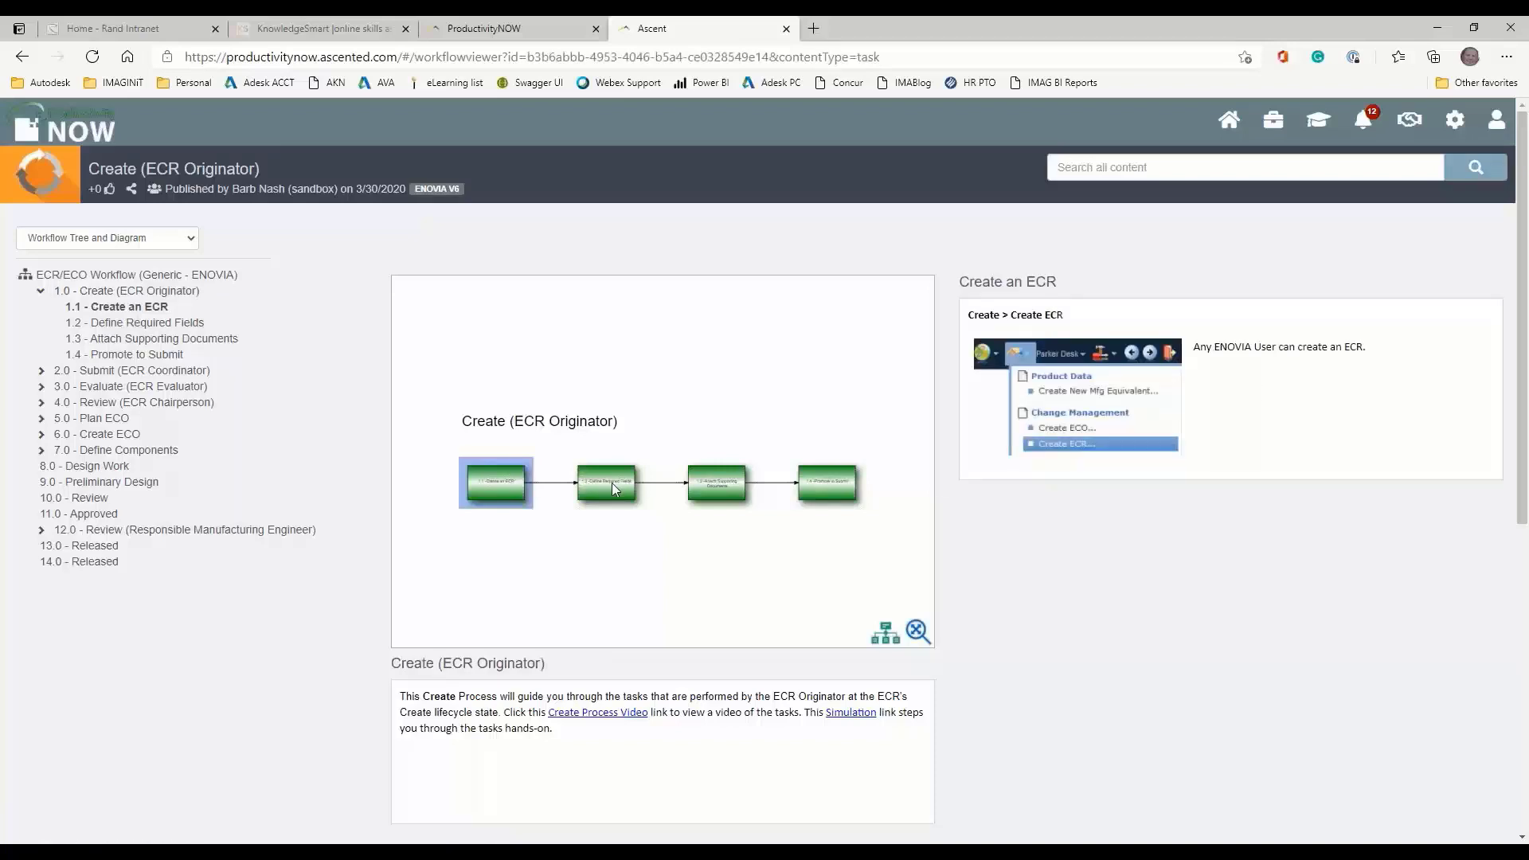
click(605, 482)
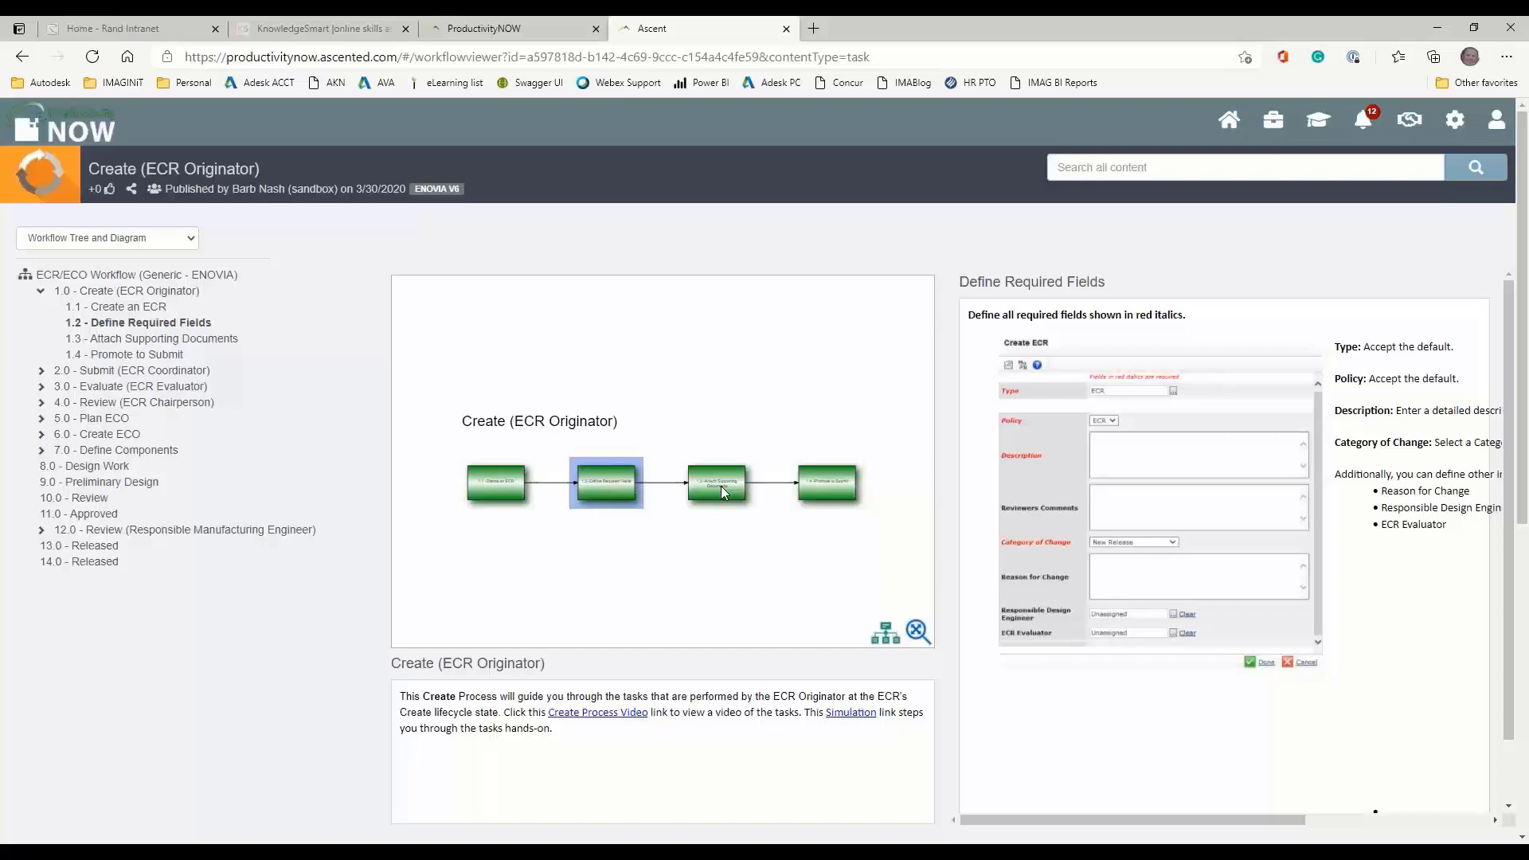
click(716, 482)
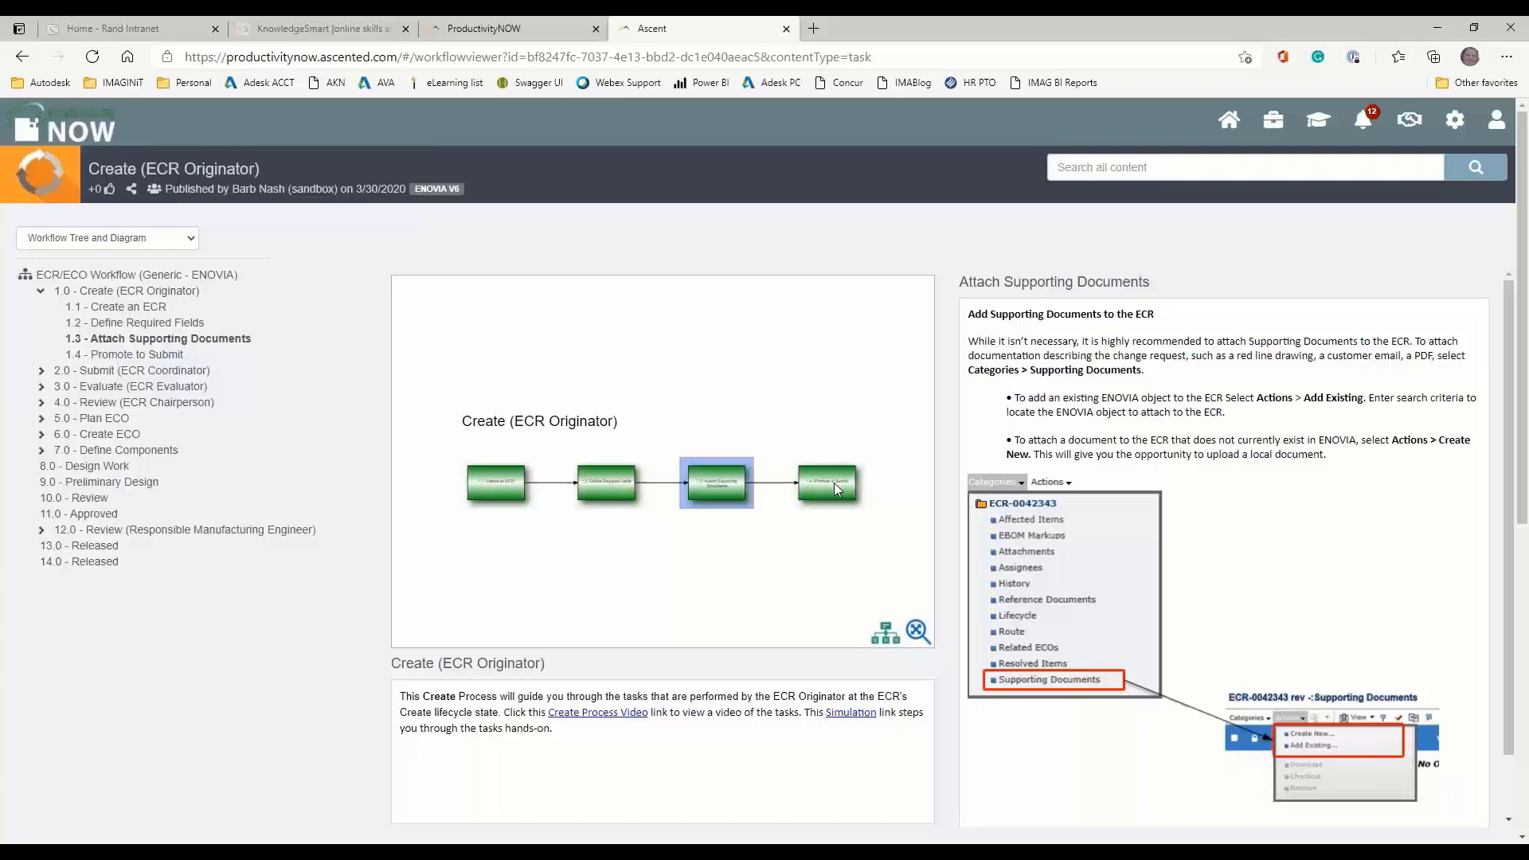
click(827, 482)
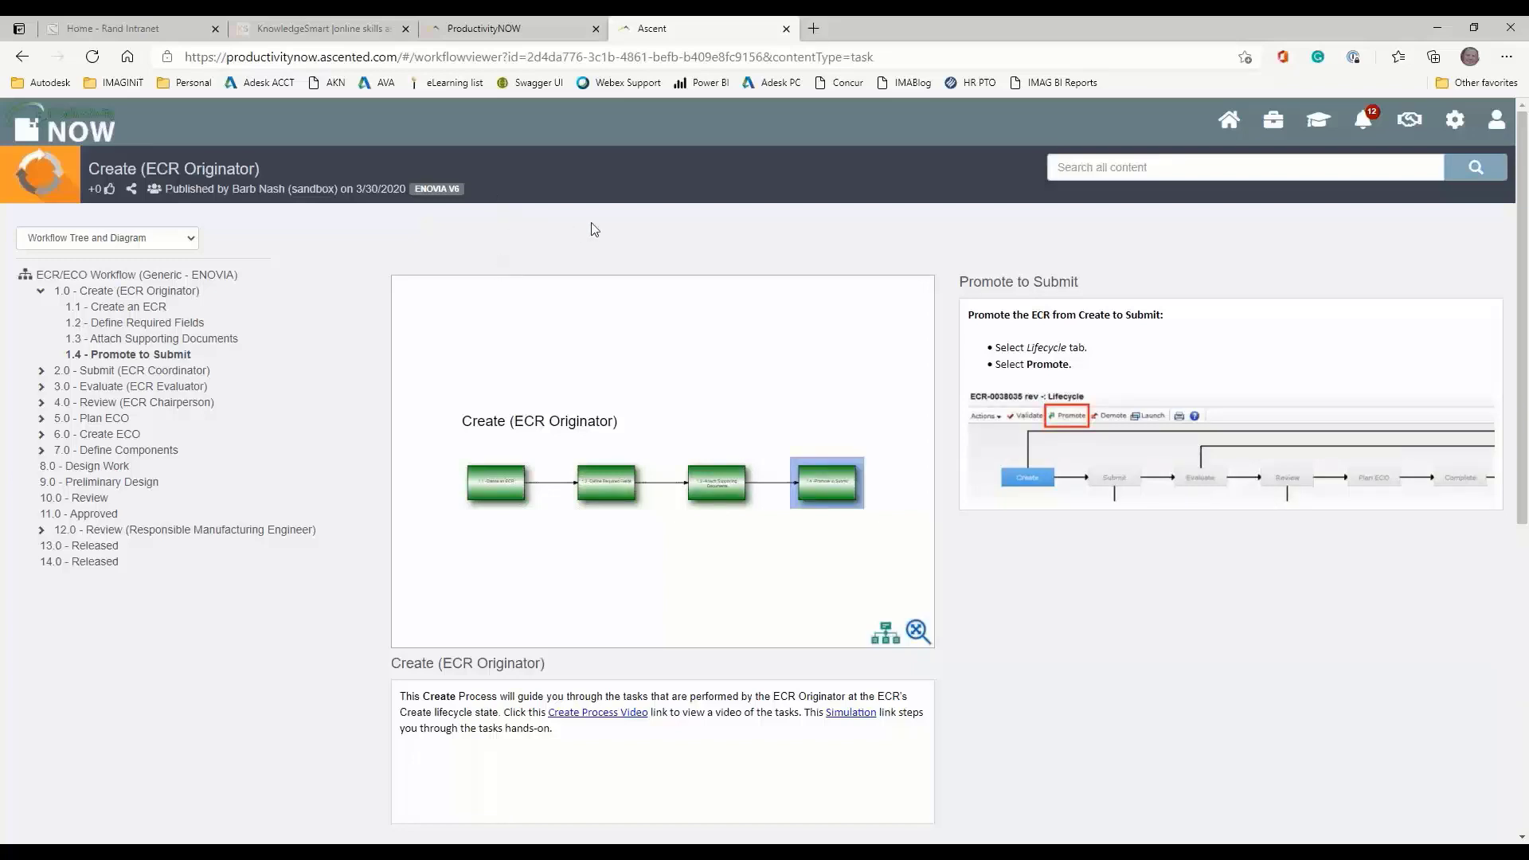
mouse_move(655, 226)
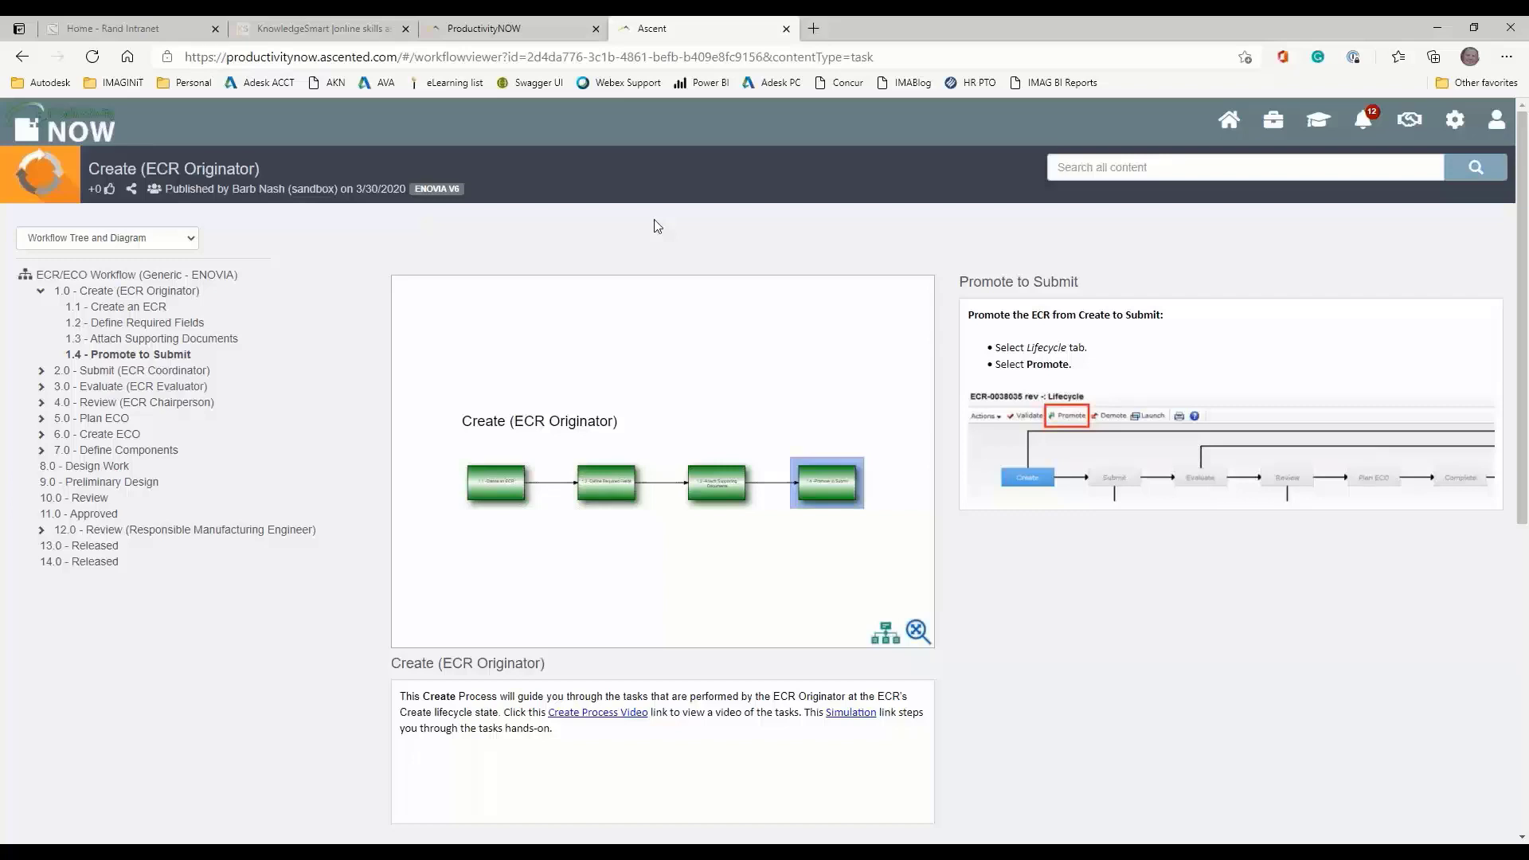
mouse_move(251, 241)
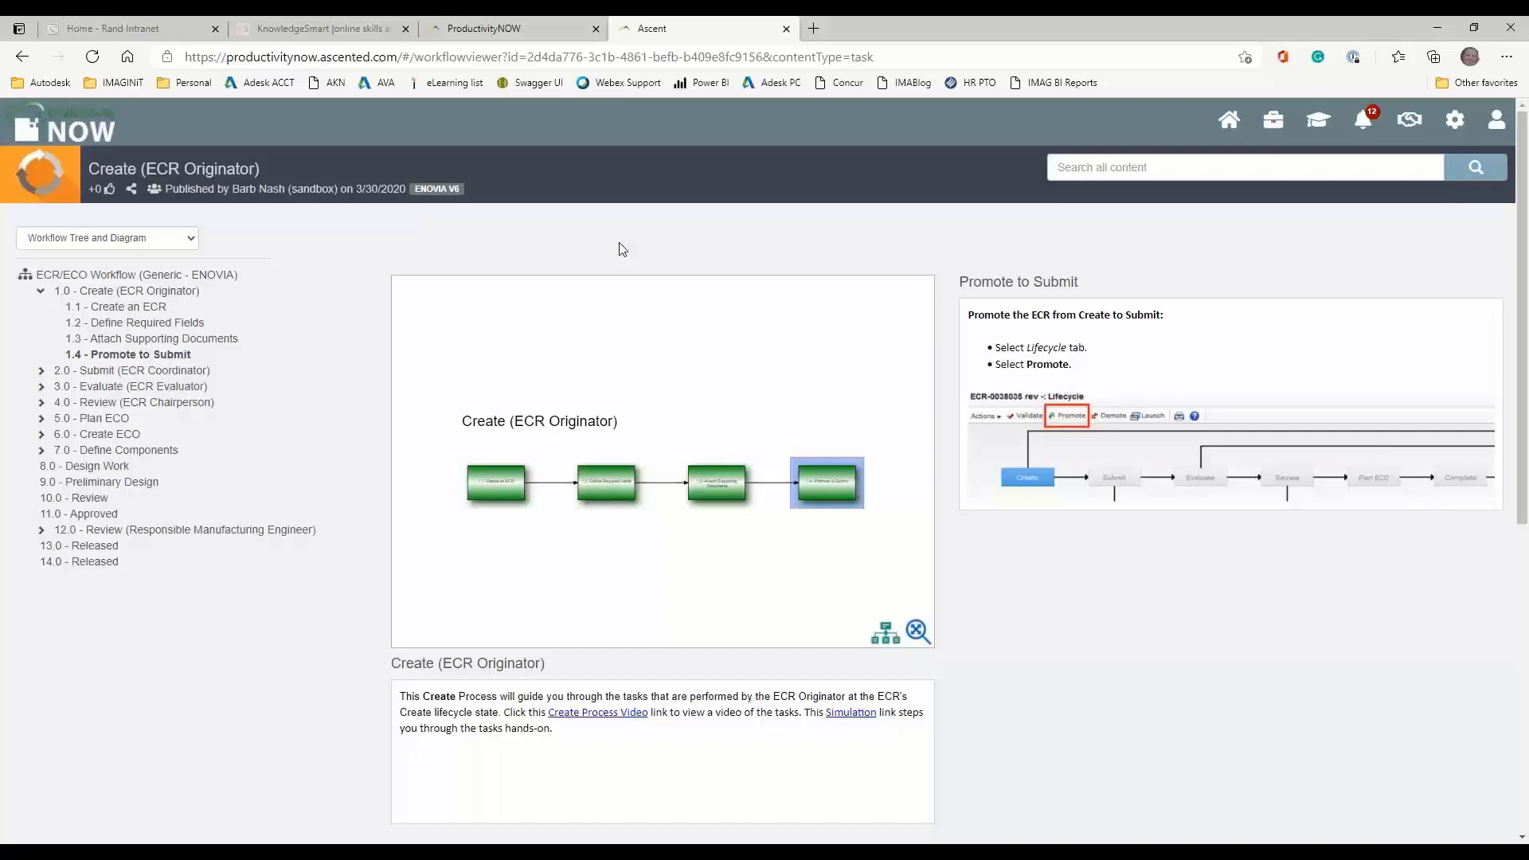
mouse_move(1026, 131)
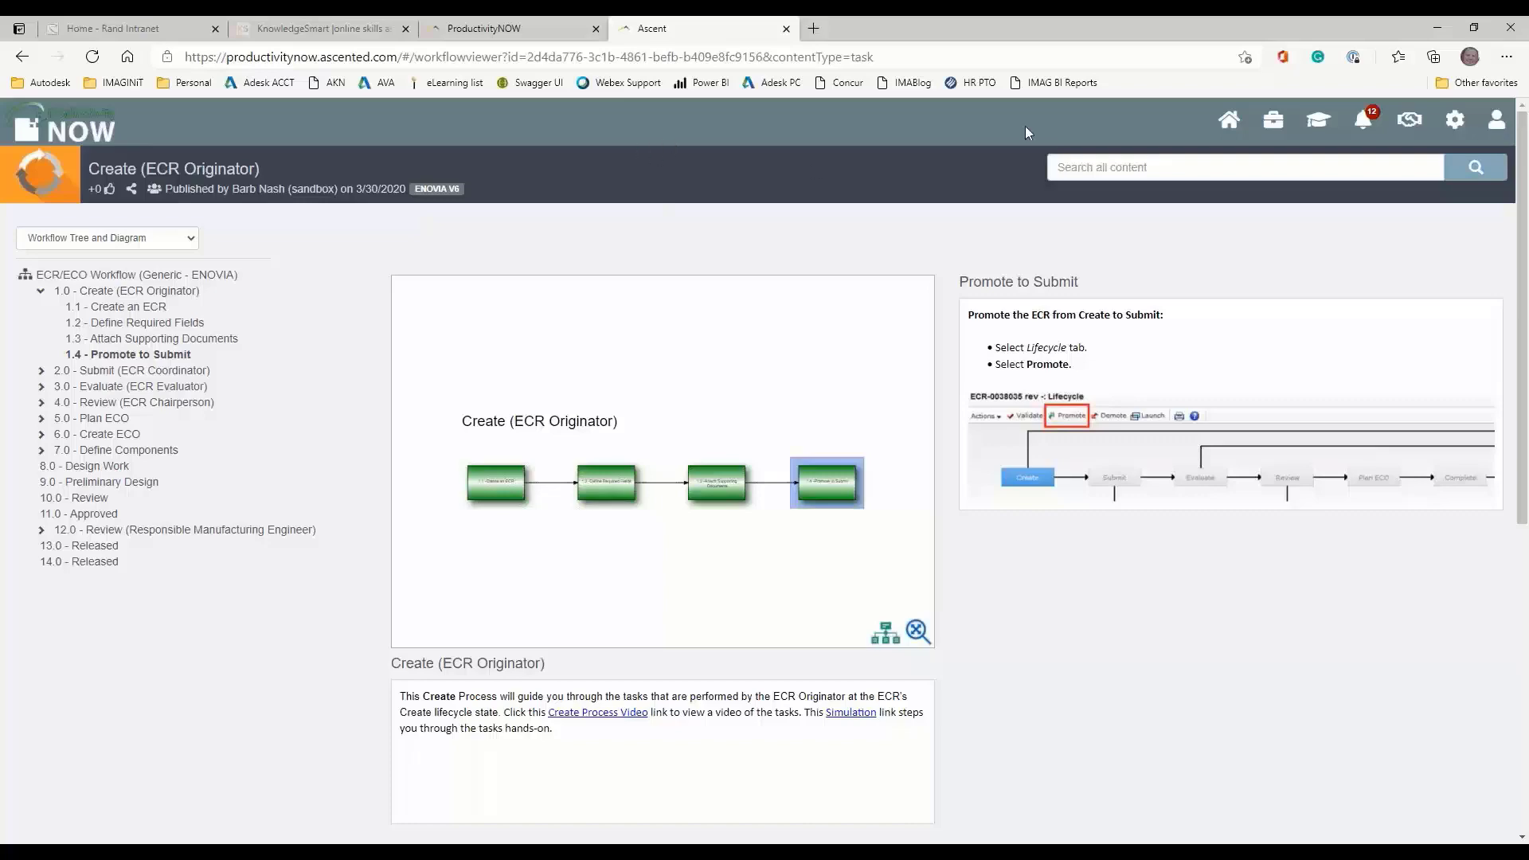
Return to the ABC Company portal home page and scroll through its enrolled courses
click(514, 27)
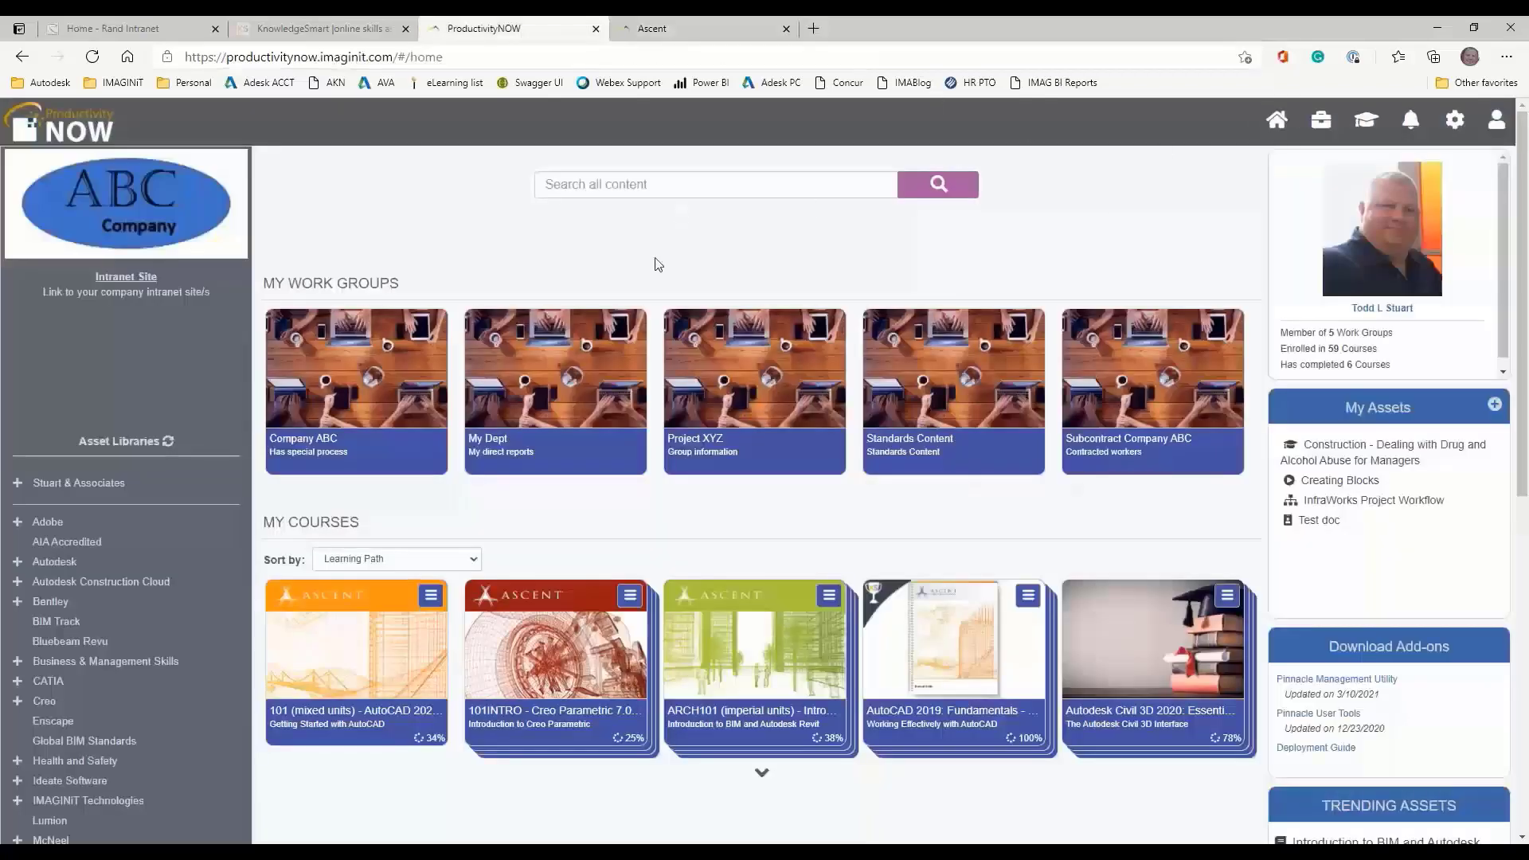
scroll(down, 3)
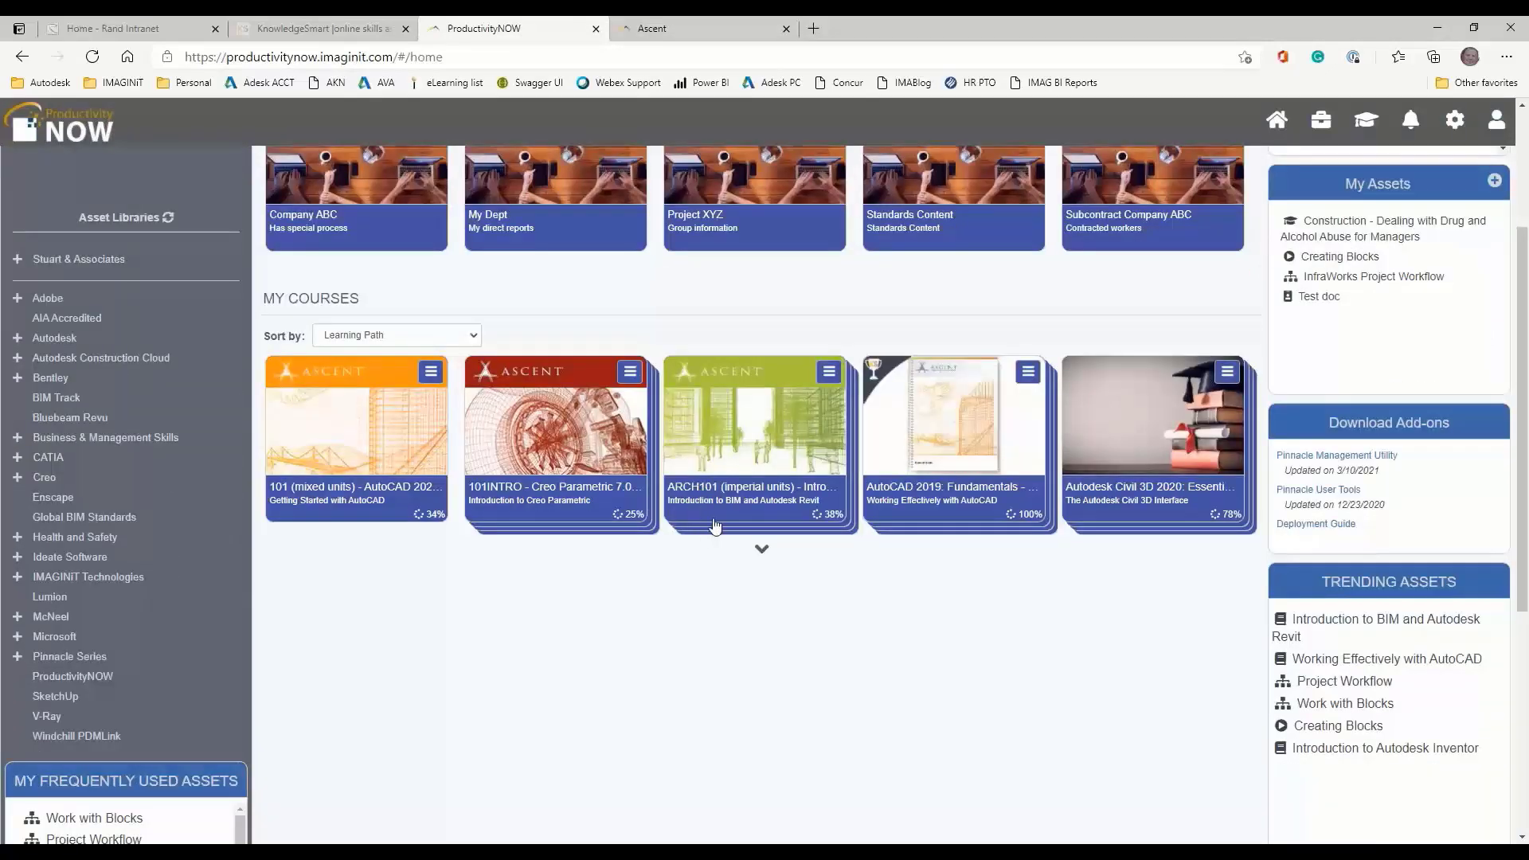
scroll(down, 3)
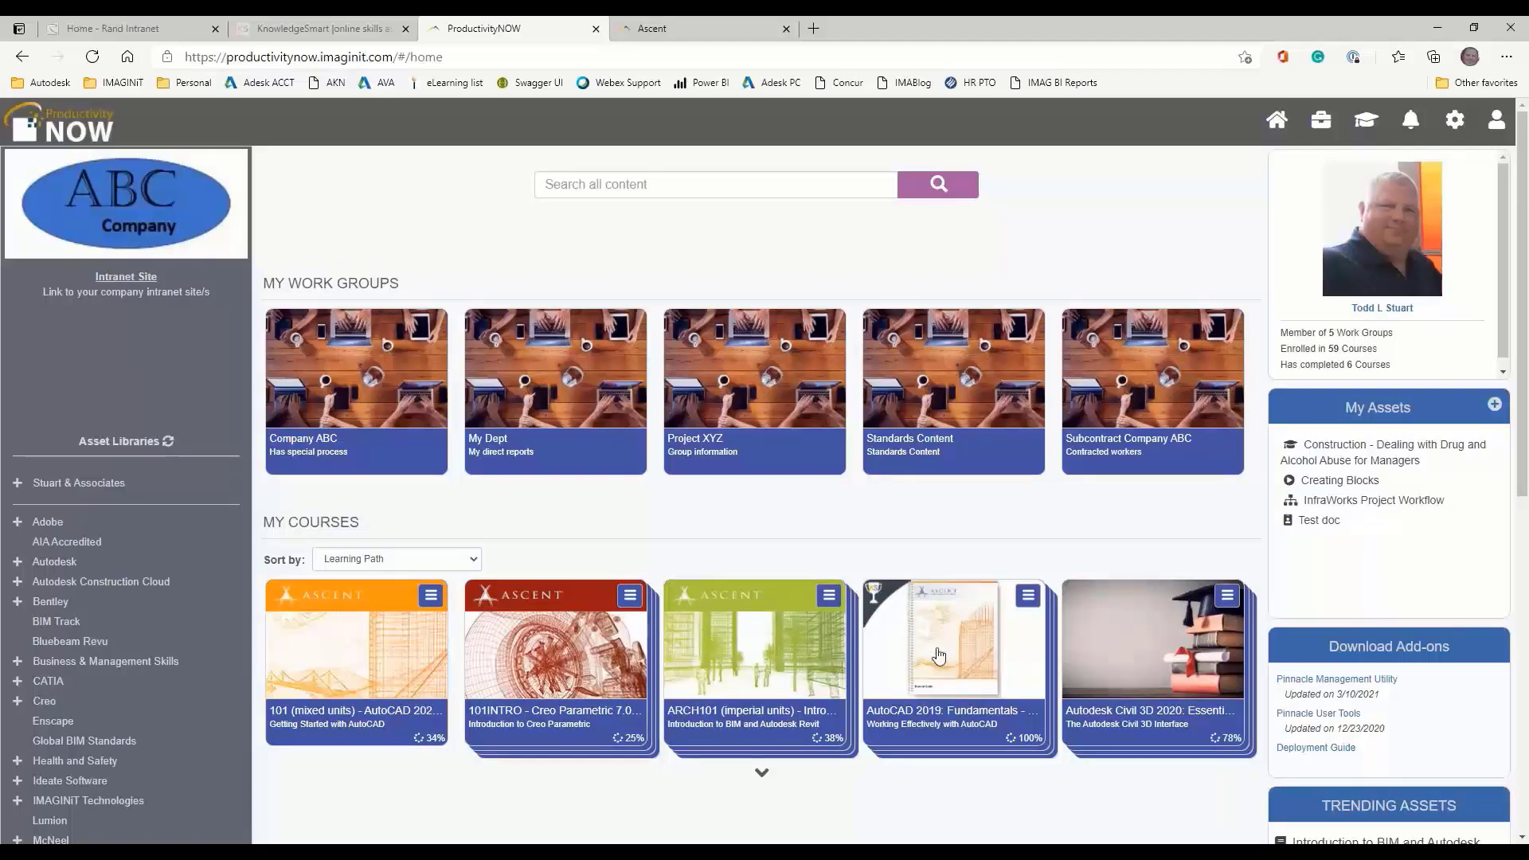
mouse_move(655, 804)
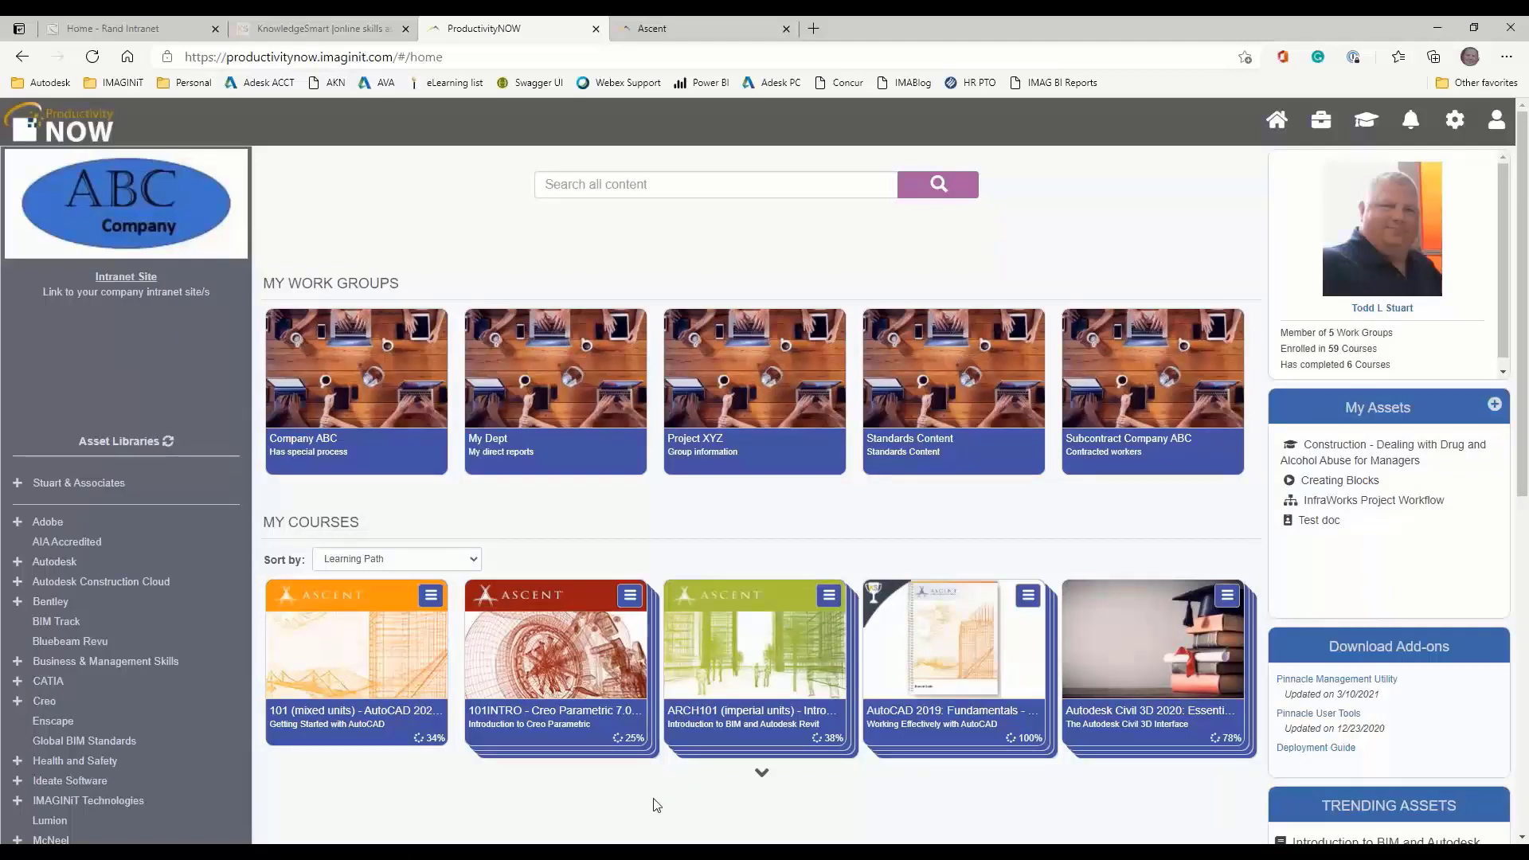
mouse_move(767, 802)
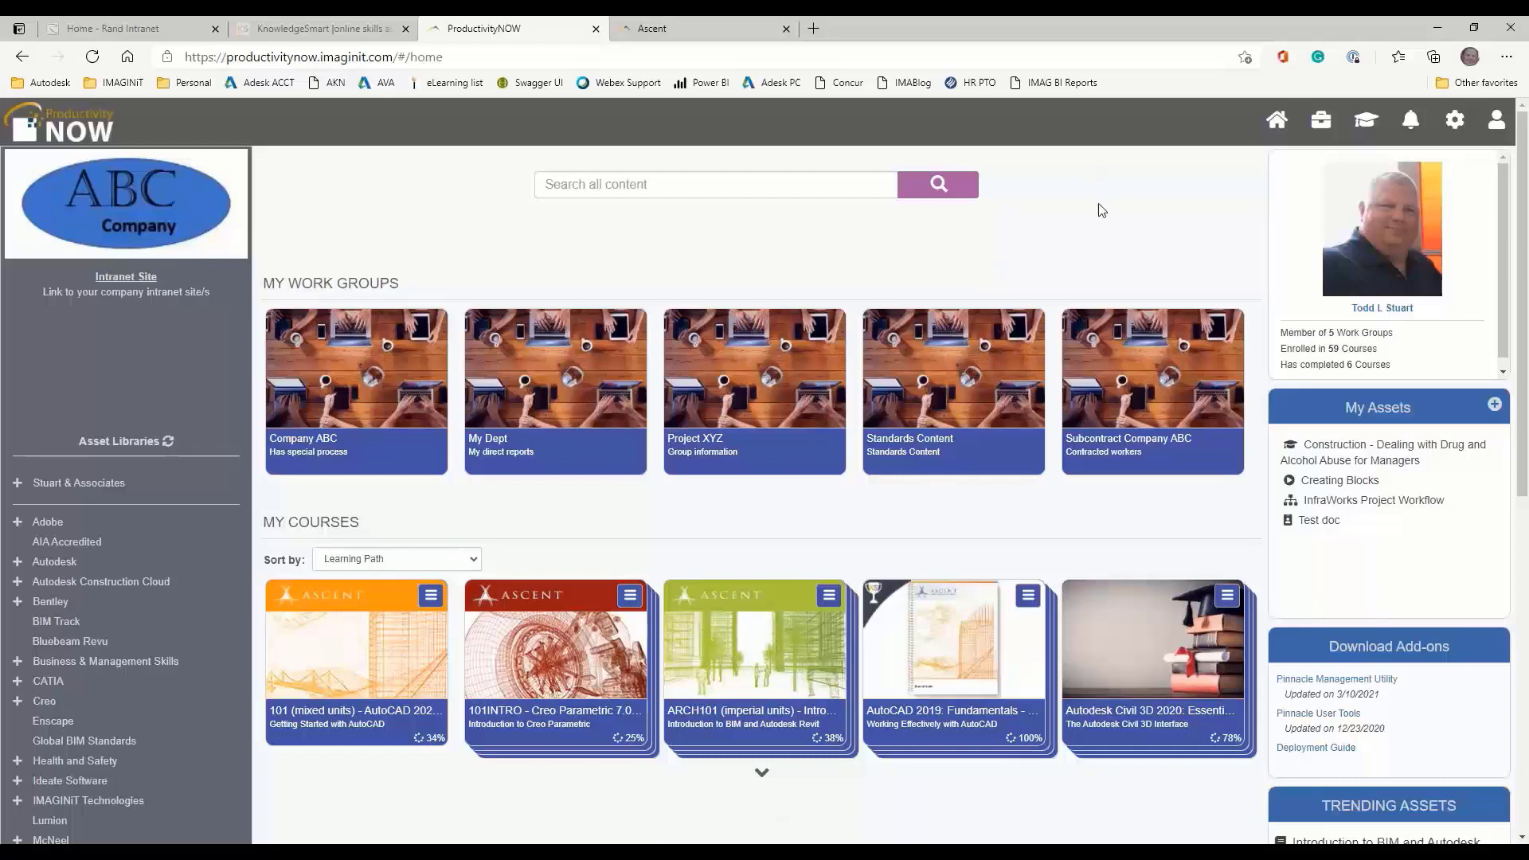
mouse_move(751, 244)
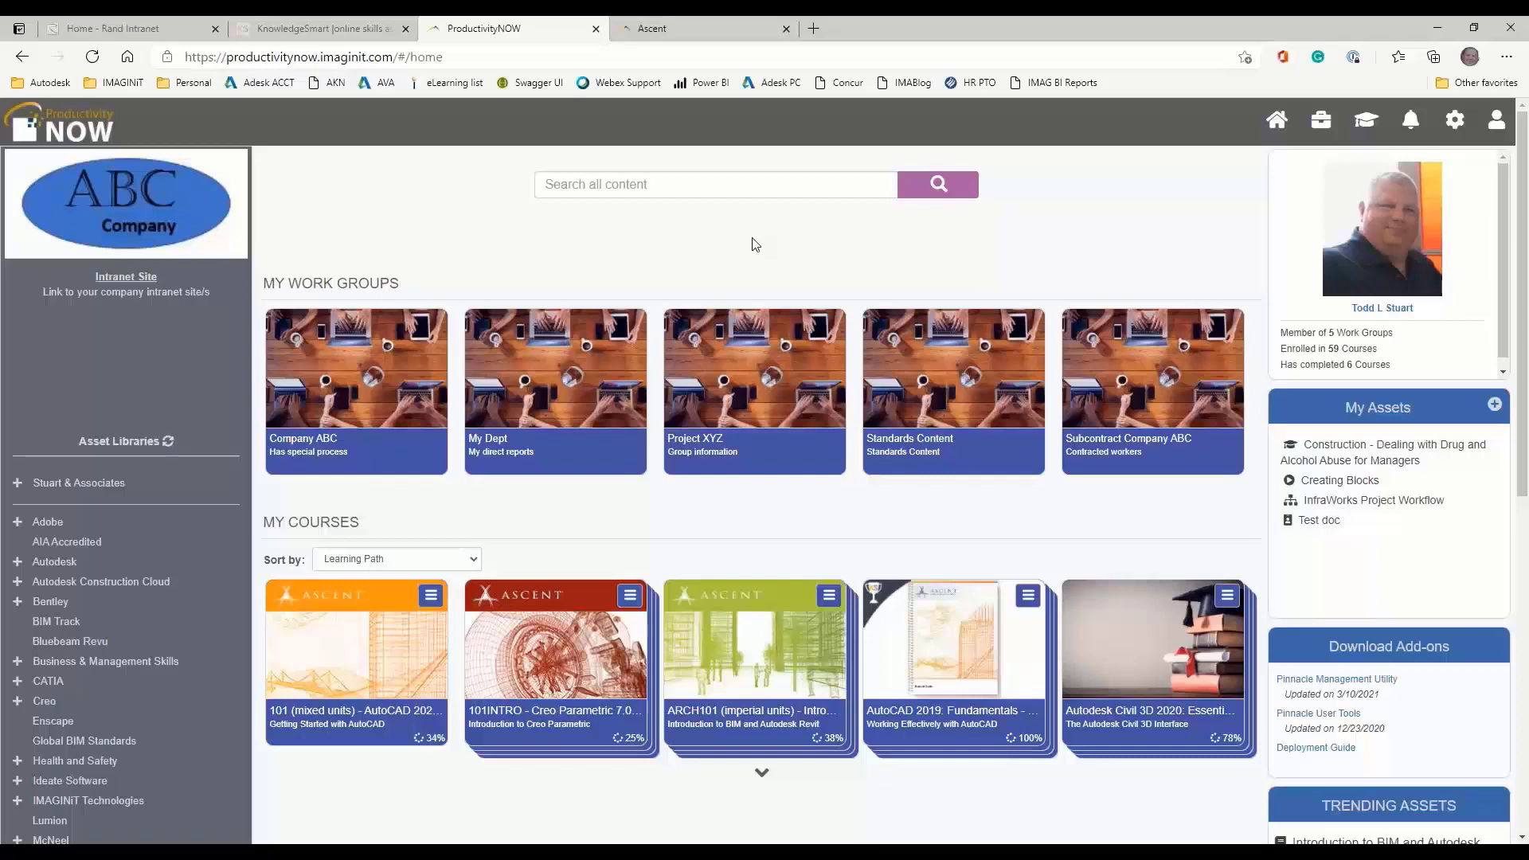
mouse_move(882, 275)
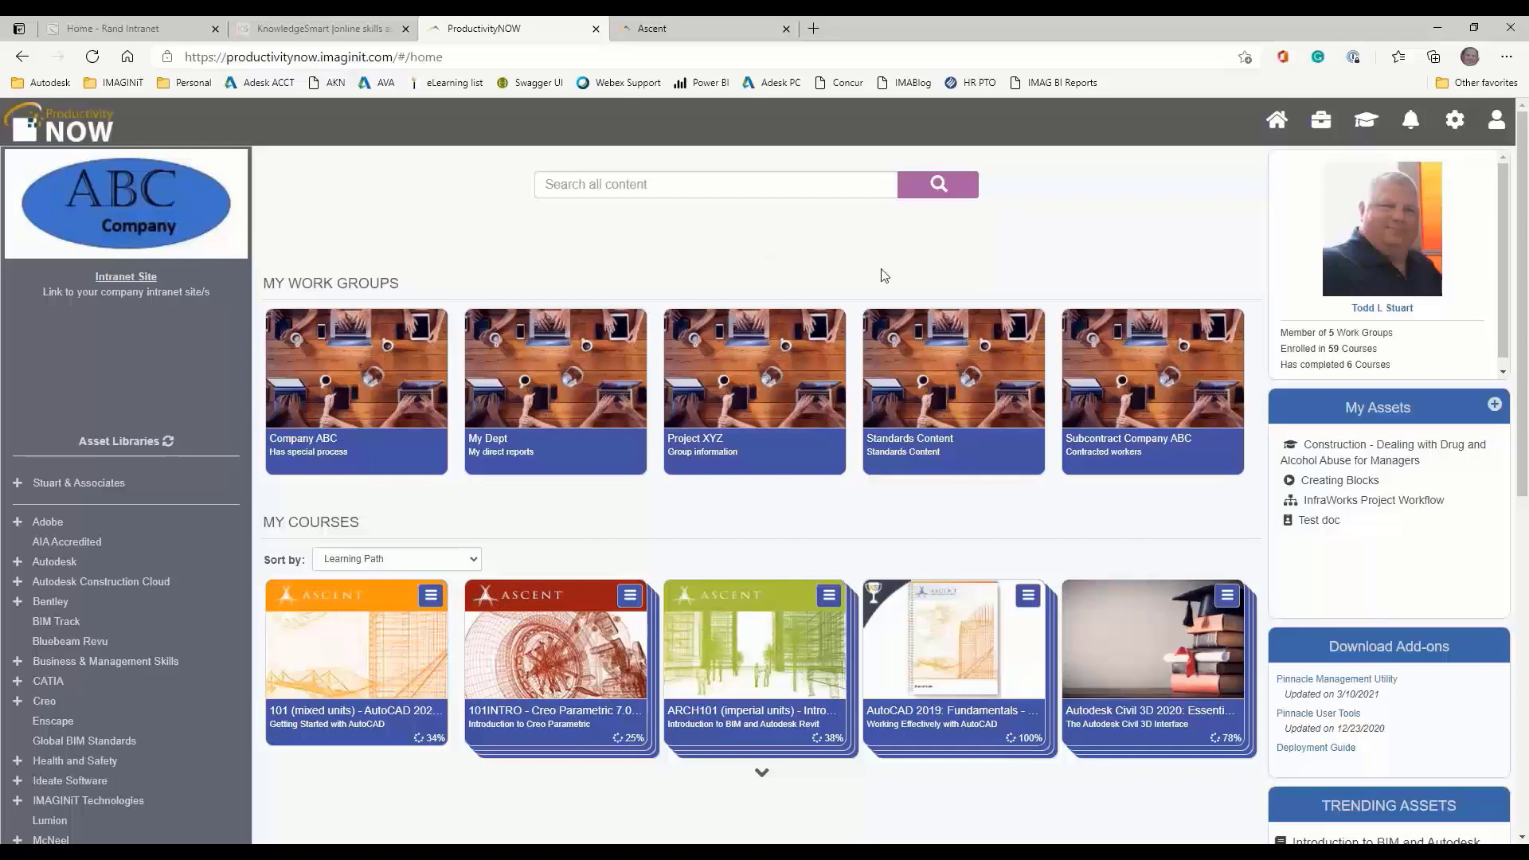